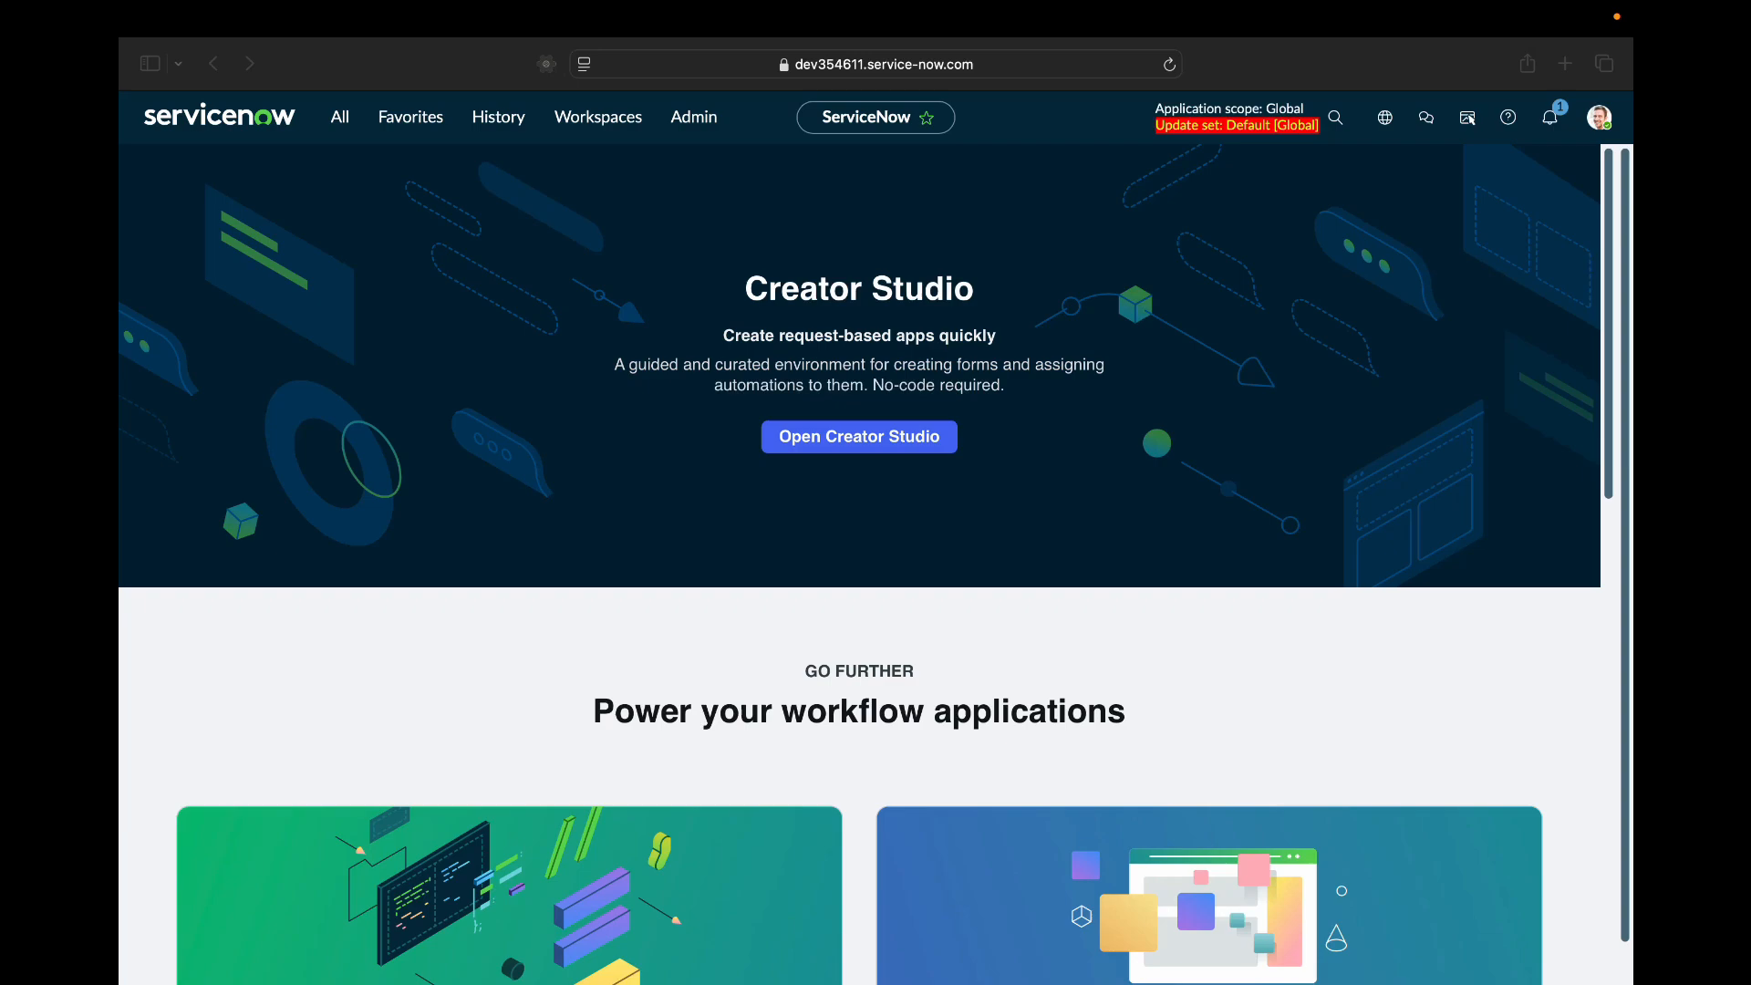
# Filter the navigator for System Web Services and open Scripted REST APIs in a new tab.
pyautogui.click(338, 116)
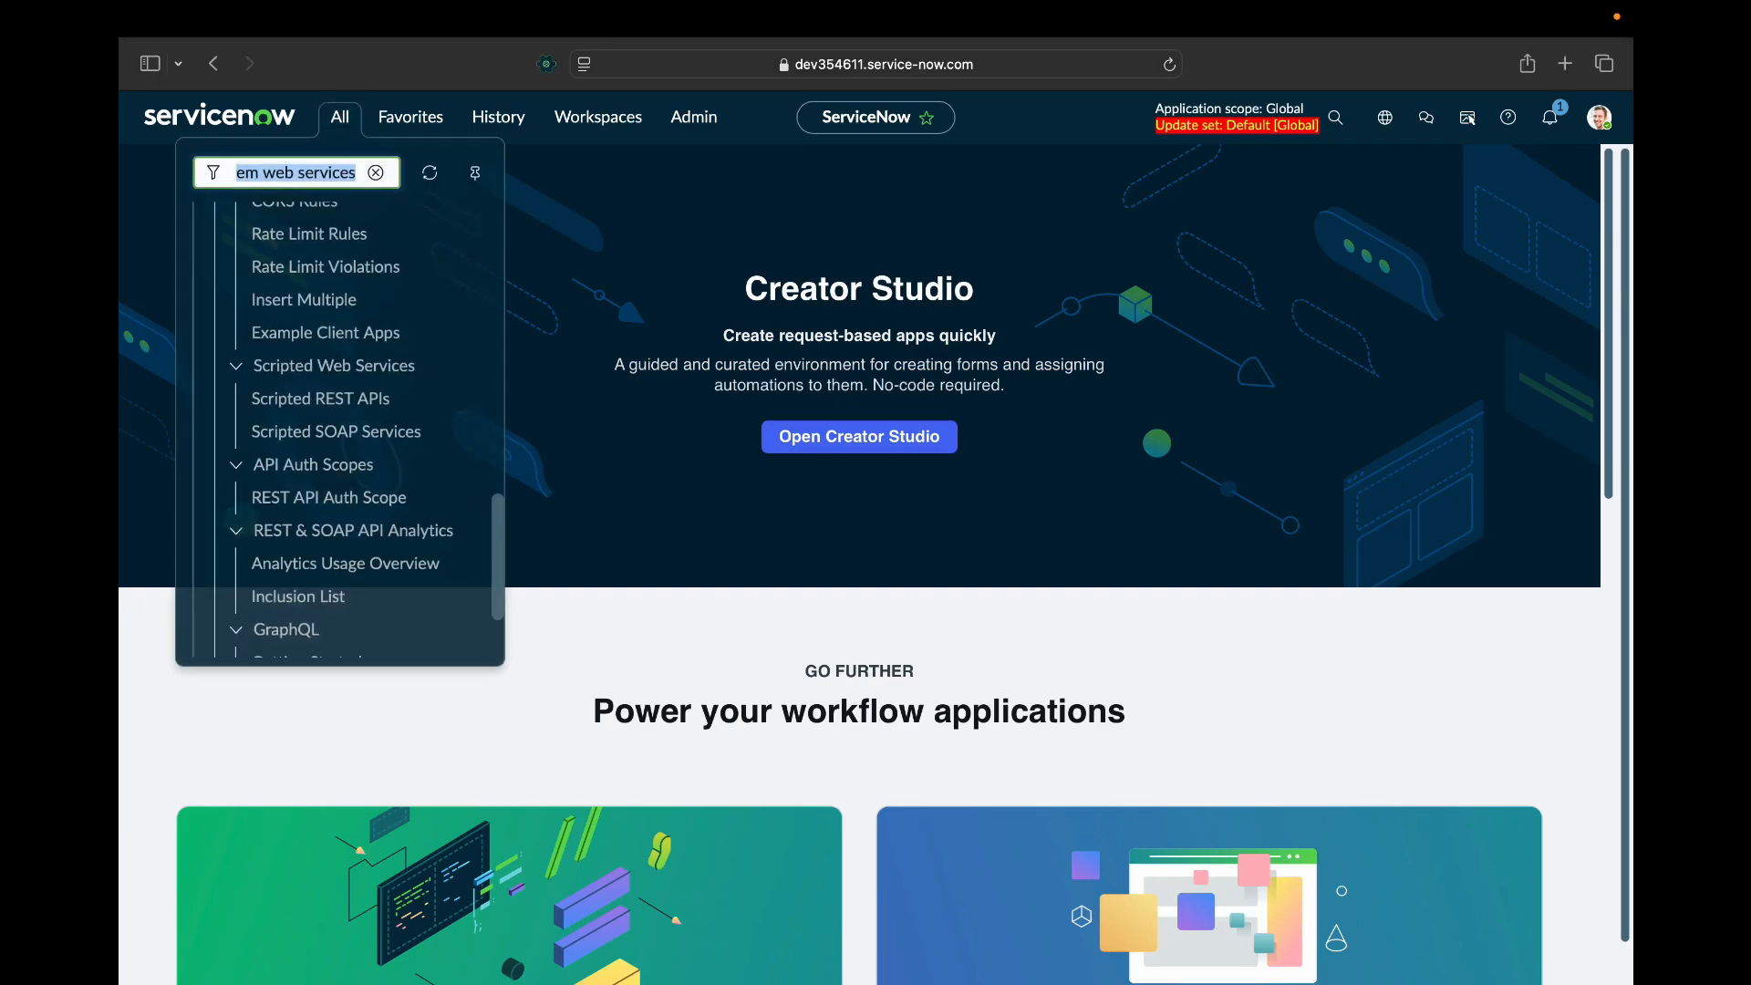
pyautogui.scroll(-3)
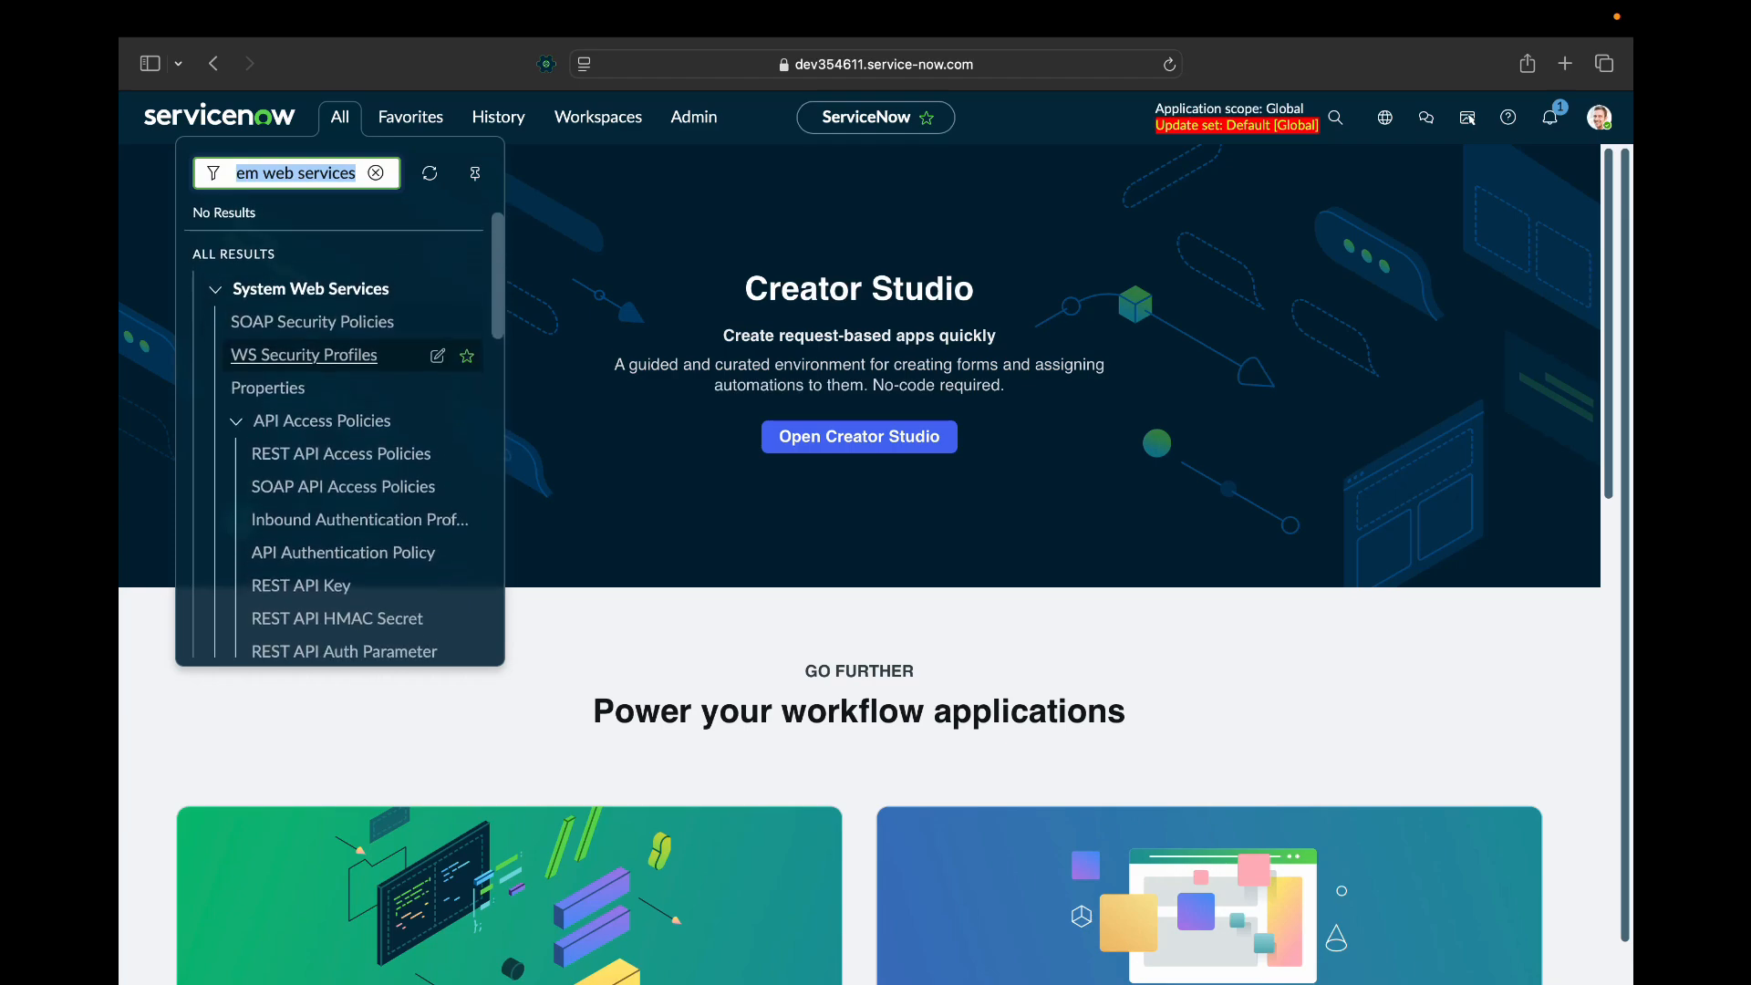
pyautogui.scroll(-3)
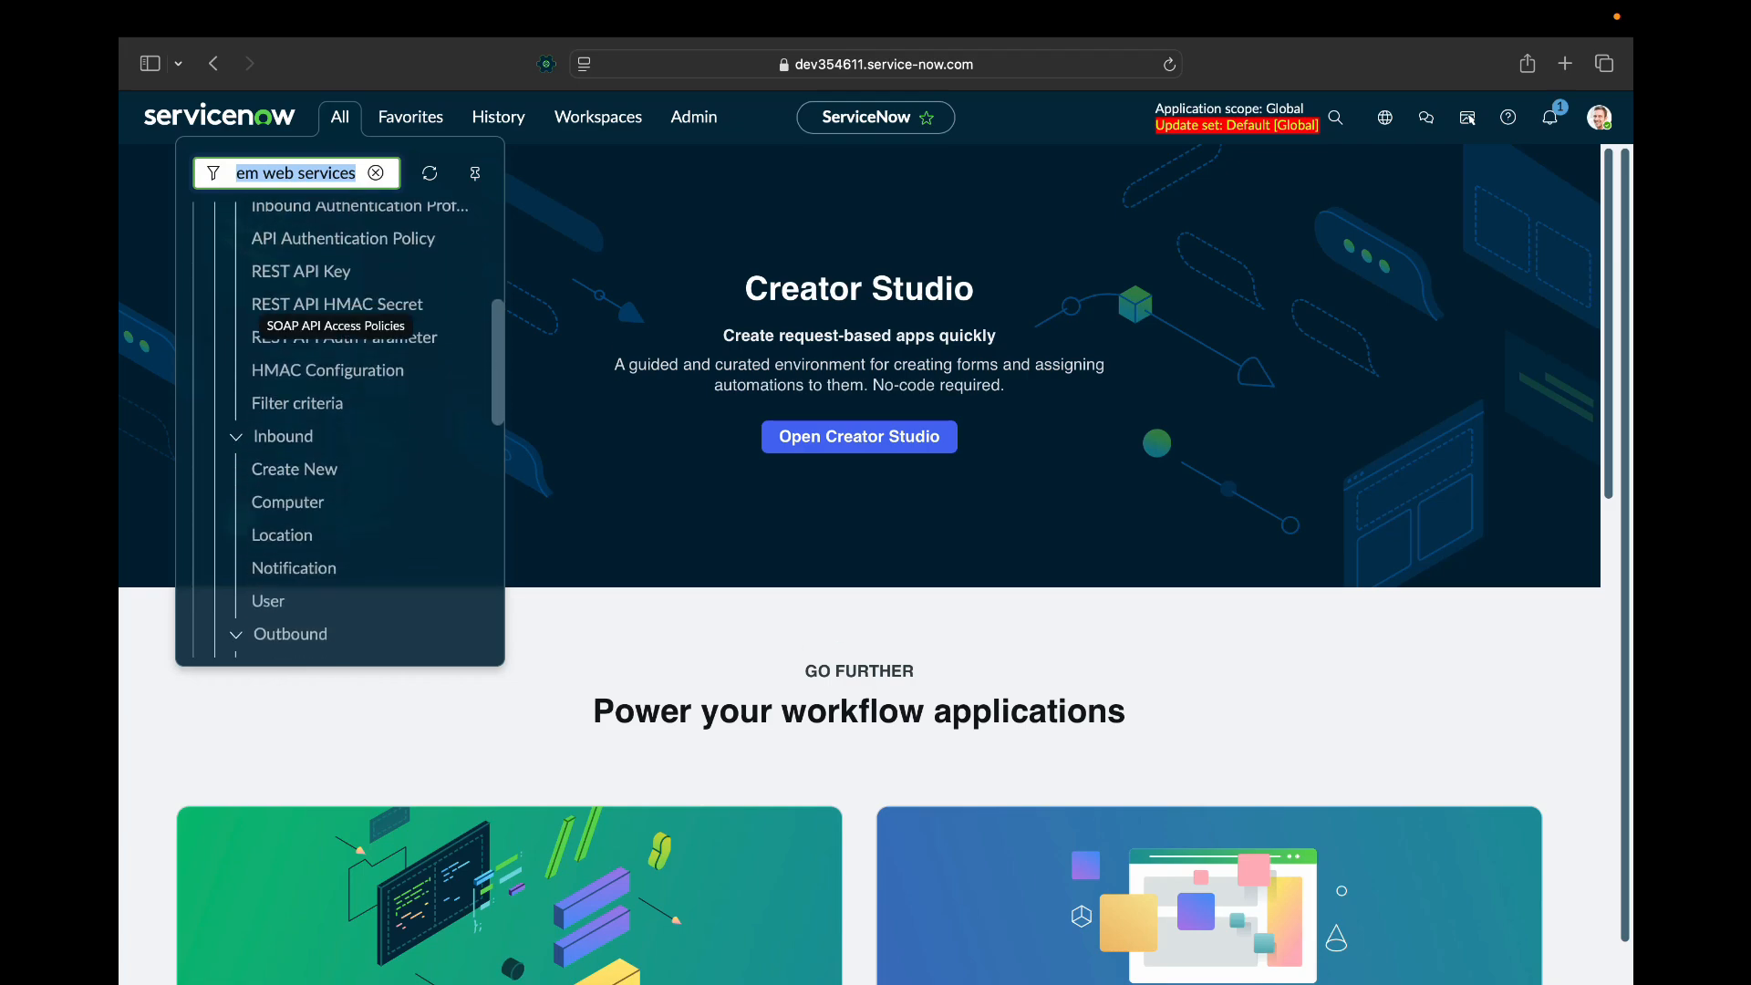
pyautogui.scroll(-3)
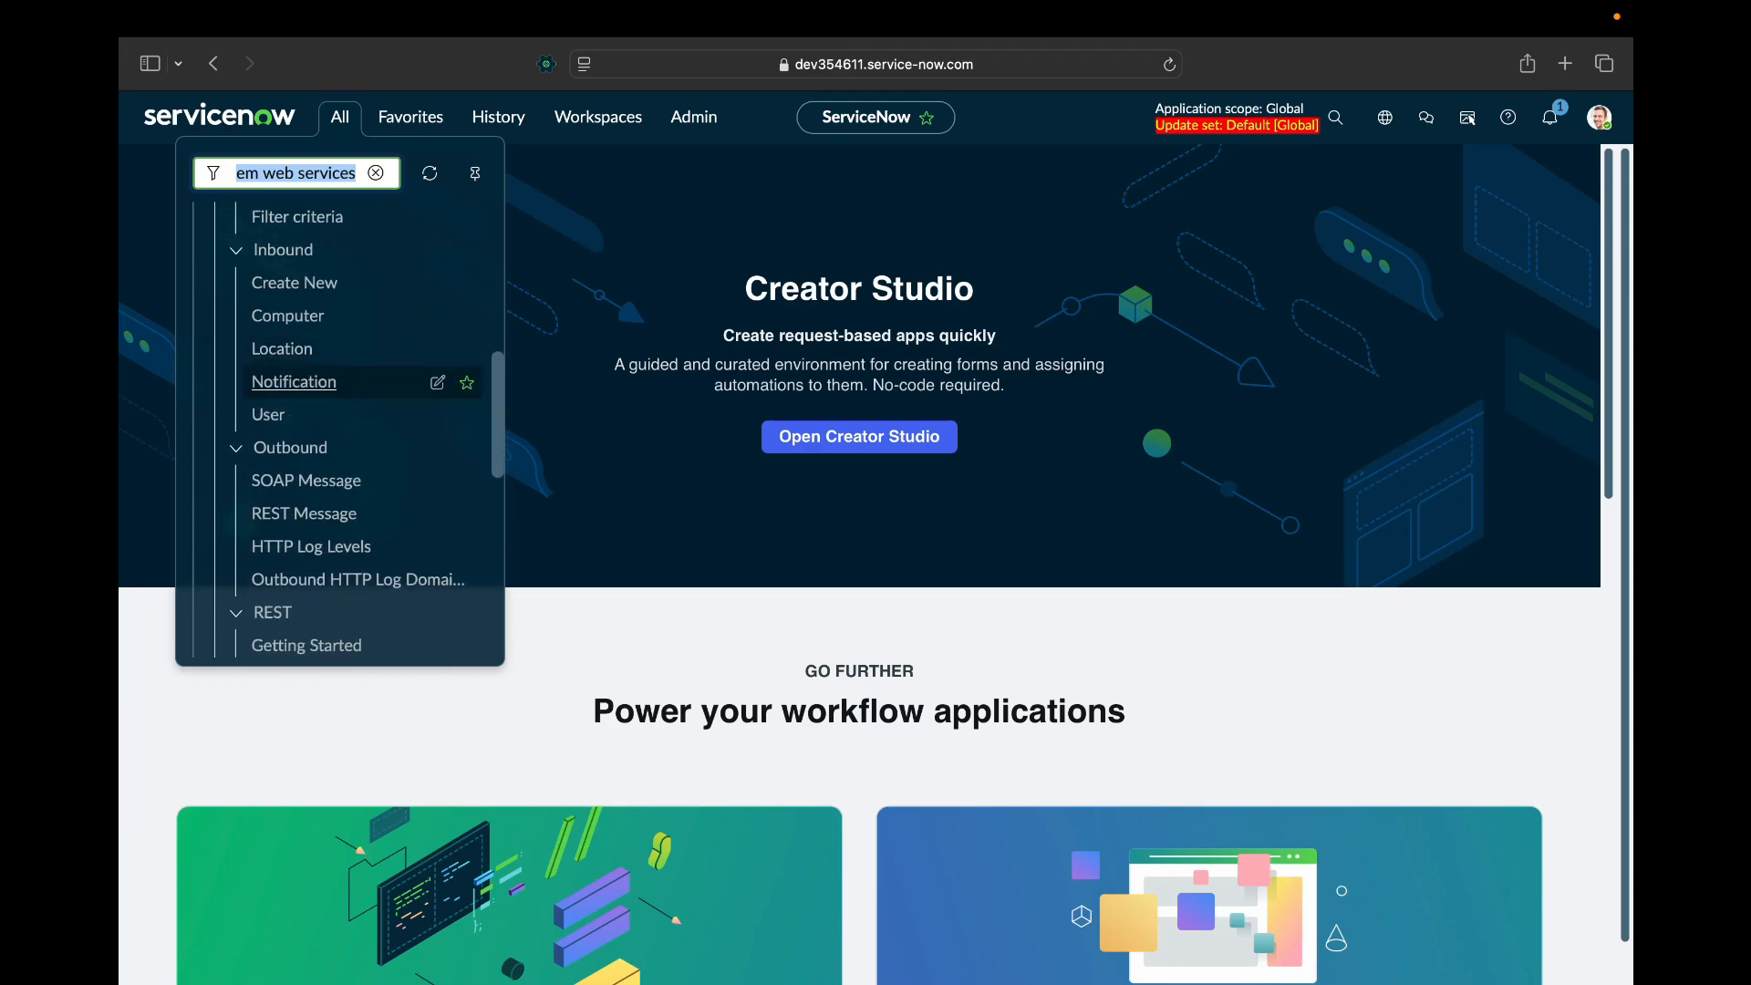
pyautogui.scroll(-3)
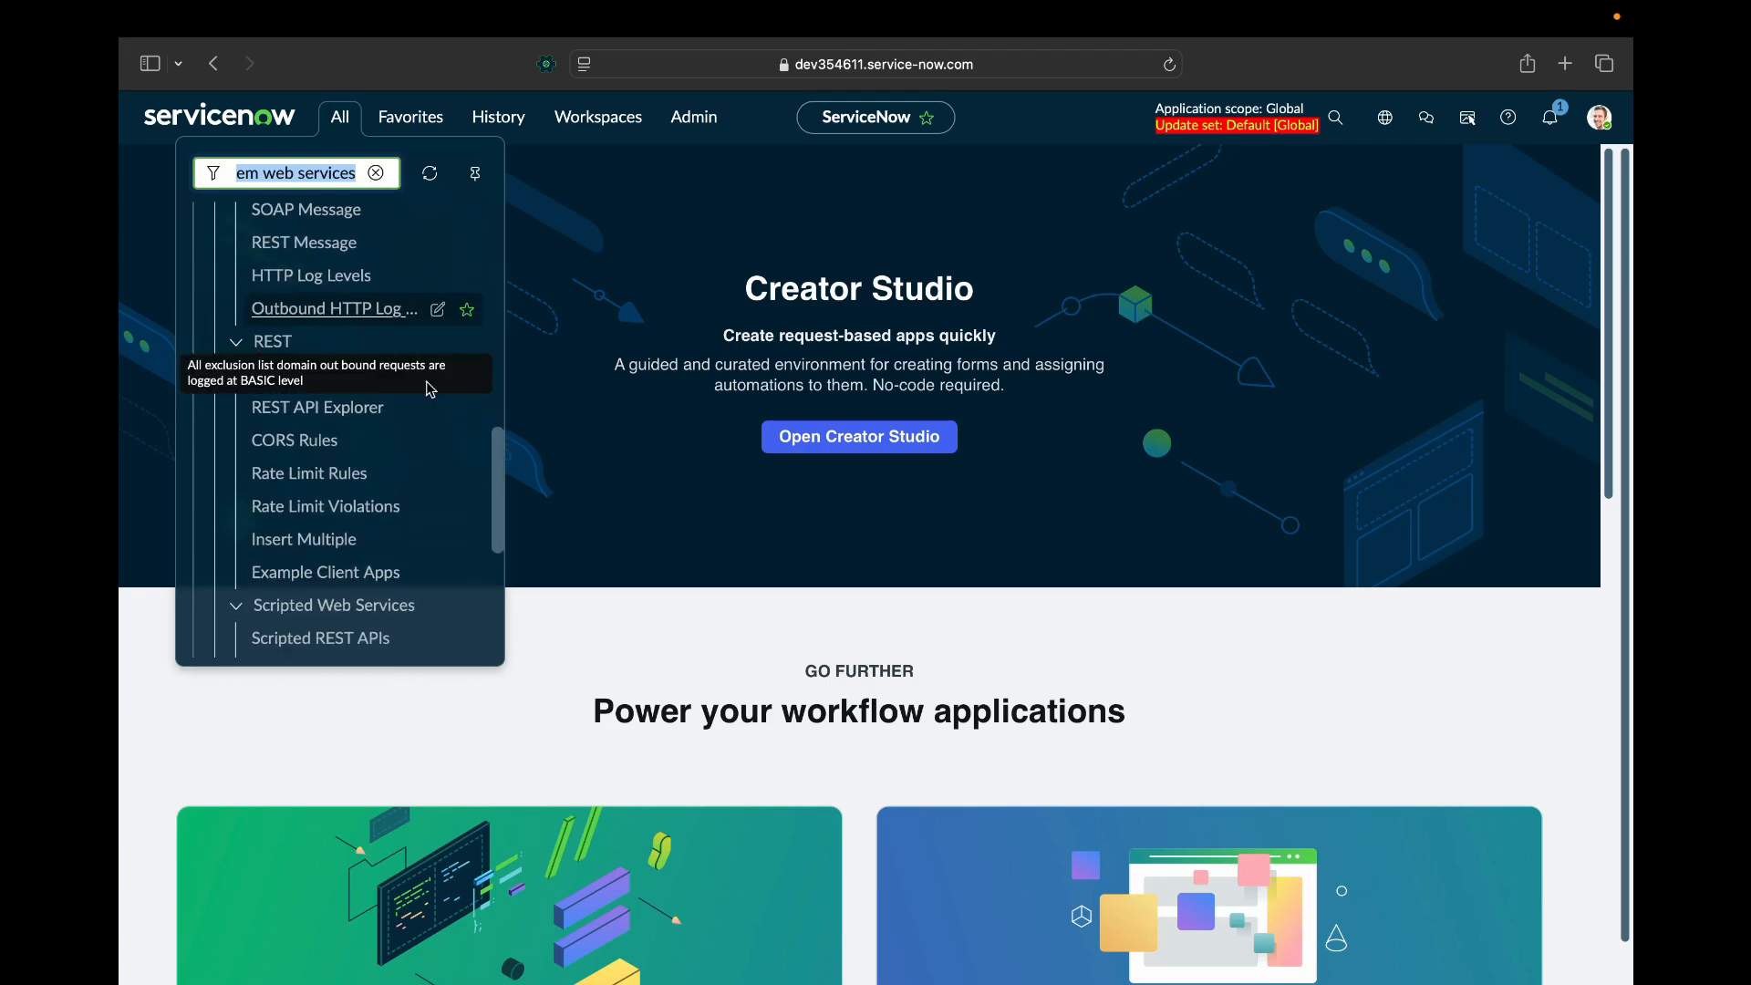
pyautogui.scroll(-3)
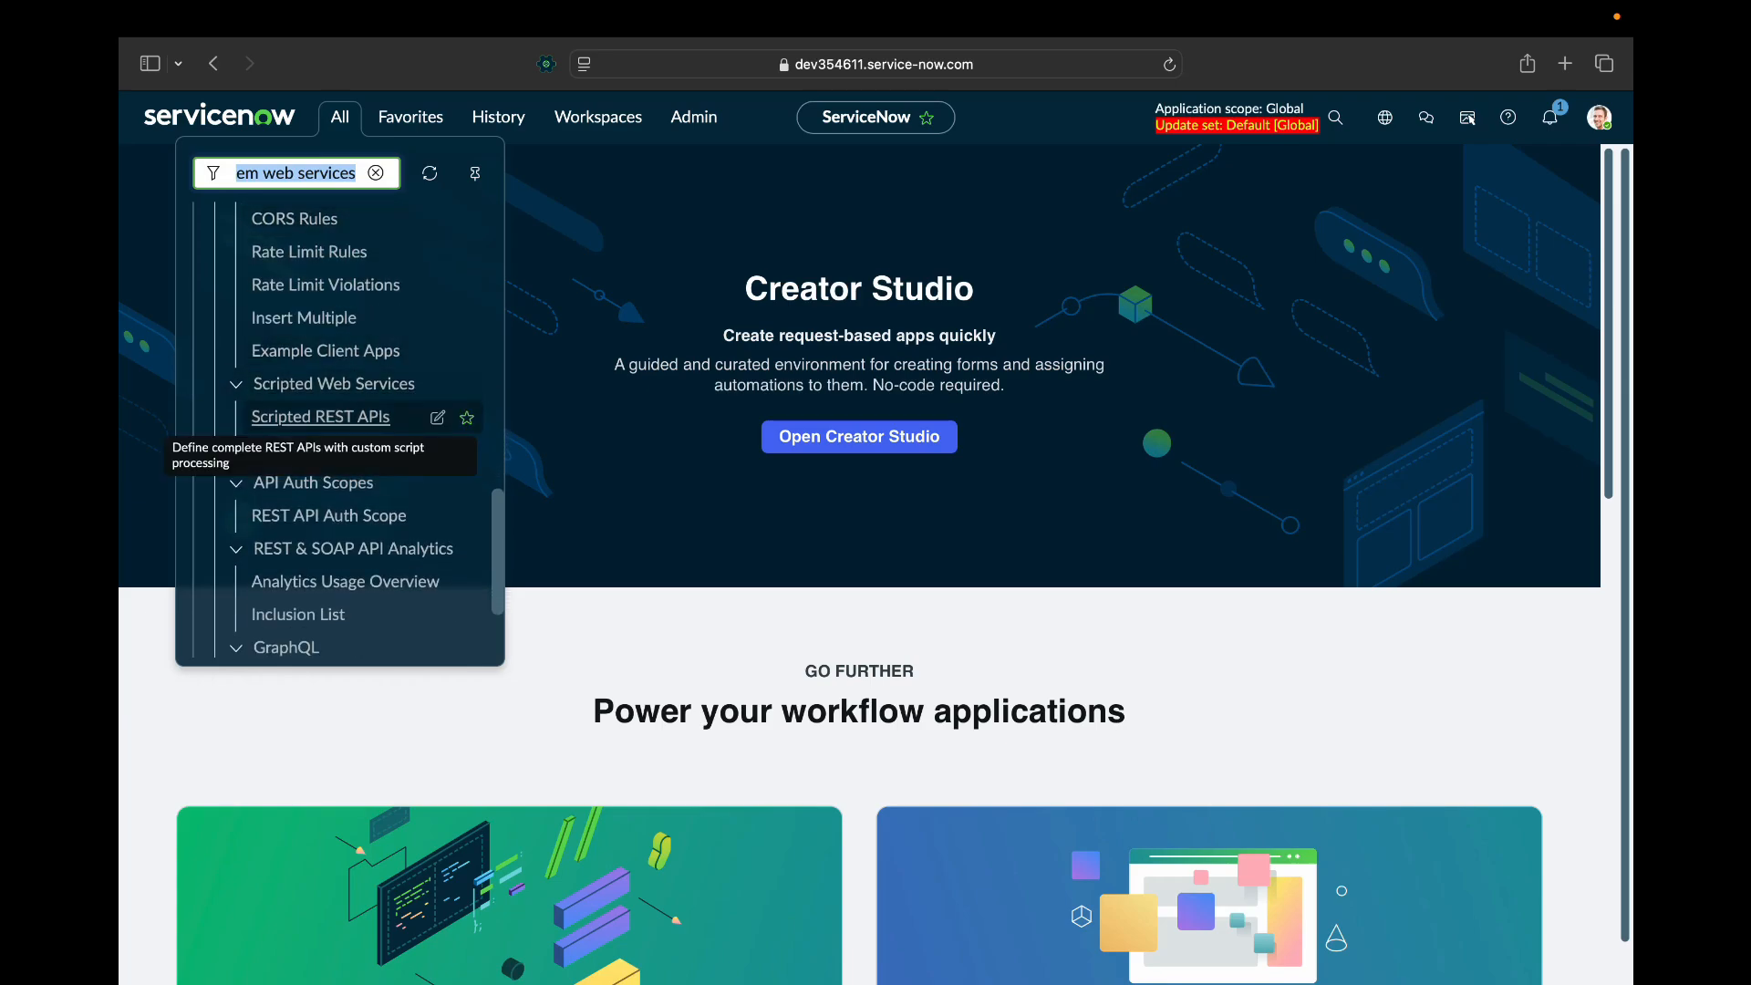
pyautogui.click(319, 416)
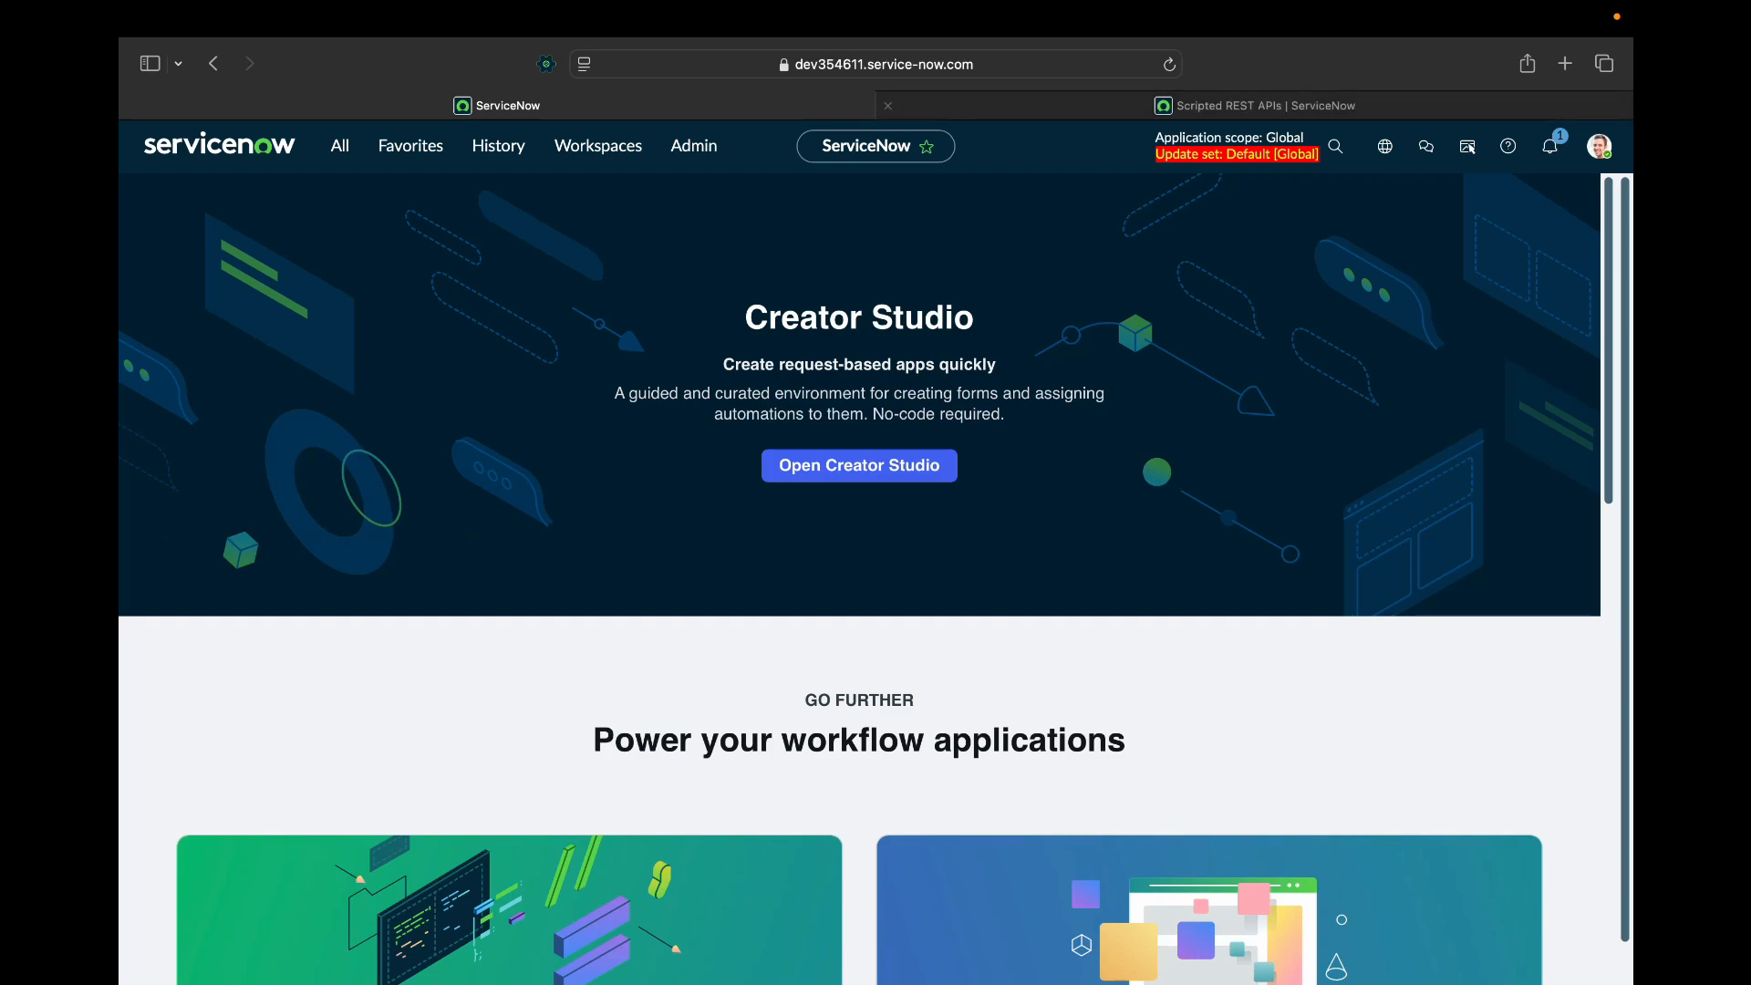
# Switch to the Scripted REST APIs tab and review the 215 existing APIs.
pyautogui.click(1254, 105)
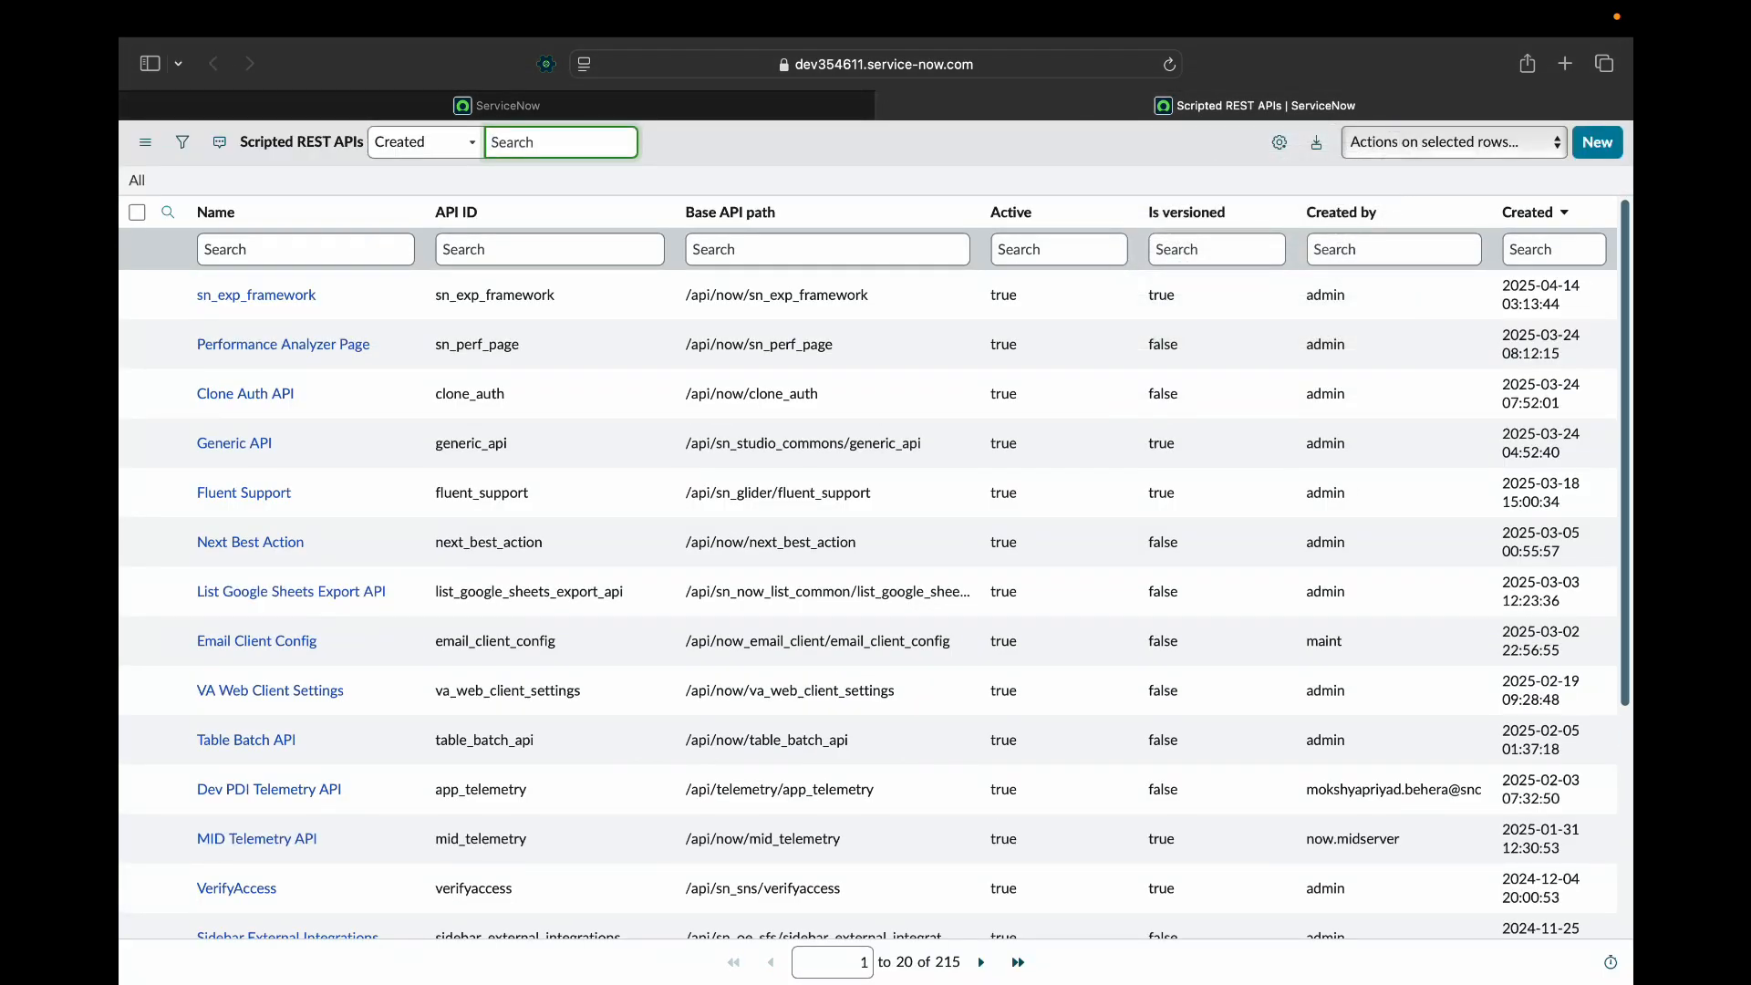
pyautogui.click(561, 143)
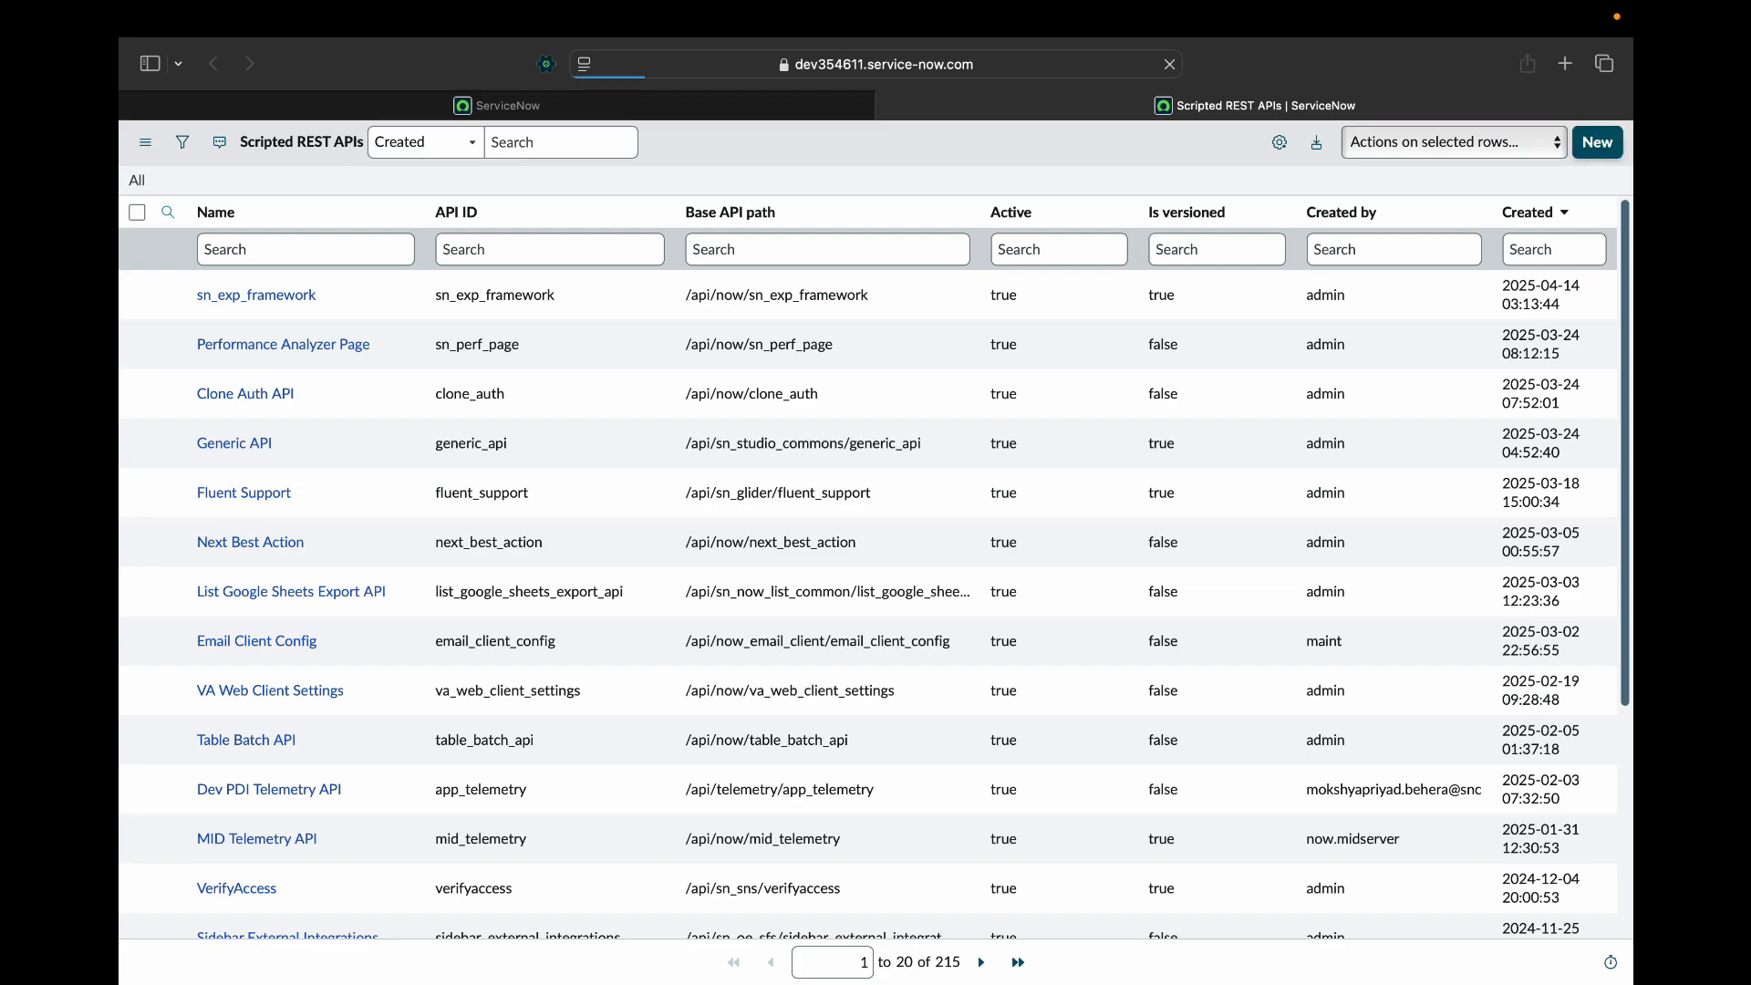
# Start a new service named Incident_operations with a matching API ID.
pyautogui.click(1596, 142)
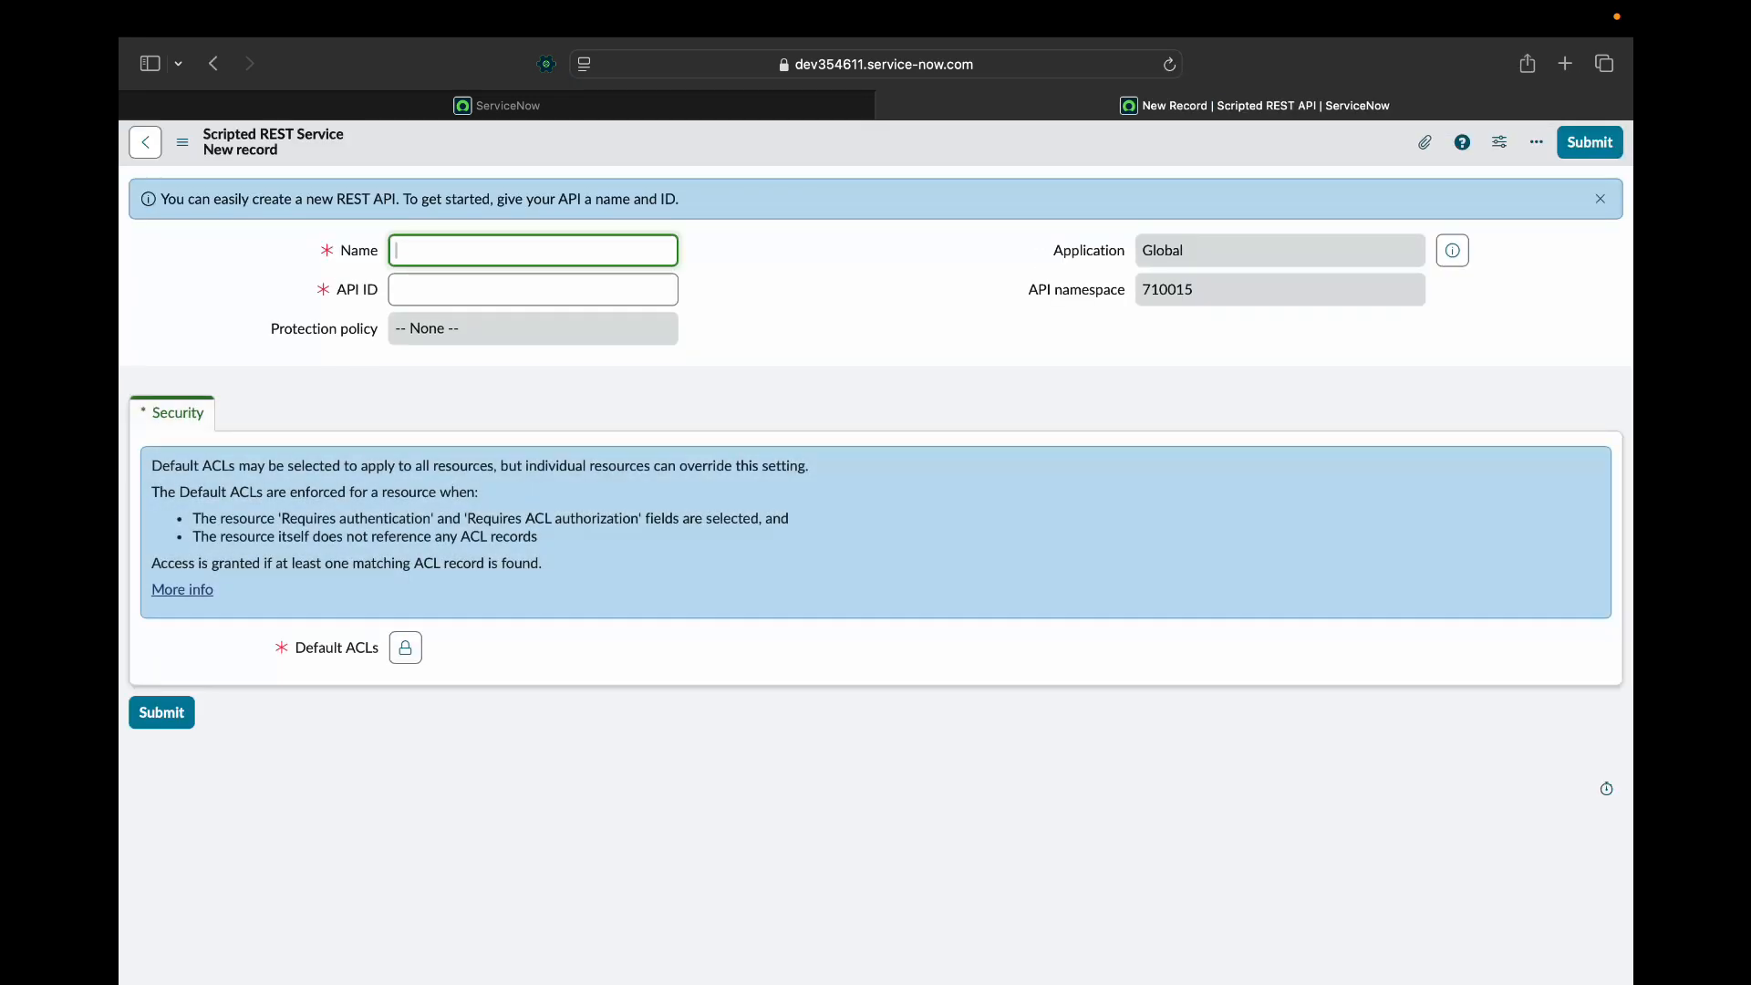
pyautogui.write('Incident')
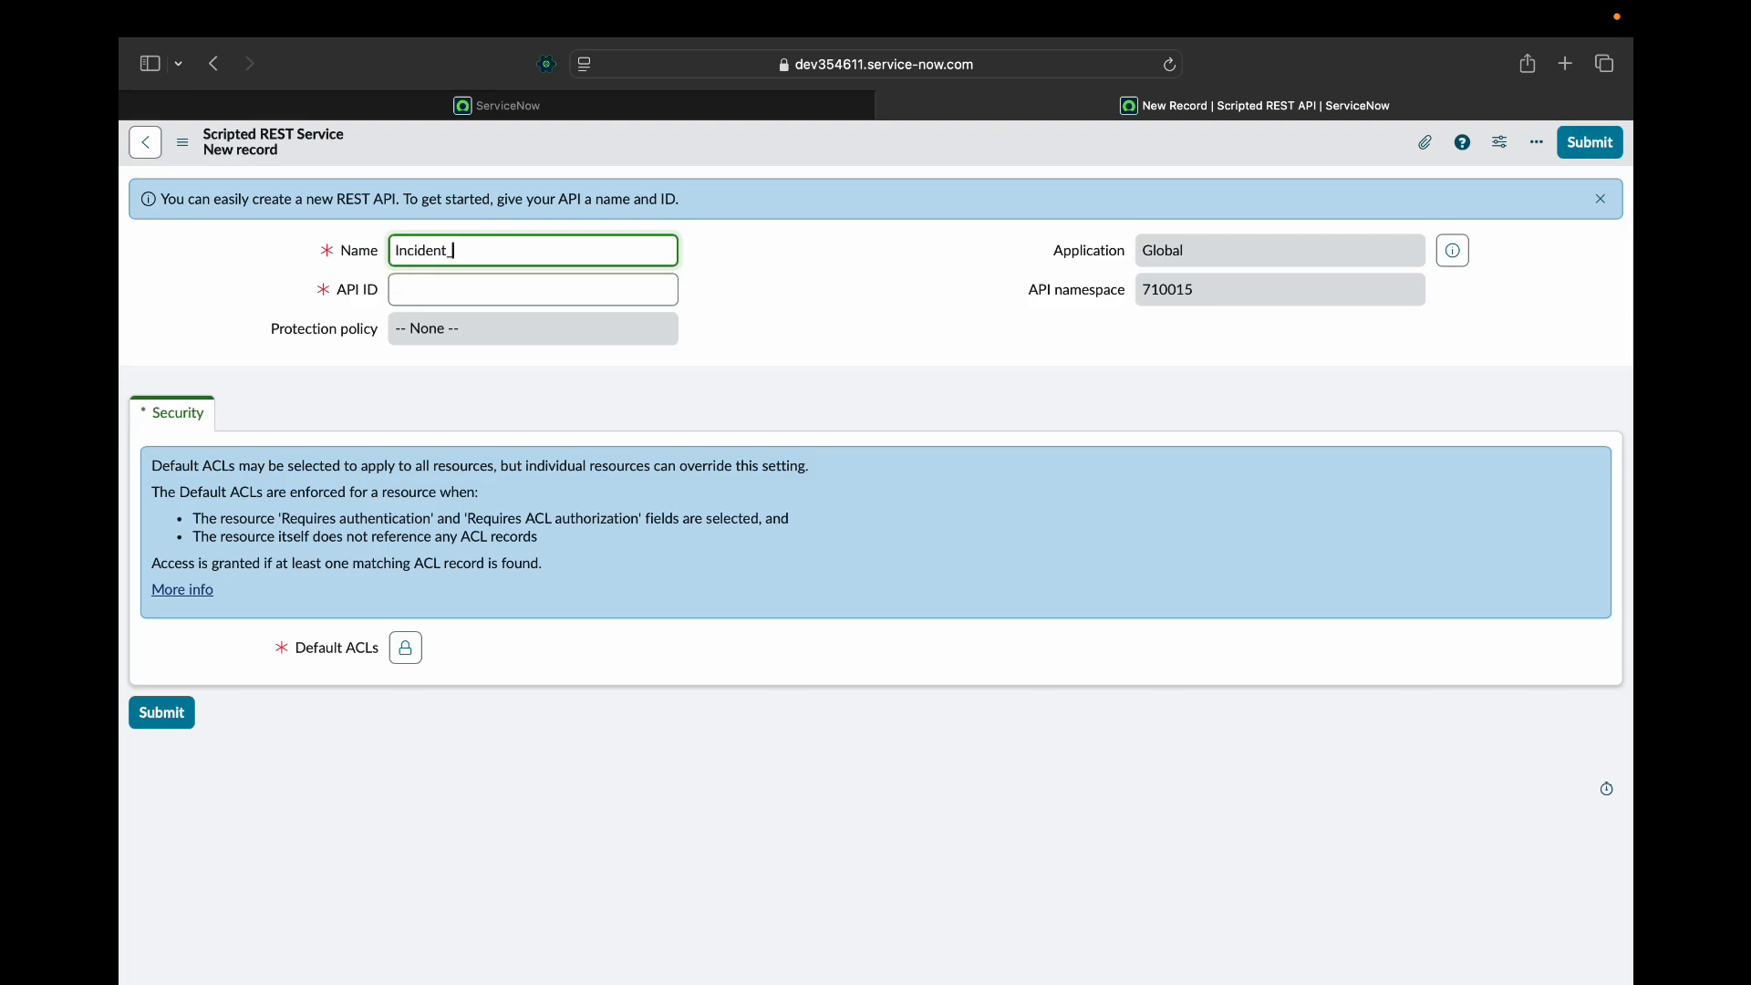
pyautogui.write('operations')
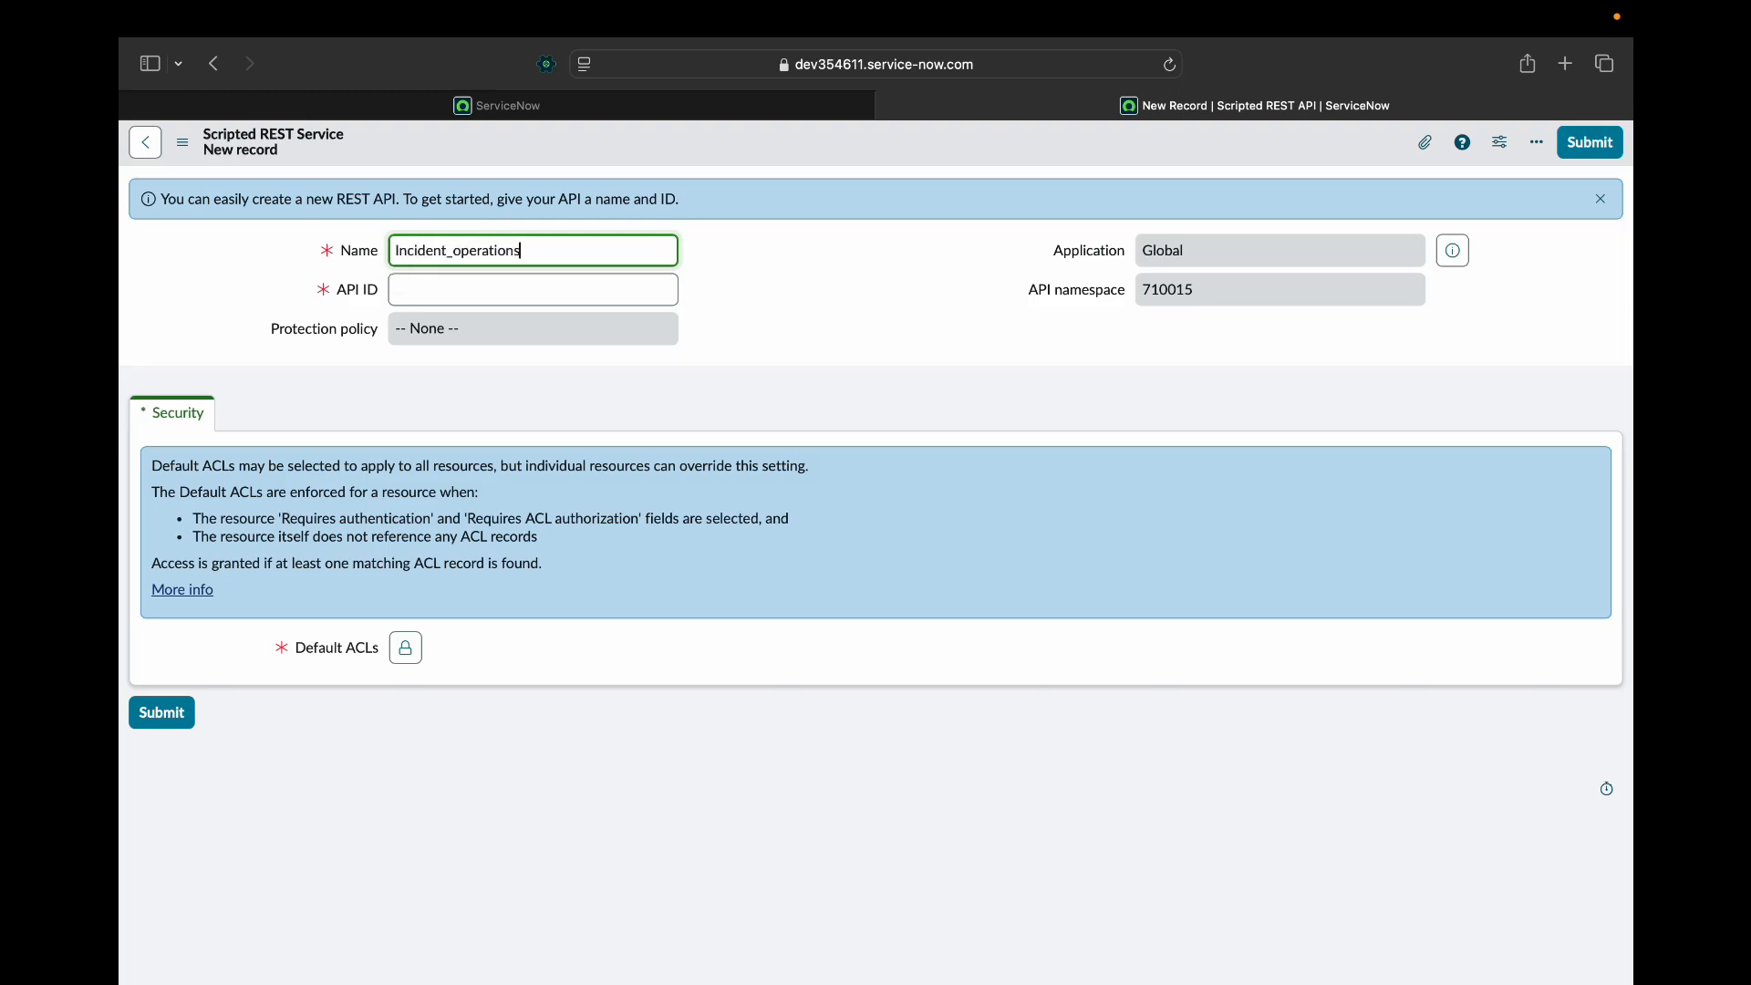
pyautogui.click(532, 289)
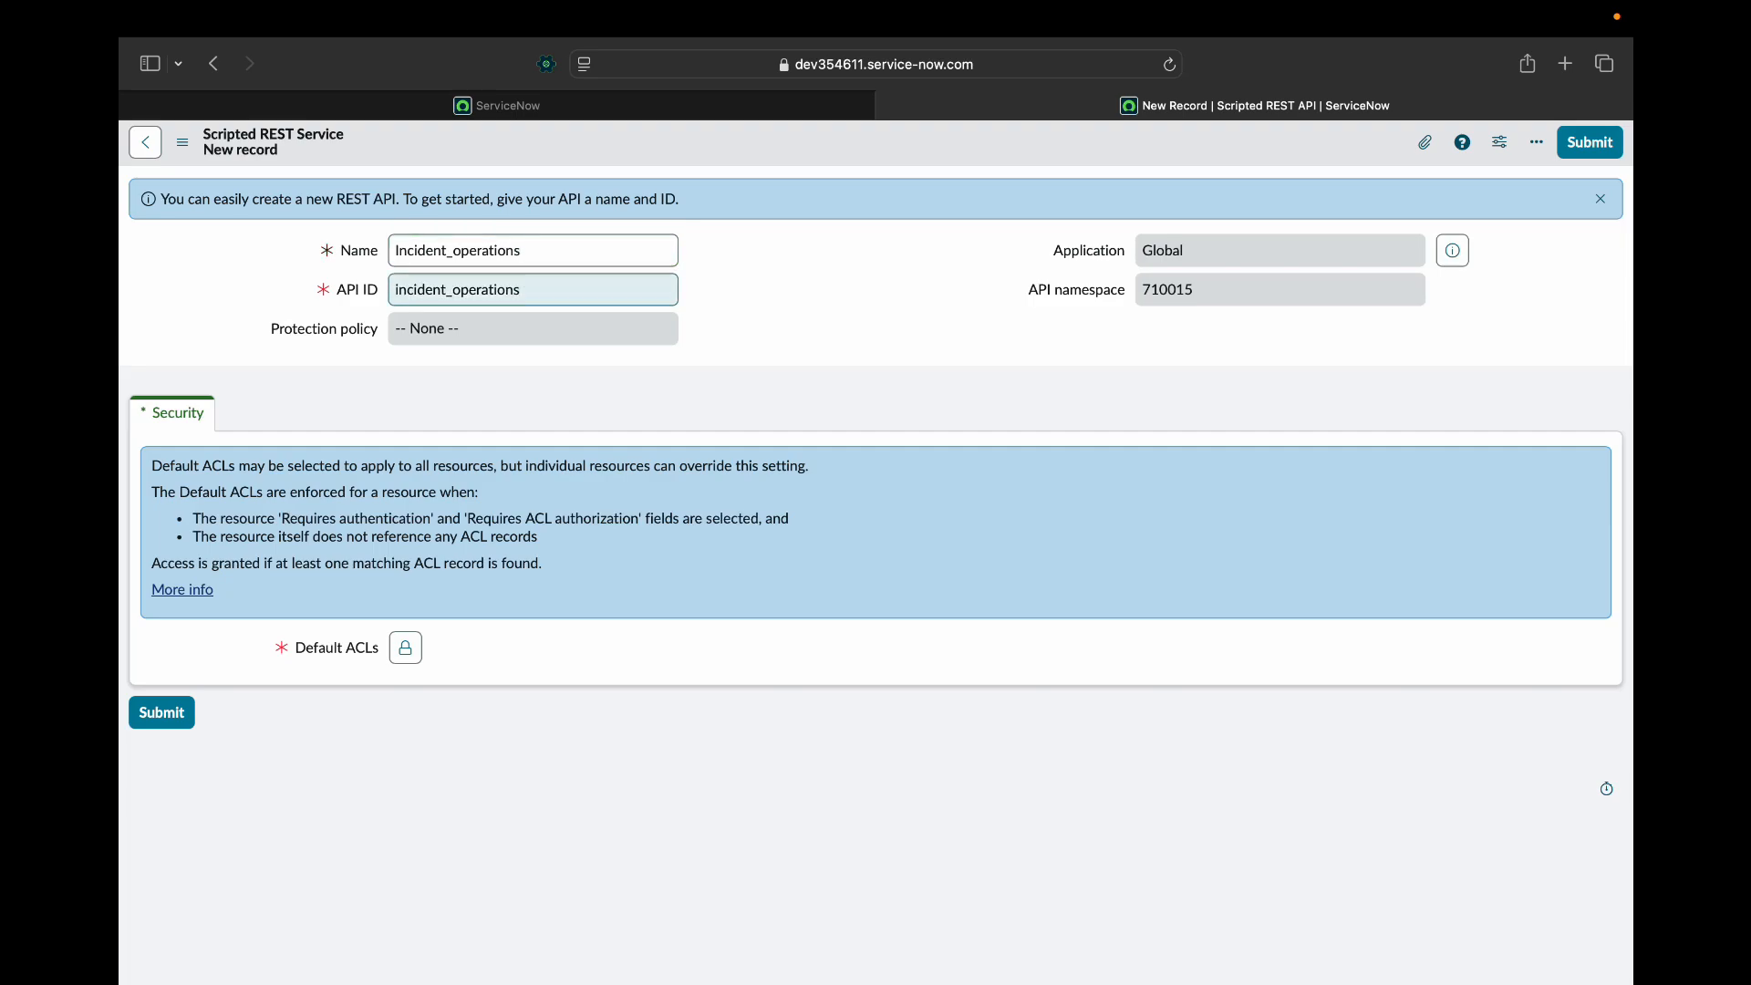
pyautogui.click(532, 289)
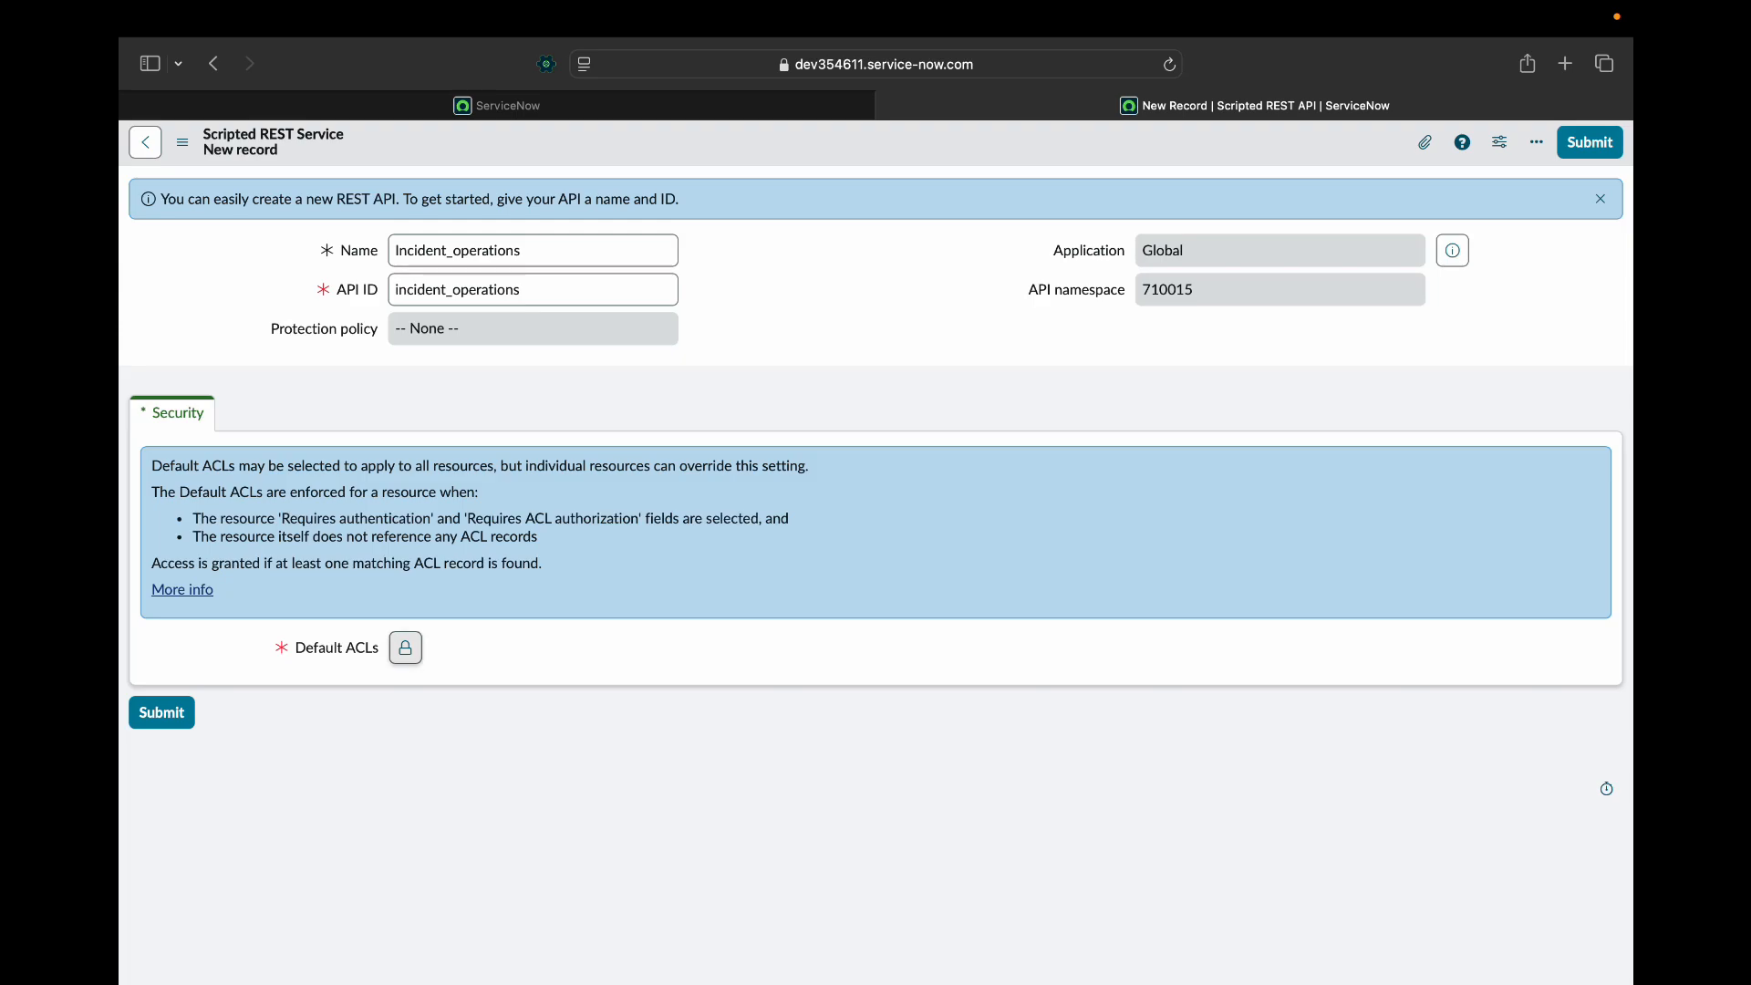
pyautogui.moveTo(407, 648)
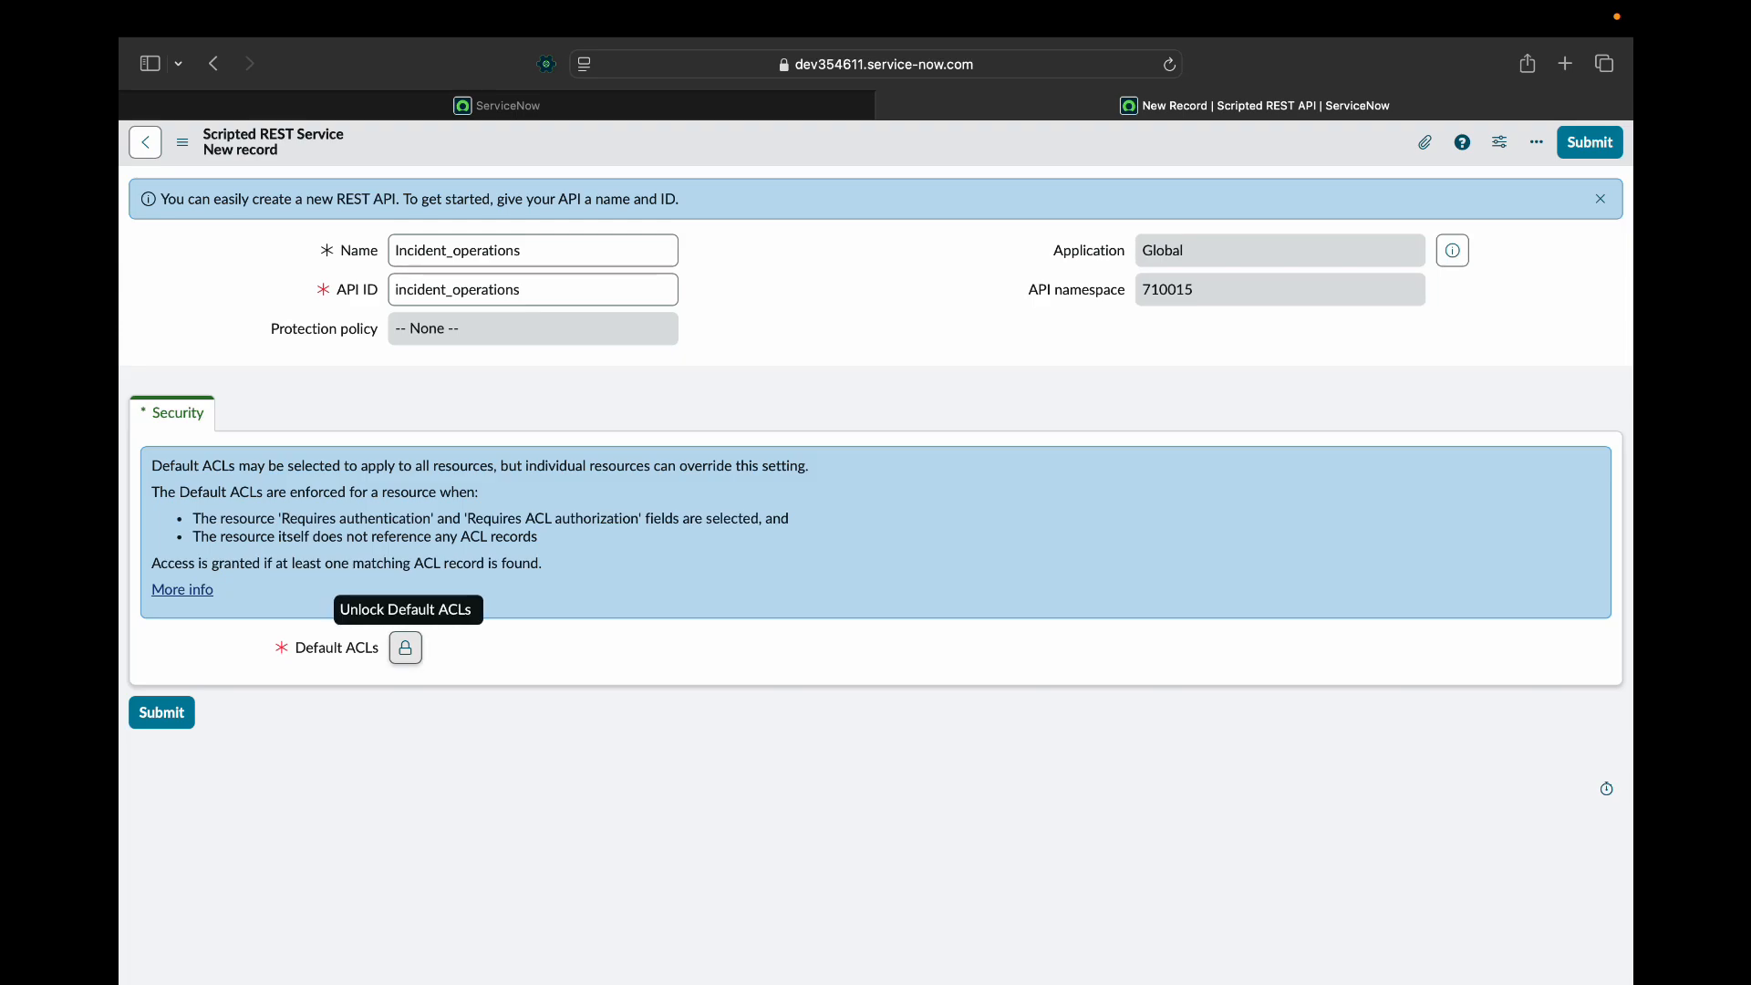
# Set the default ACL to Scripted REST External Default.
pyautogui.click(405, 648)
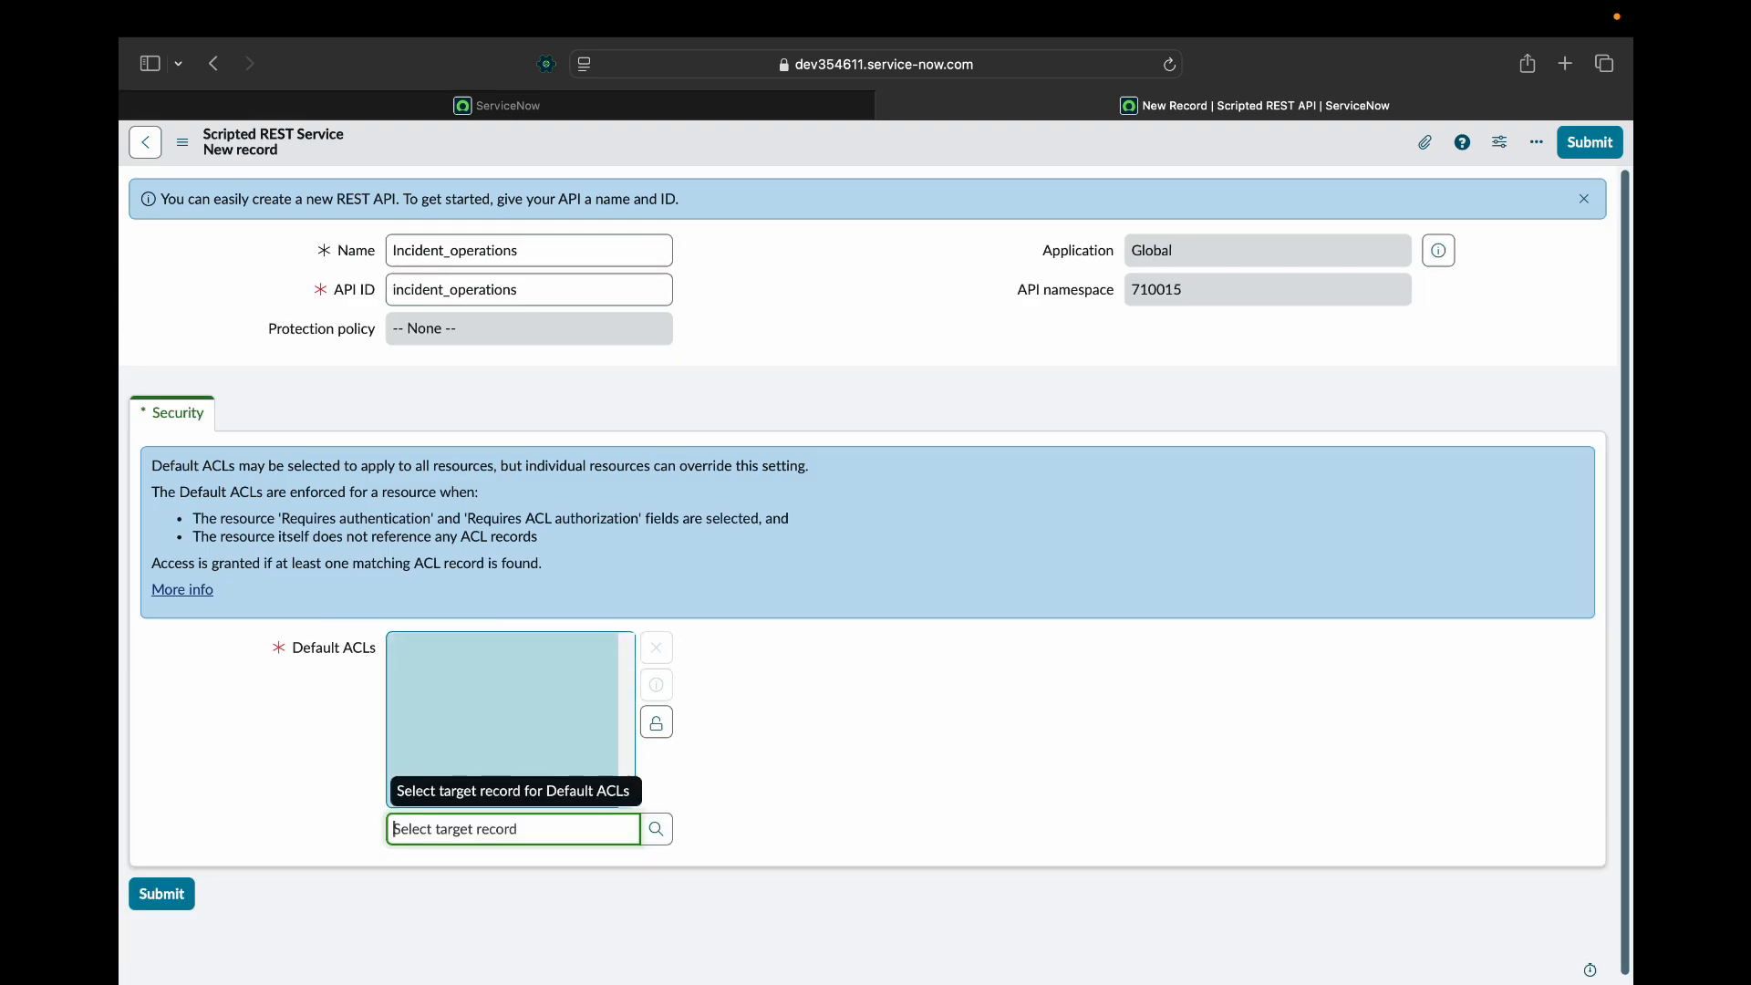
pyautogui.write('Sd')
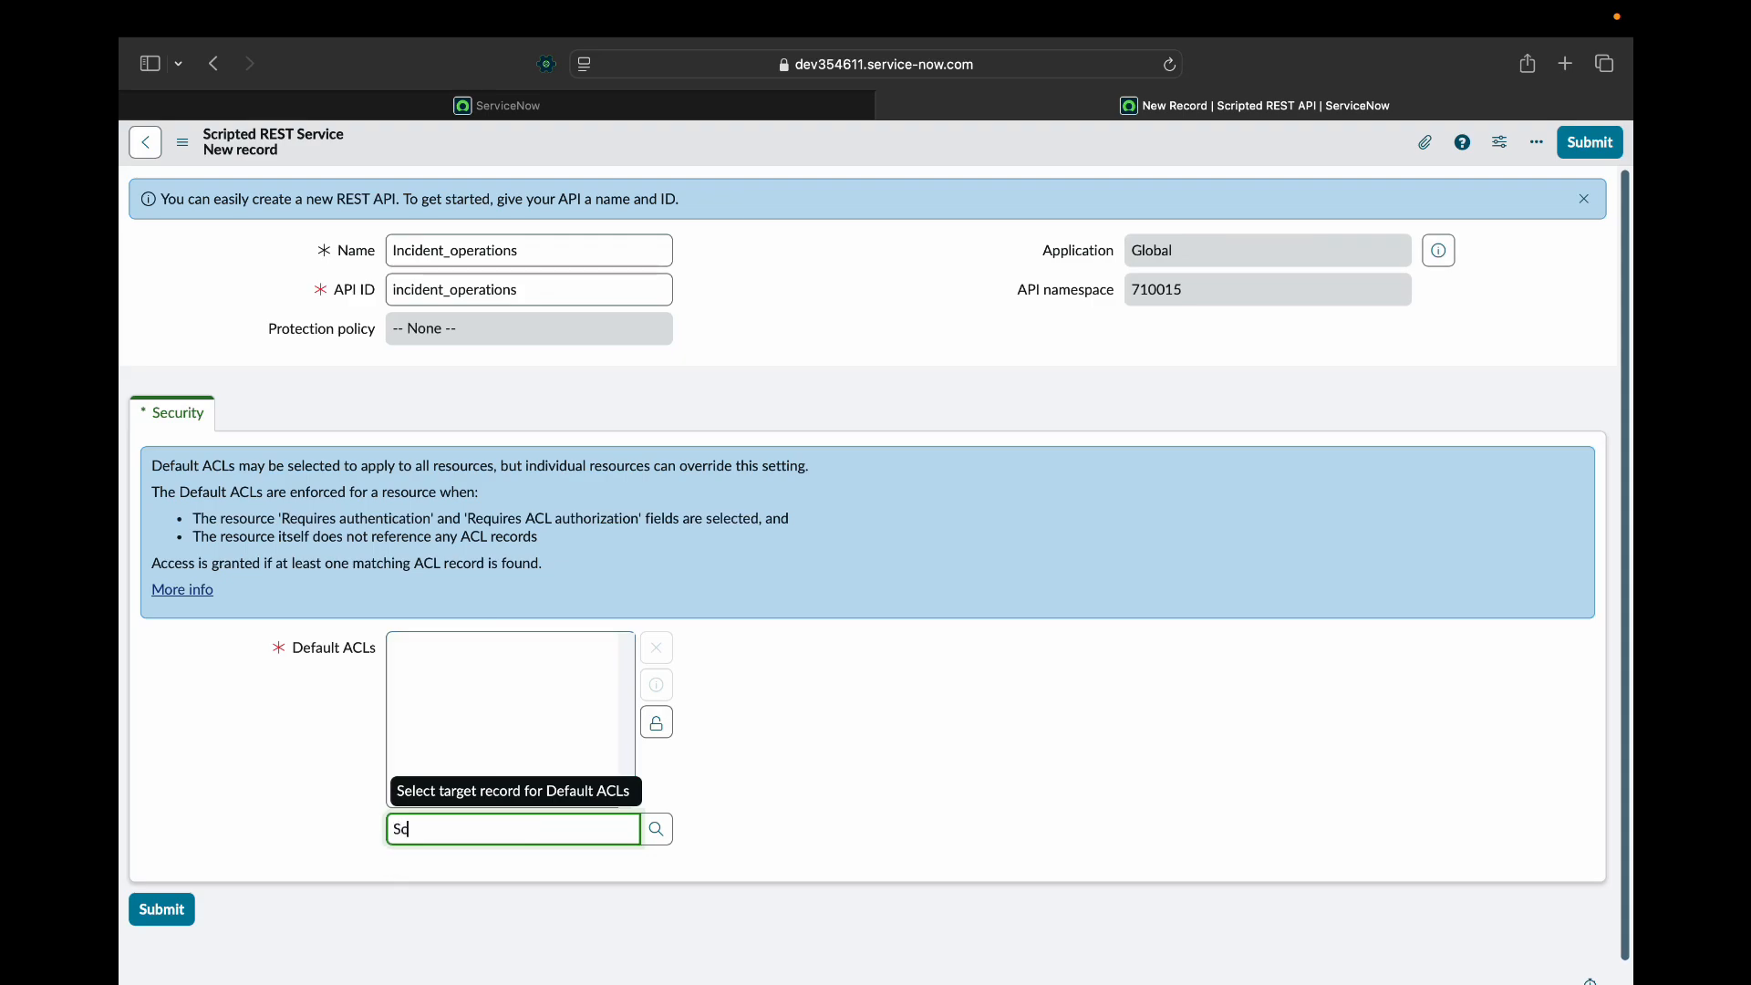
pyautogui.write('Scripted REST')
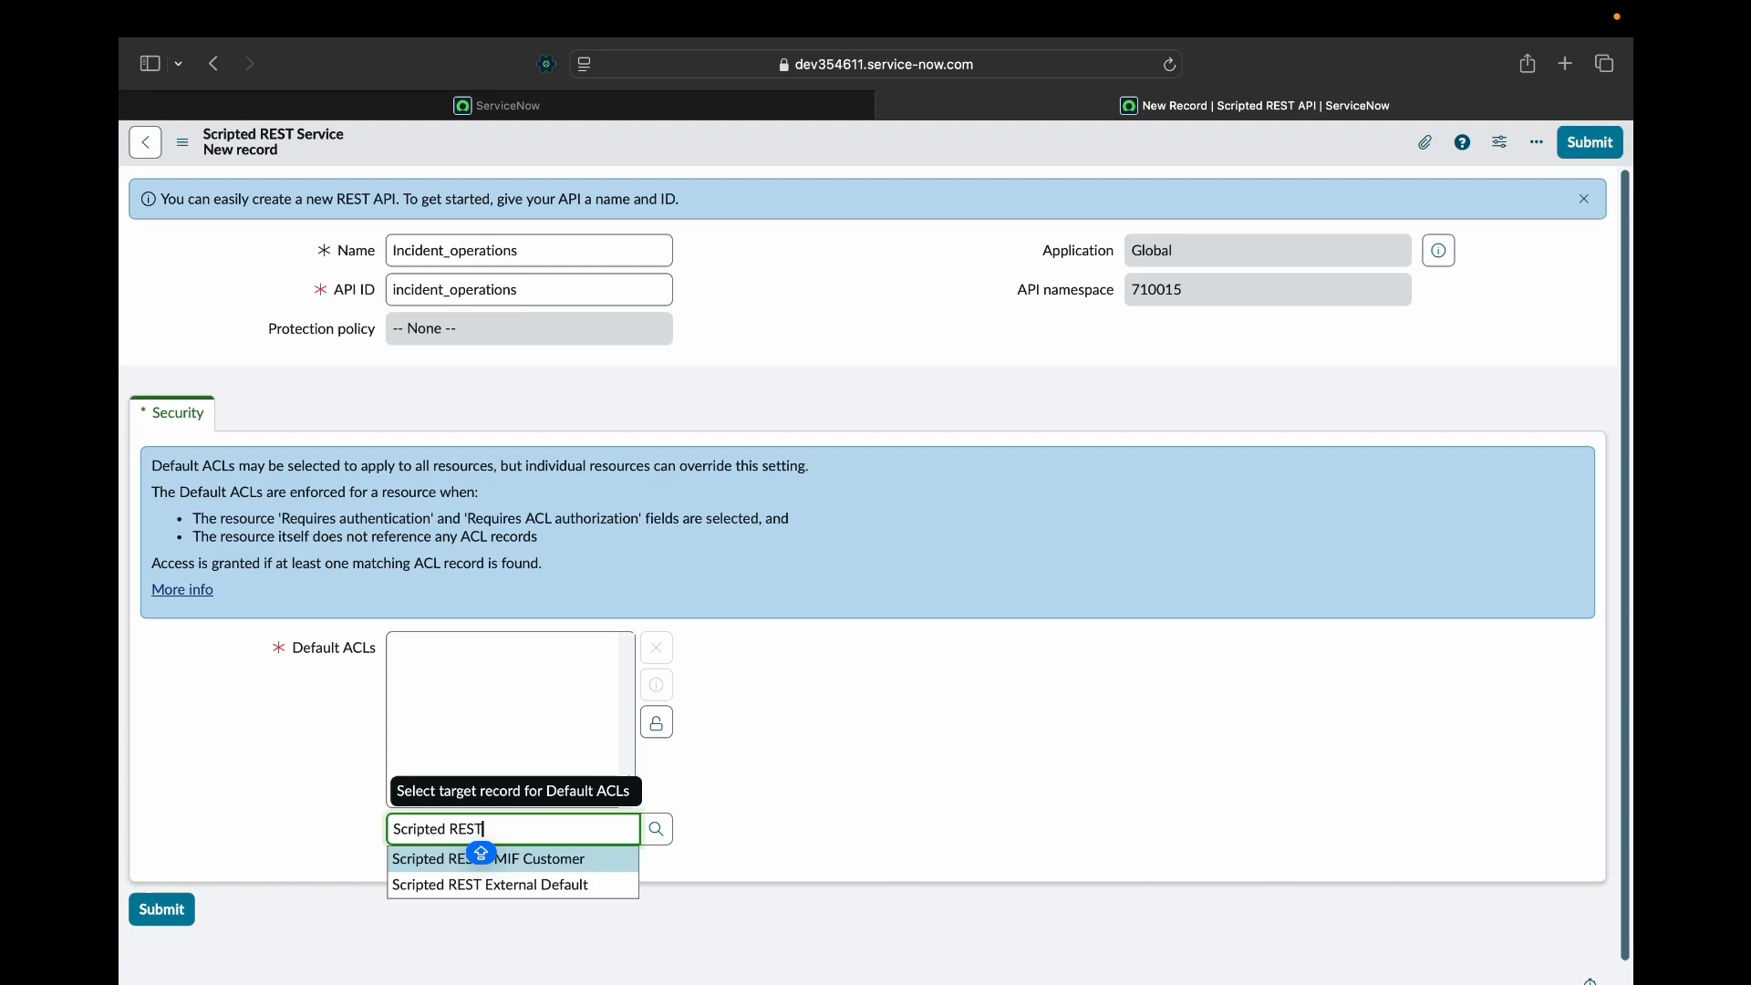
pyautogui.click(489, 885)
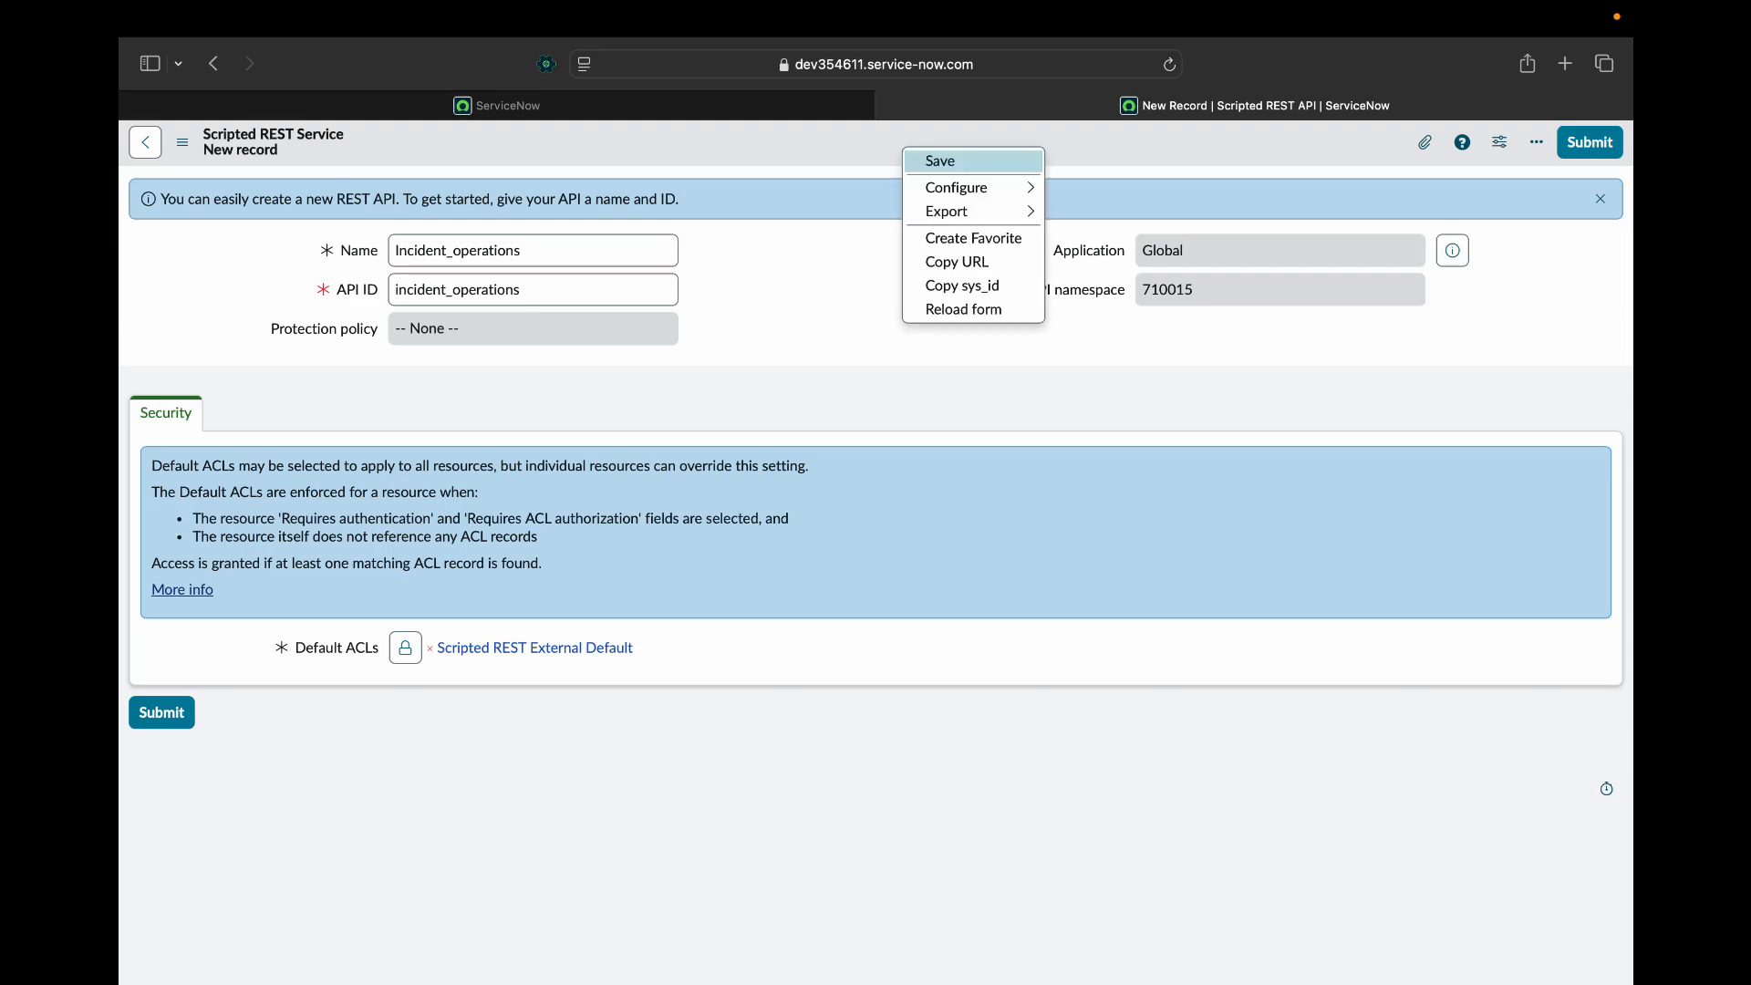
# Save Incident_operations, getting base path /api/710015/incident_operations and an empty Resources list.
pyautogui.click(938, 159)
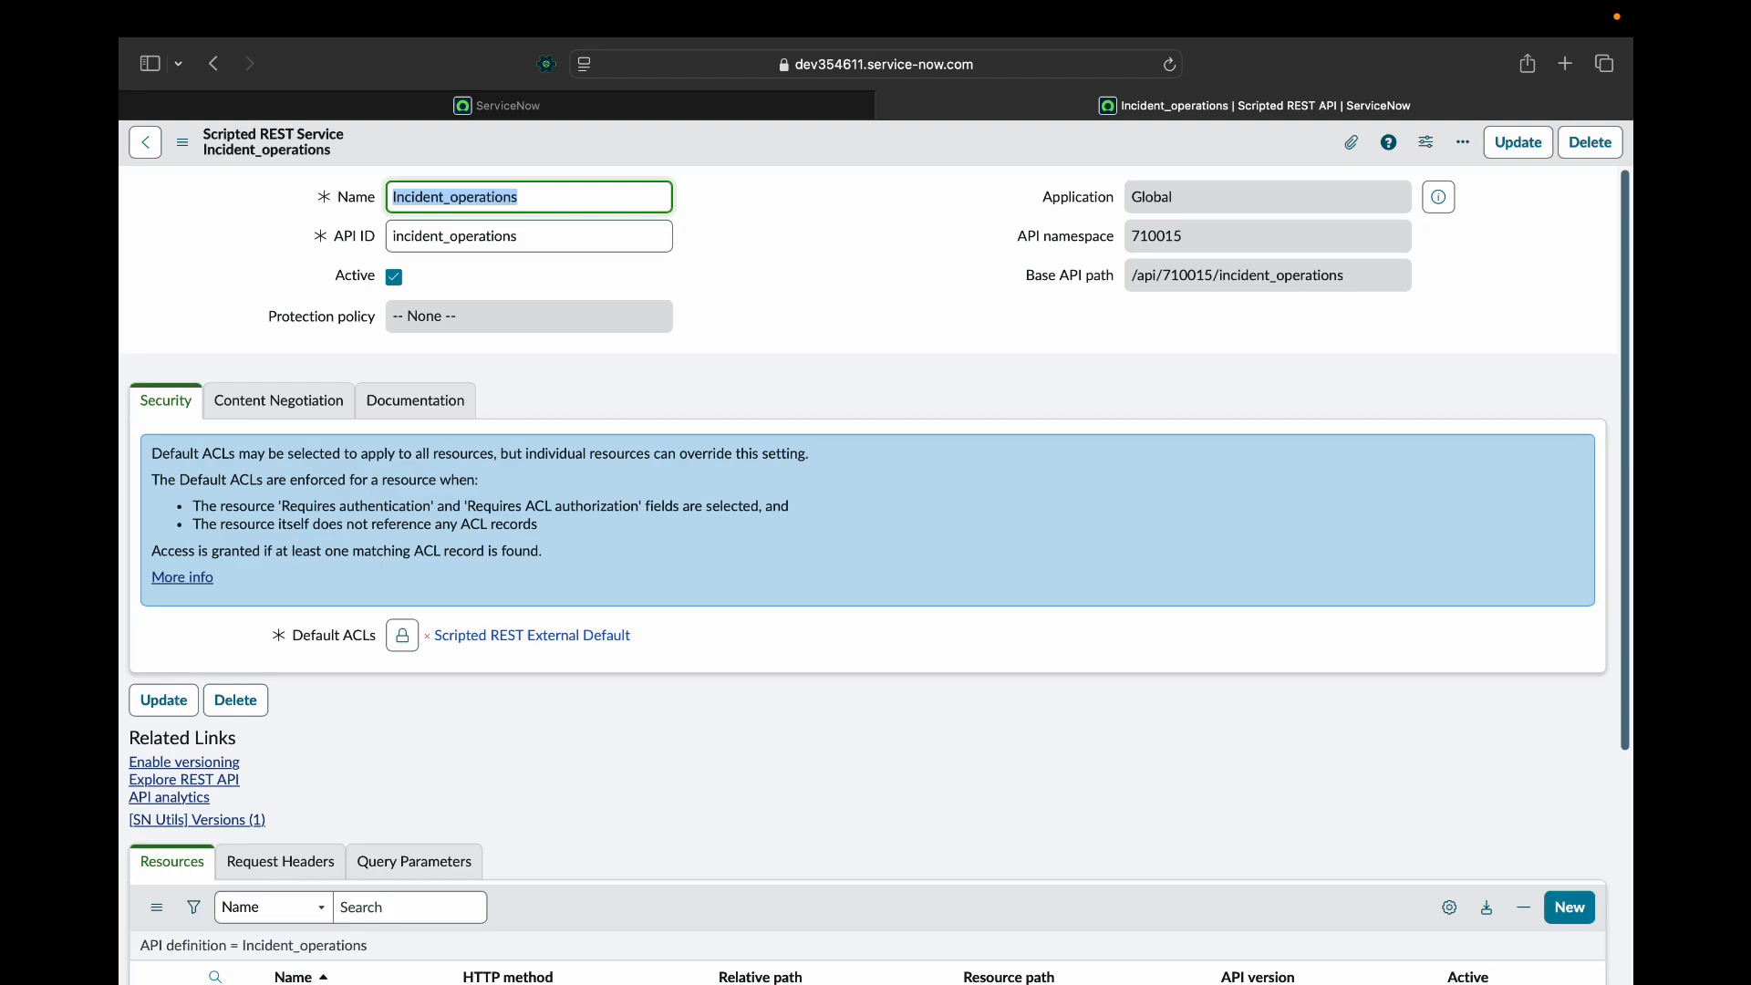
pyautogui.scroll(-3)
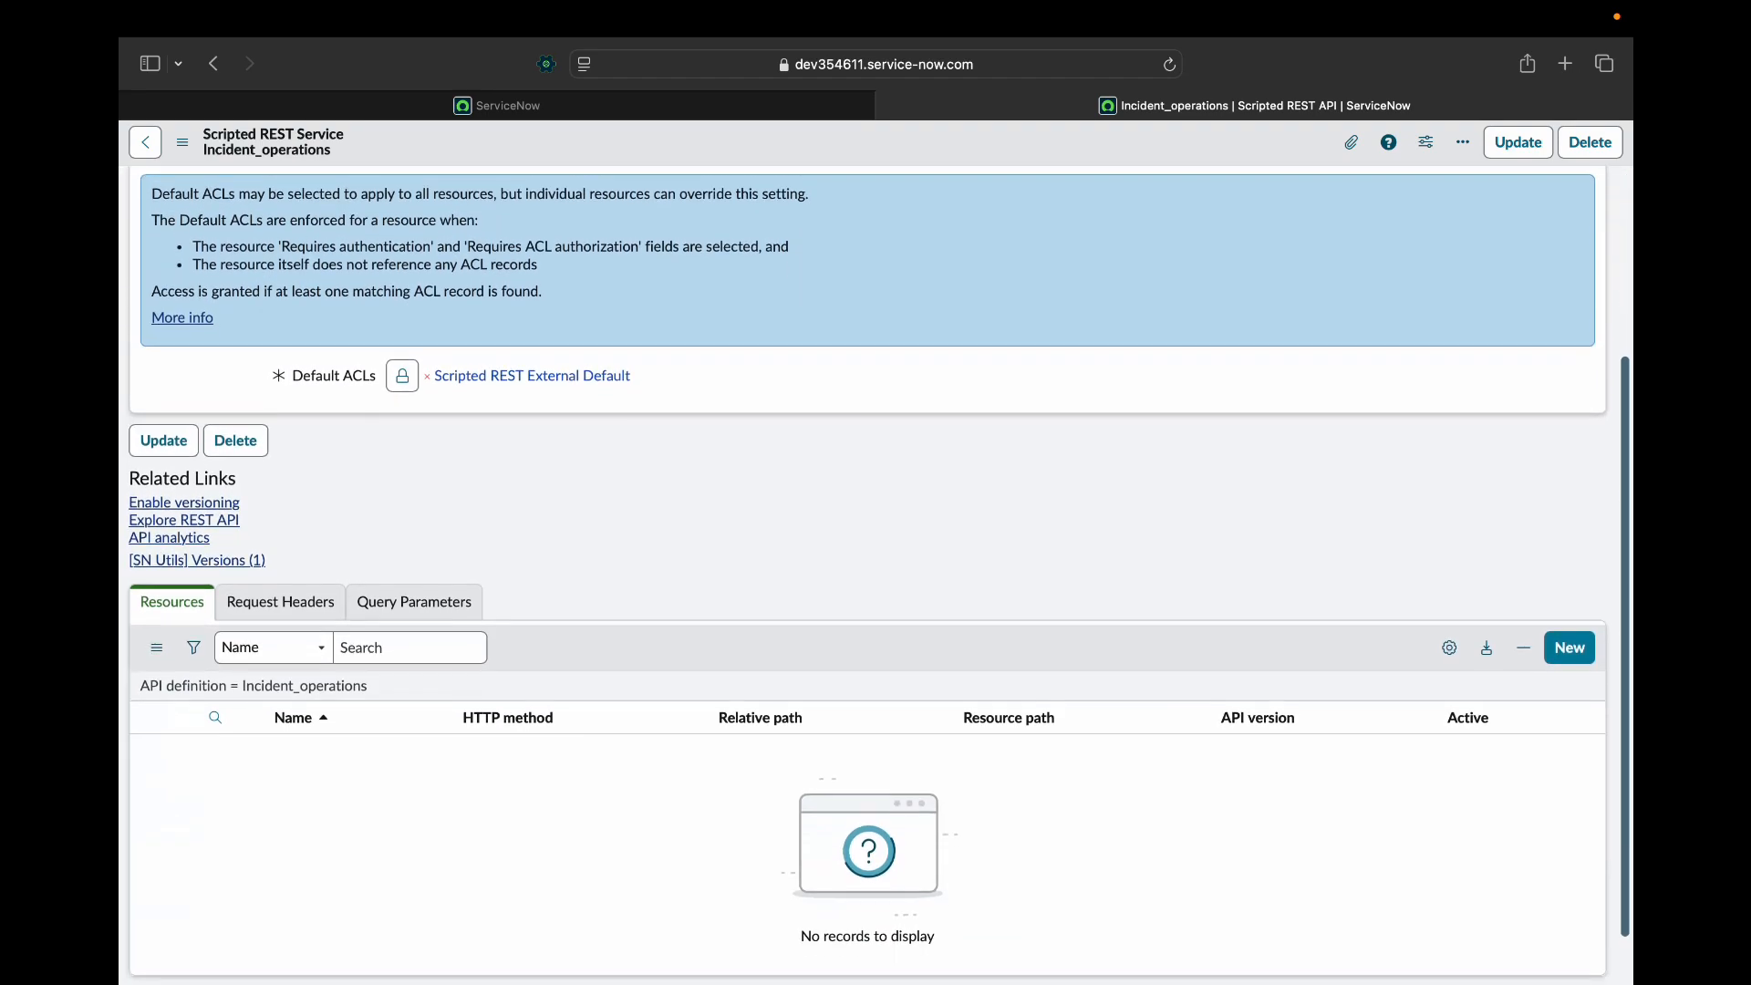
pyautogui.scroll(-3)
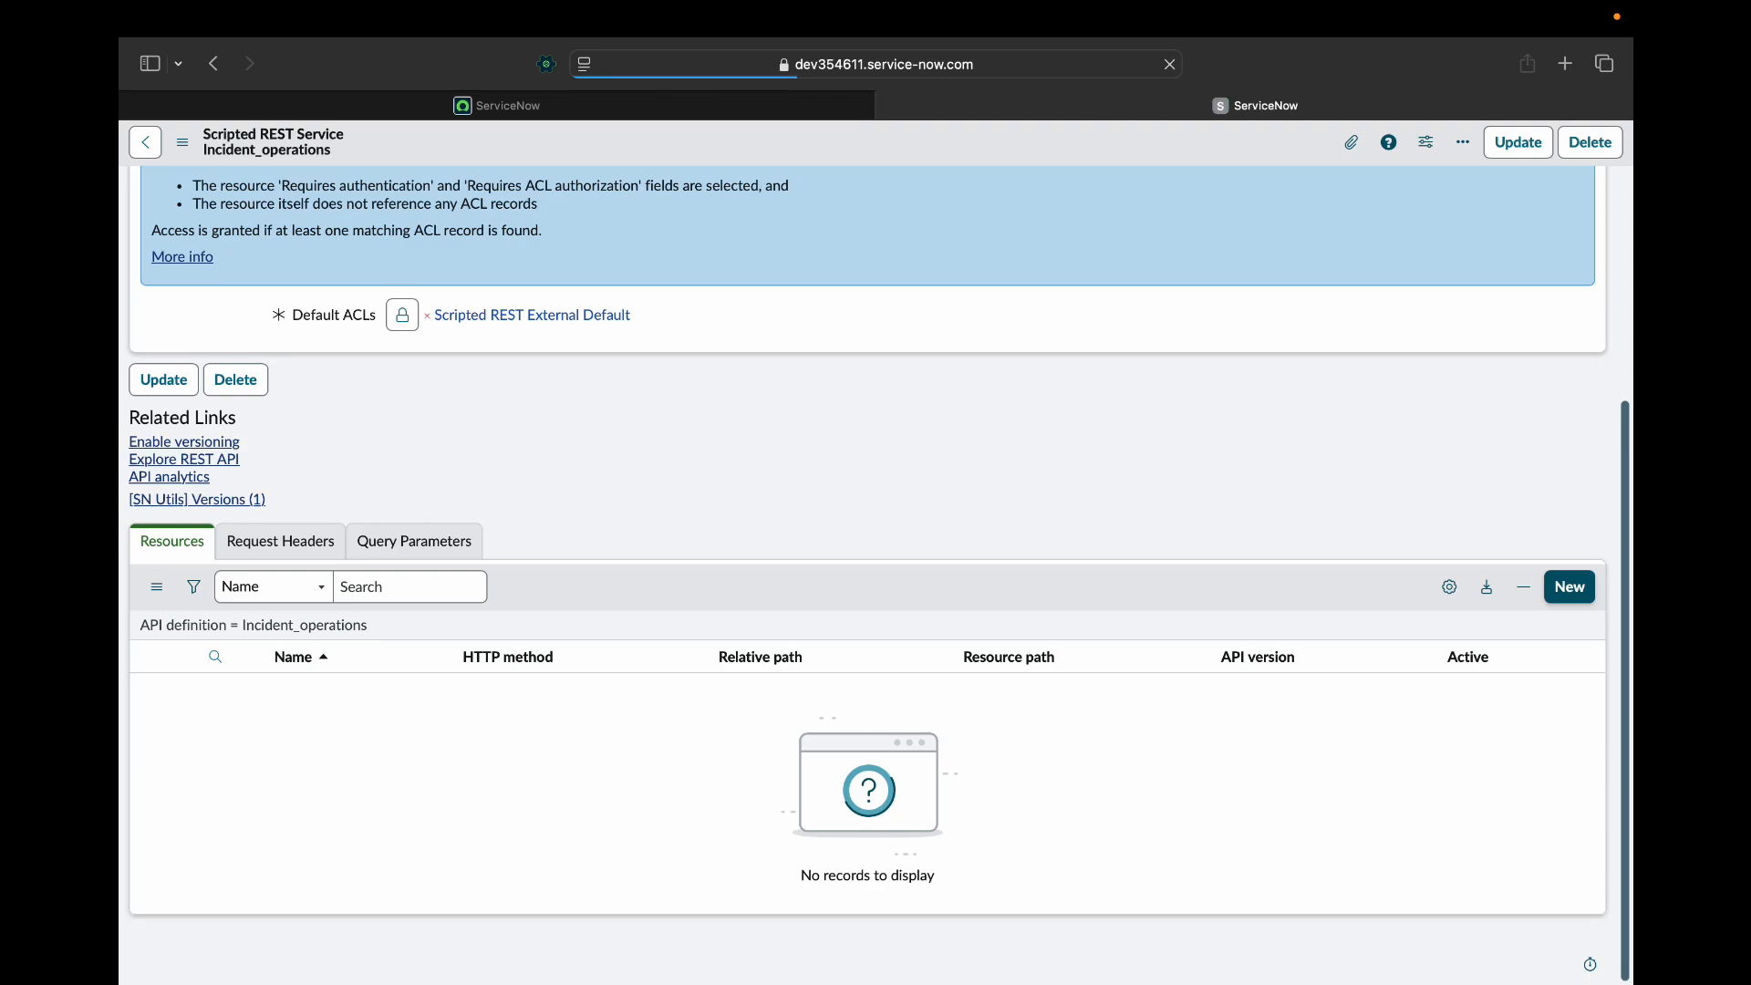
# Add a resource named getIncidents with HTTP method GET and relative path /.
pyautogui.click(1568, 587)
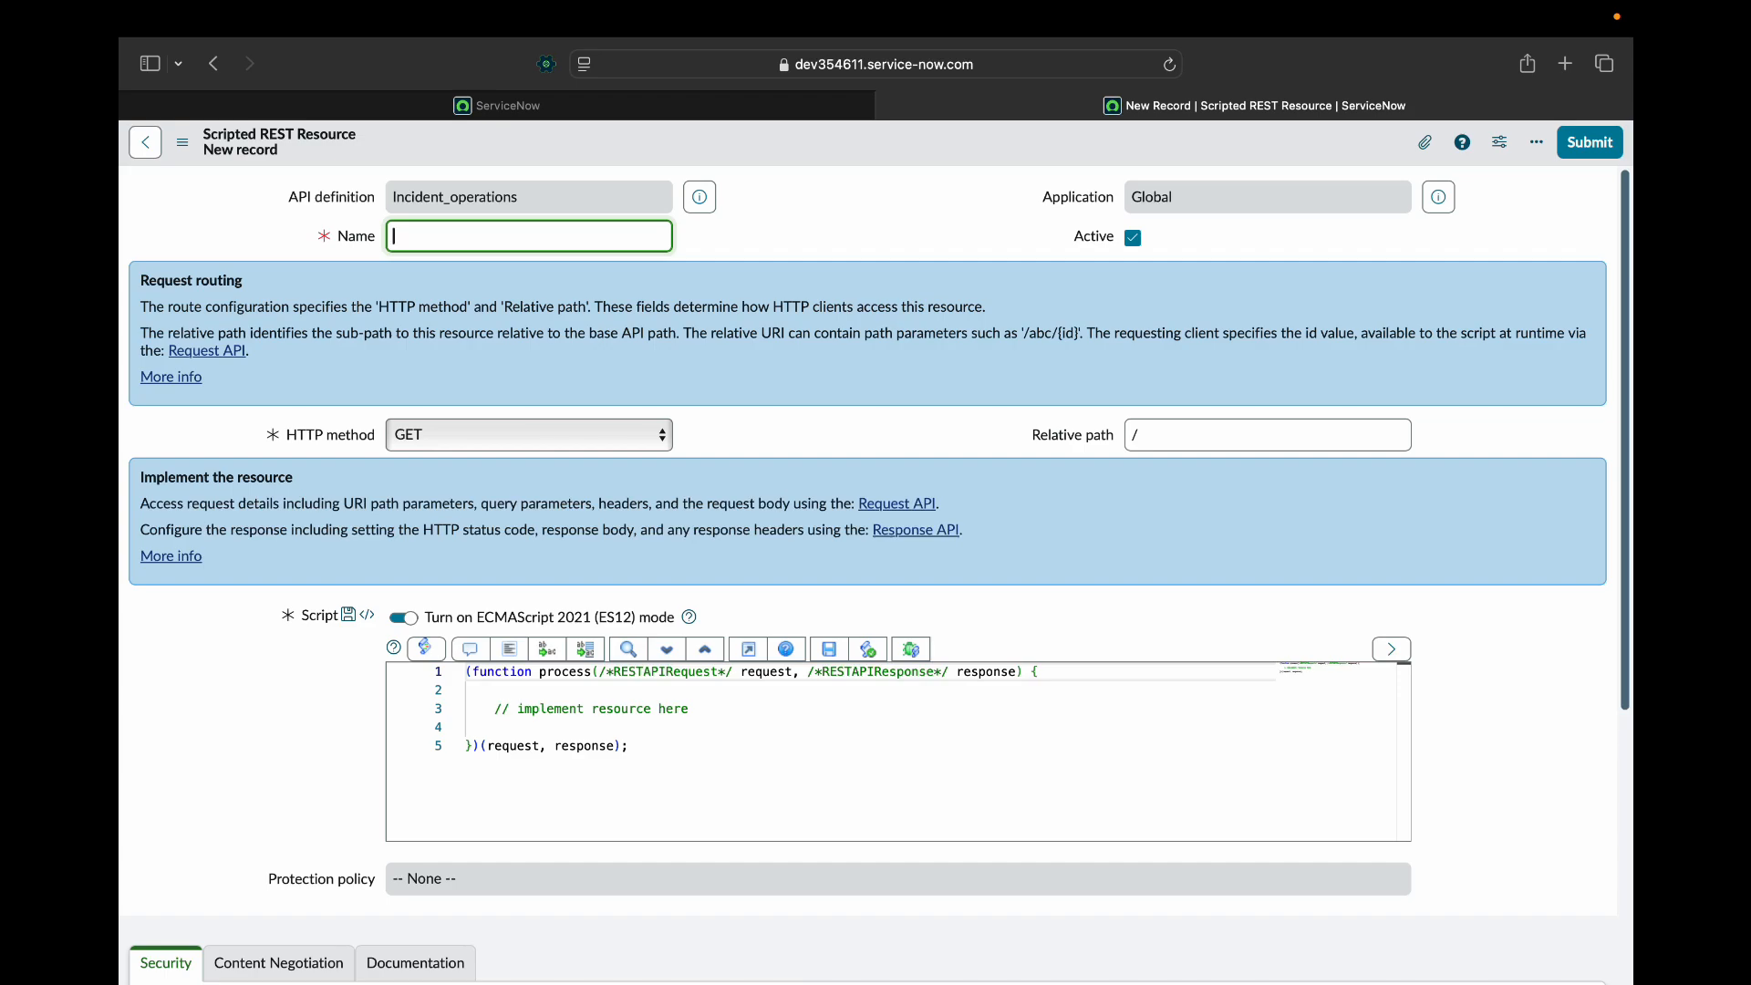
pyautogui.write('getIncidents')
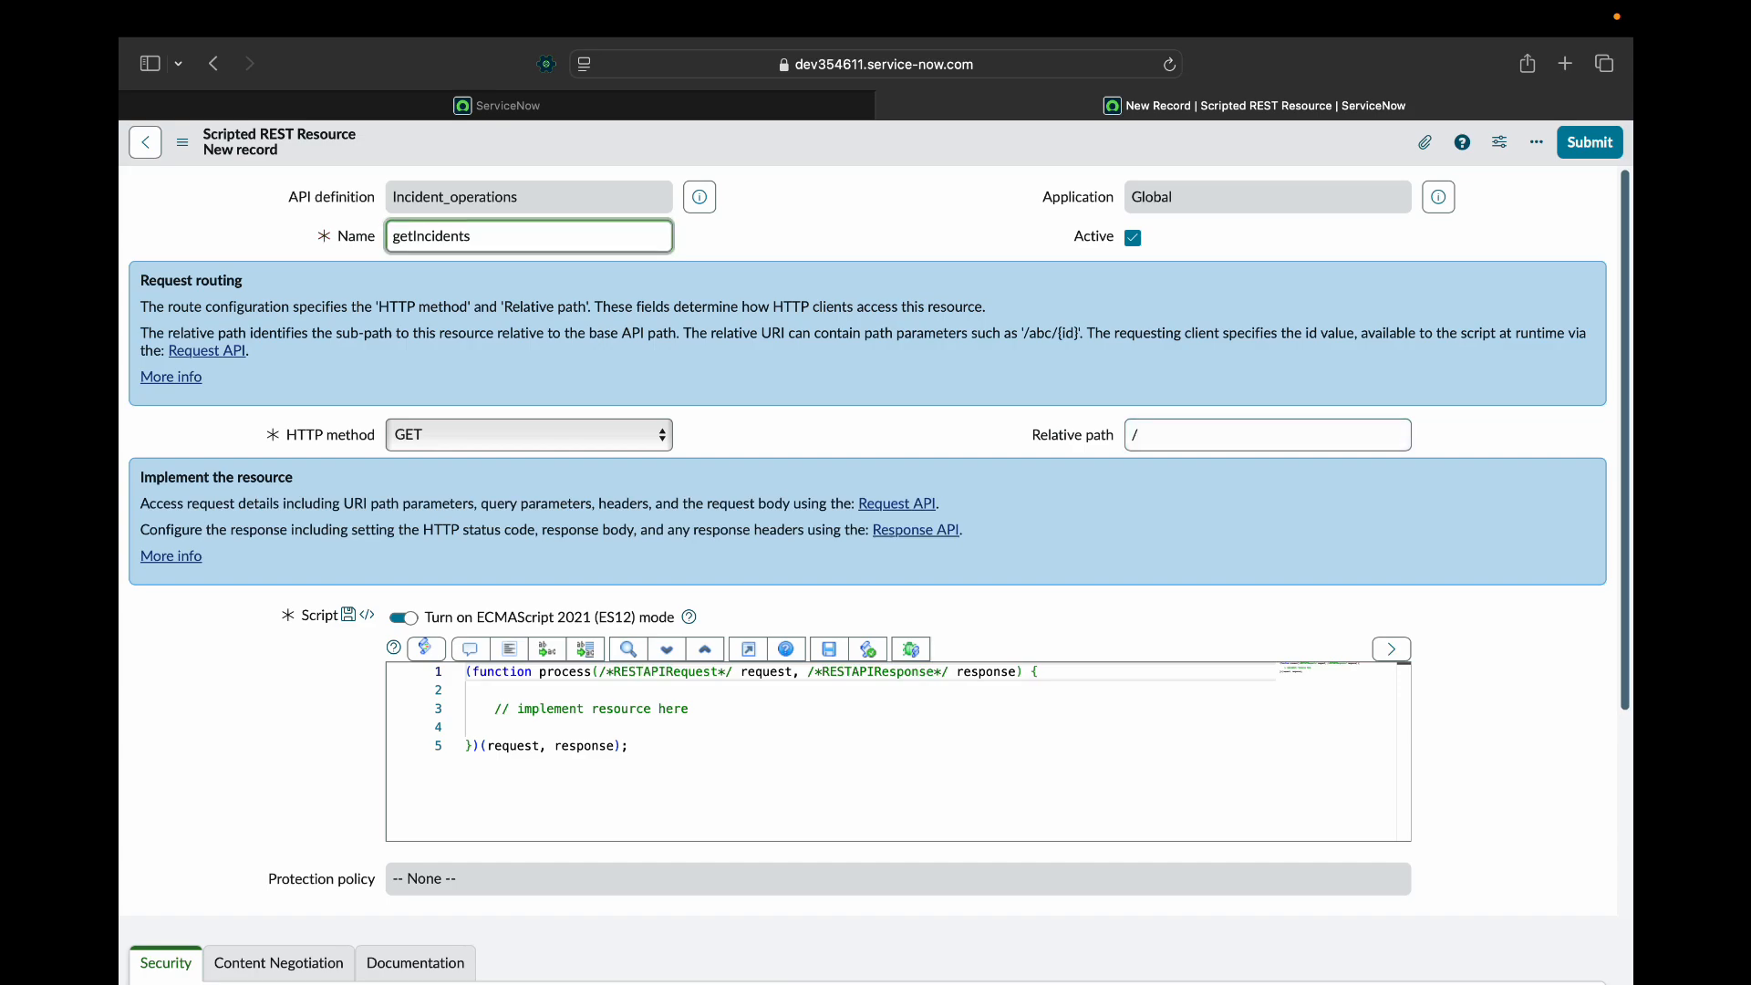
pyautogui.click(527, 434)
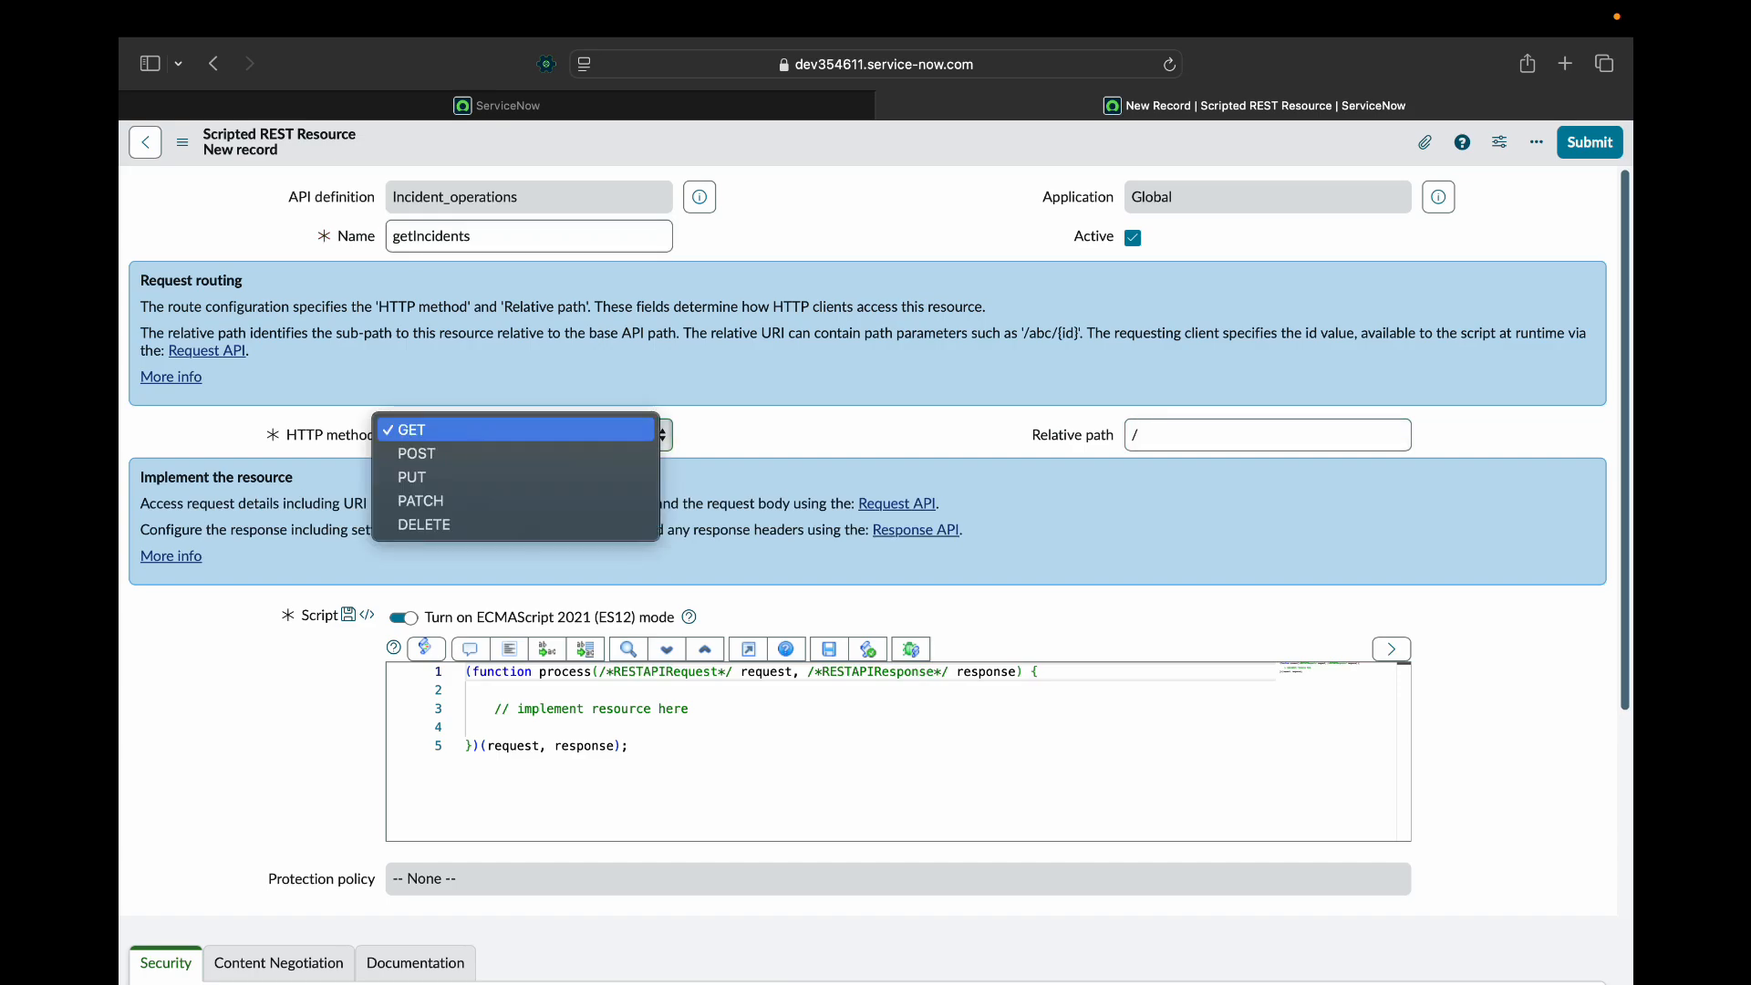
pyautogui.click(407, 428)
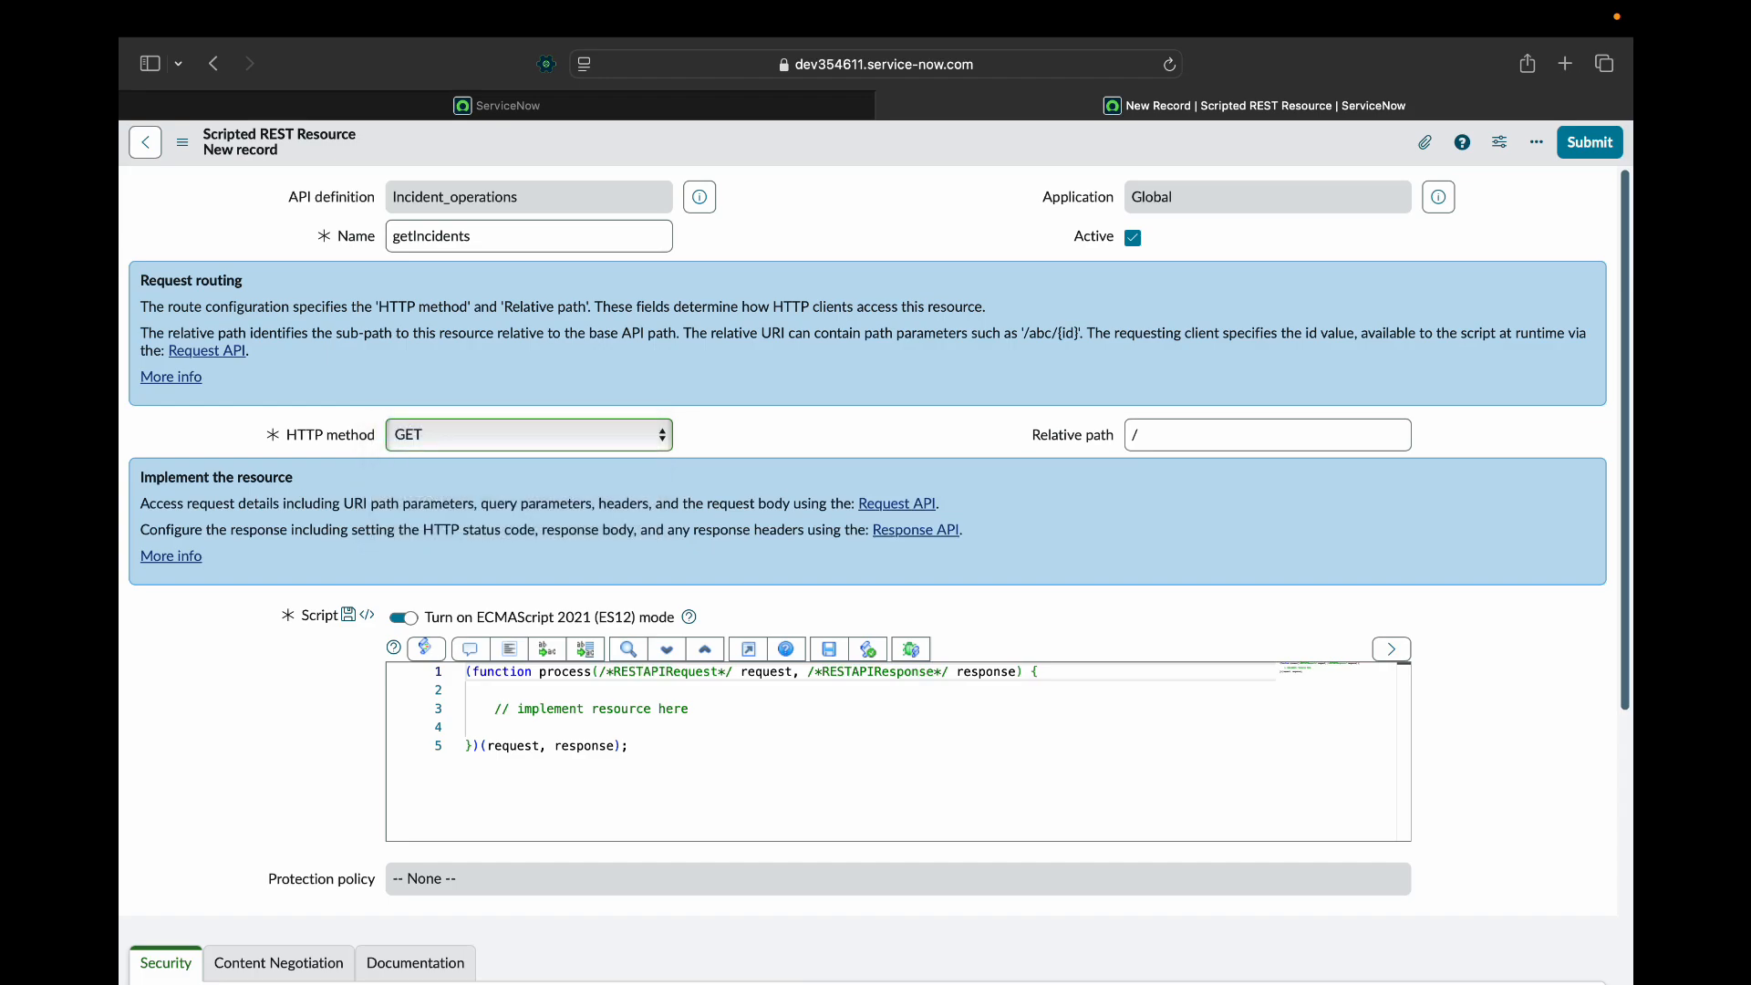
pyautogui.scroll(-3)
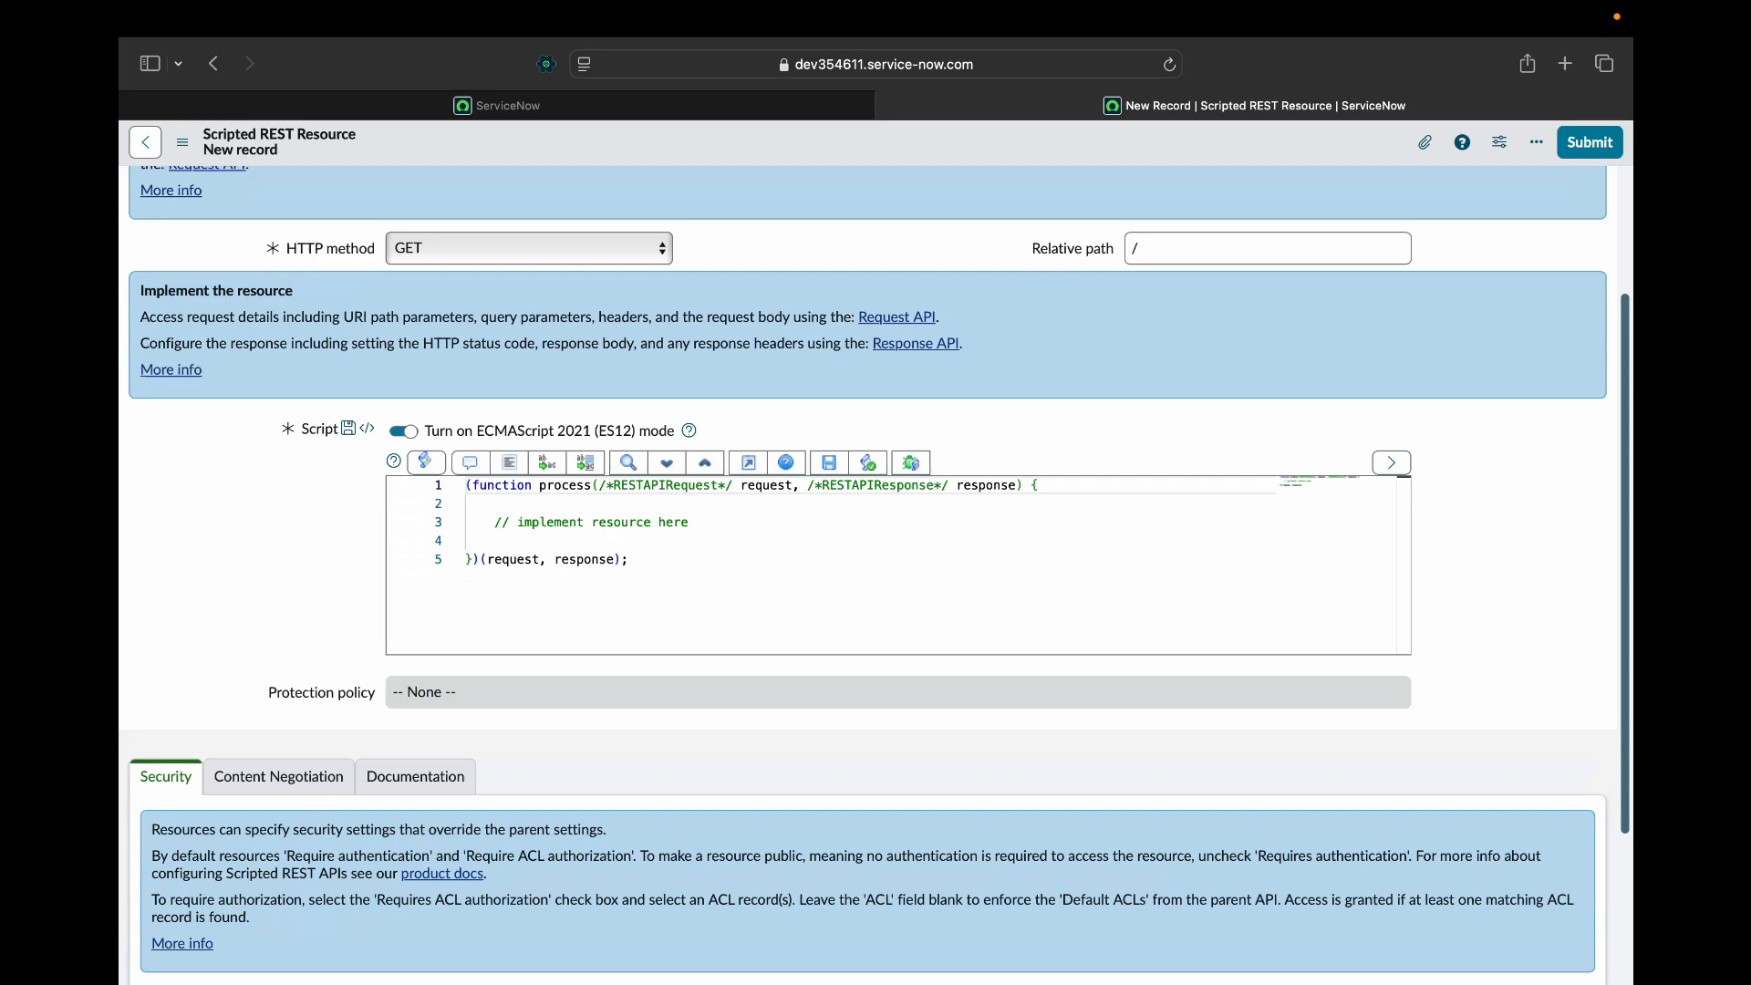
pyautogui.scroll(-3)
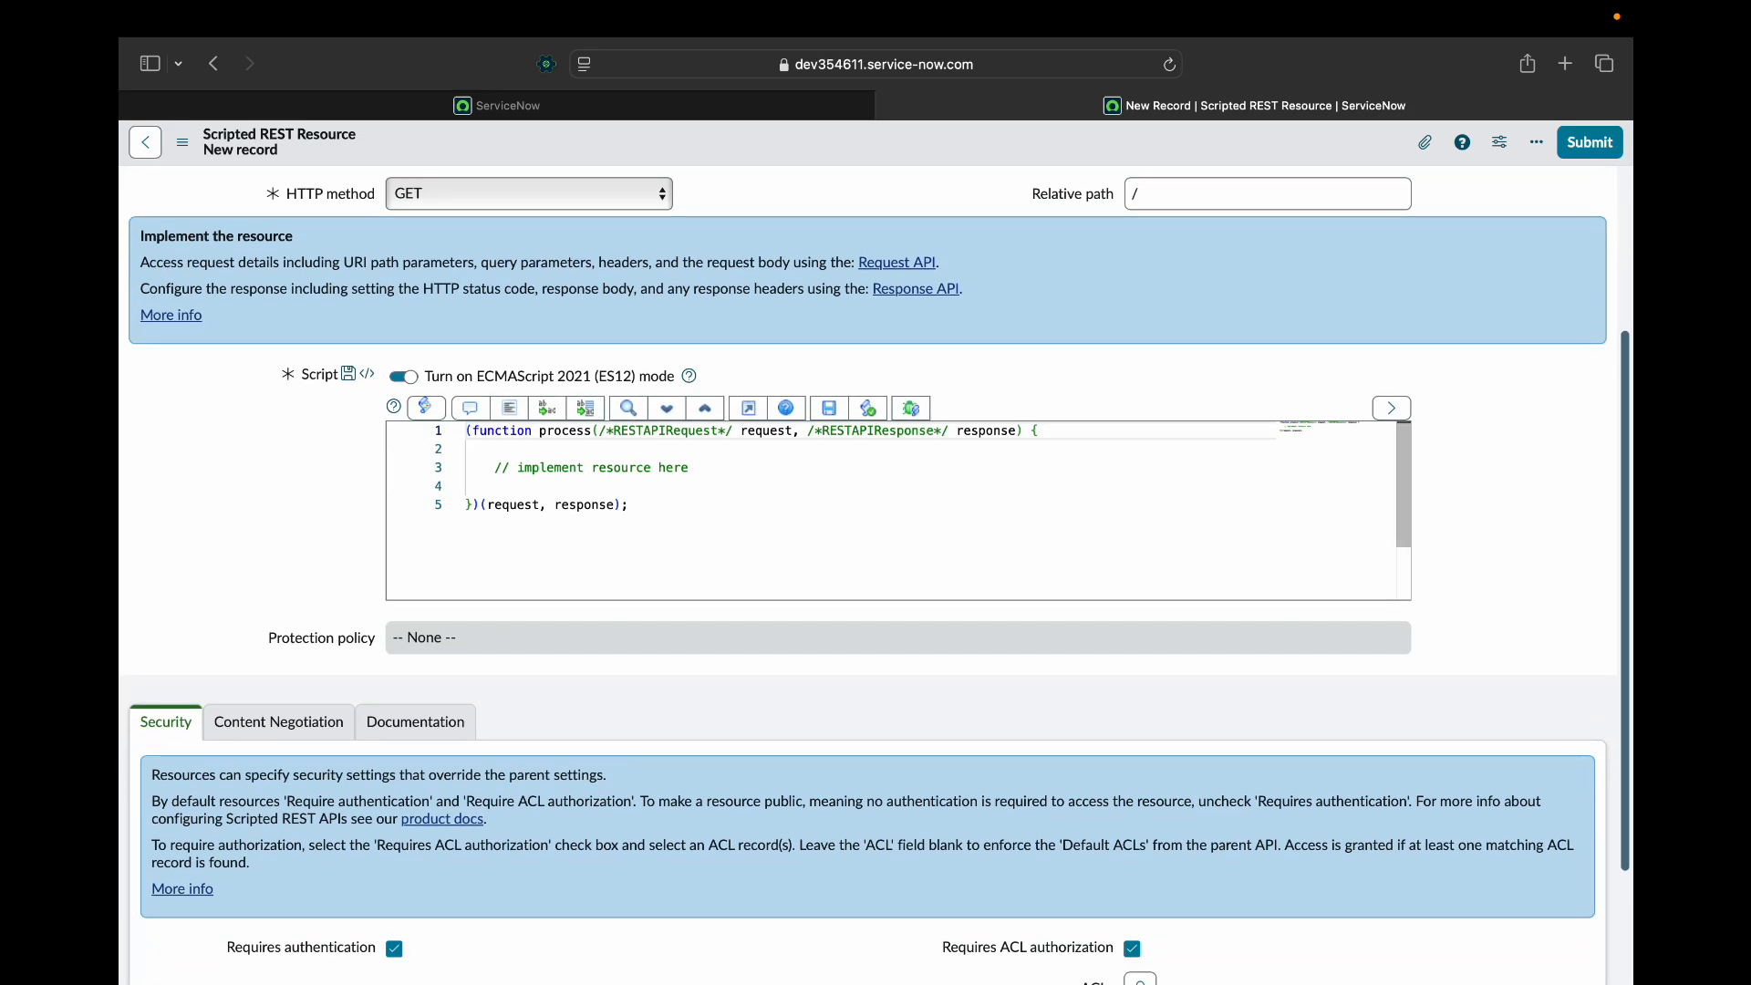
# Write var group = request.queryParams.group; as the script's first statement.
pyautogui.doubleClick(766, 429)
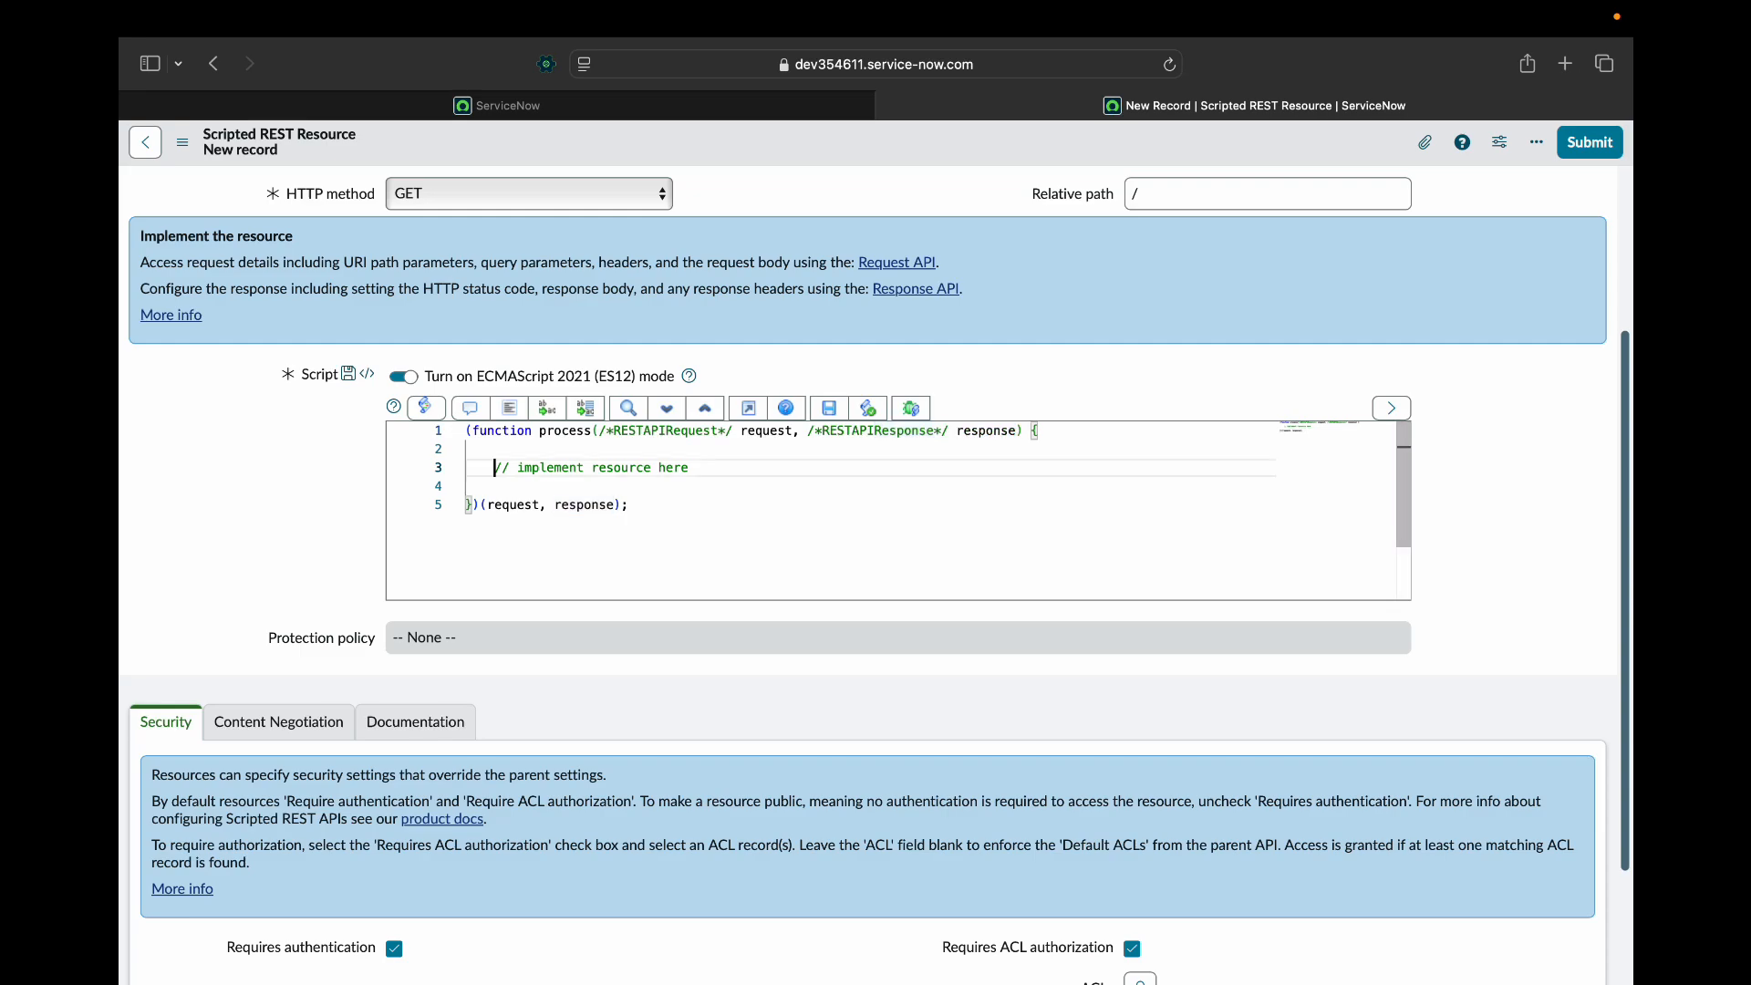
pyautogui.write('var')
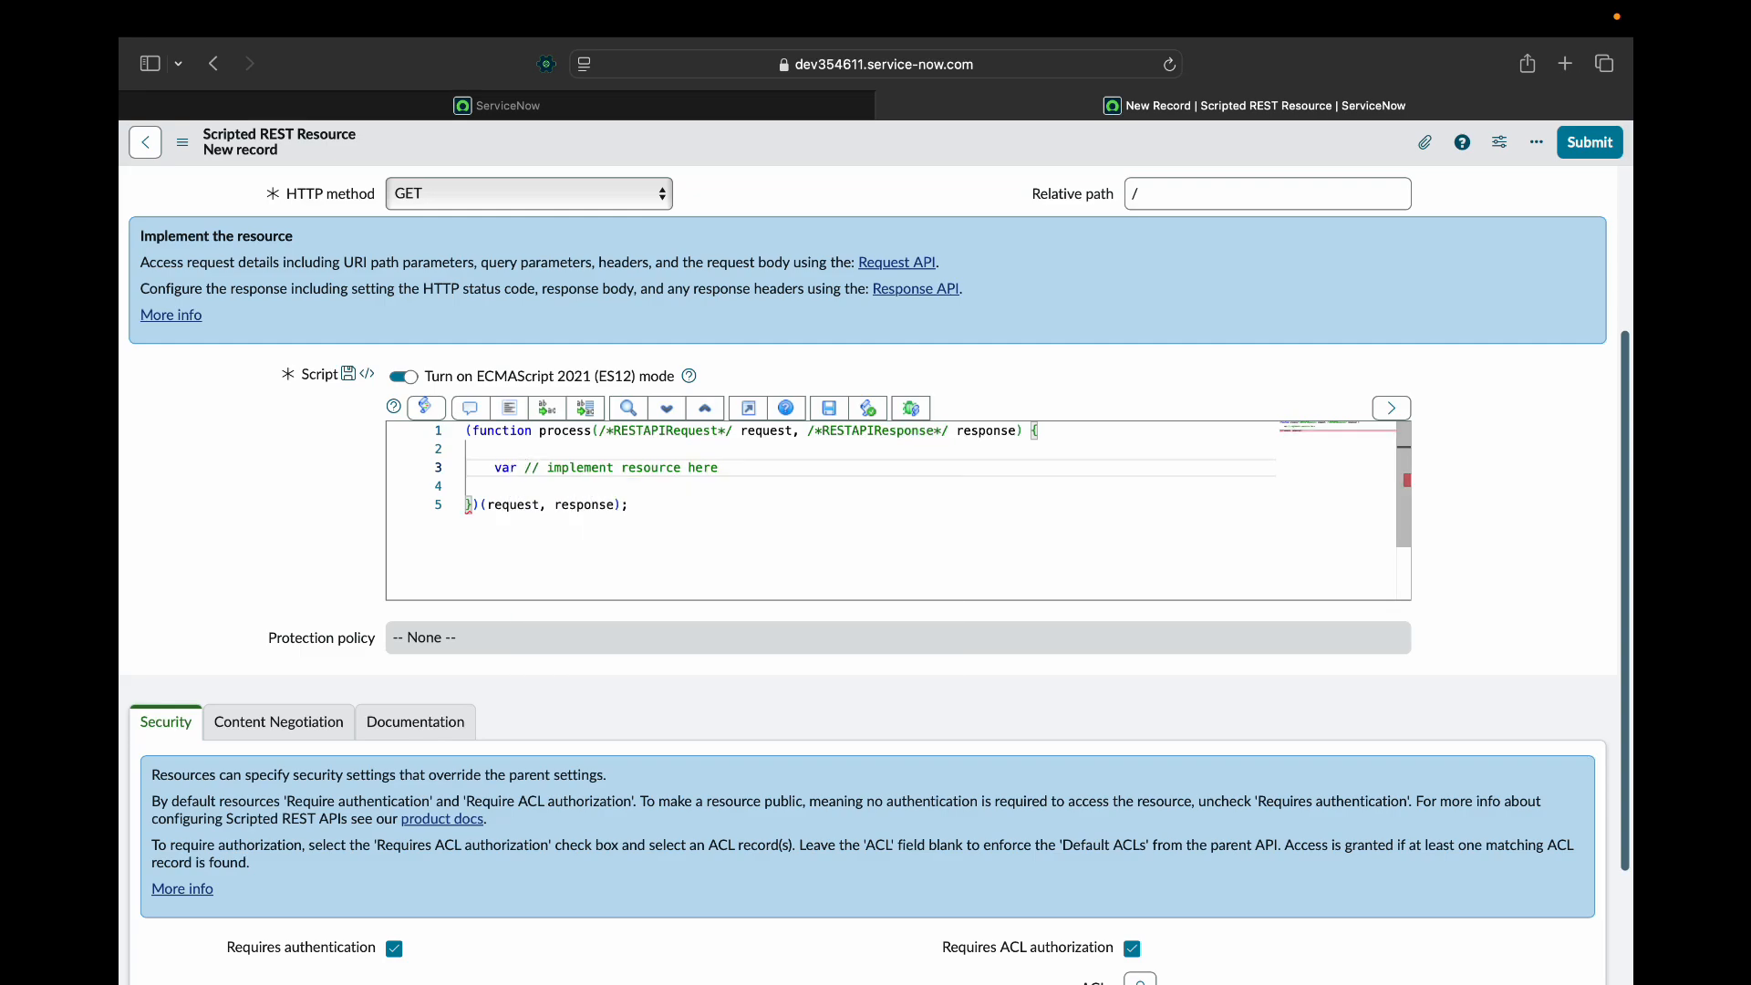
pyautogui.write('group =')
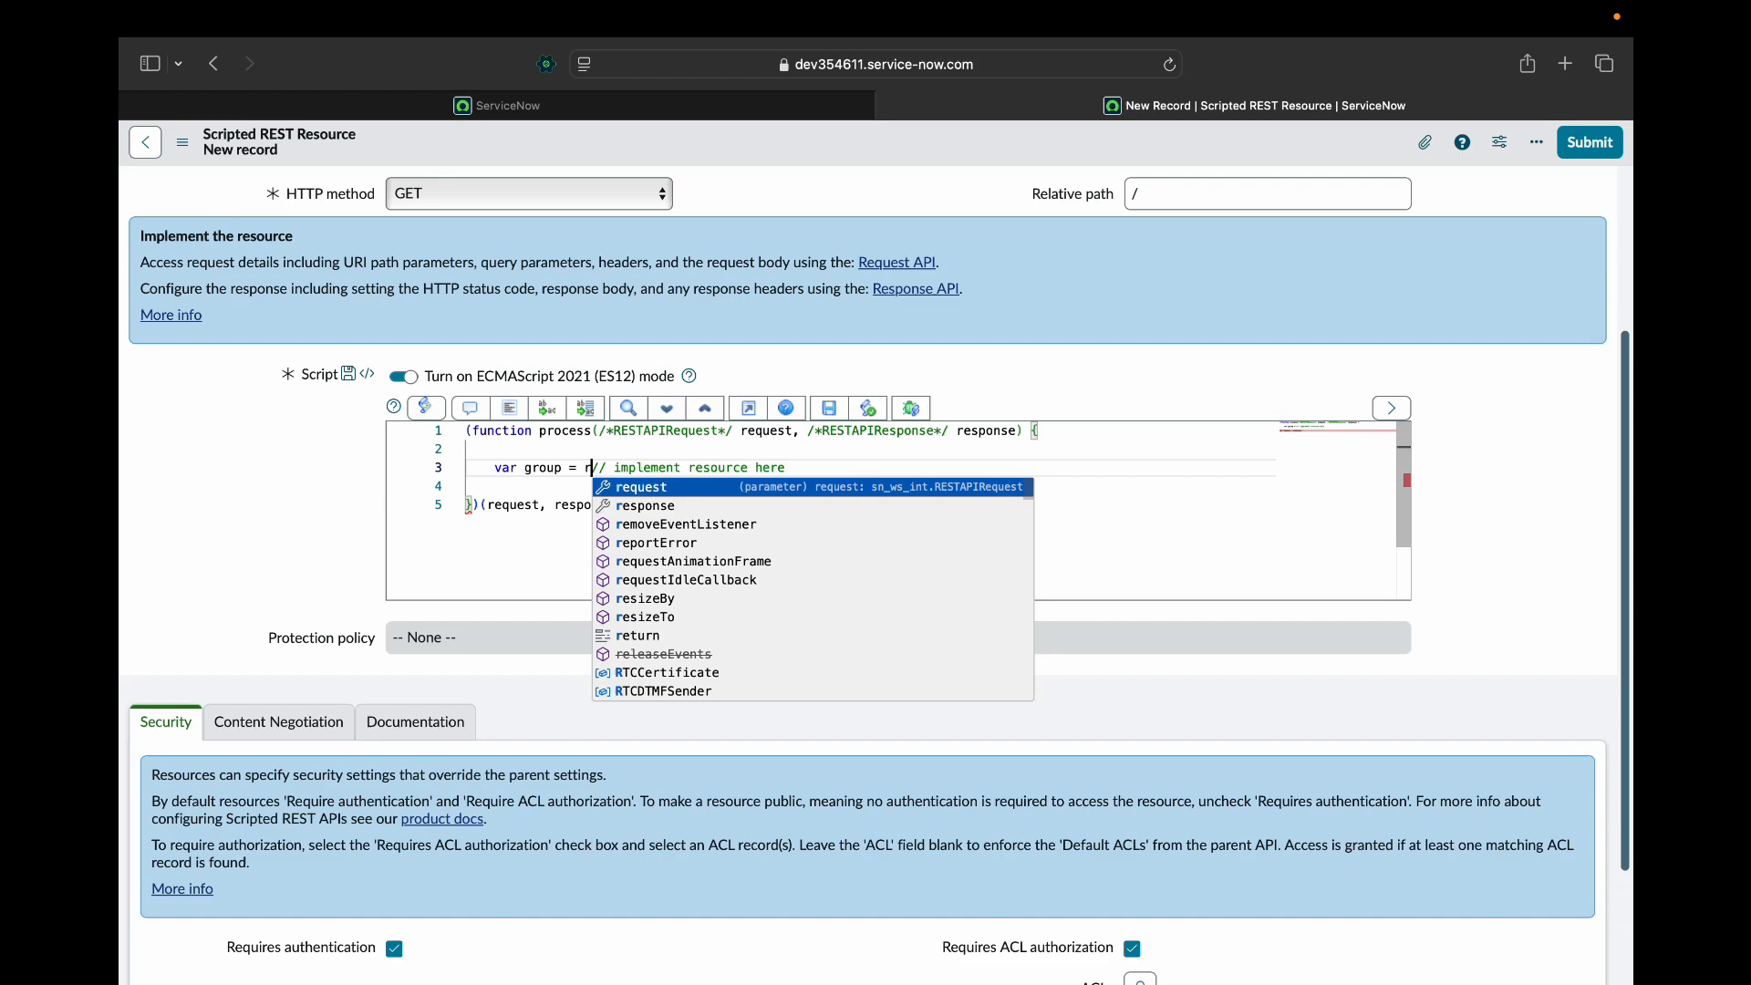
pyautogui.write('request.')
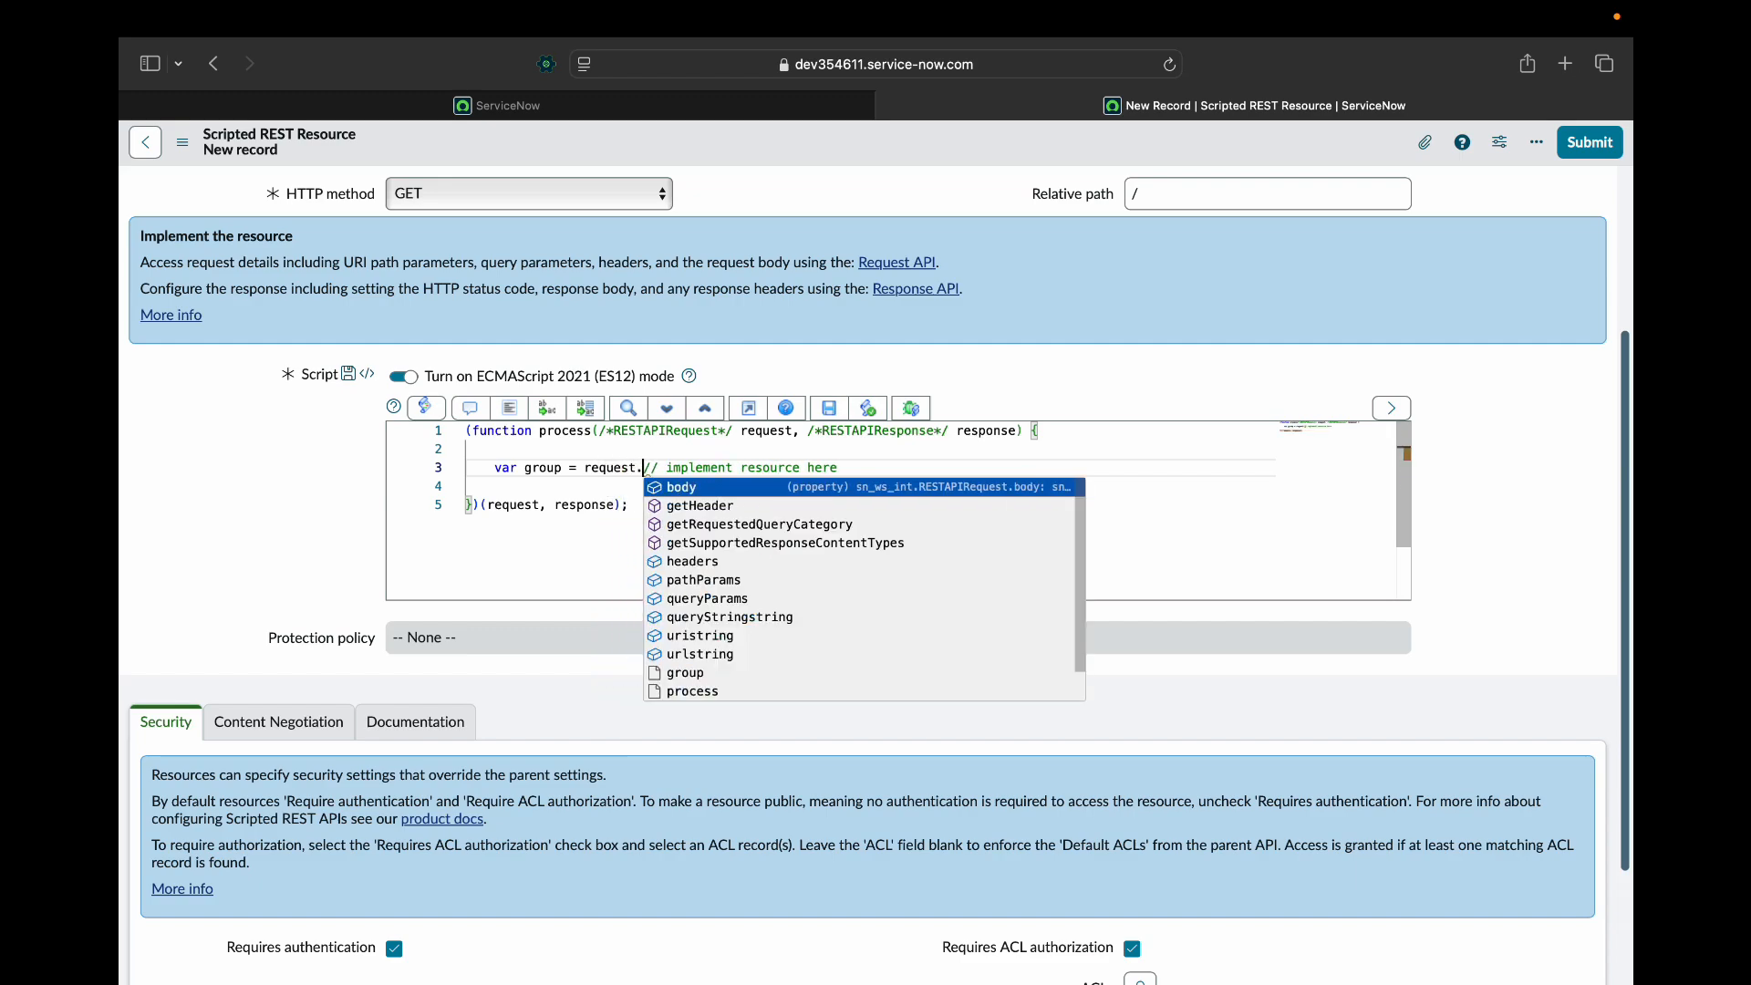
pyautogui.write('queryParams')
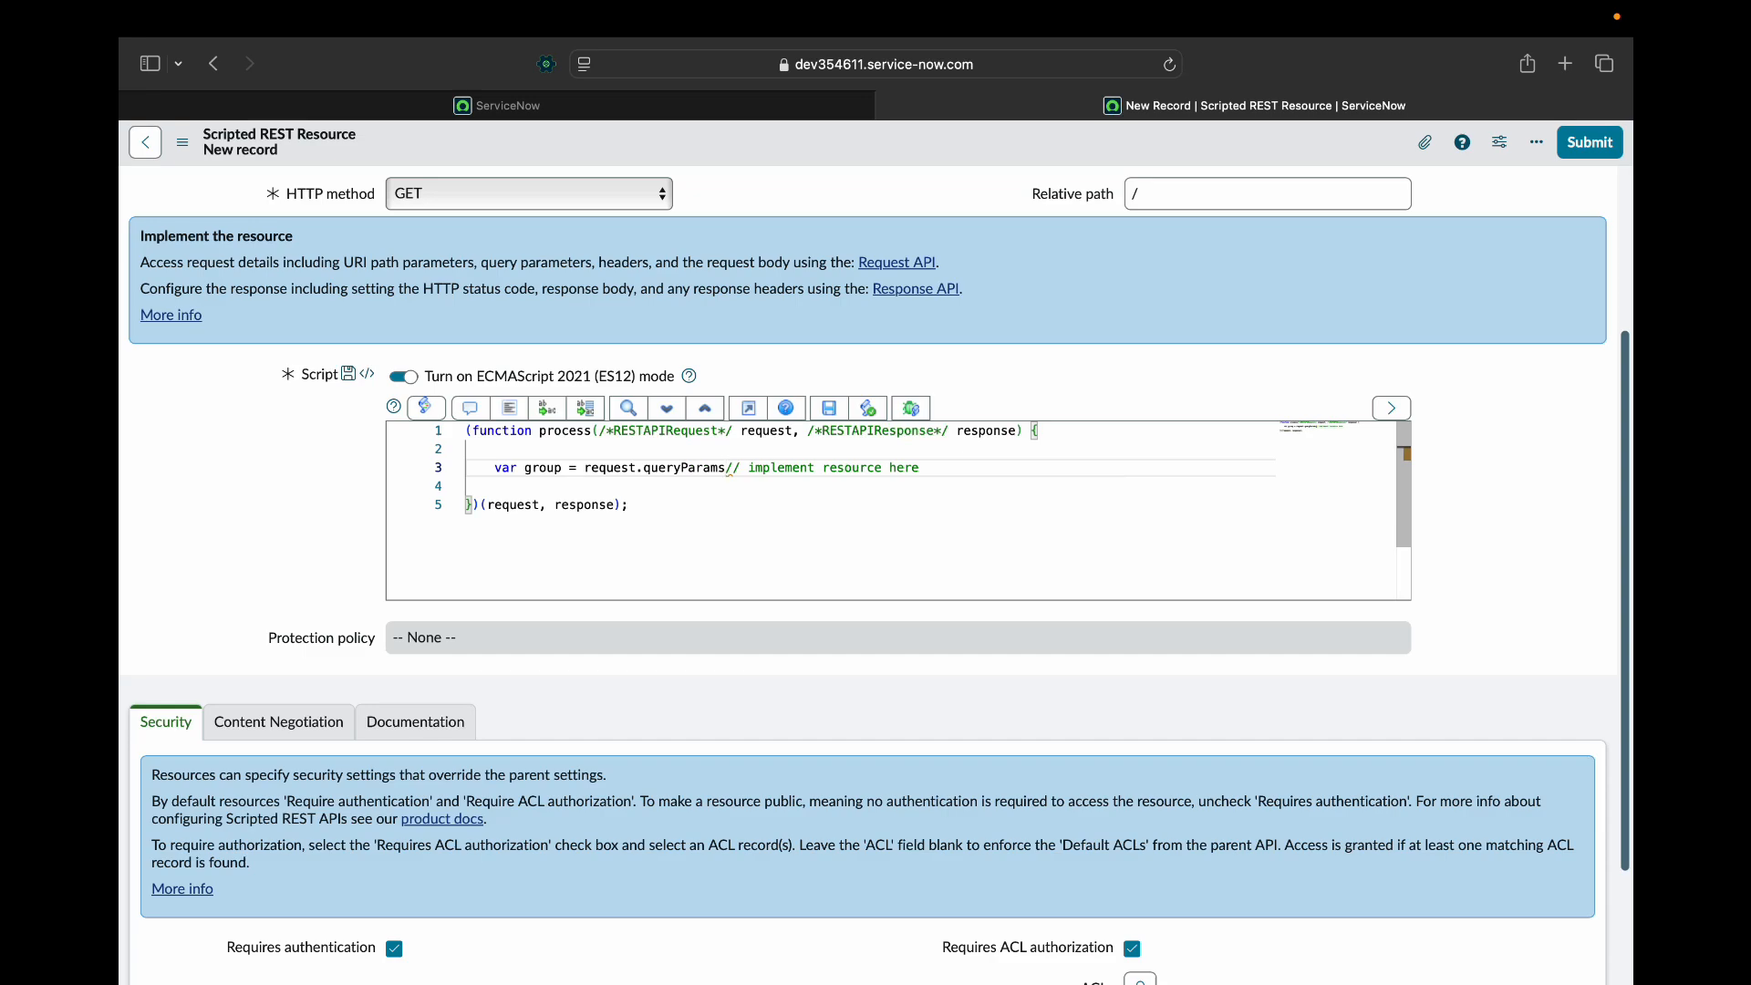
pyautogui.write('.group;')
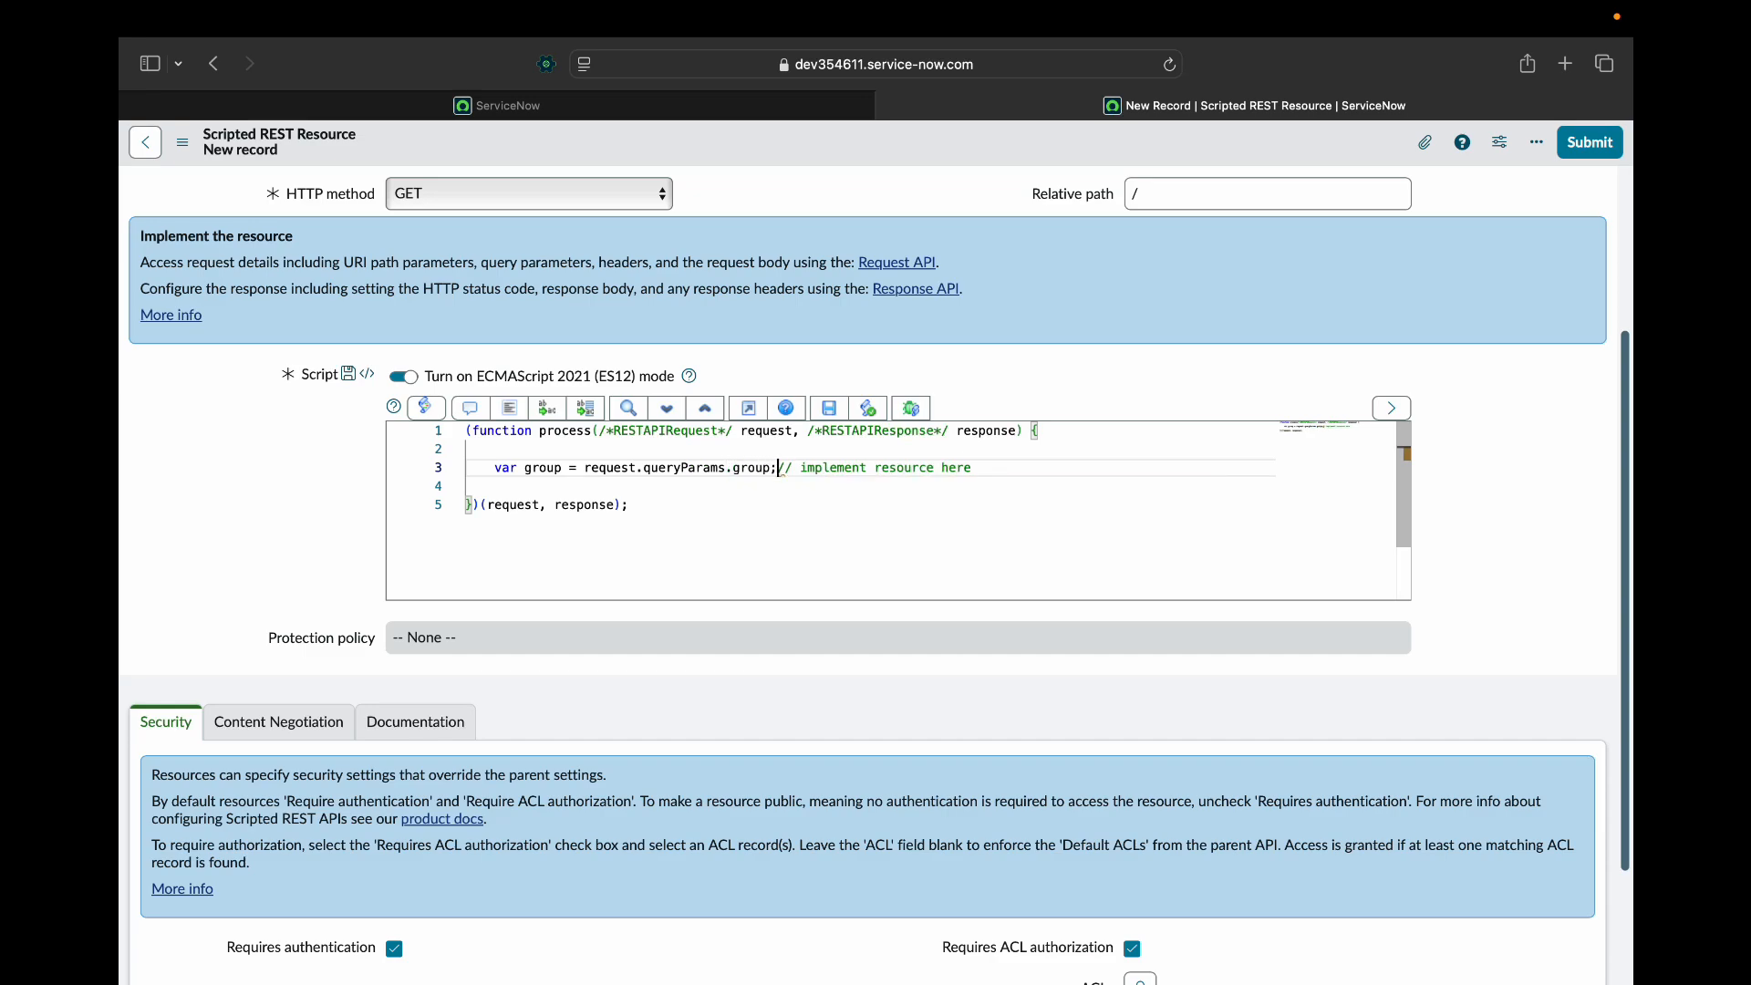
pyautogui.doubleClick(608, 467)
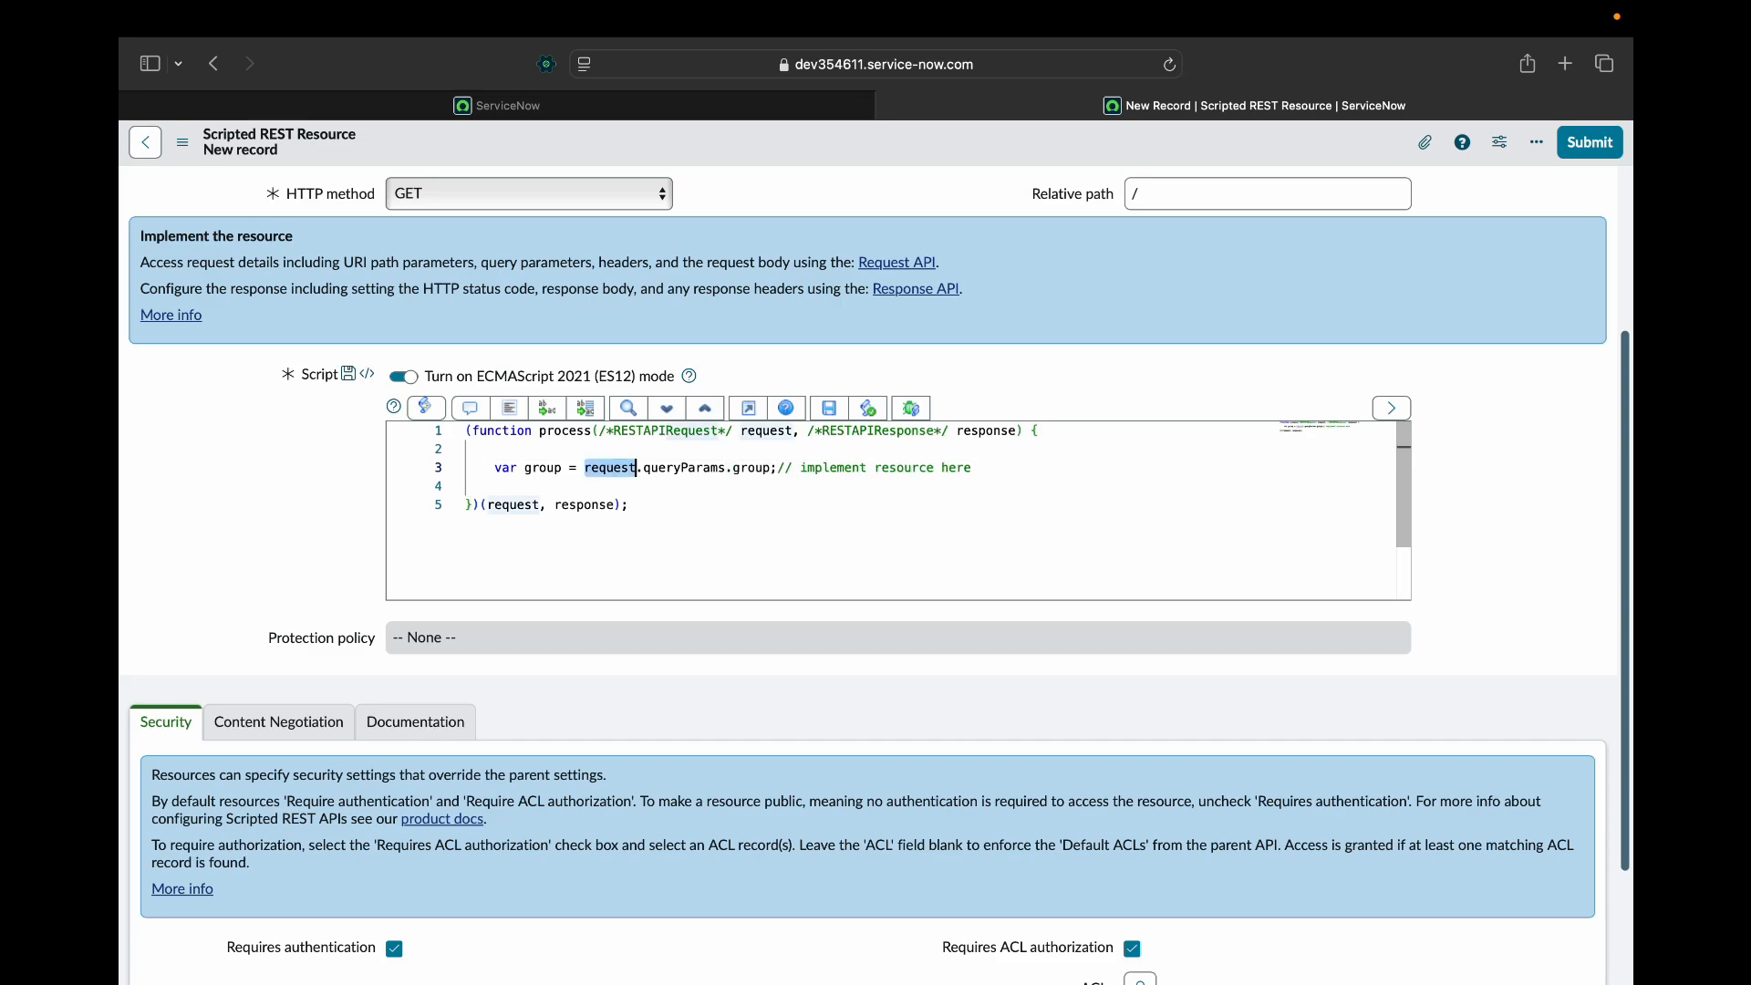
pyautogui.click(677, 467)
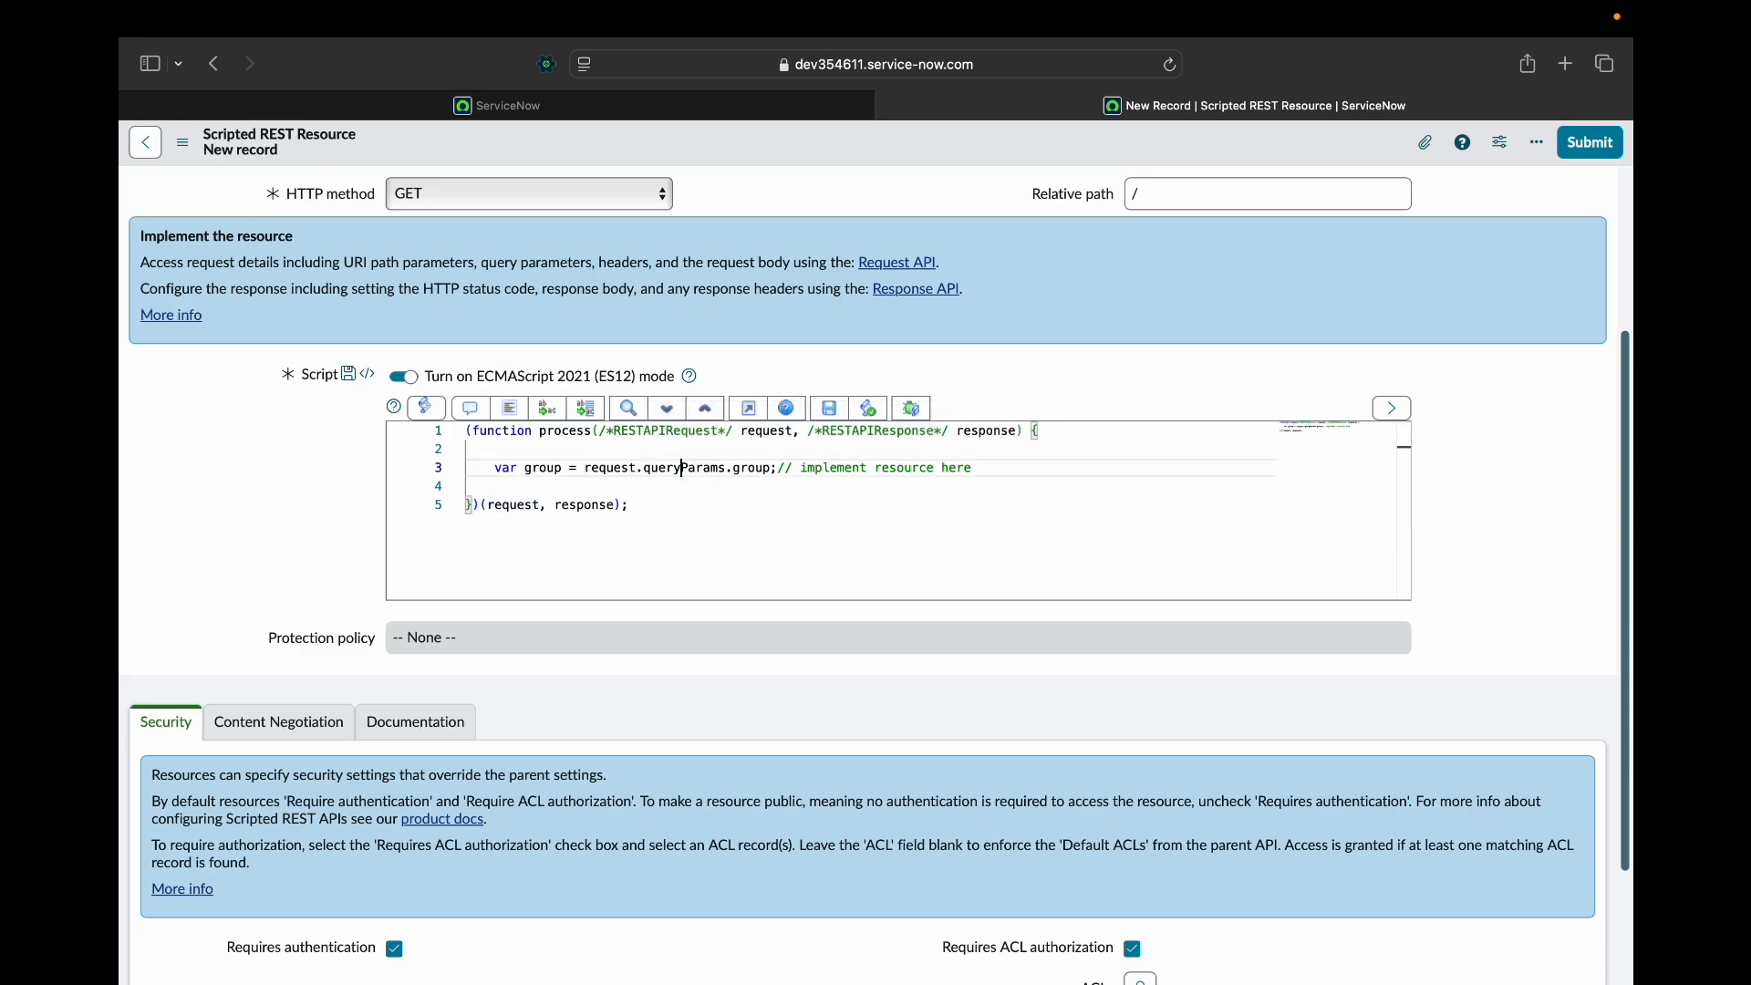
pyautogui.doubleClick(748, 467)
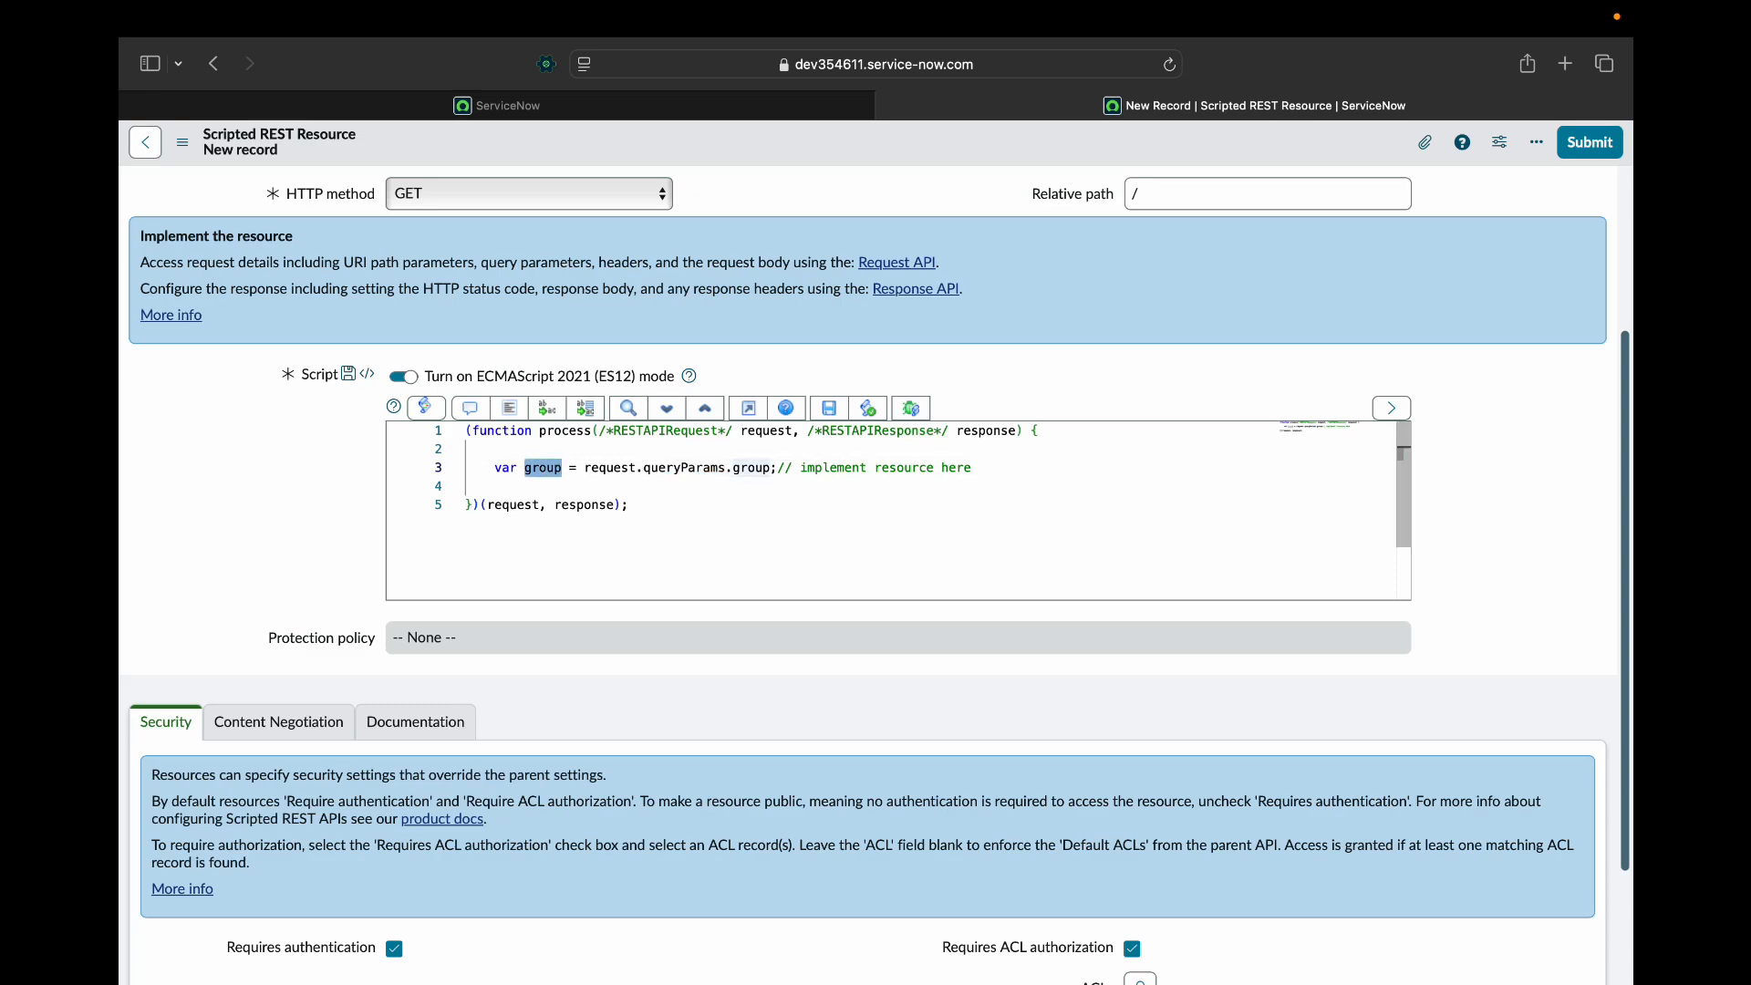
# Declare an empty result array with var result = [];.
pyautogui.press('Enter')
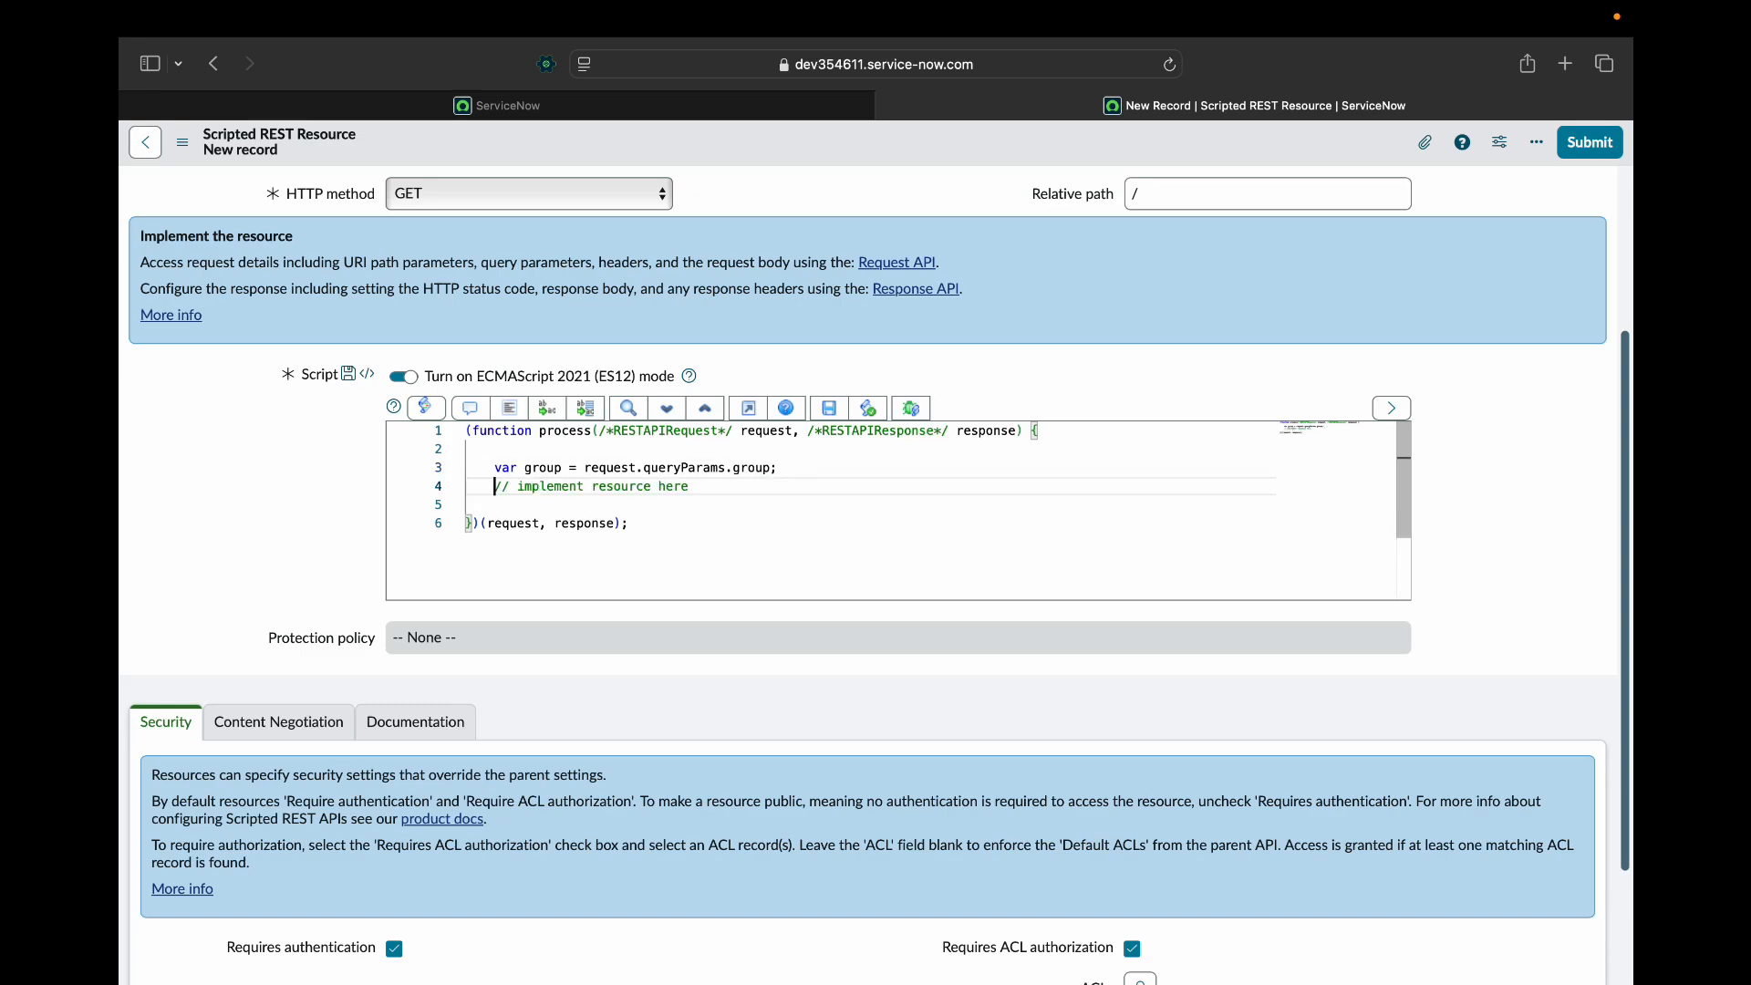
pyautogui.write('var r')
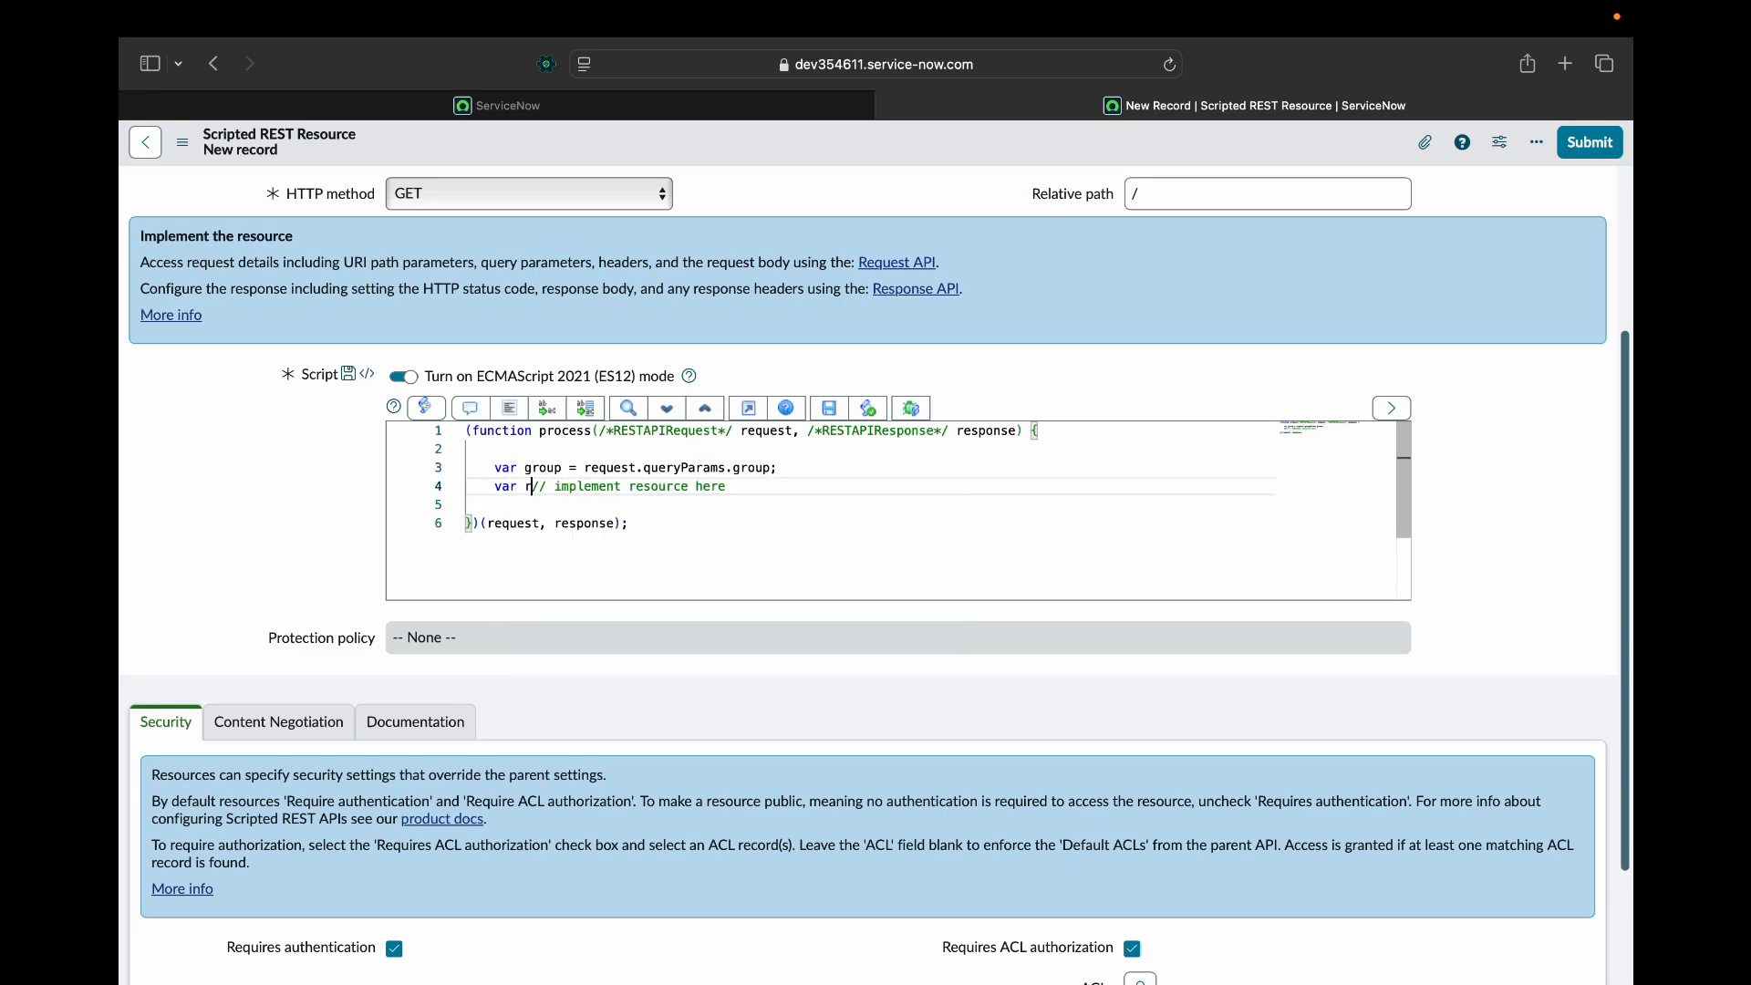
pyautogui.write('esult =')
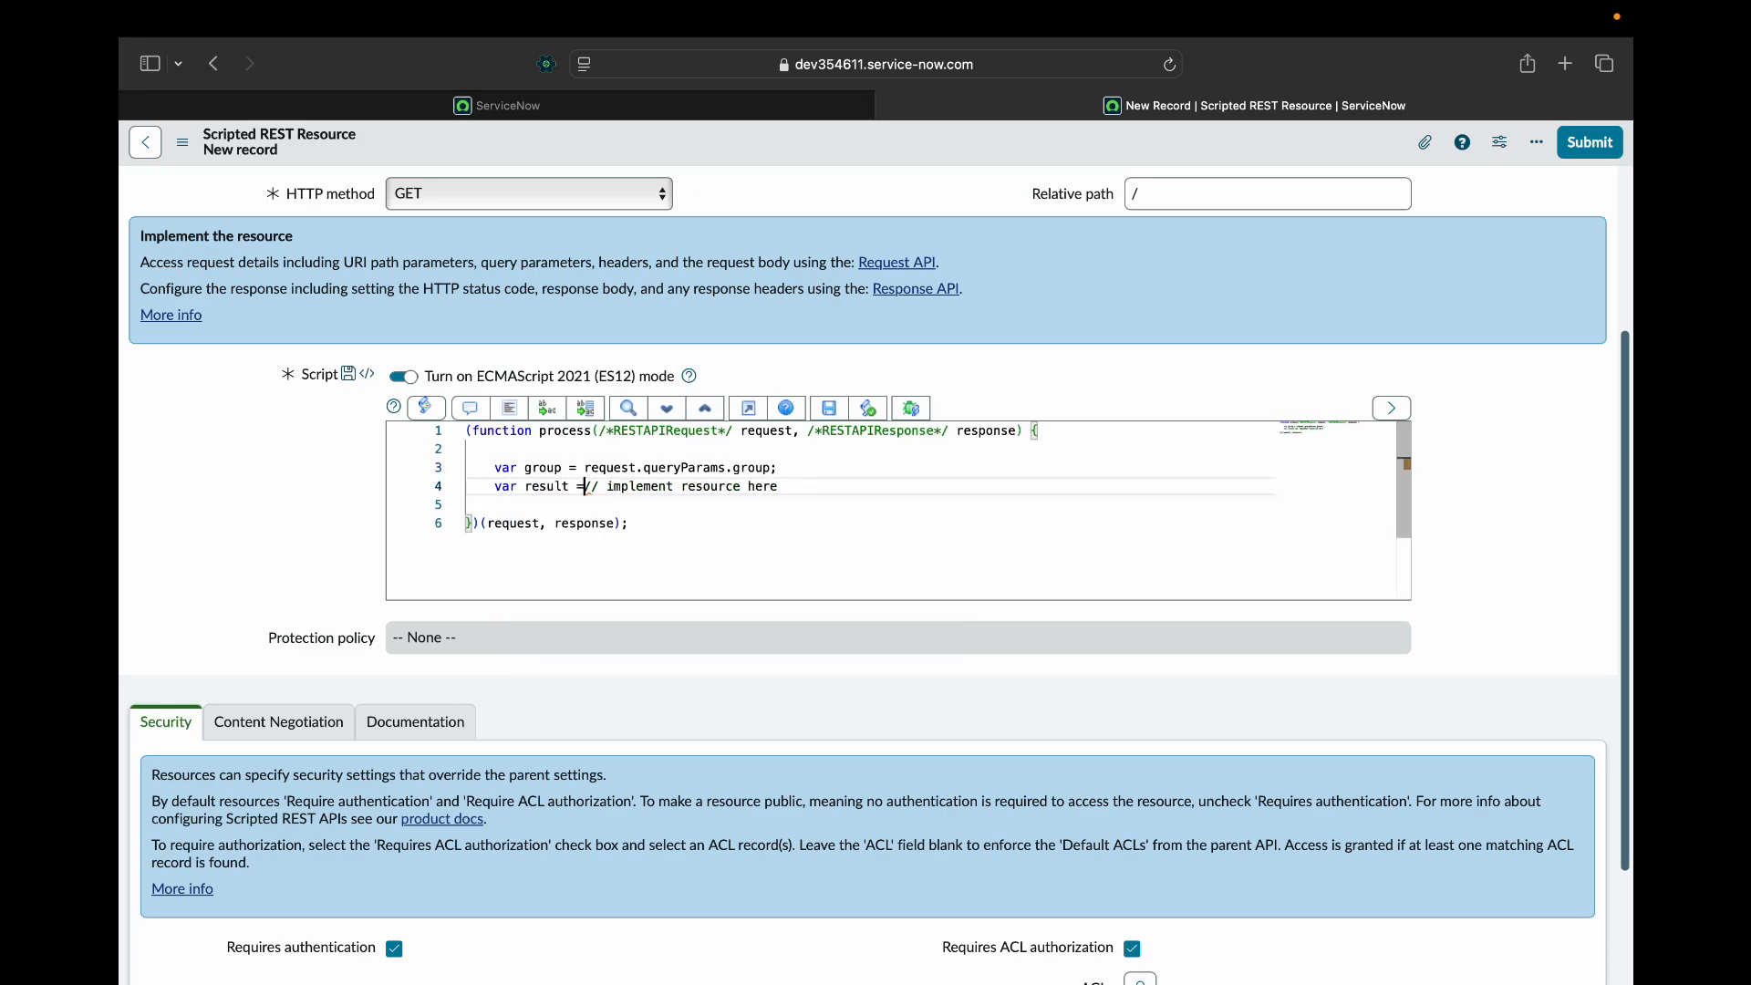
pyautogui.write('[];')
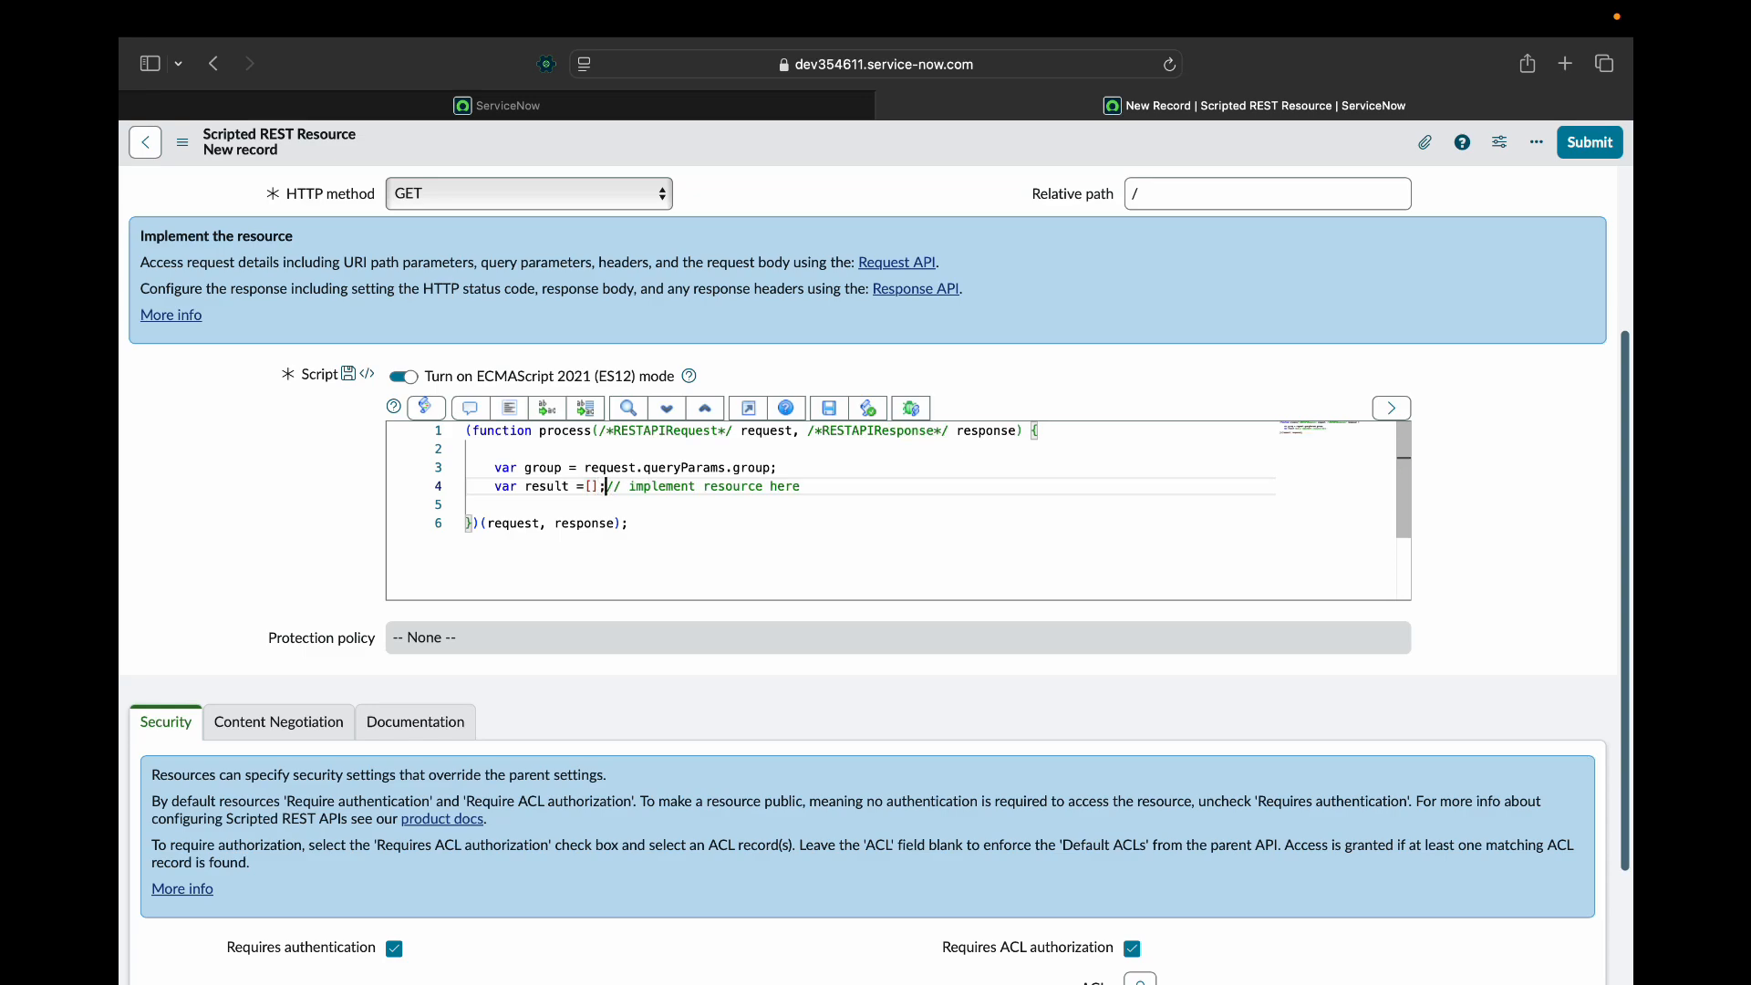
pyautogui.press('Enter')
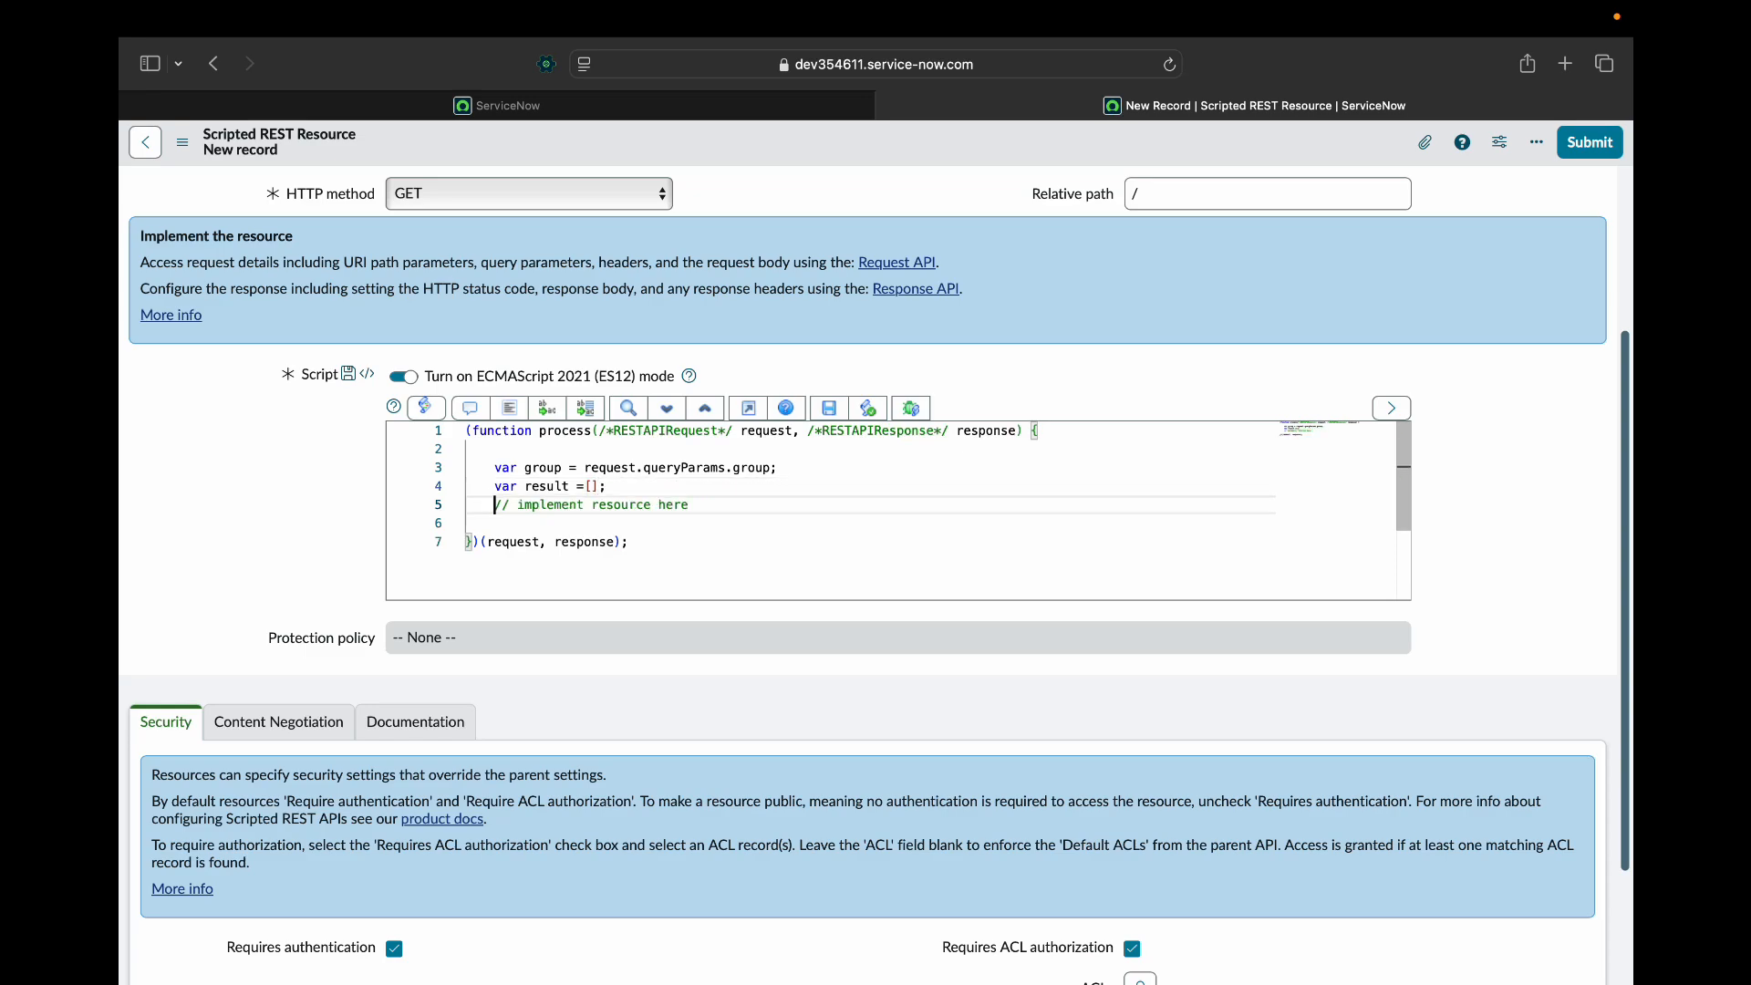
pyautogui.write('var inc =')
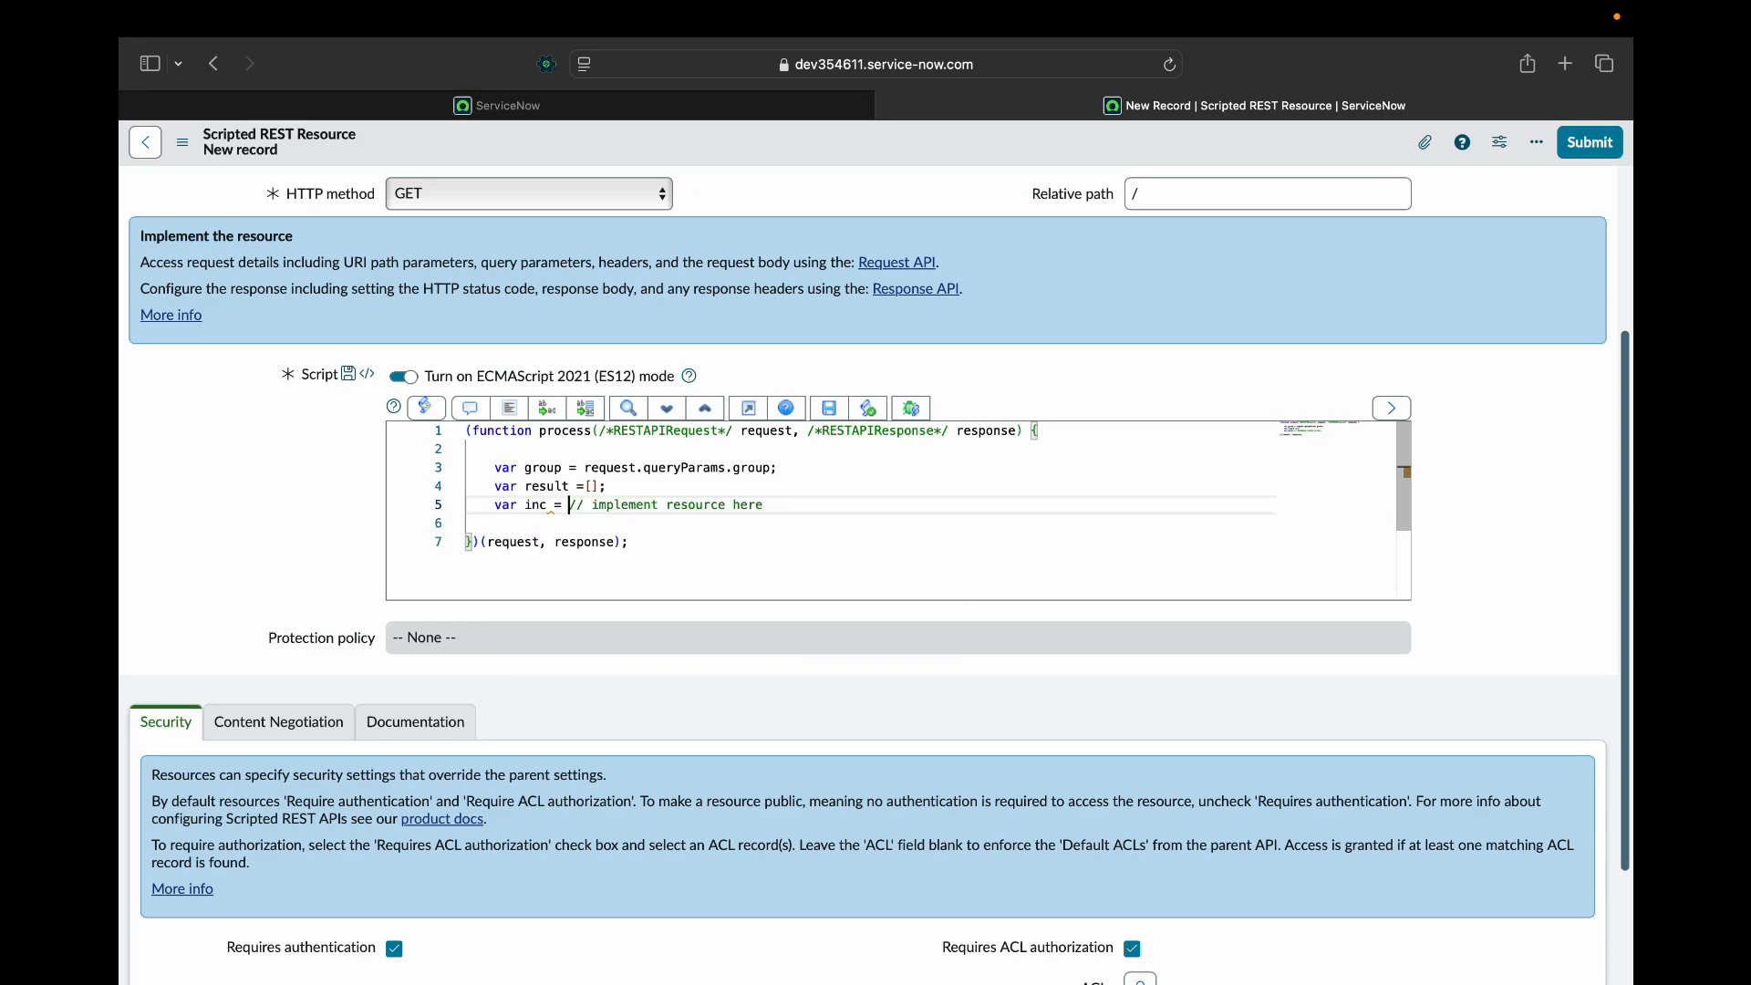
# Declare inc as a GlideRecord on the incident table and start an addQuery call.
pyautogui.write('new')
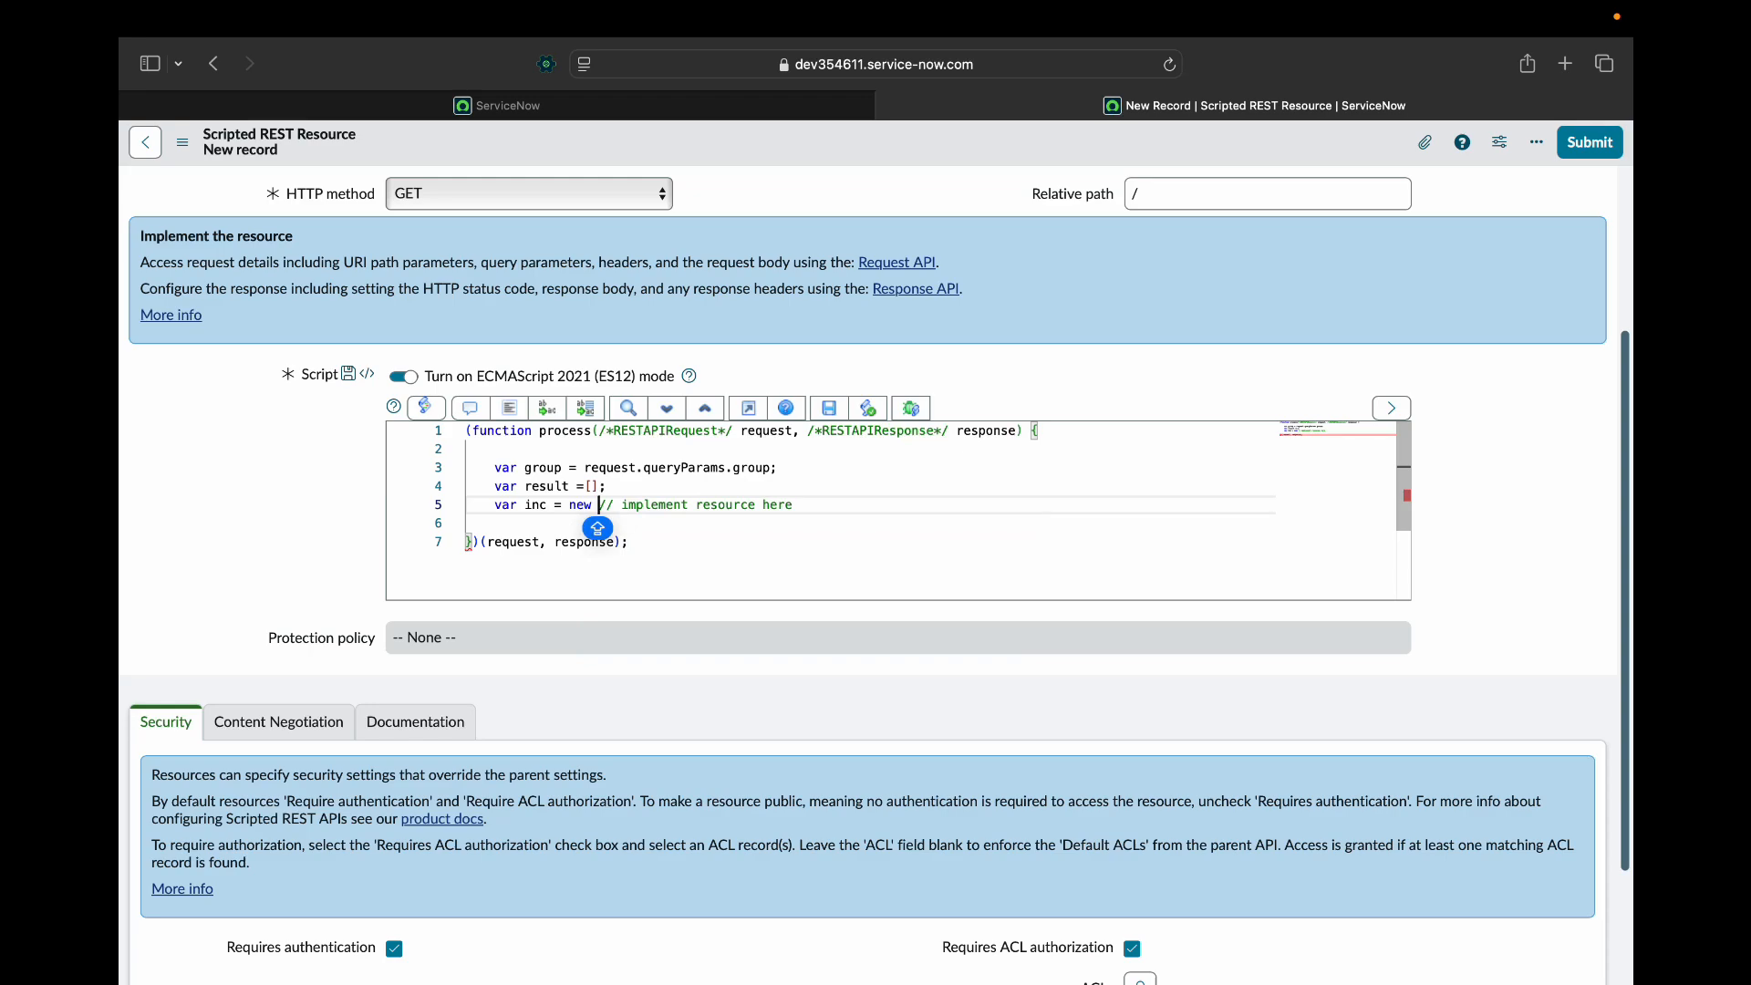
pyautogui.write("GlideRecord('")
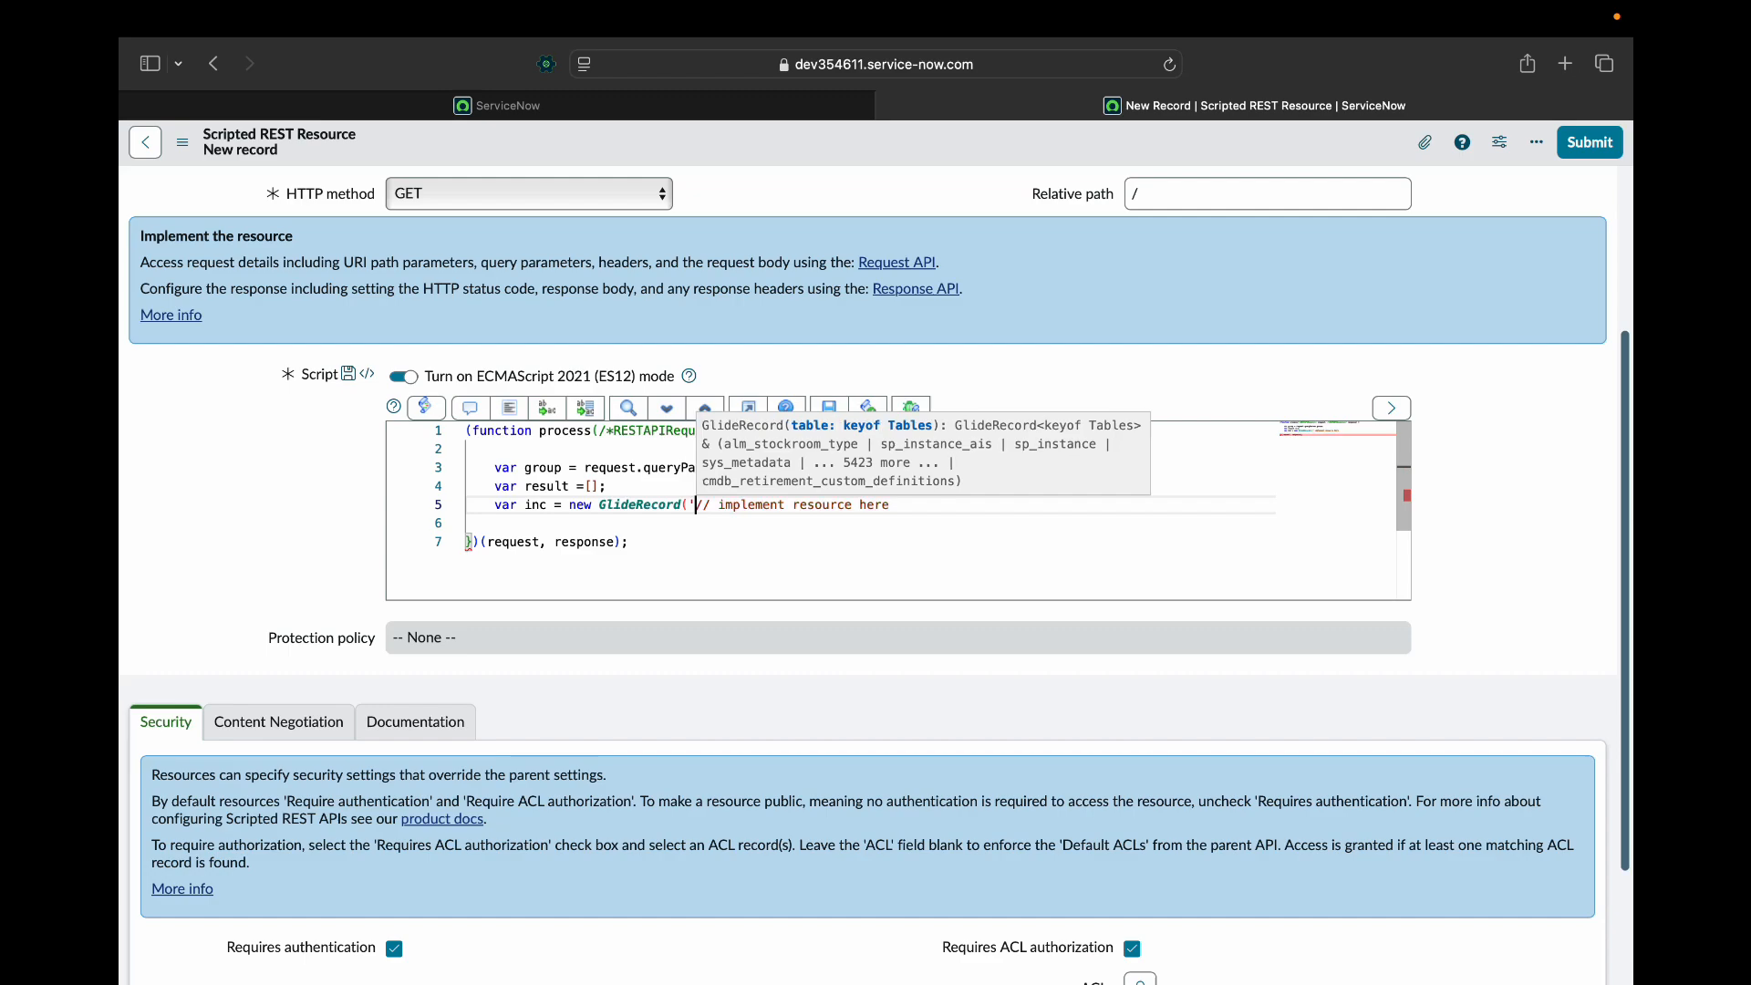
pyautogui.write('incident')
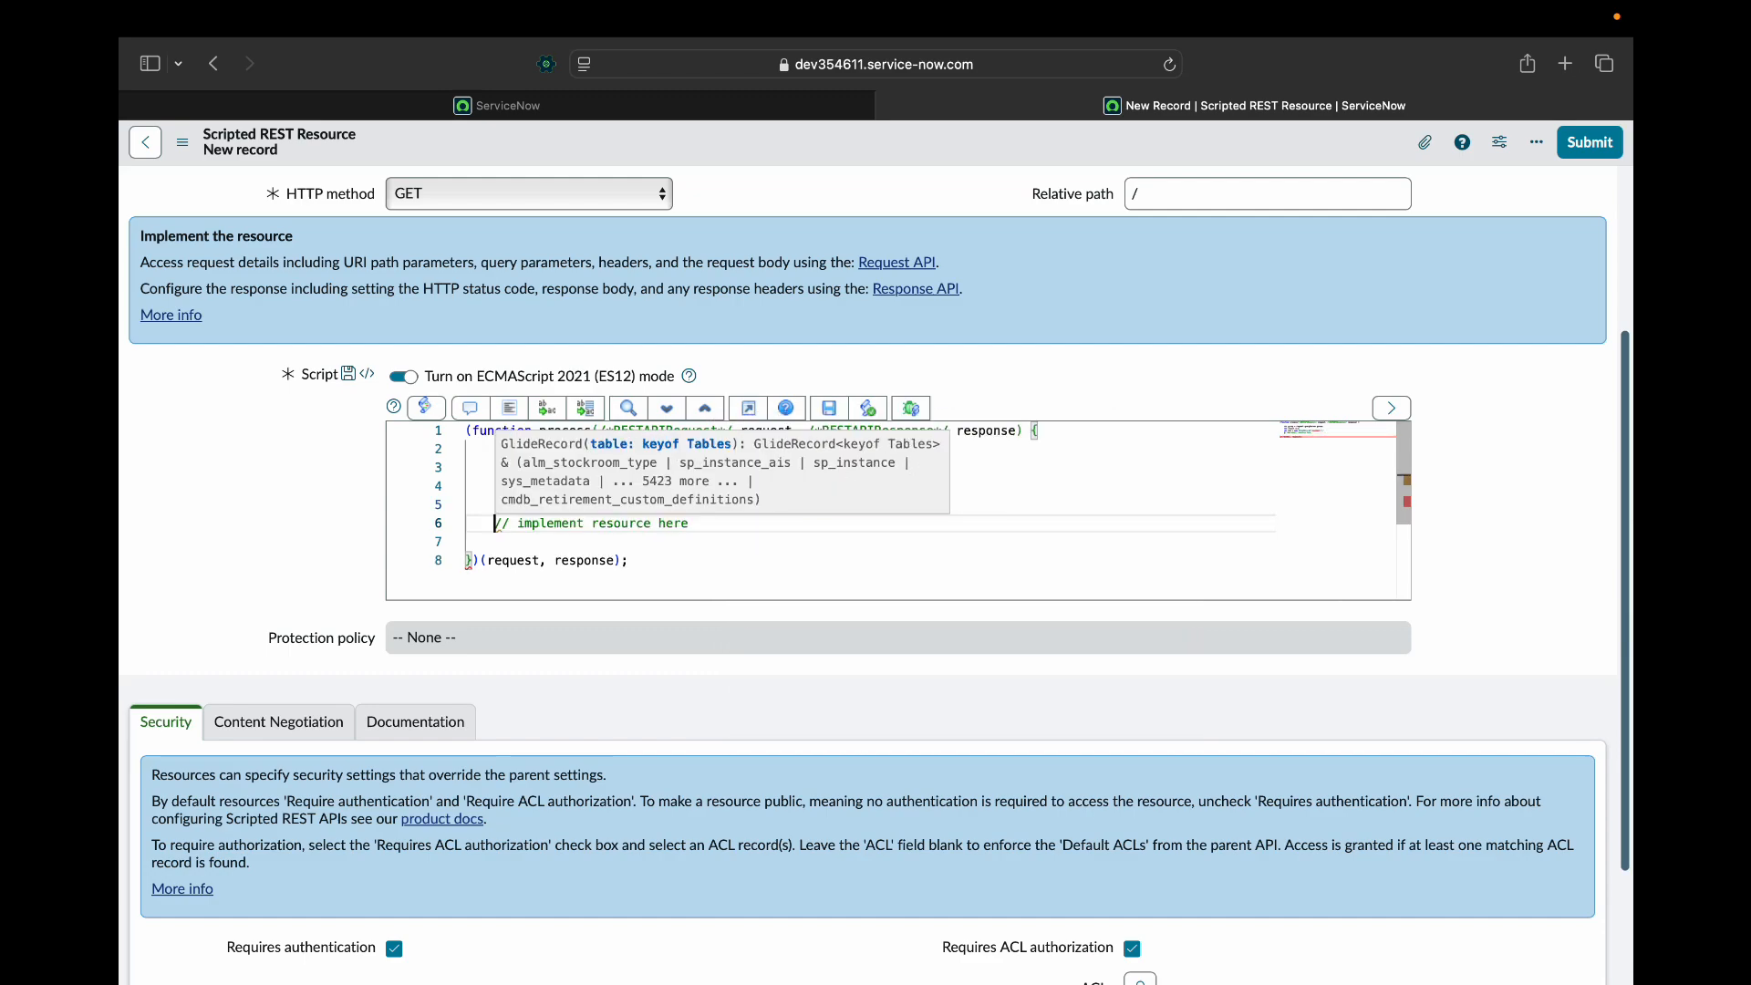
pyautogui.write('inc.')
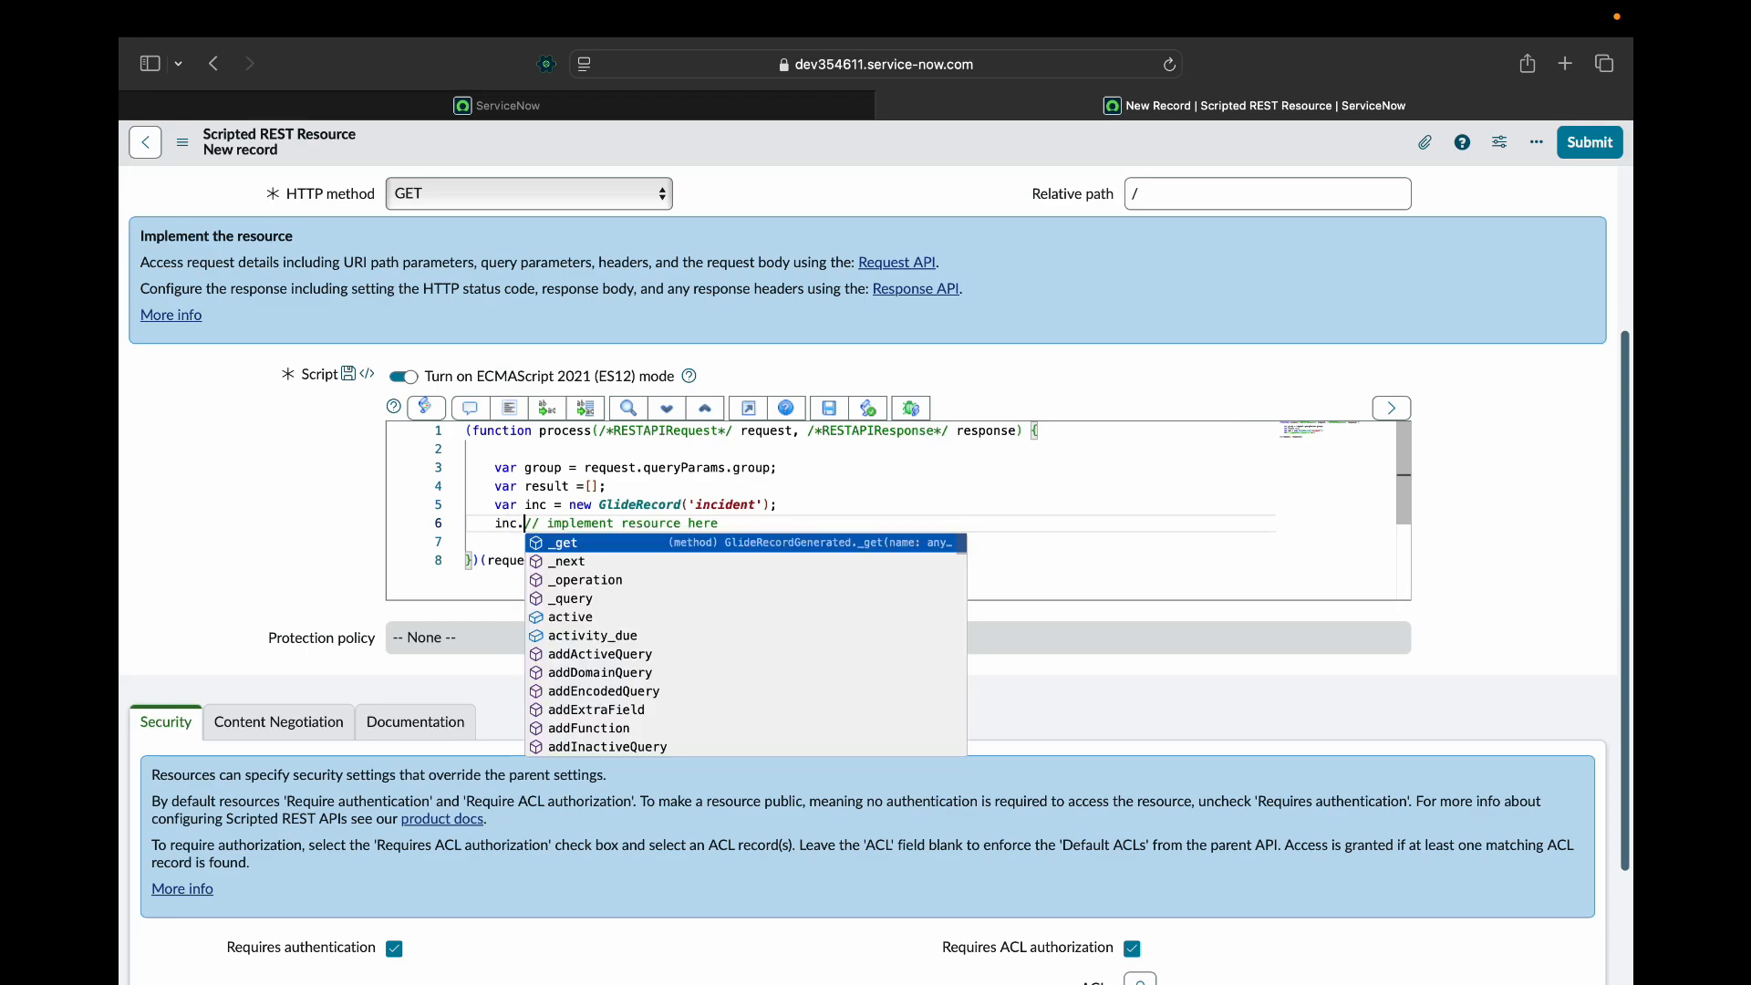
pyautogui.write('a')
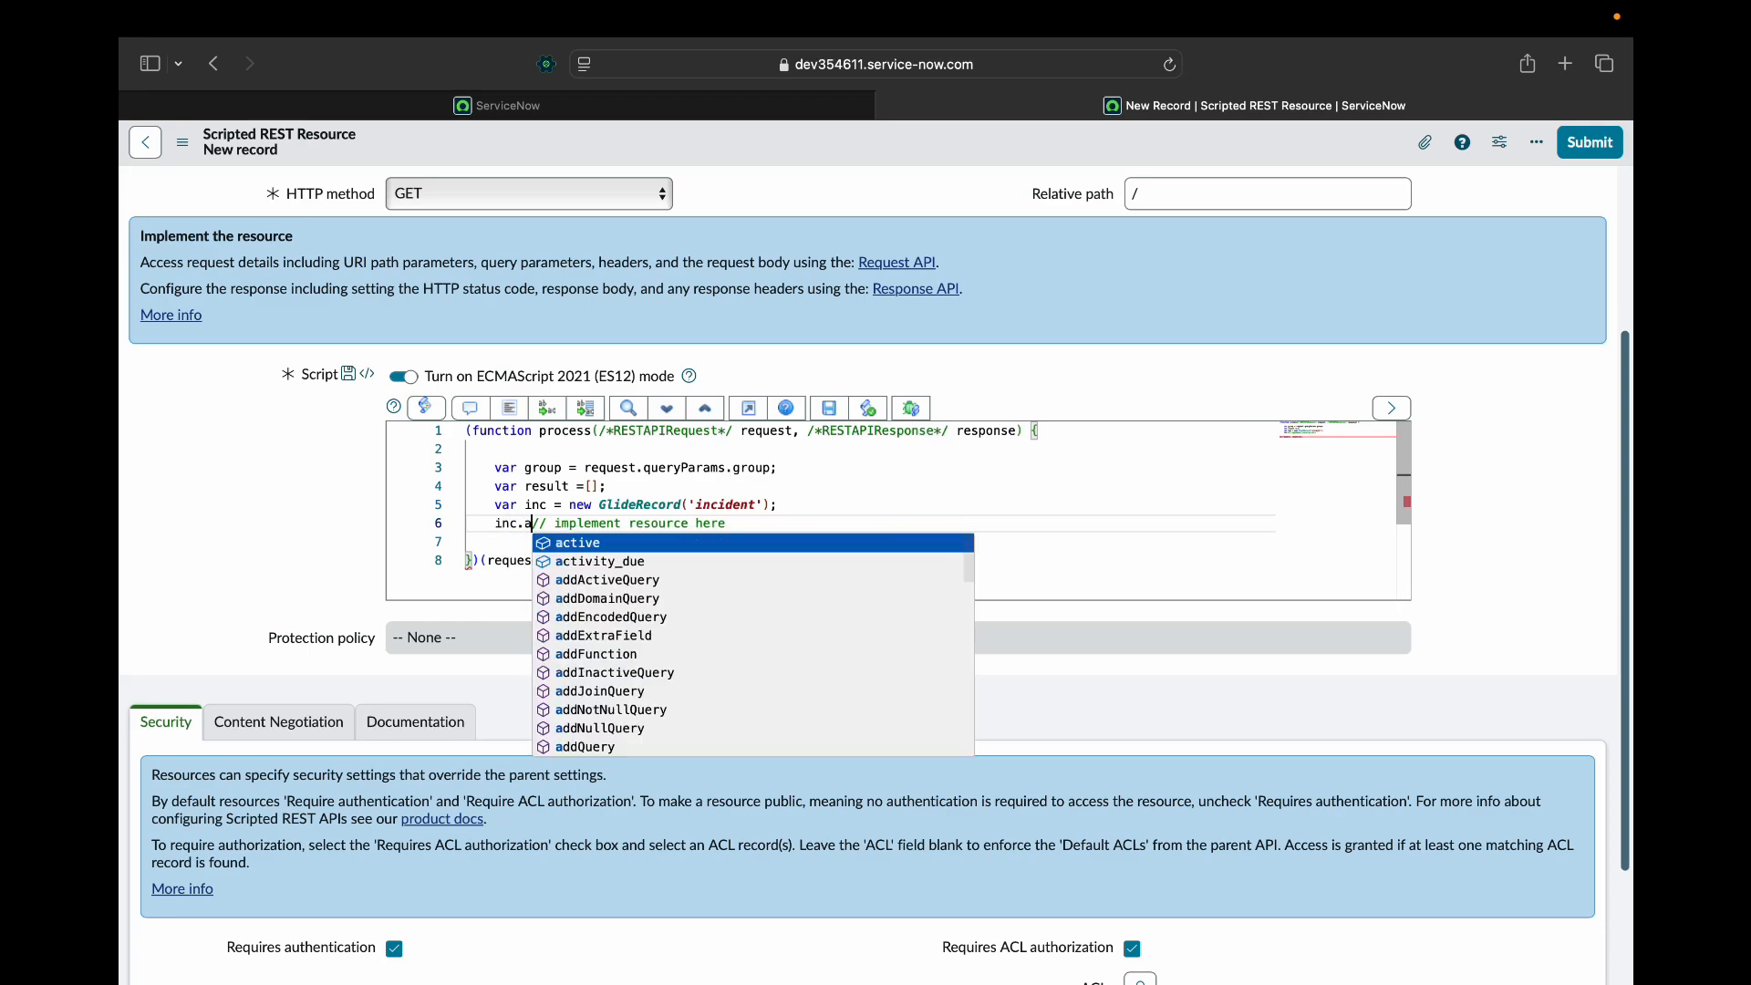
pyautogui.write('ddQ')
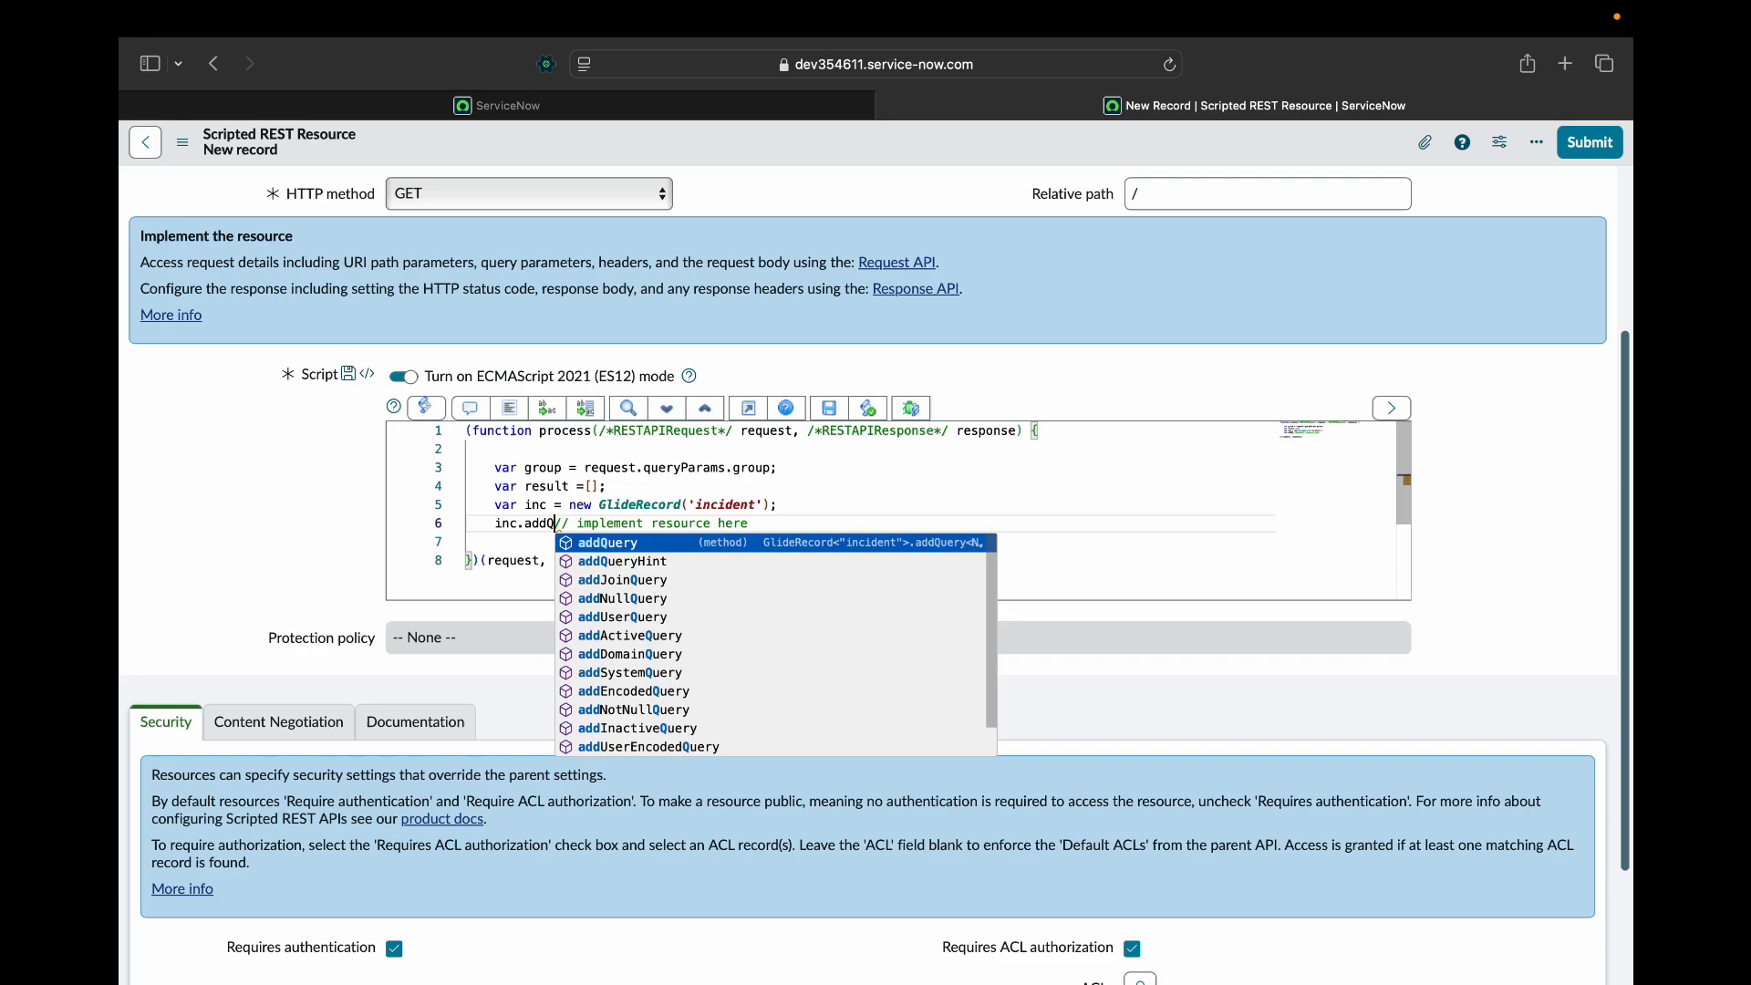
pyautogui.click(609, 542)
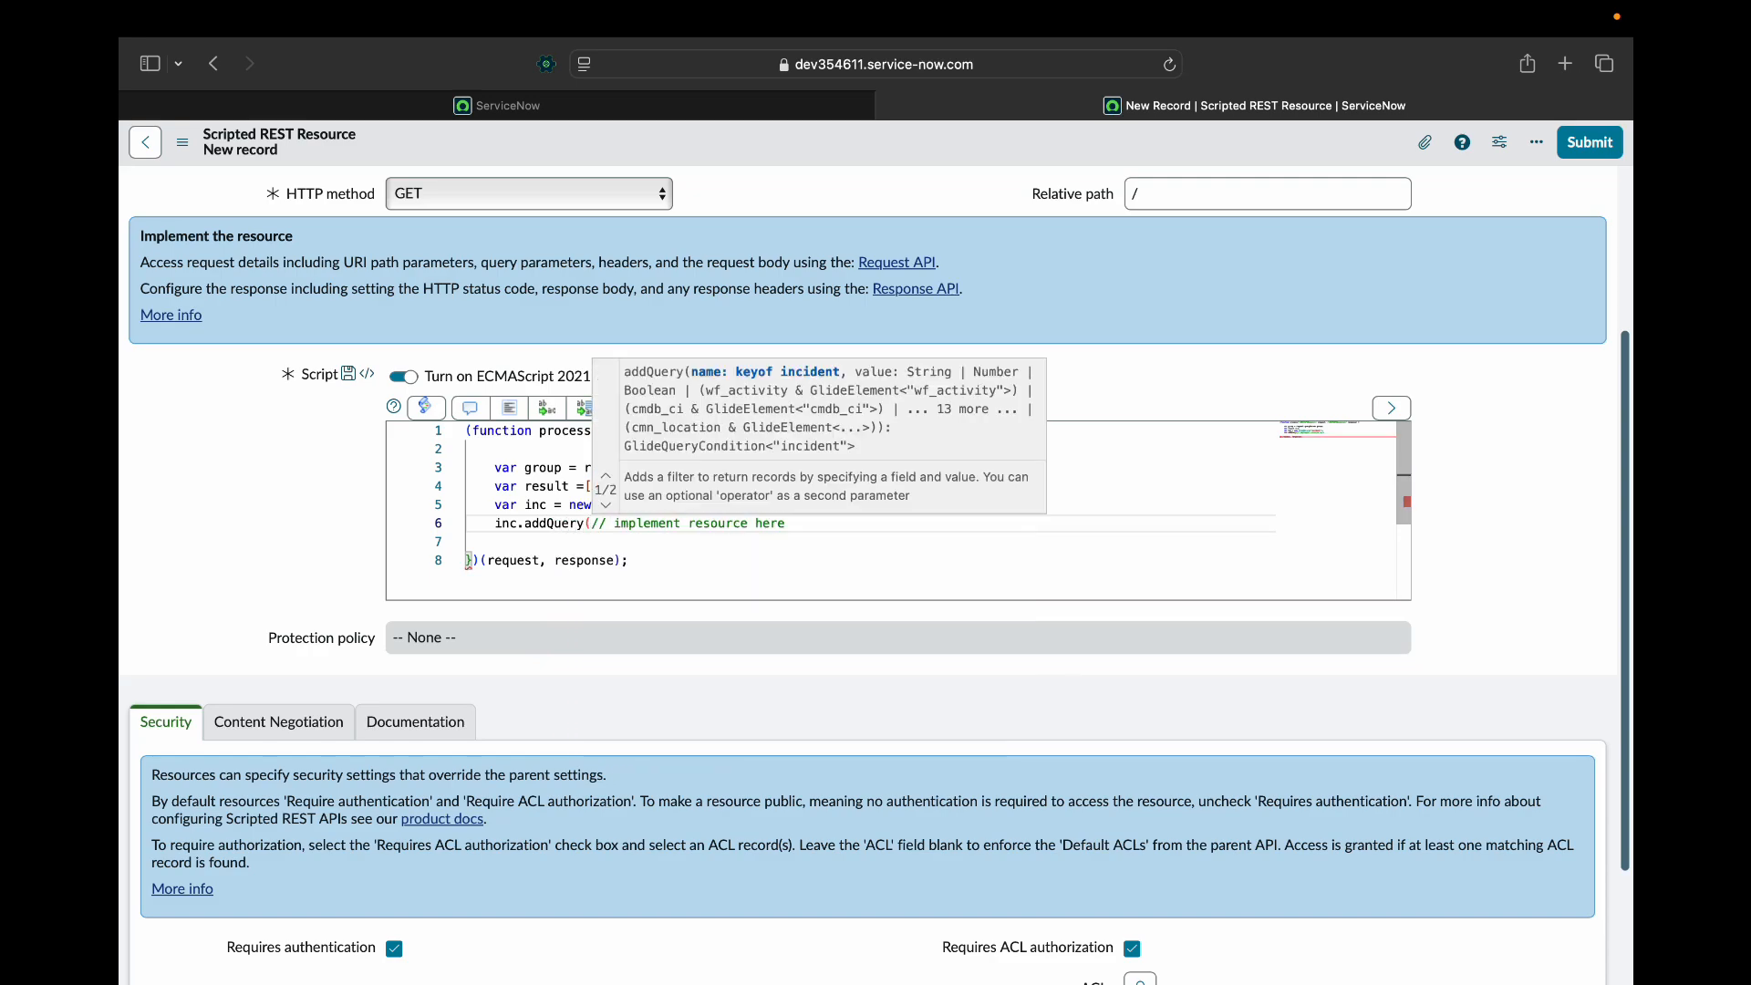
# Filter on 'state=2^assignment_group='+group, run the query, and open a while loop.
pyautogui.write("'state=2")
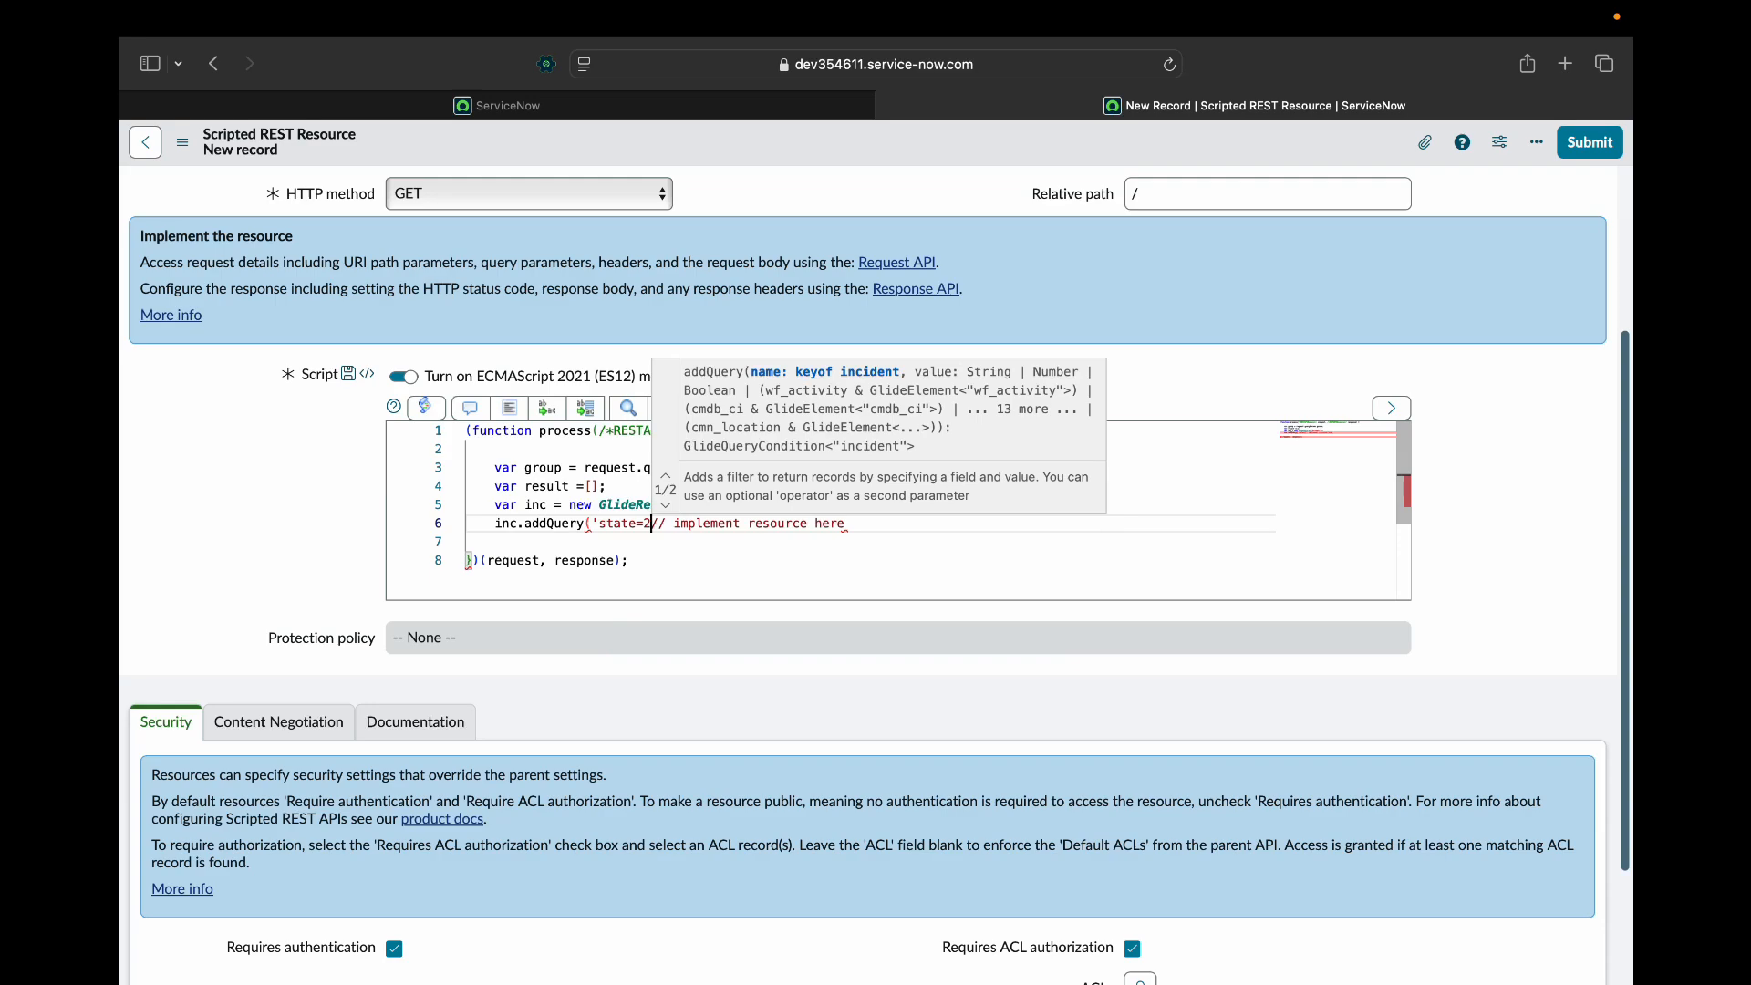
pyautogui.write('^')
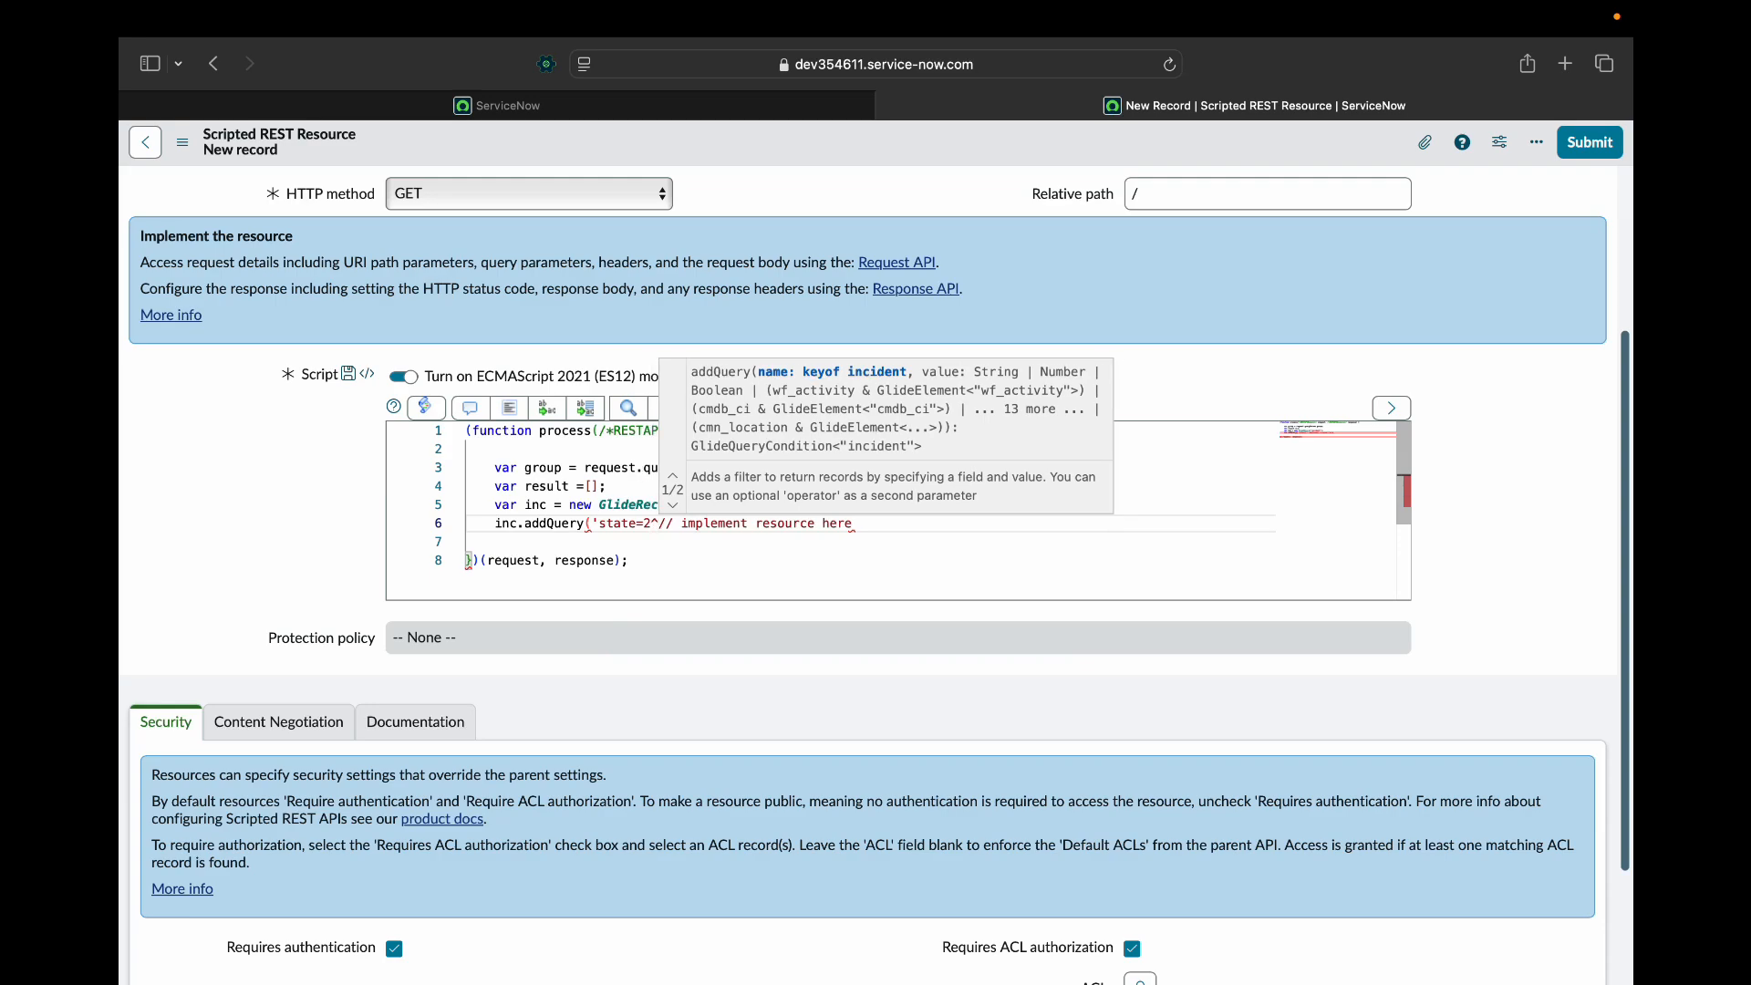
pyautogui.write('assignment')
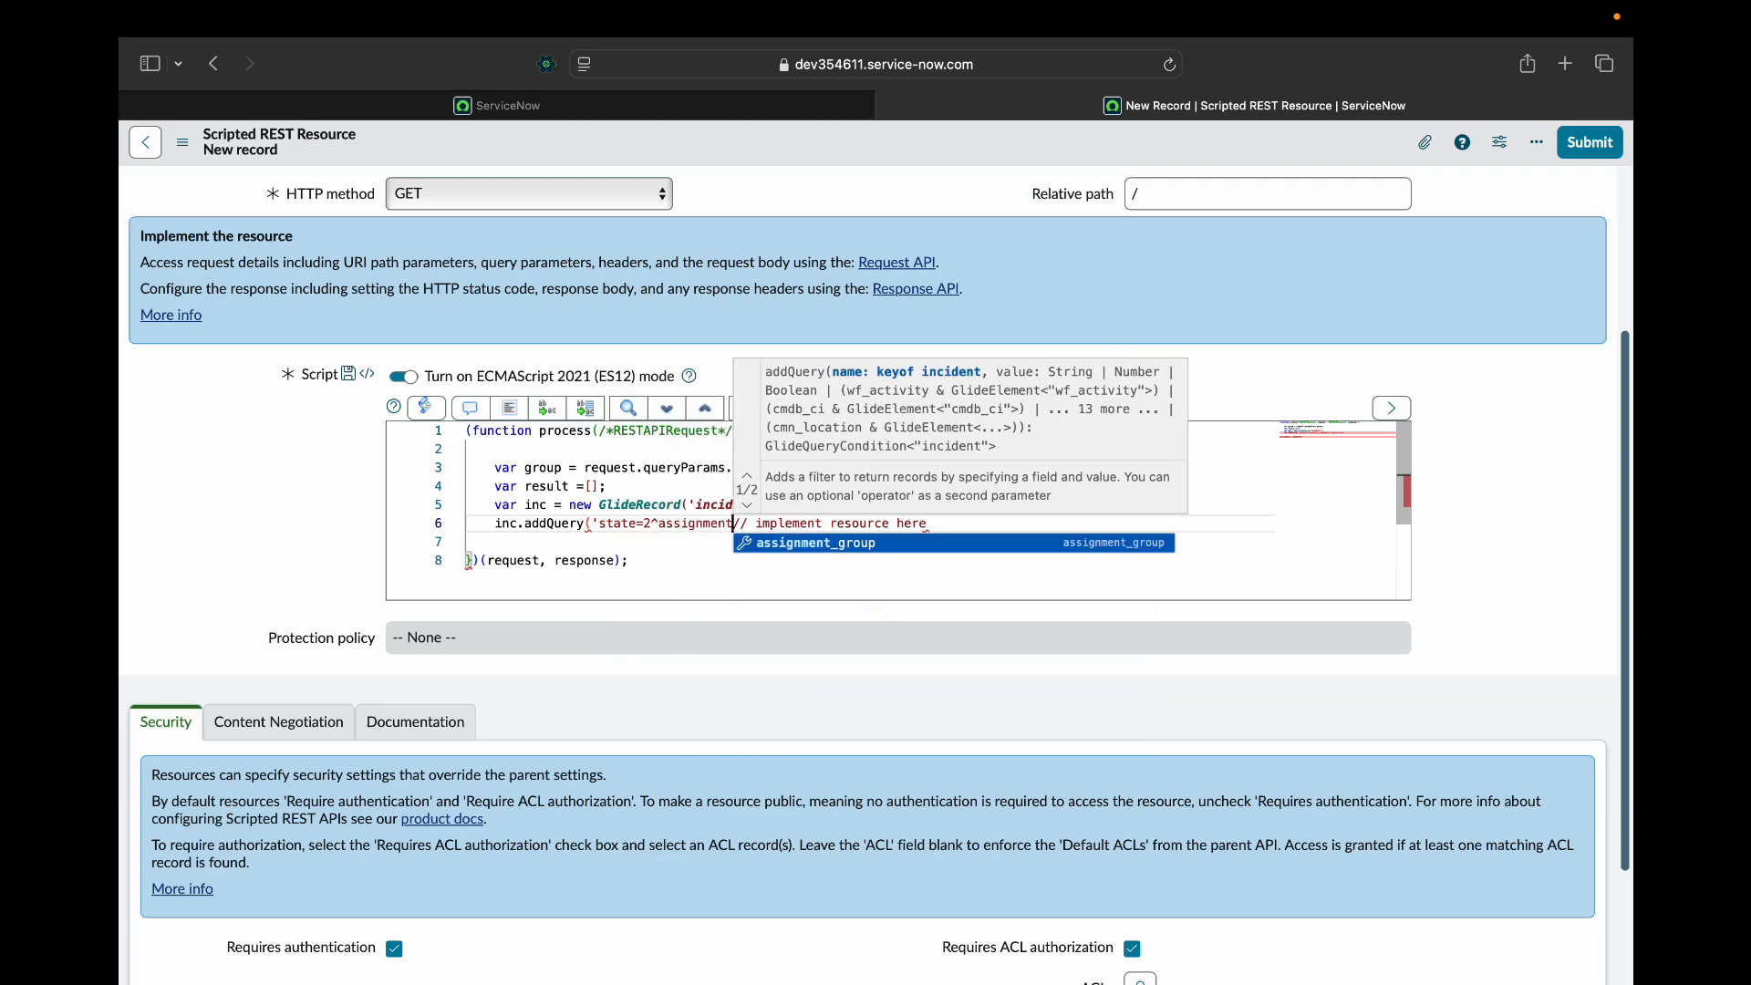
pyautogui.click(815, 543)
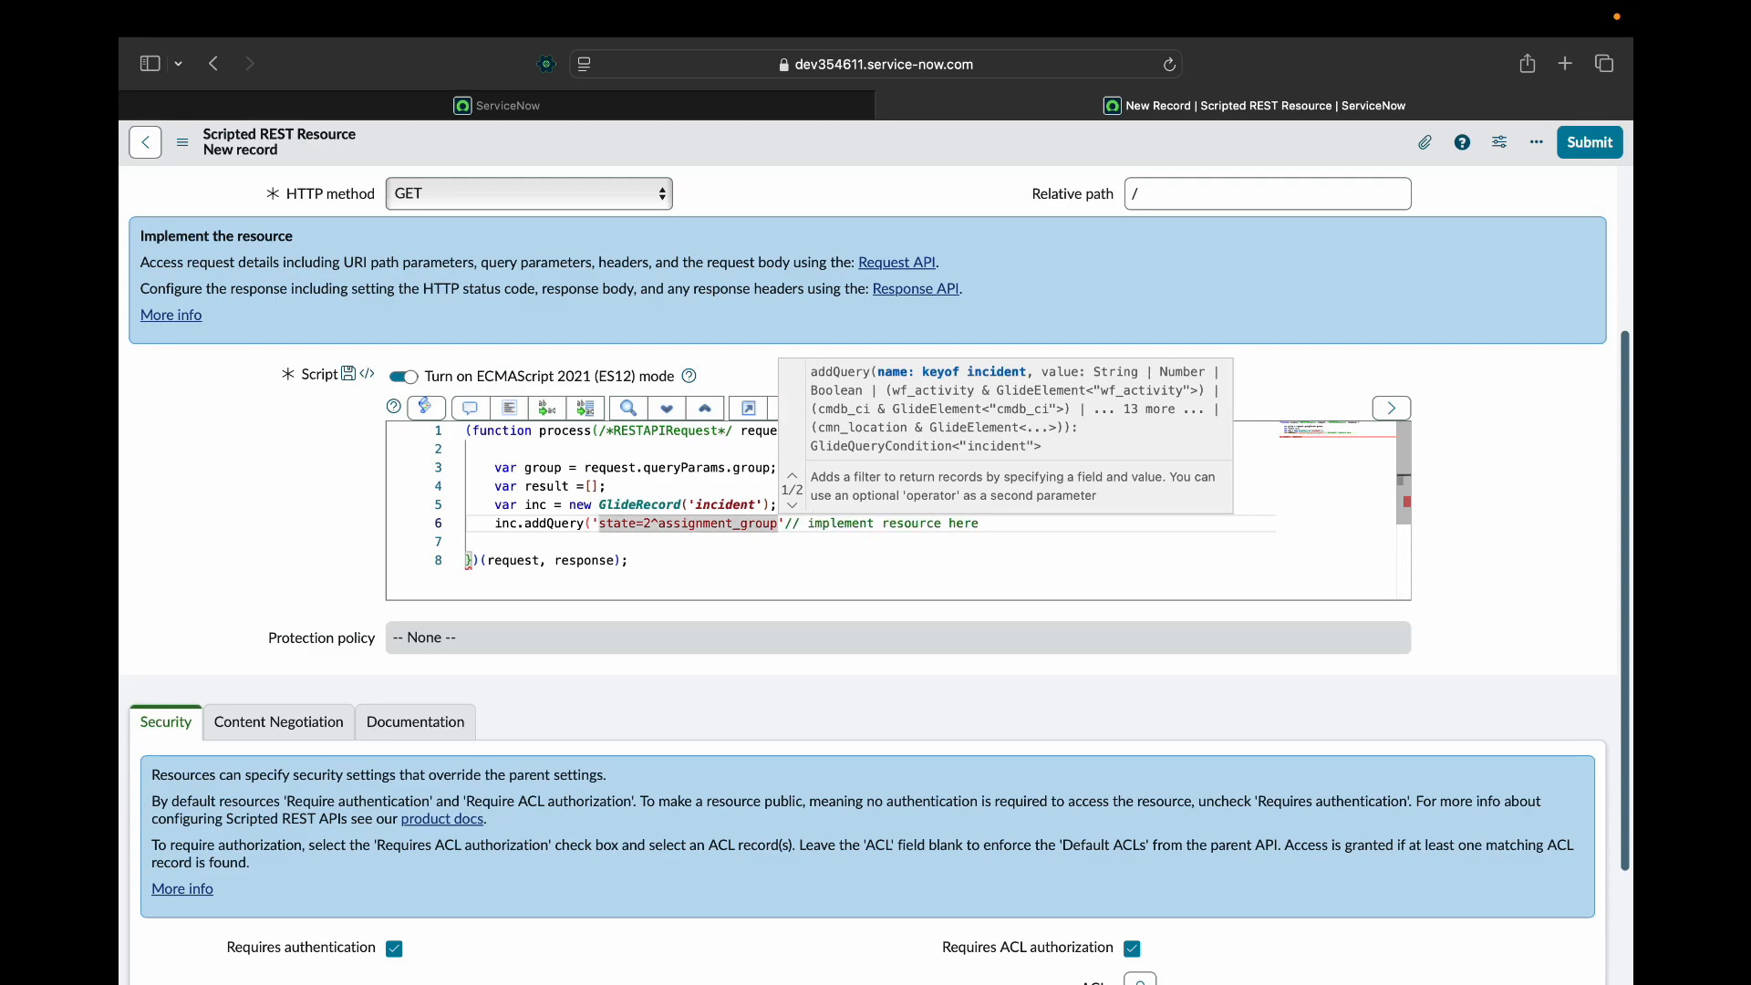
pyautogui.write("='+")
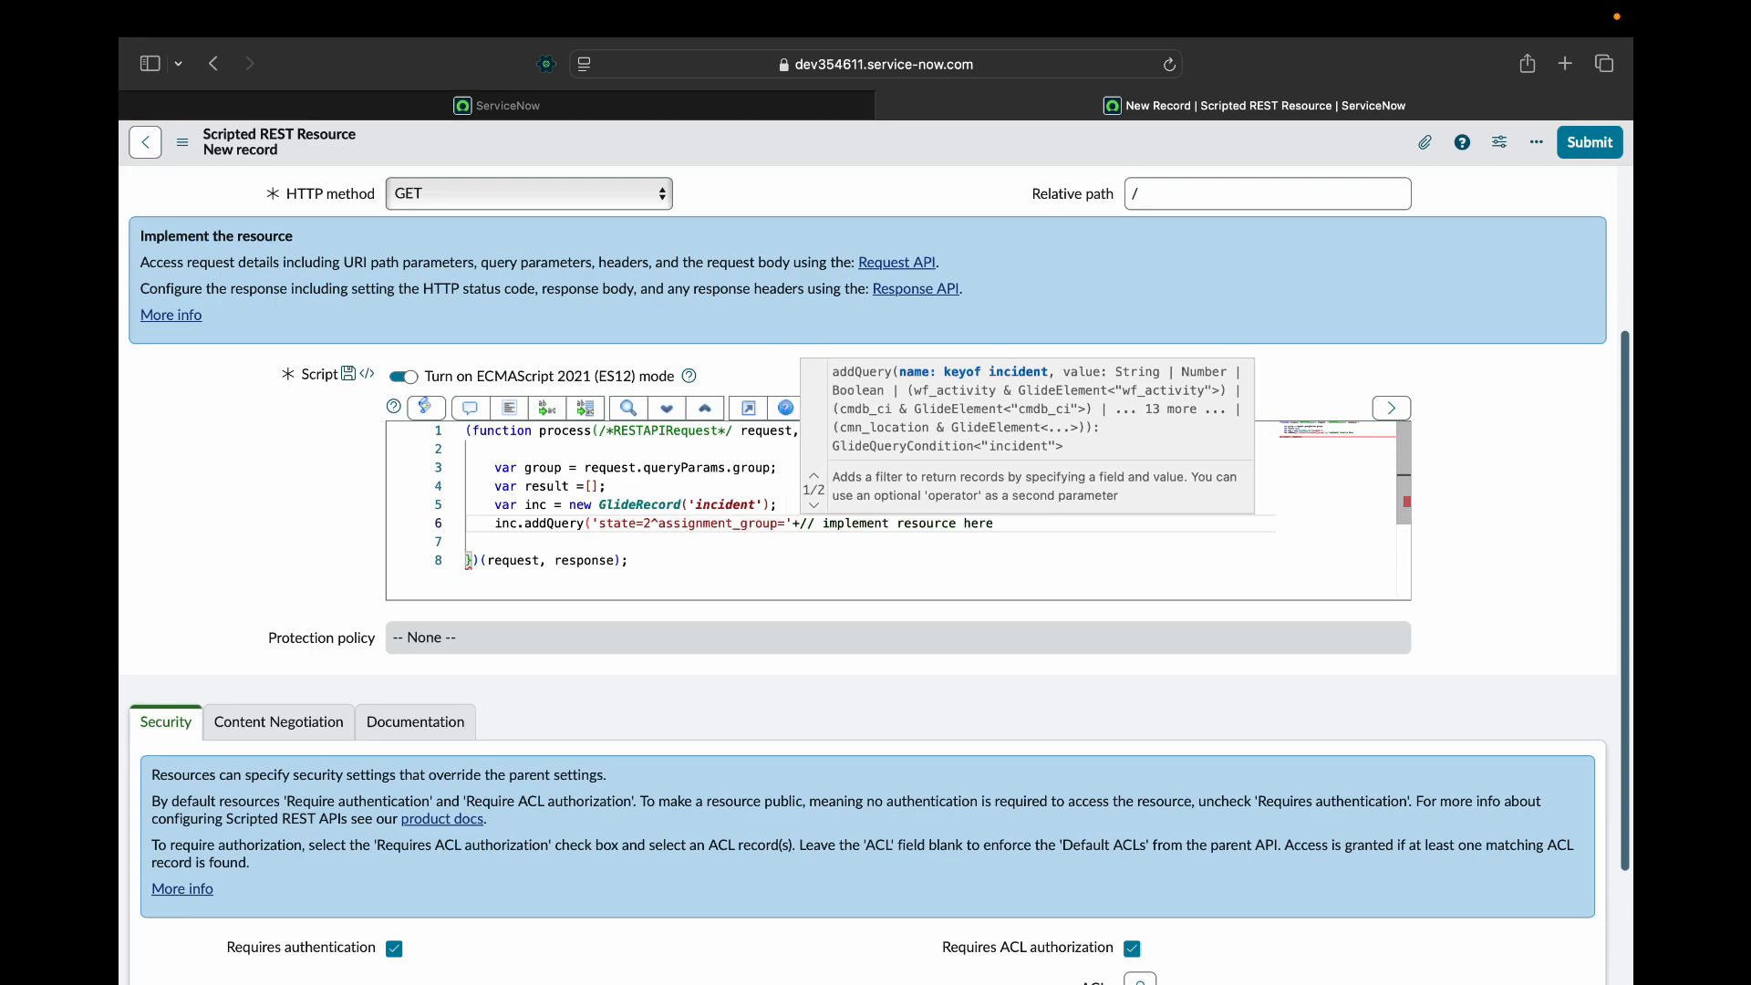
pyautogui.write('group);')
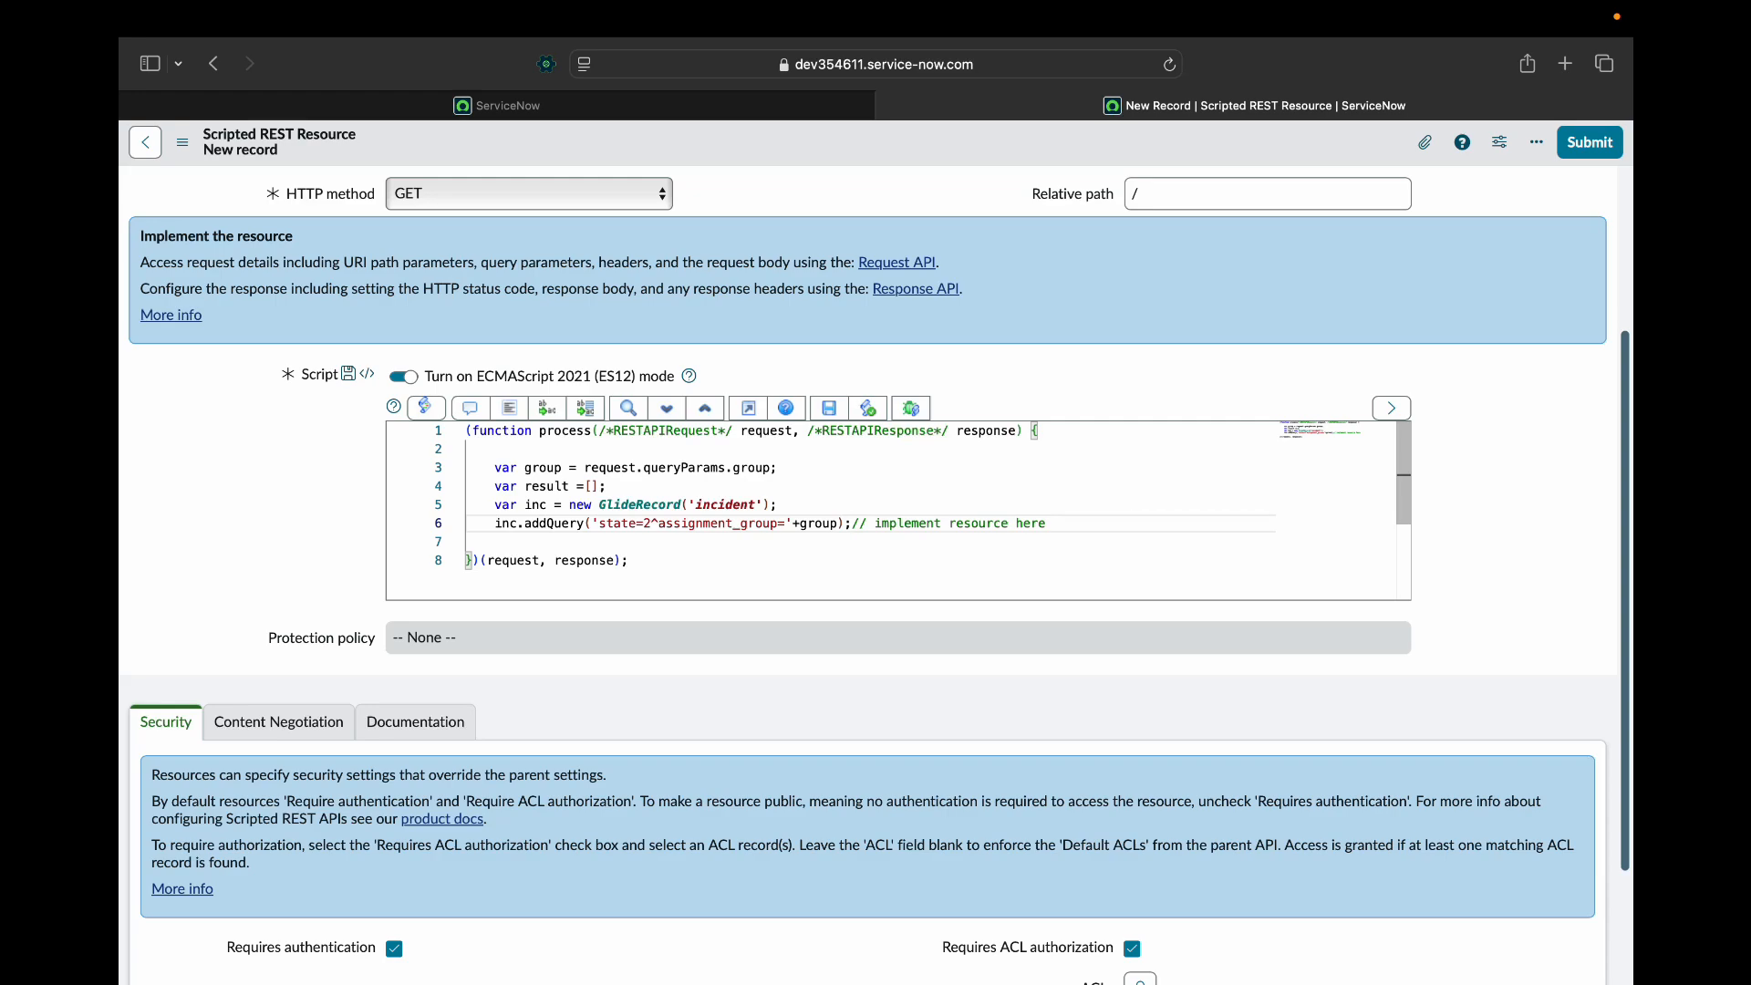
pyautogui.write('inc.// implement resource here')
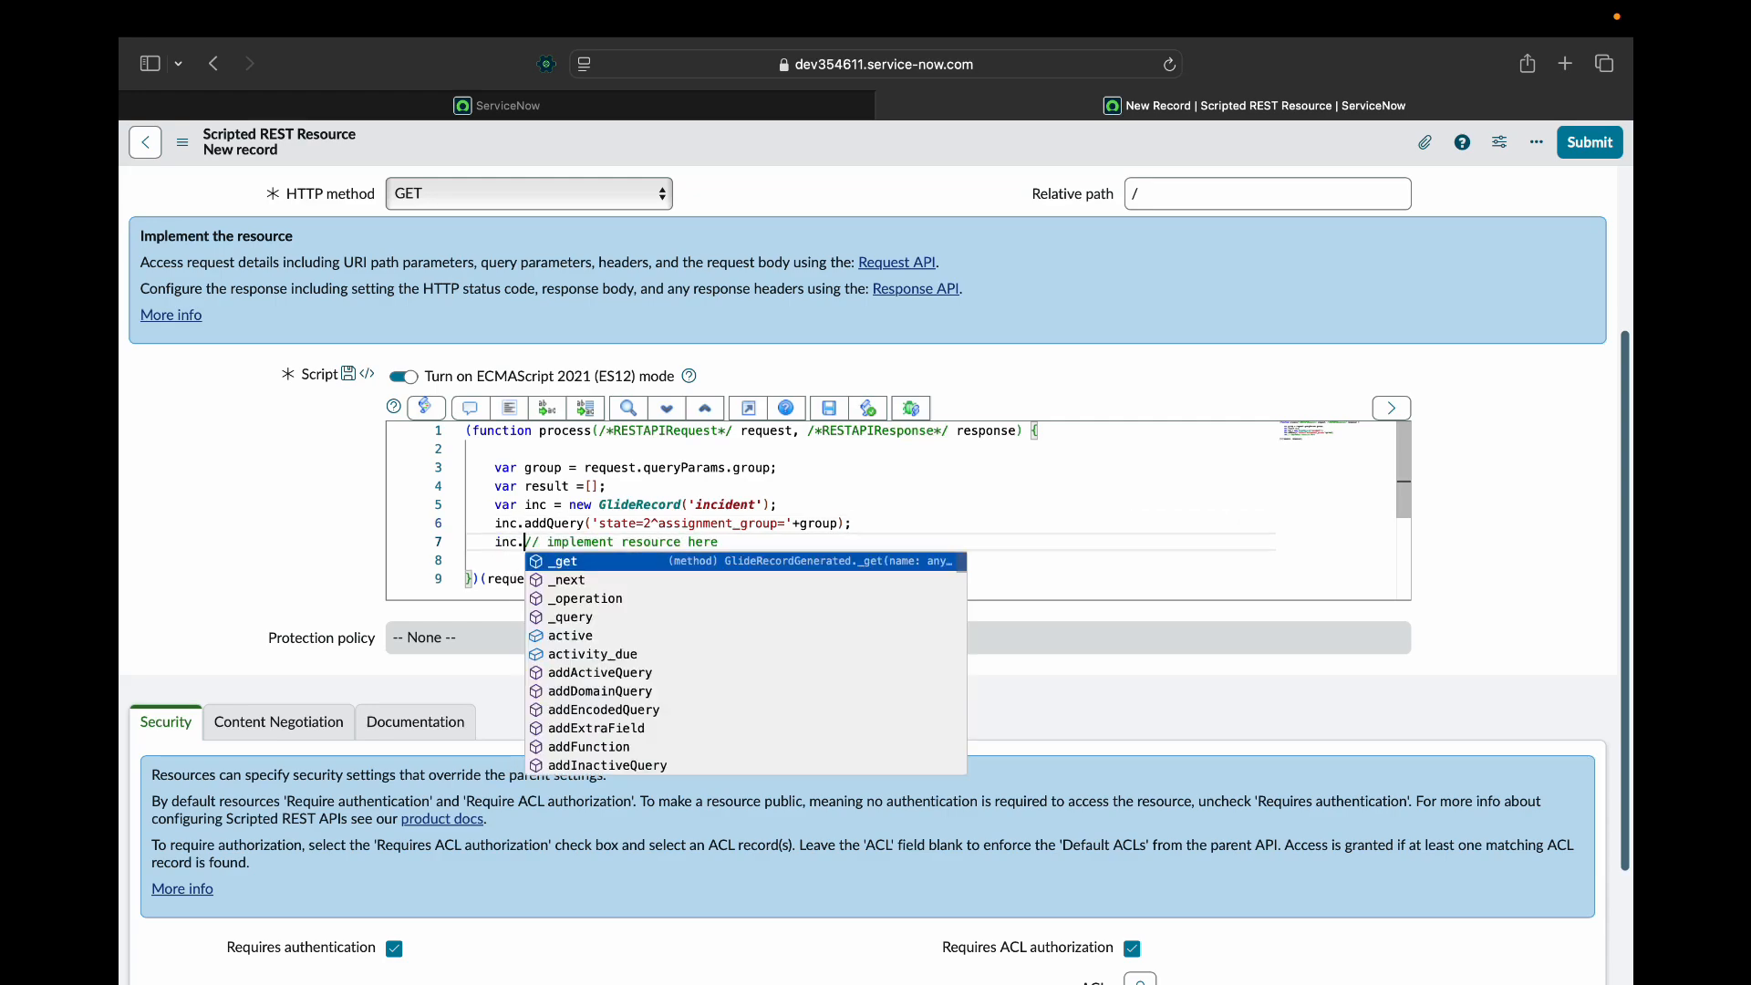
pyautogui.write('query();')
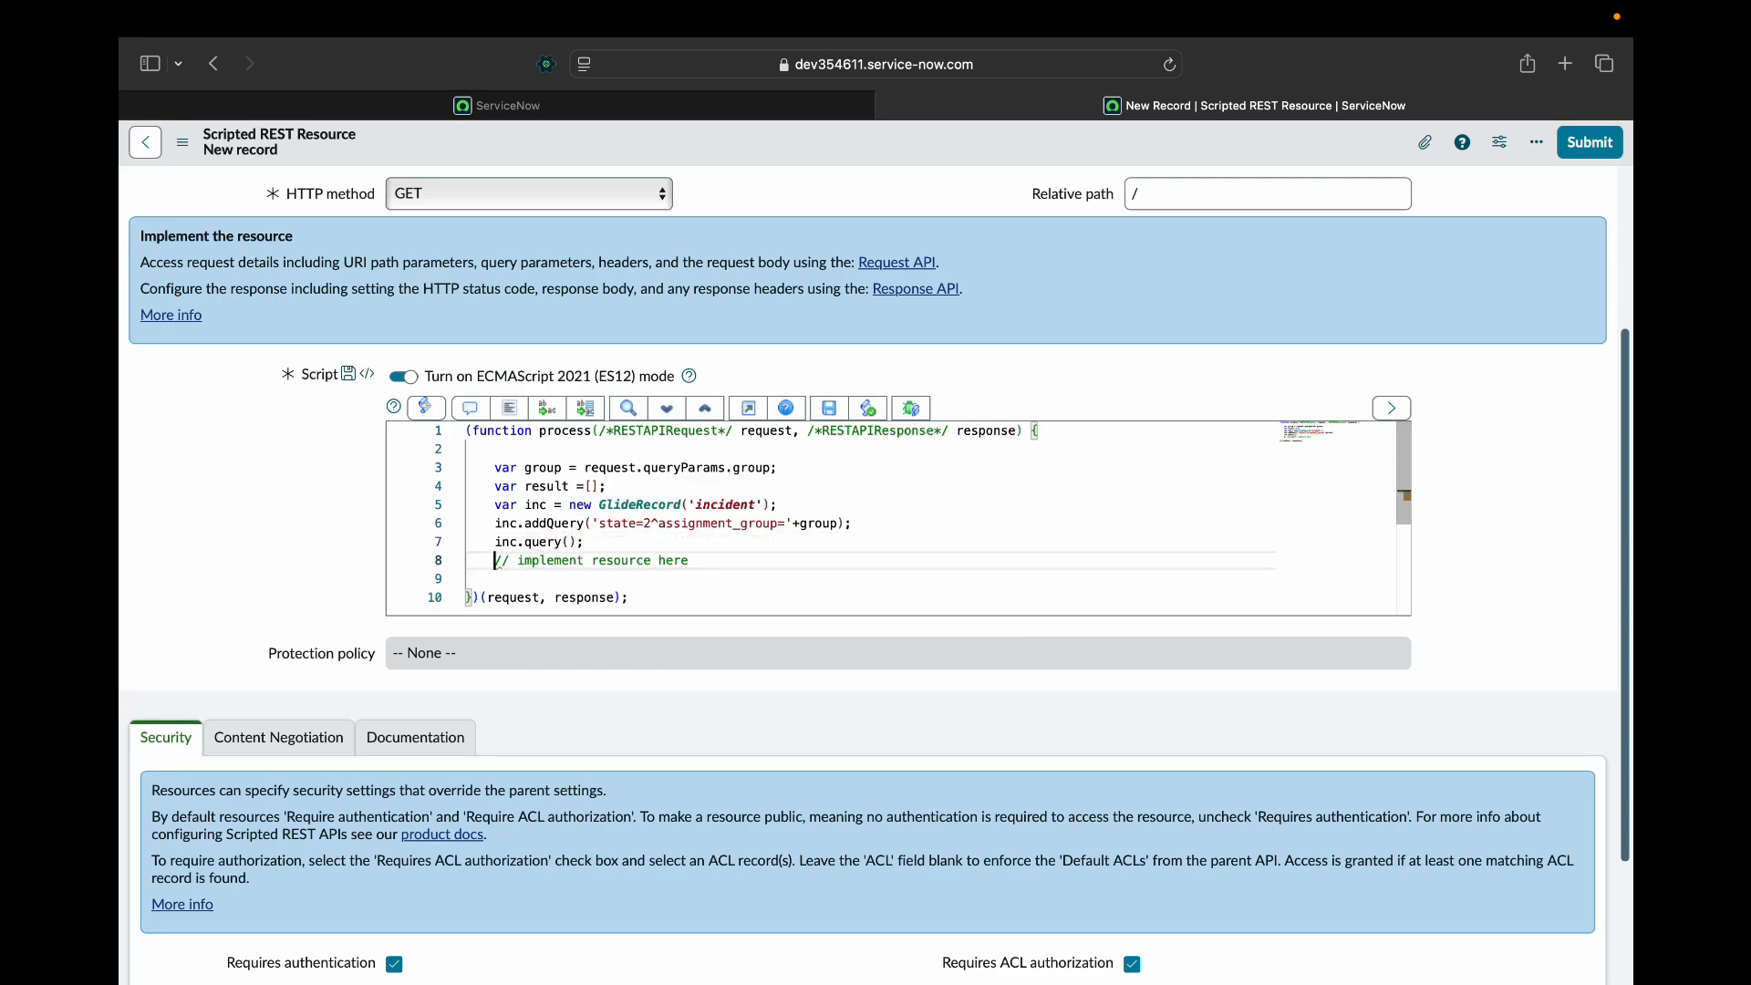
pyautogui.write('while(inc.next(')
pyautogui.write('{')
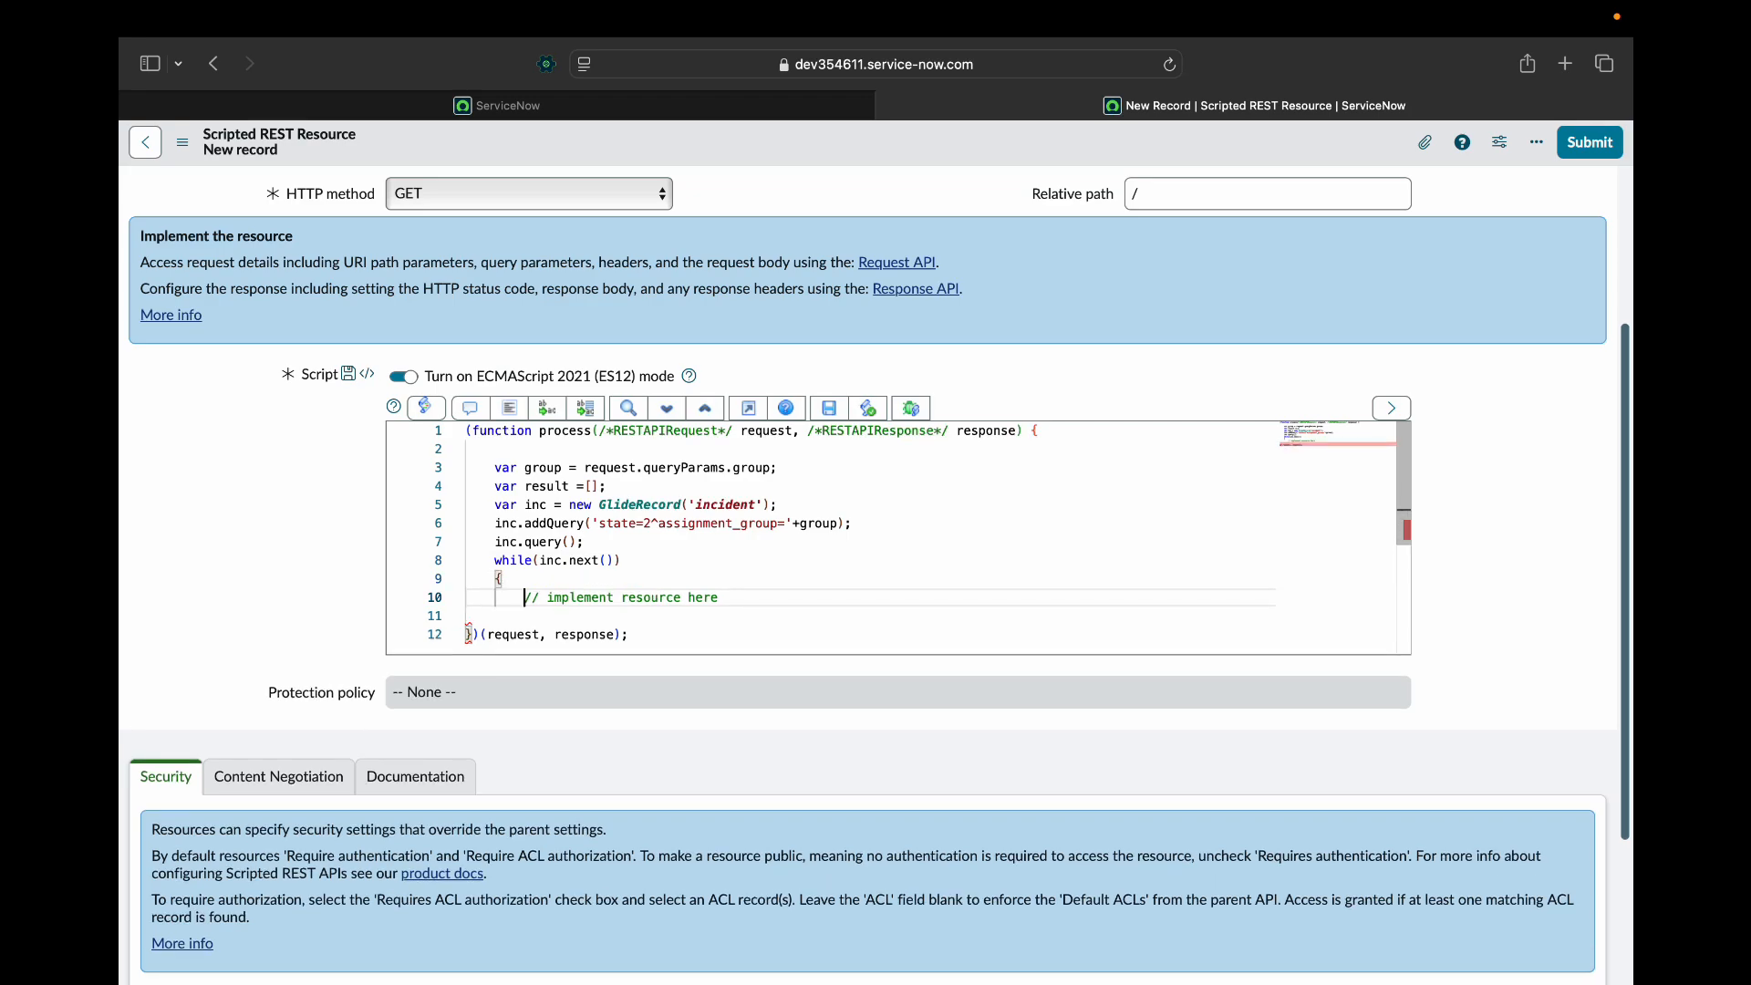
# Create obj and set obj.number to inc.number.getDisplayValue().
pyautogui.write('var')
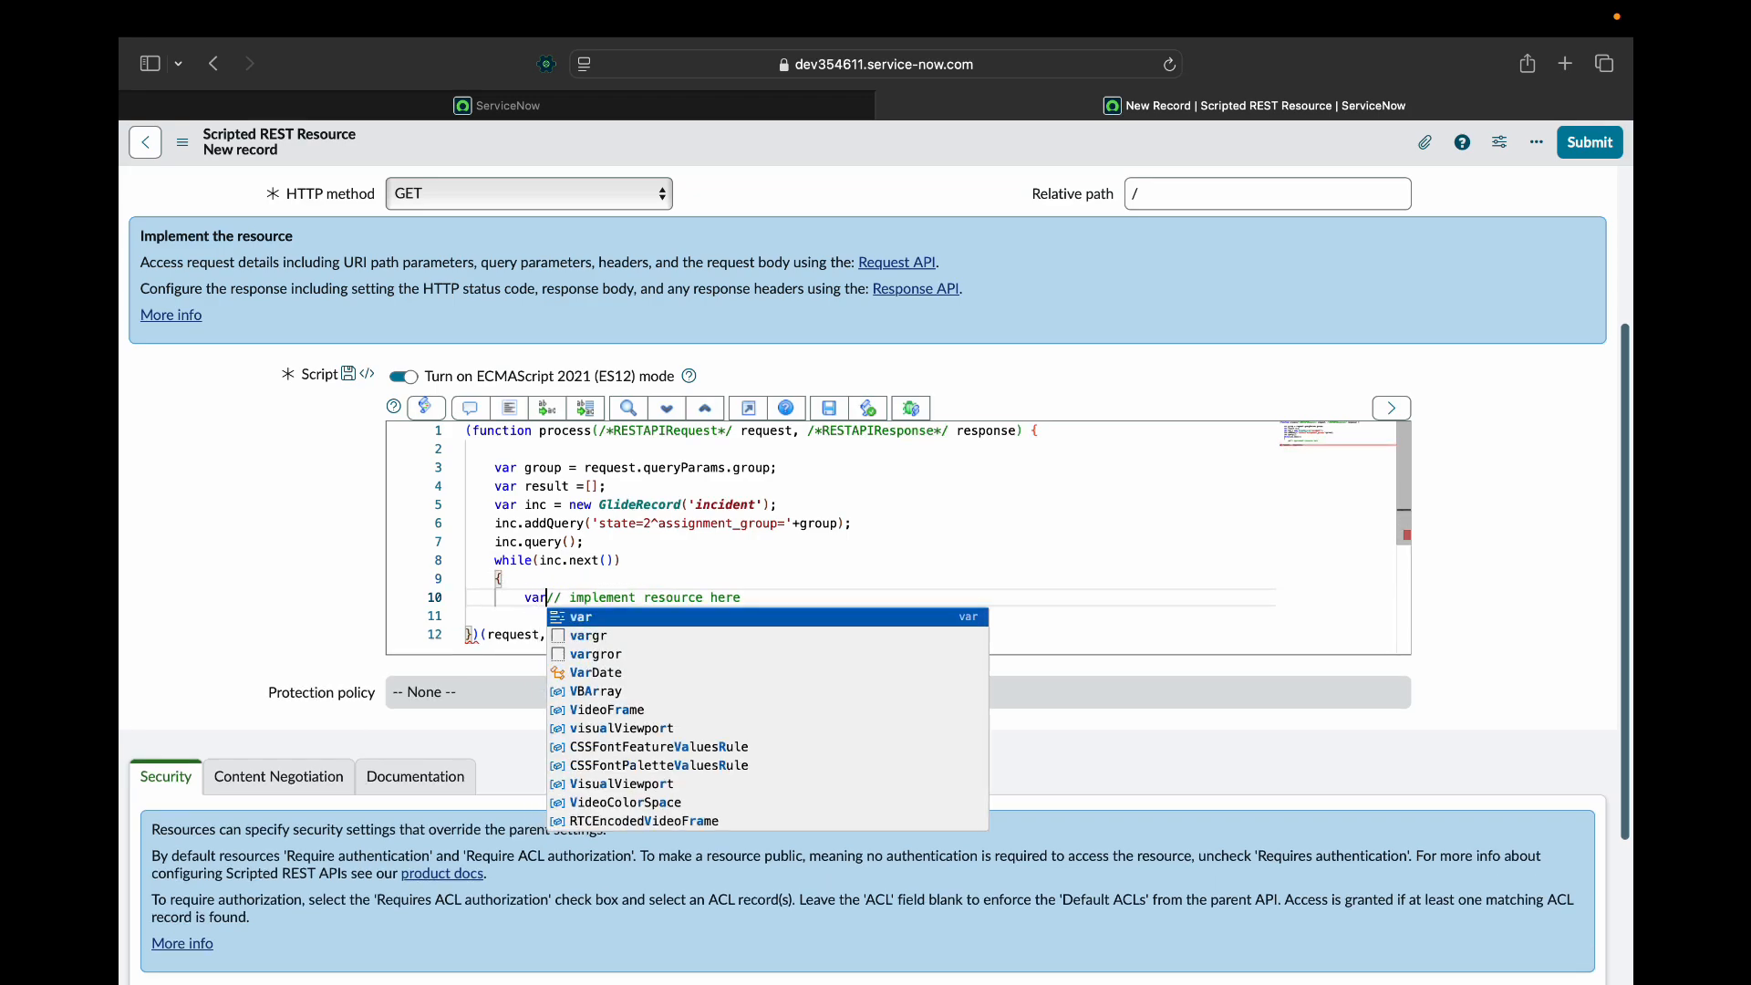
pyautogui.write('obj={};')
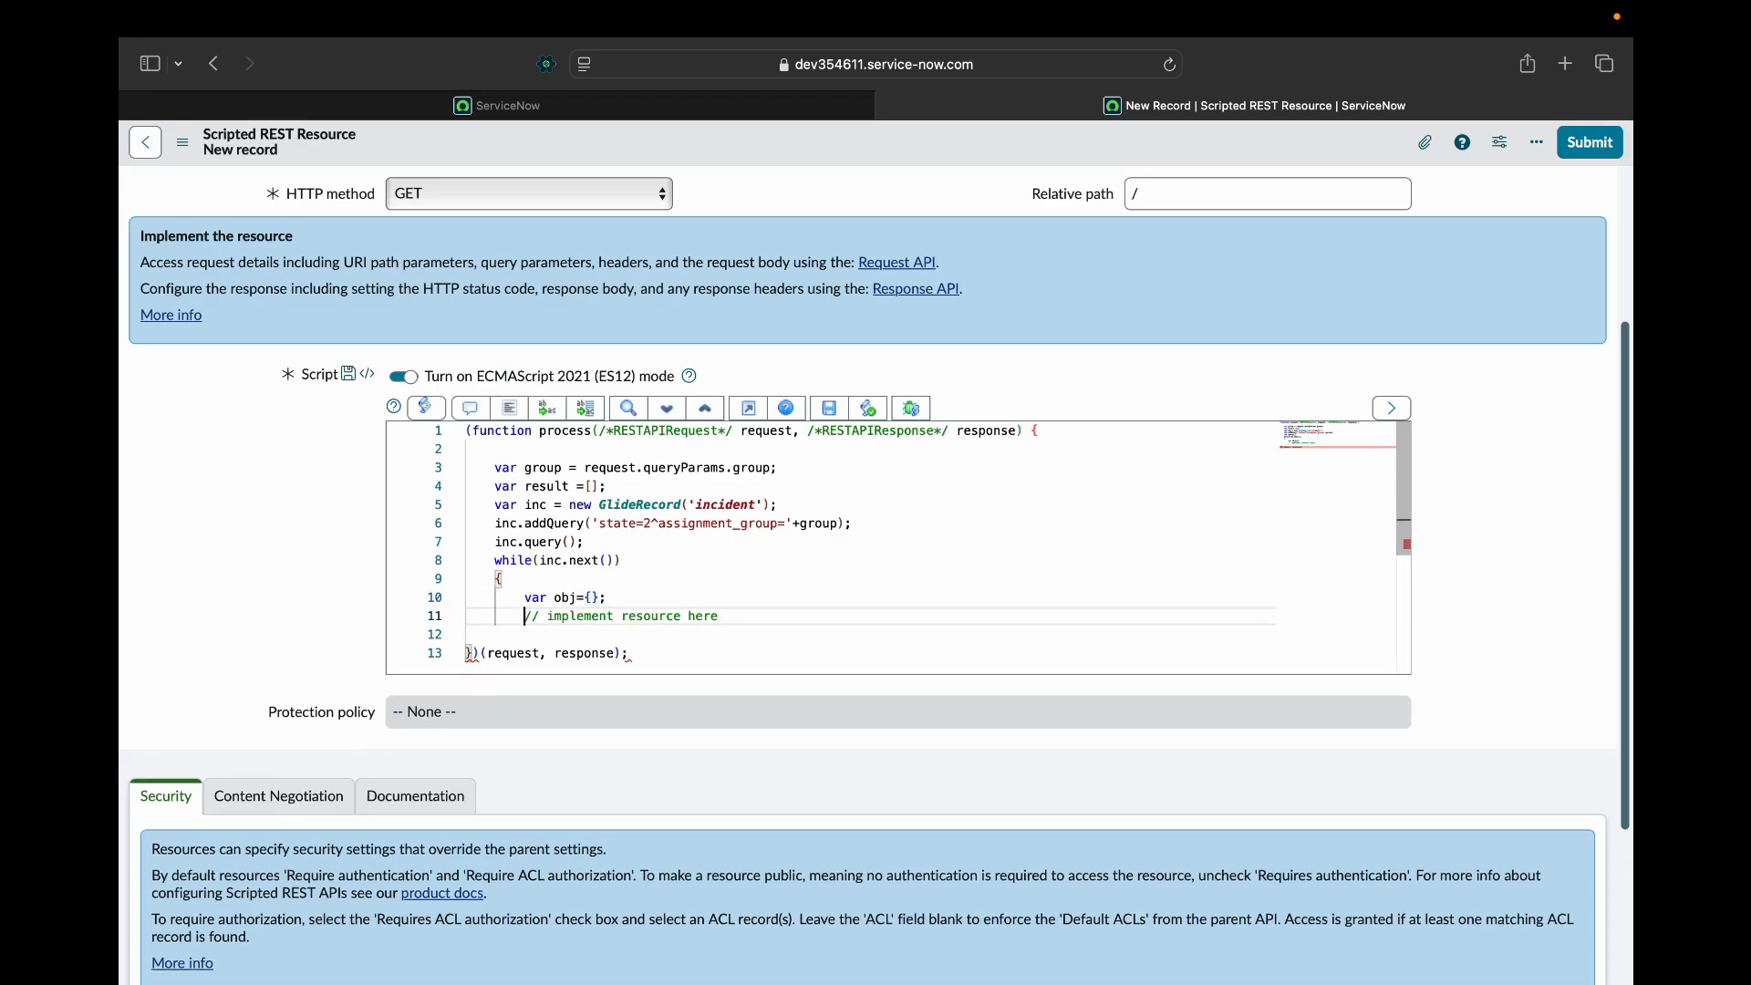
pyautogui.write('obj')
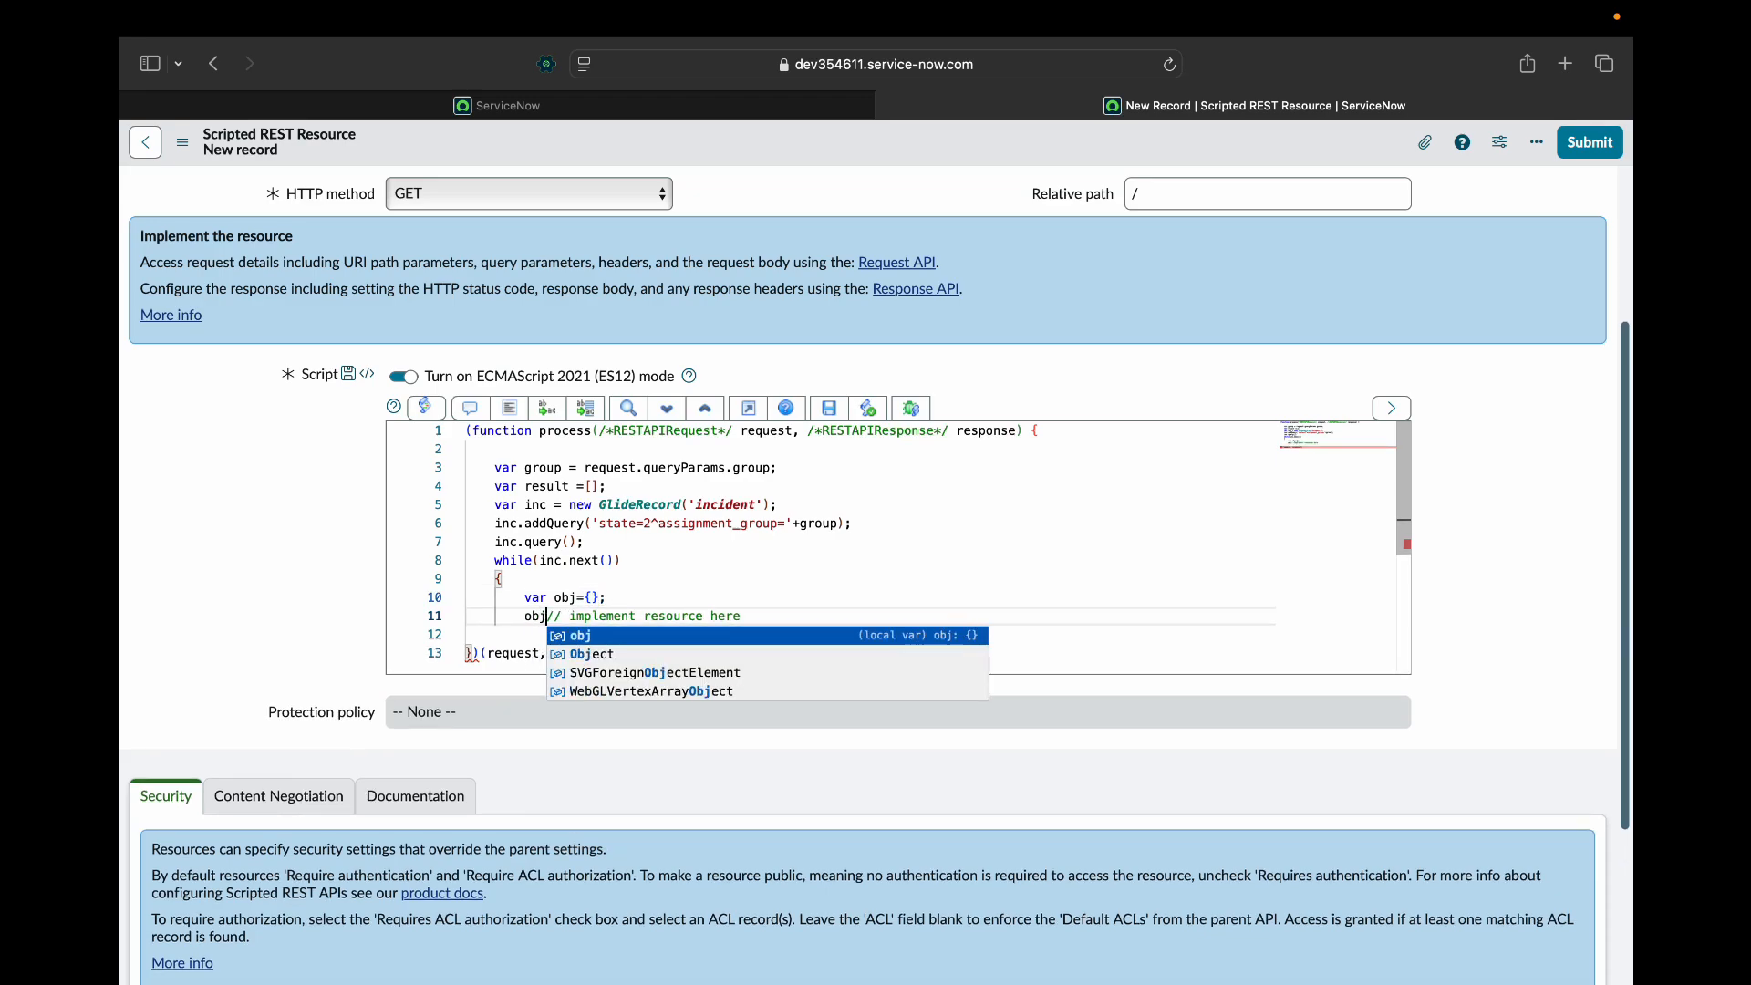
pyautogui.write('.number')
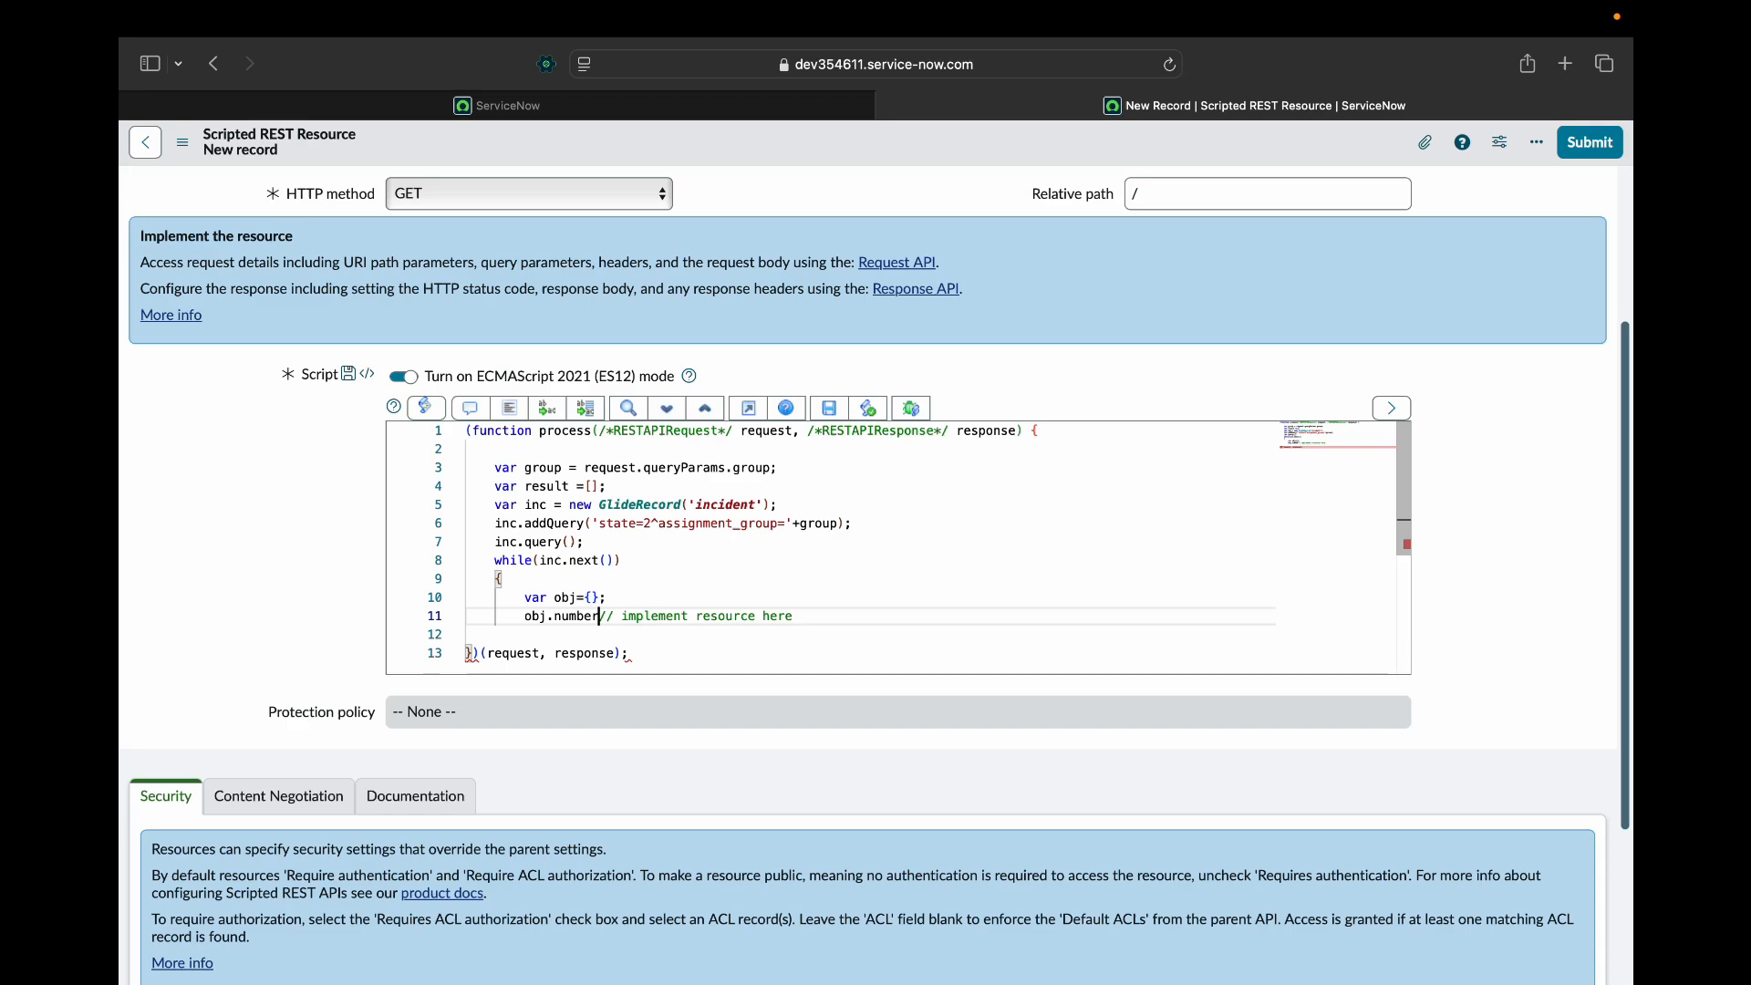
pyautogui.write('= in')
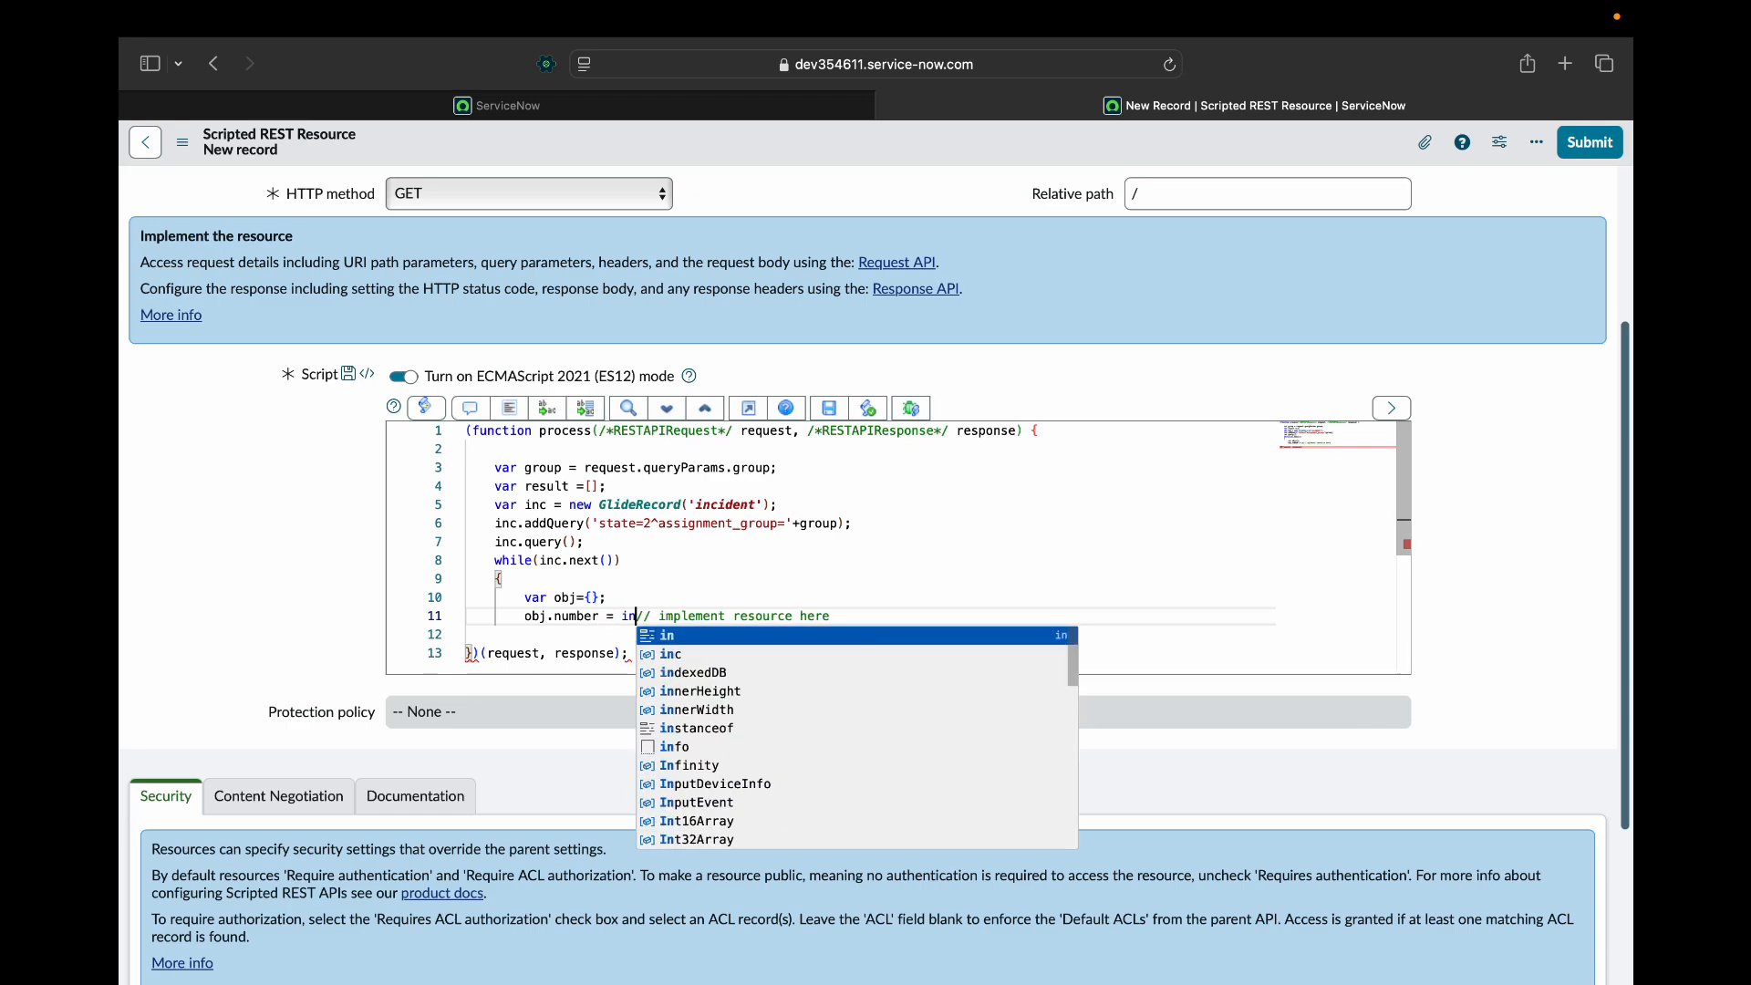
pyautogui.write('c.')
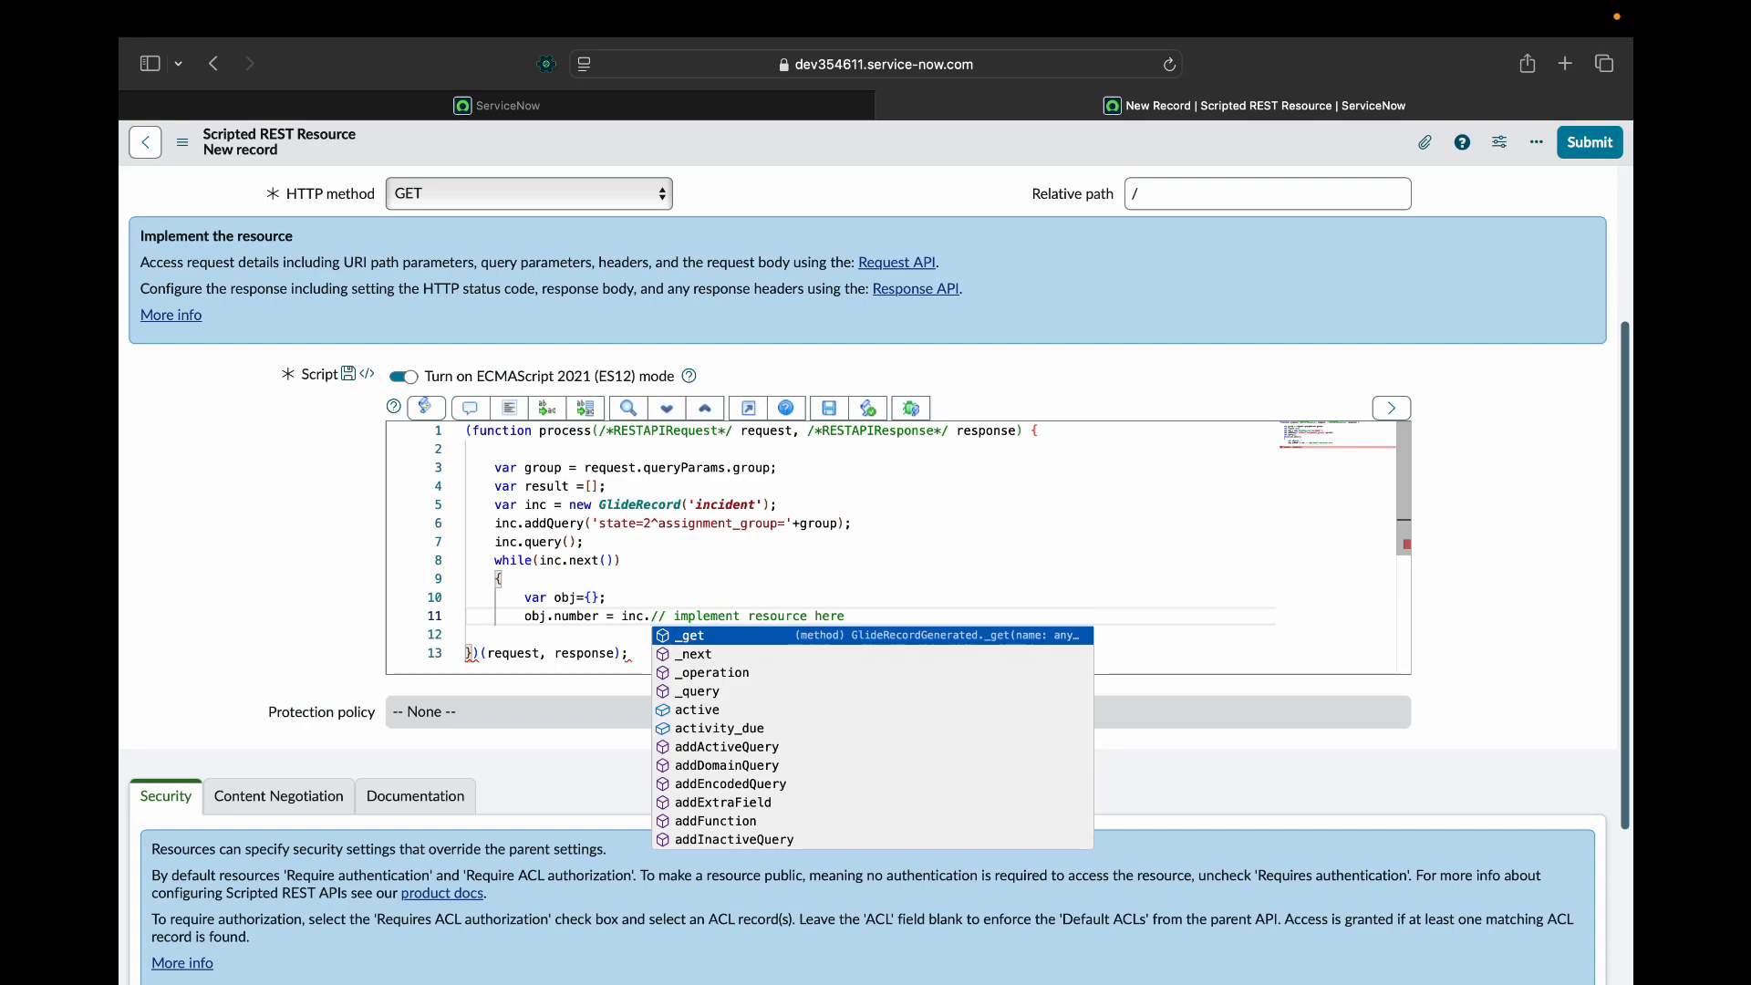
pyautogui.write('number')
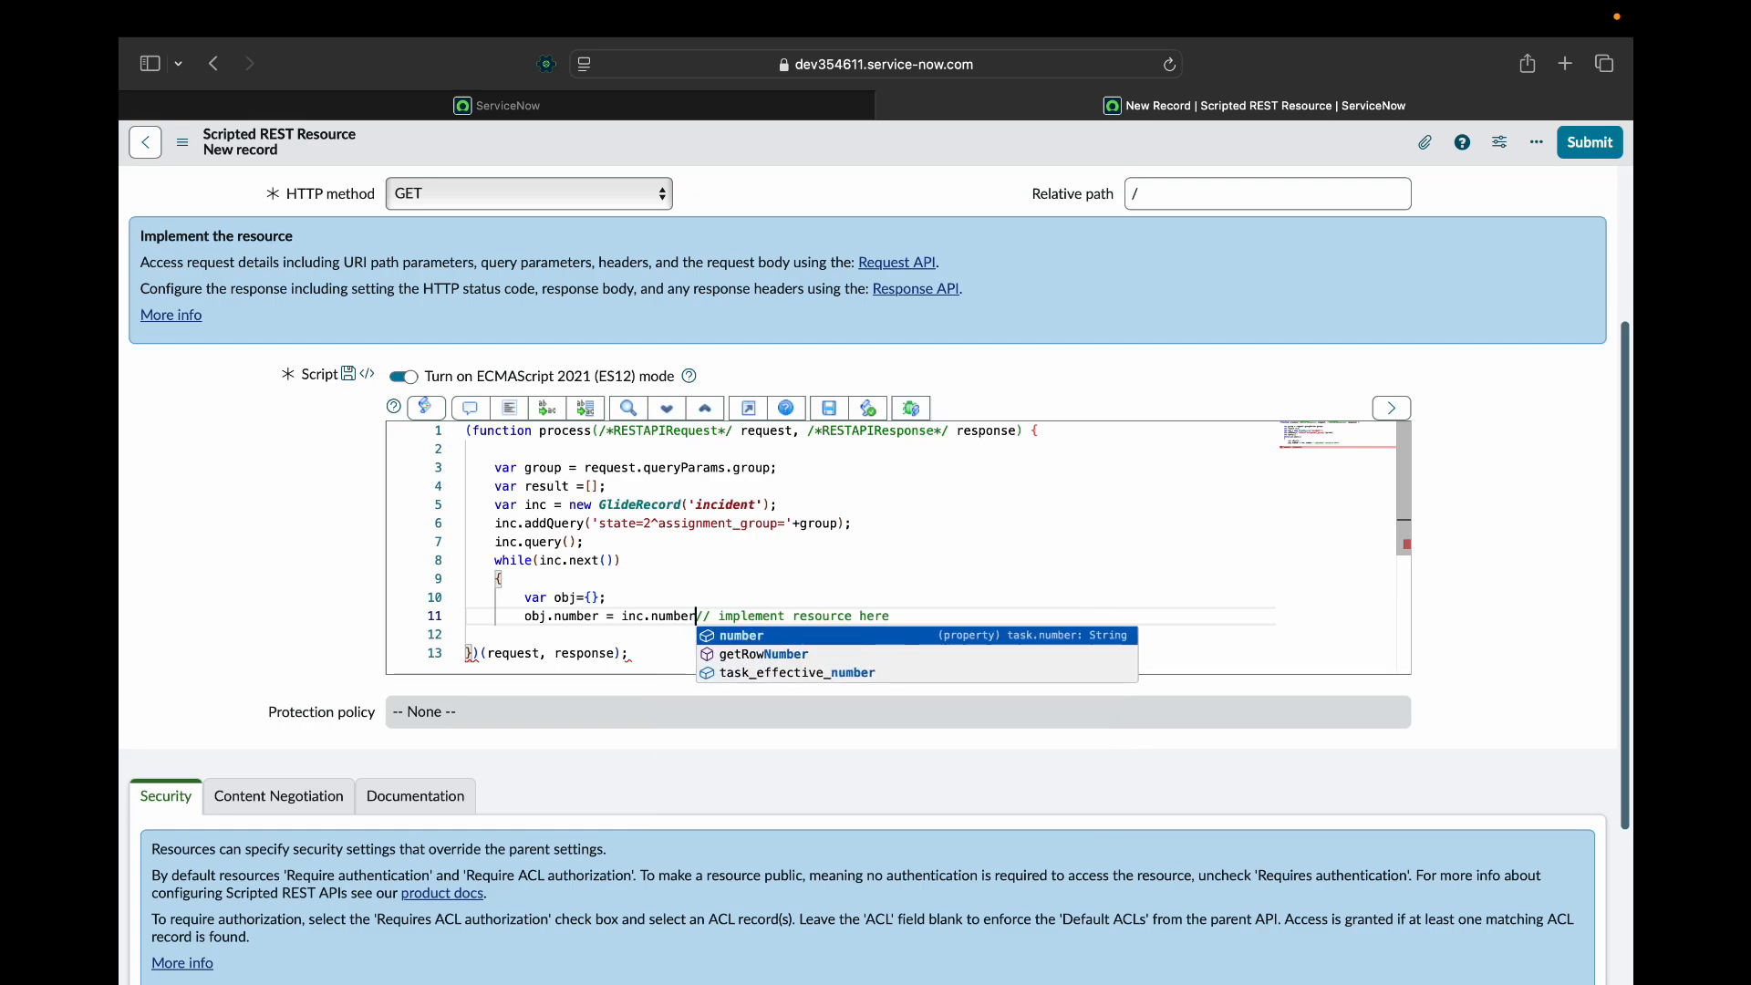
pyautogui.write('.getDisplayValue();')
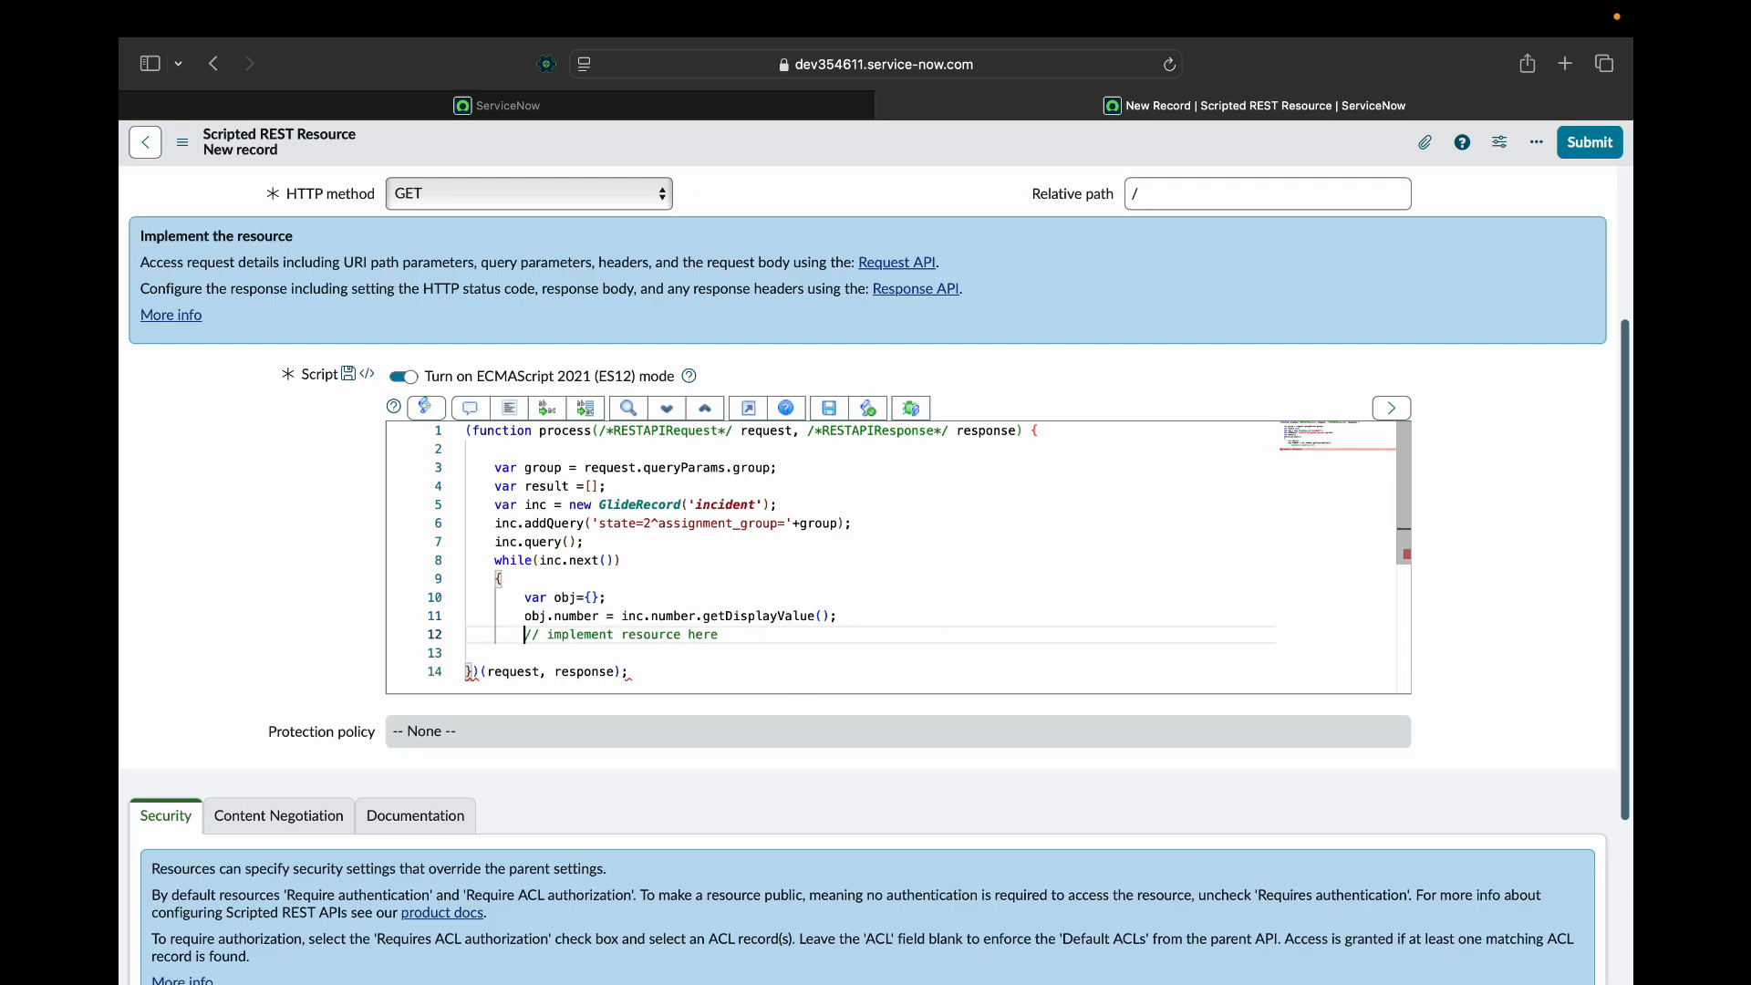
pyautogui.write('o')
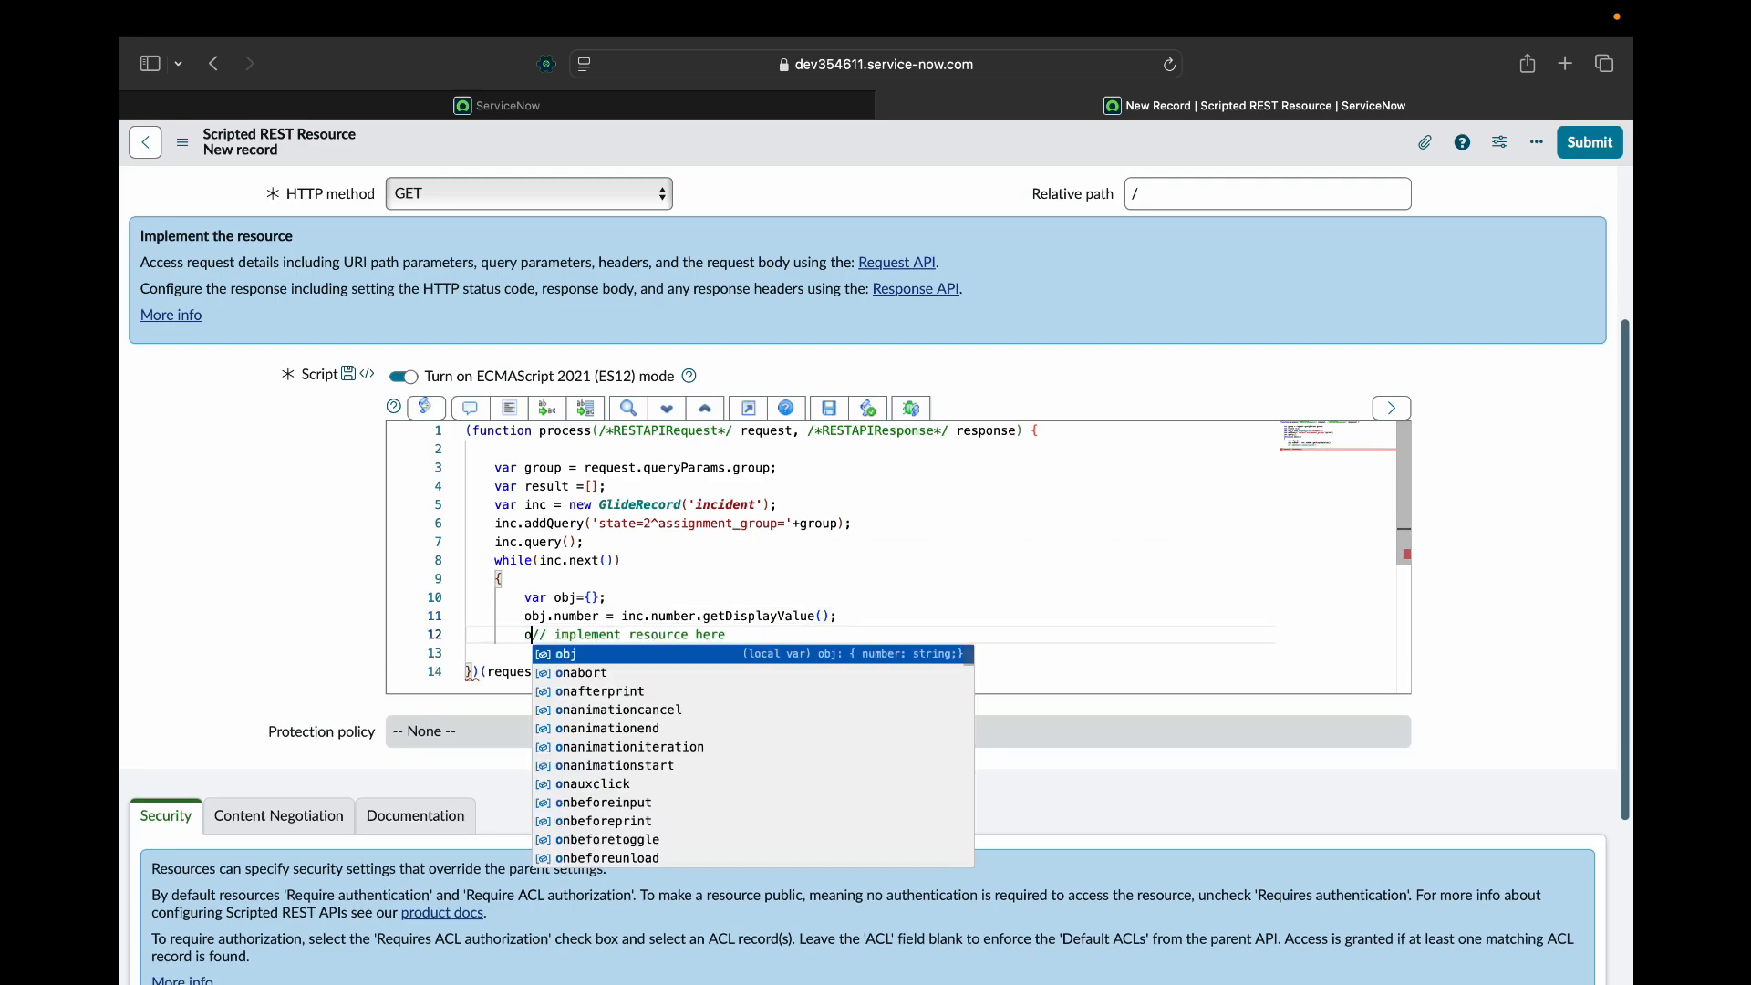
# Set obj.caller to inc.caller_id.getDisplayValue().
pyautogui.write('obj.caller = inc.')
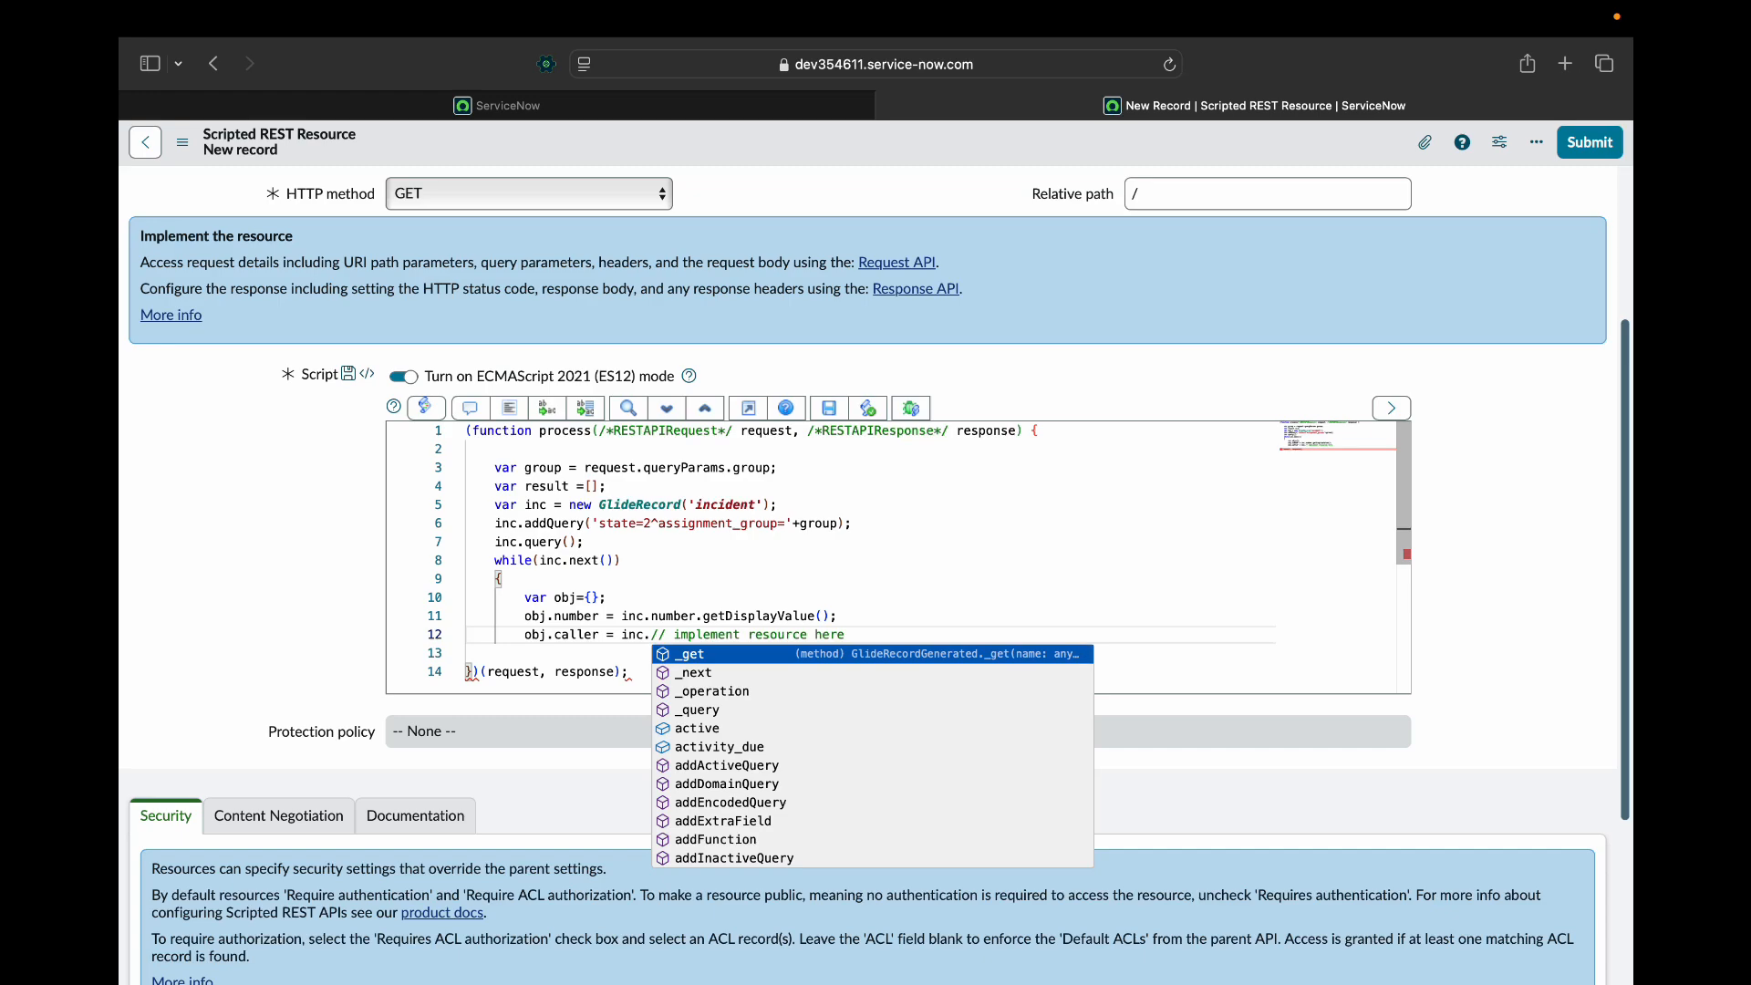
pyautogui.write('caller_i')
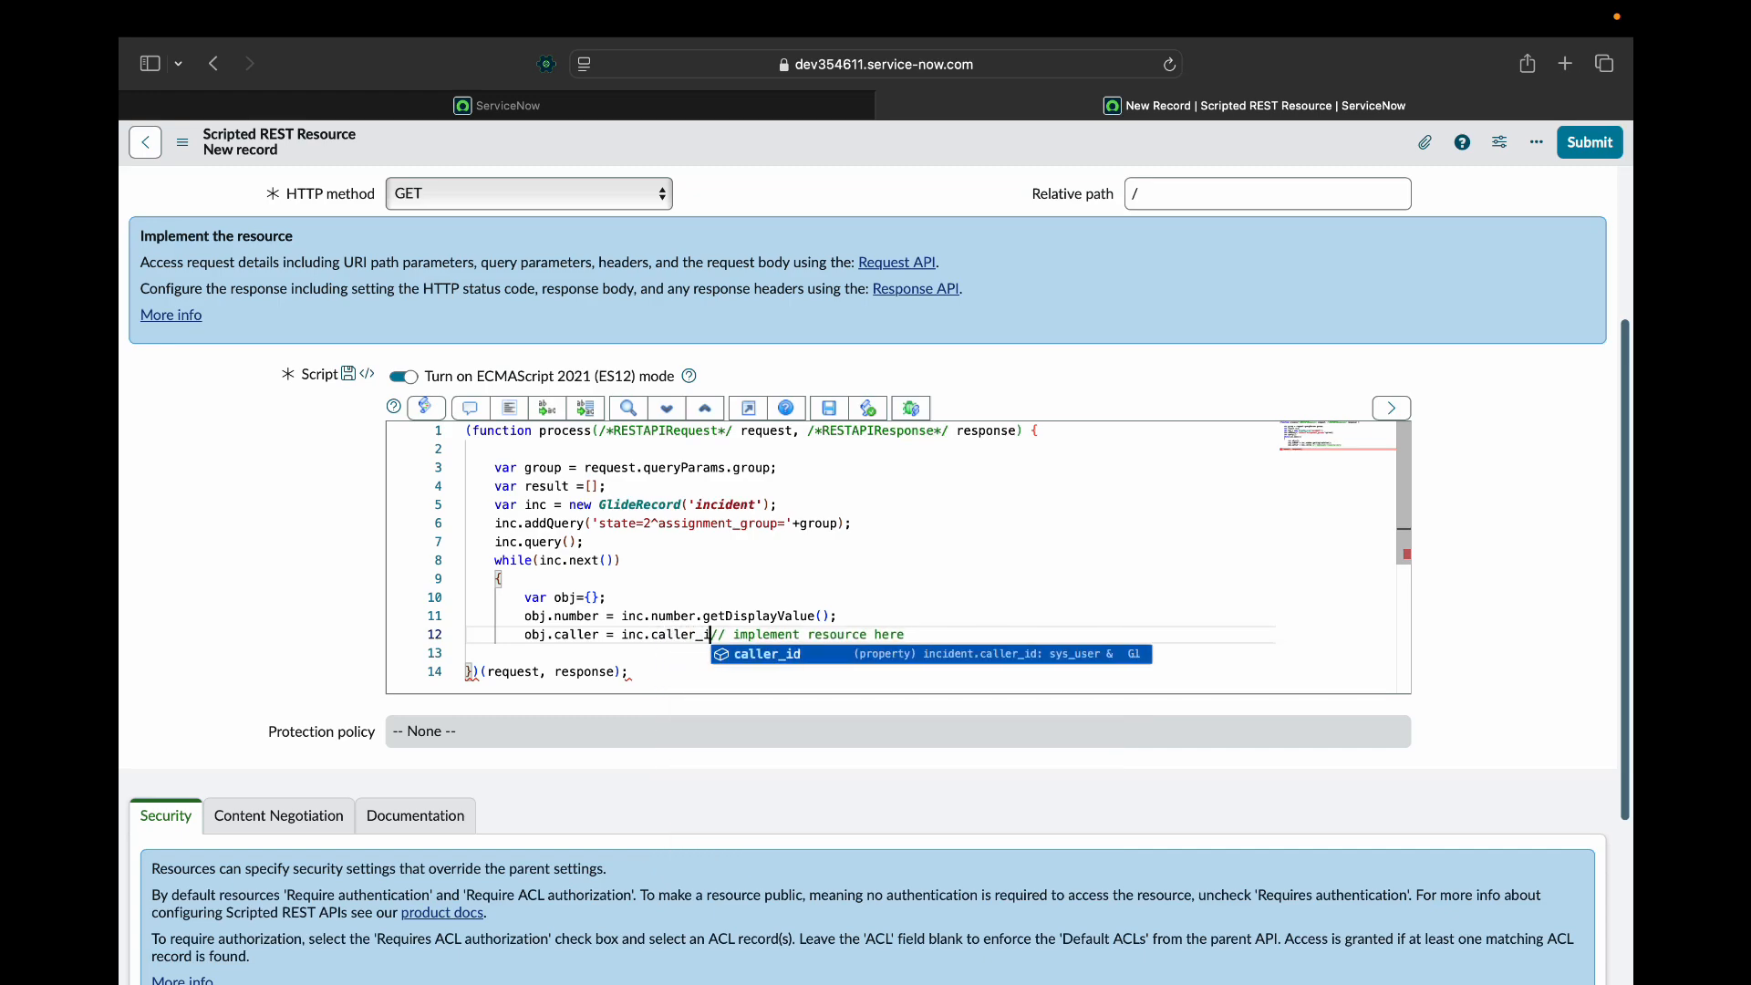
pyautogui.write('.')
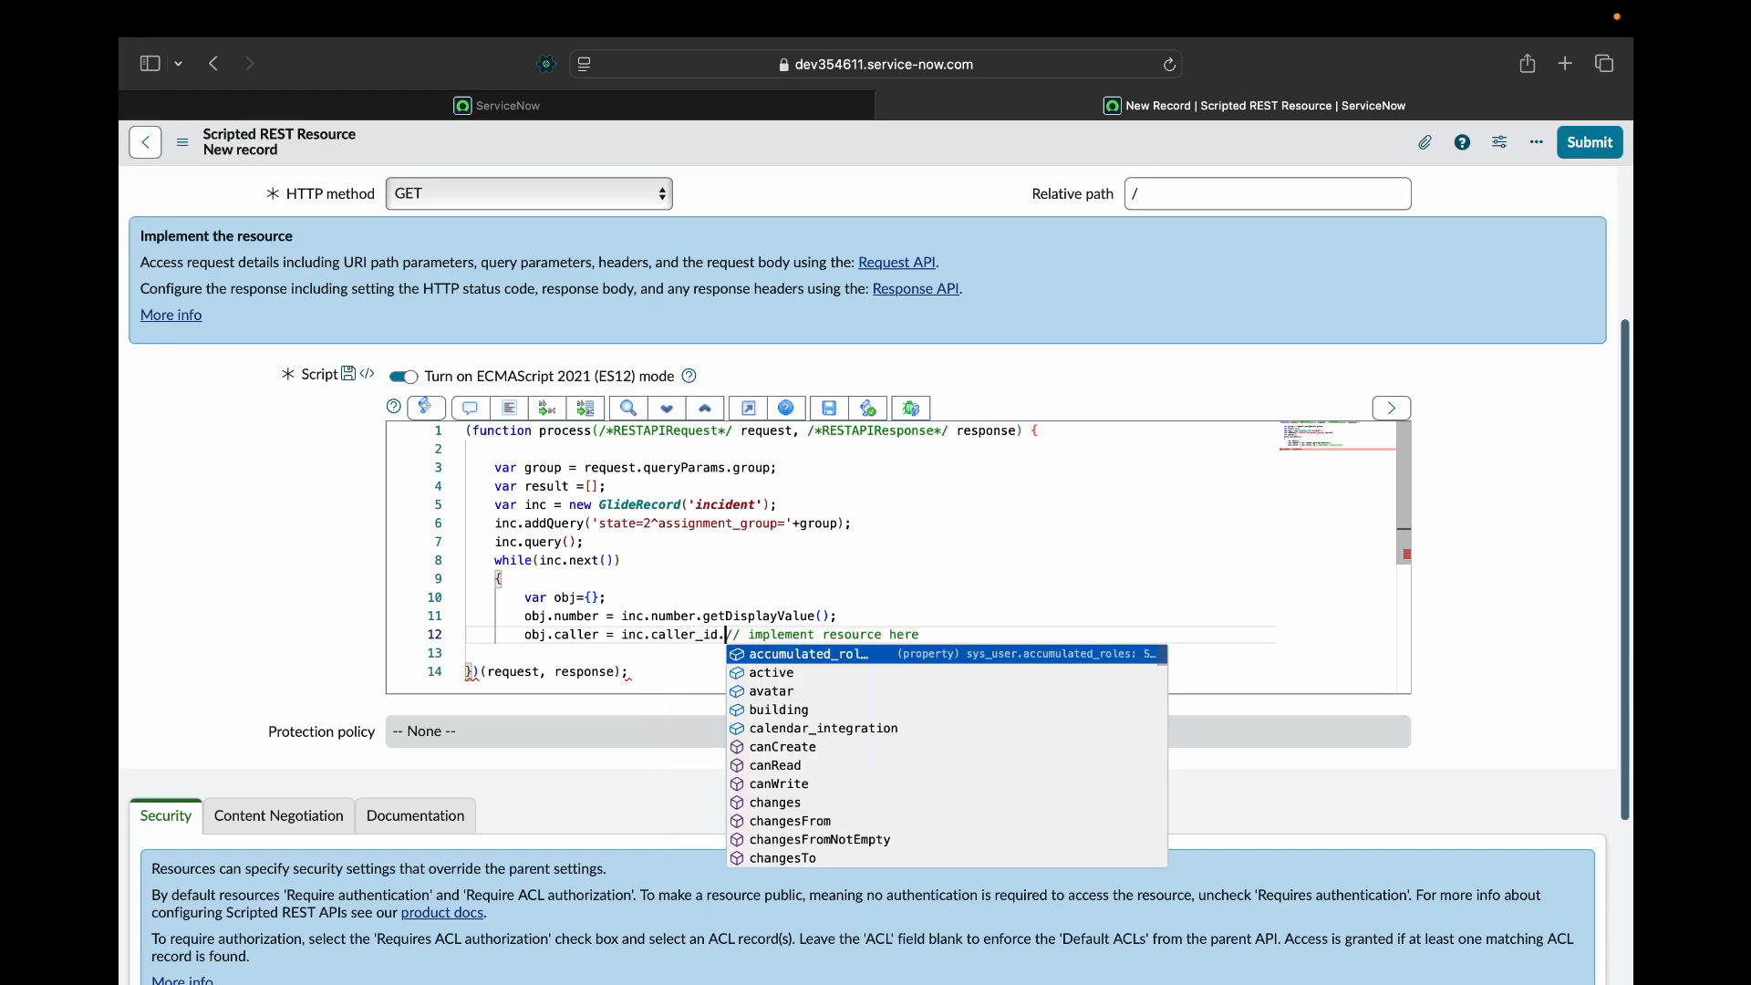
pyautogui.write('getDisplayValue();')
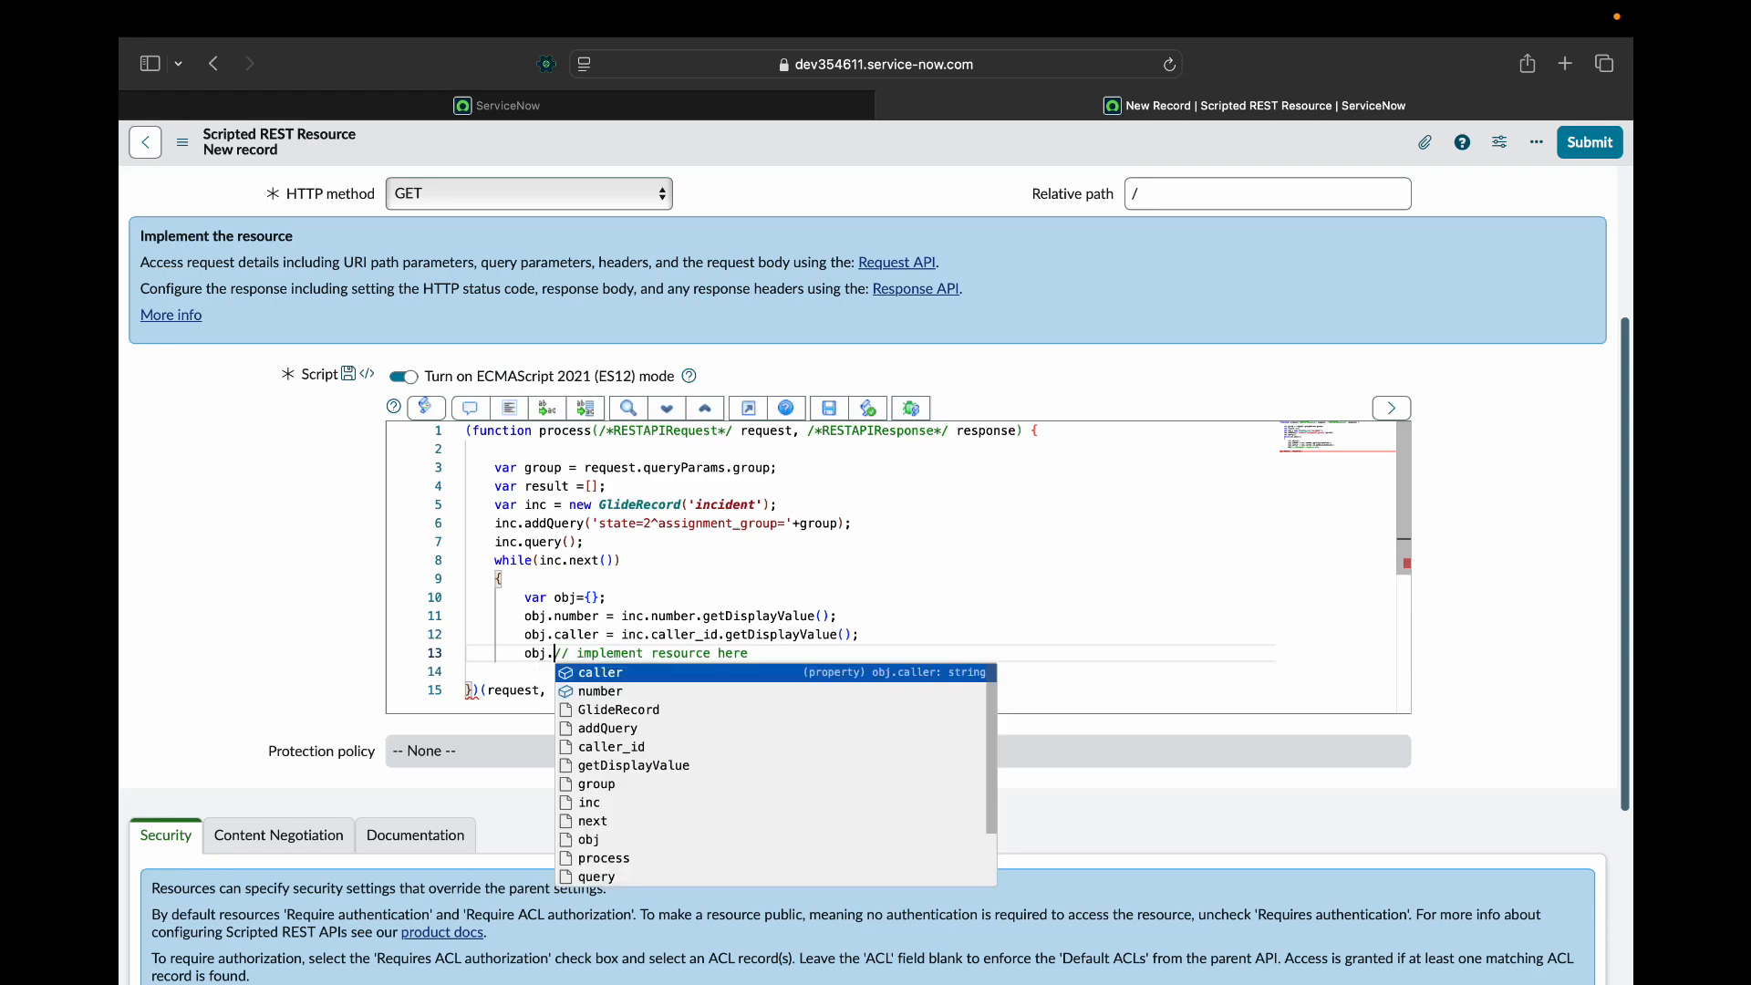
# Set obj.category to inc.category.getDisplayValue().
pyautogui.write('category = in')
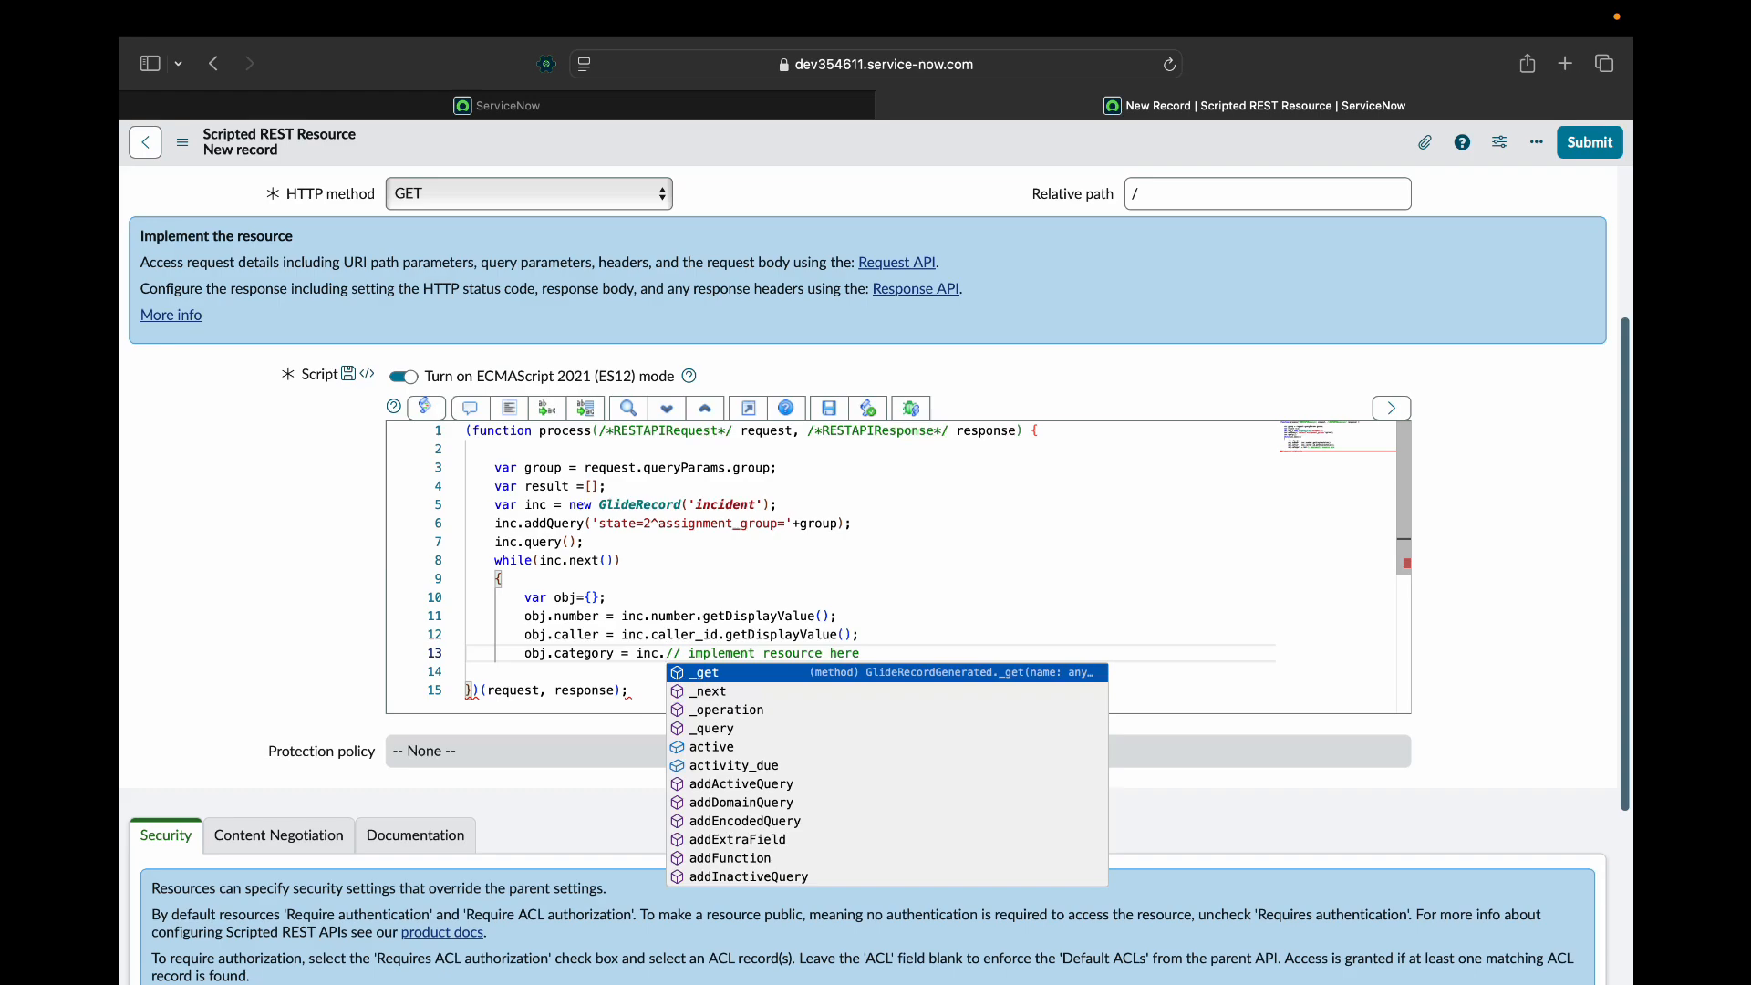
pyautogui.write('category')
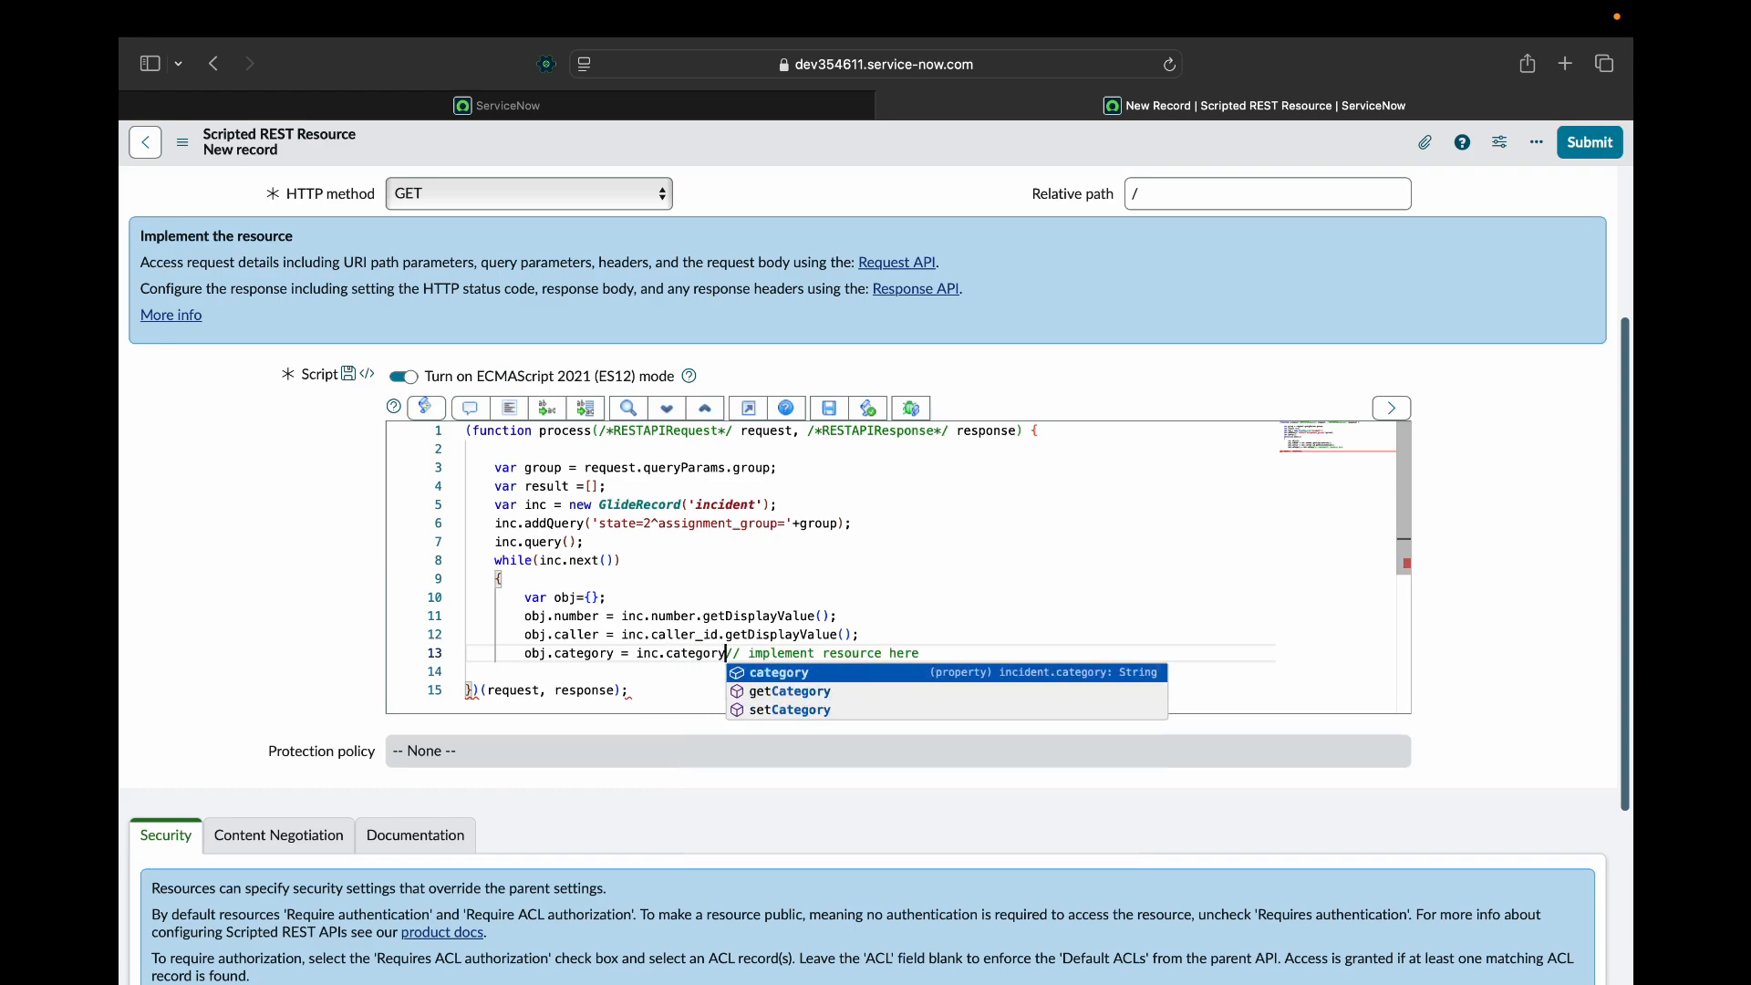
pyautogui.write('getDisplayV')
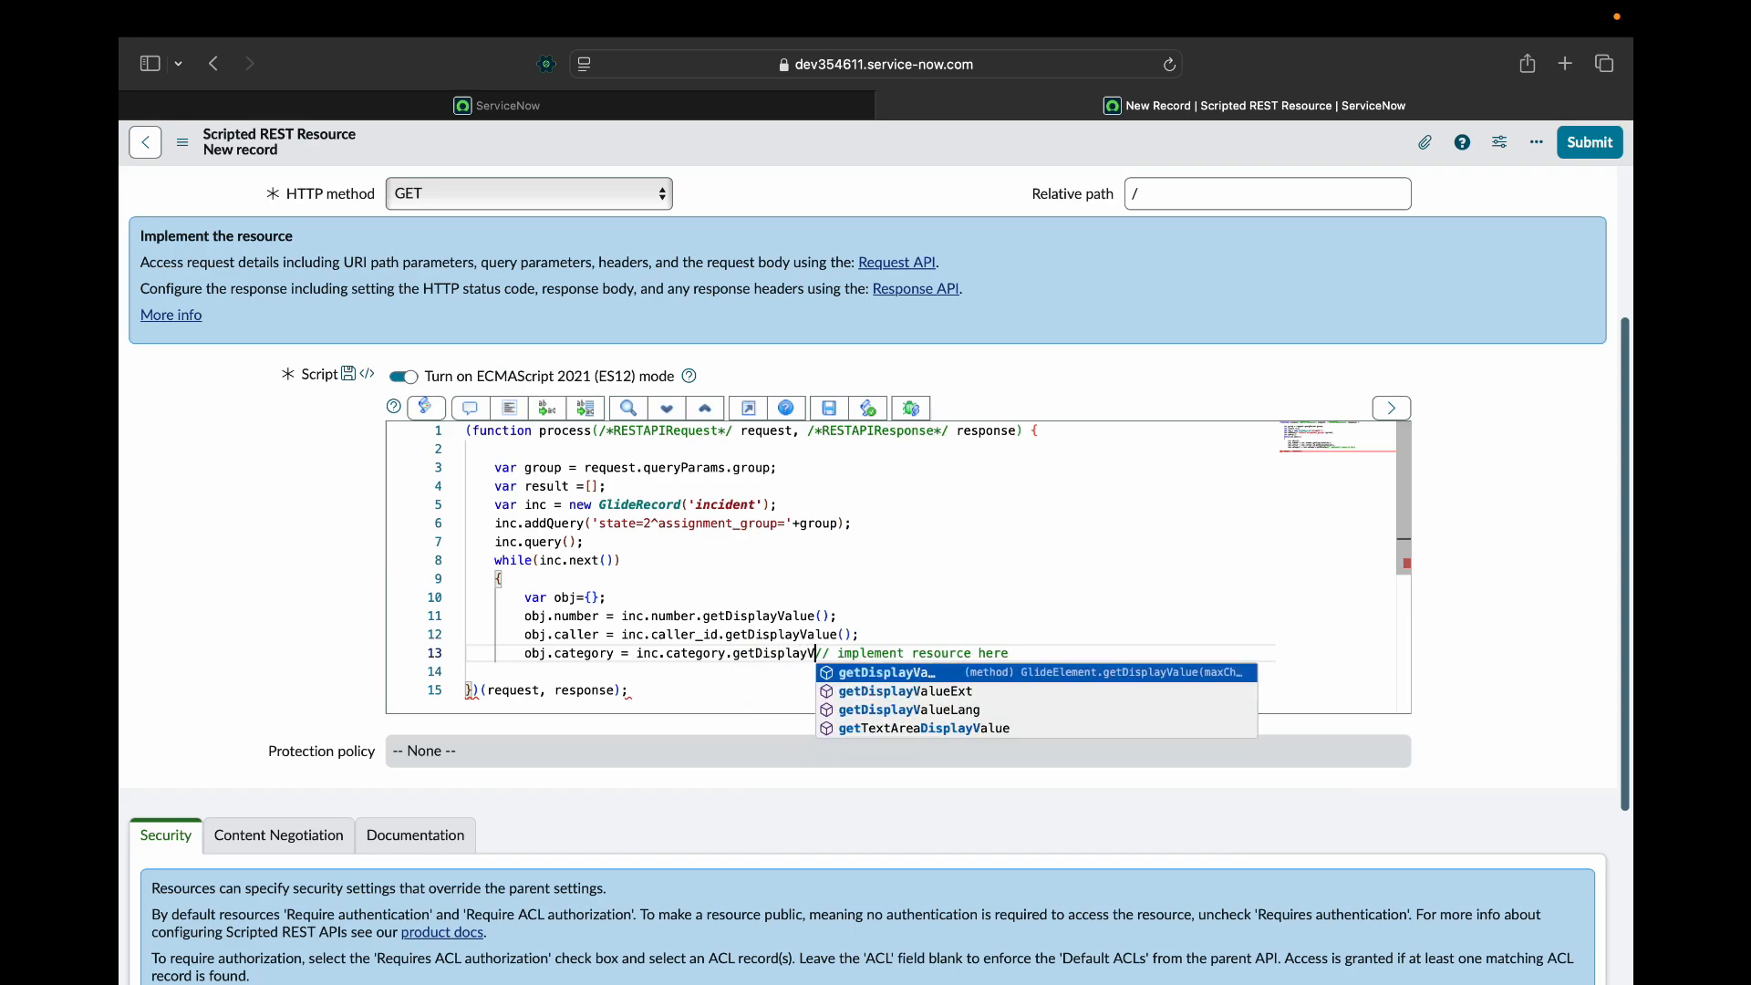
pyautogui.click(885, 671)
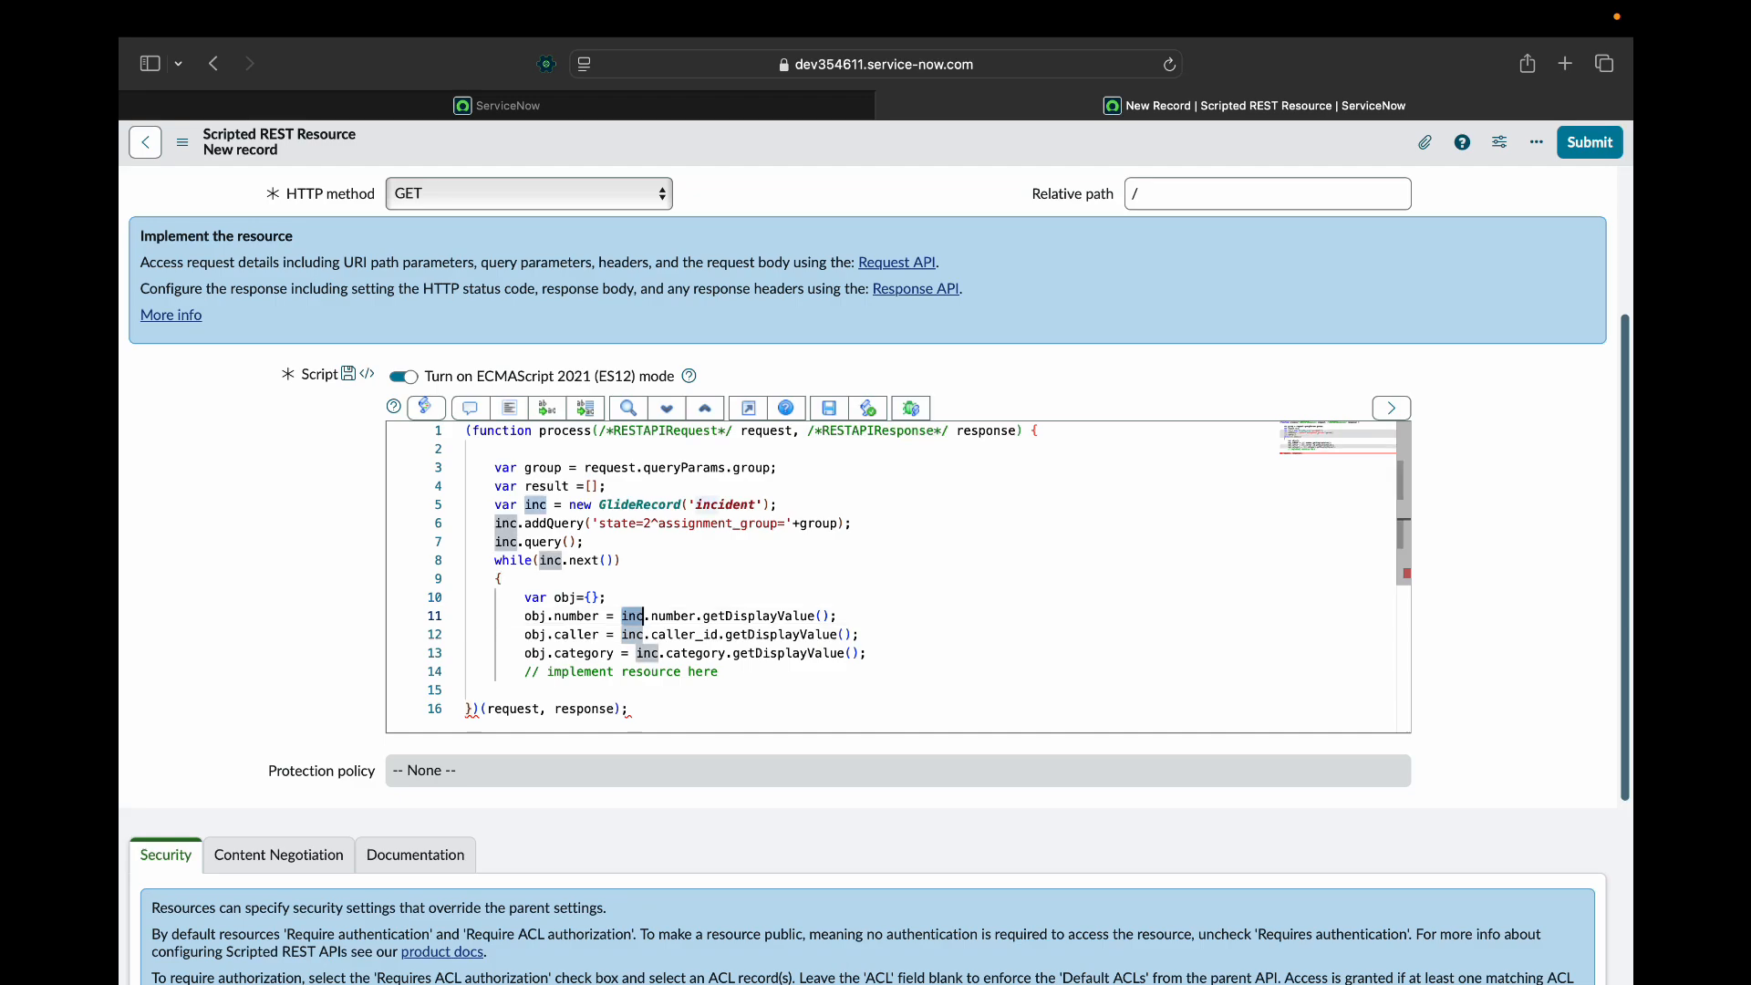
# Add each obj to the result array with result.push(obj).
pyautogui.click(525, 671)
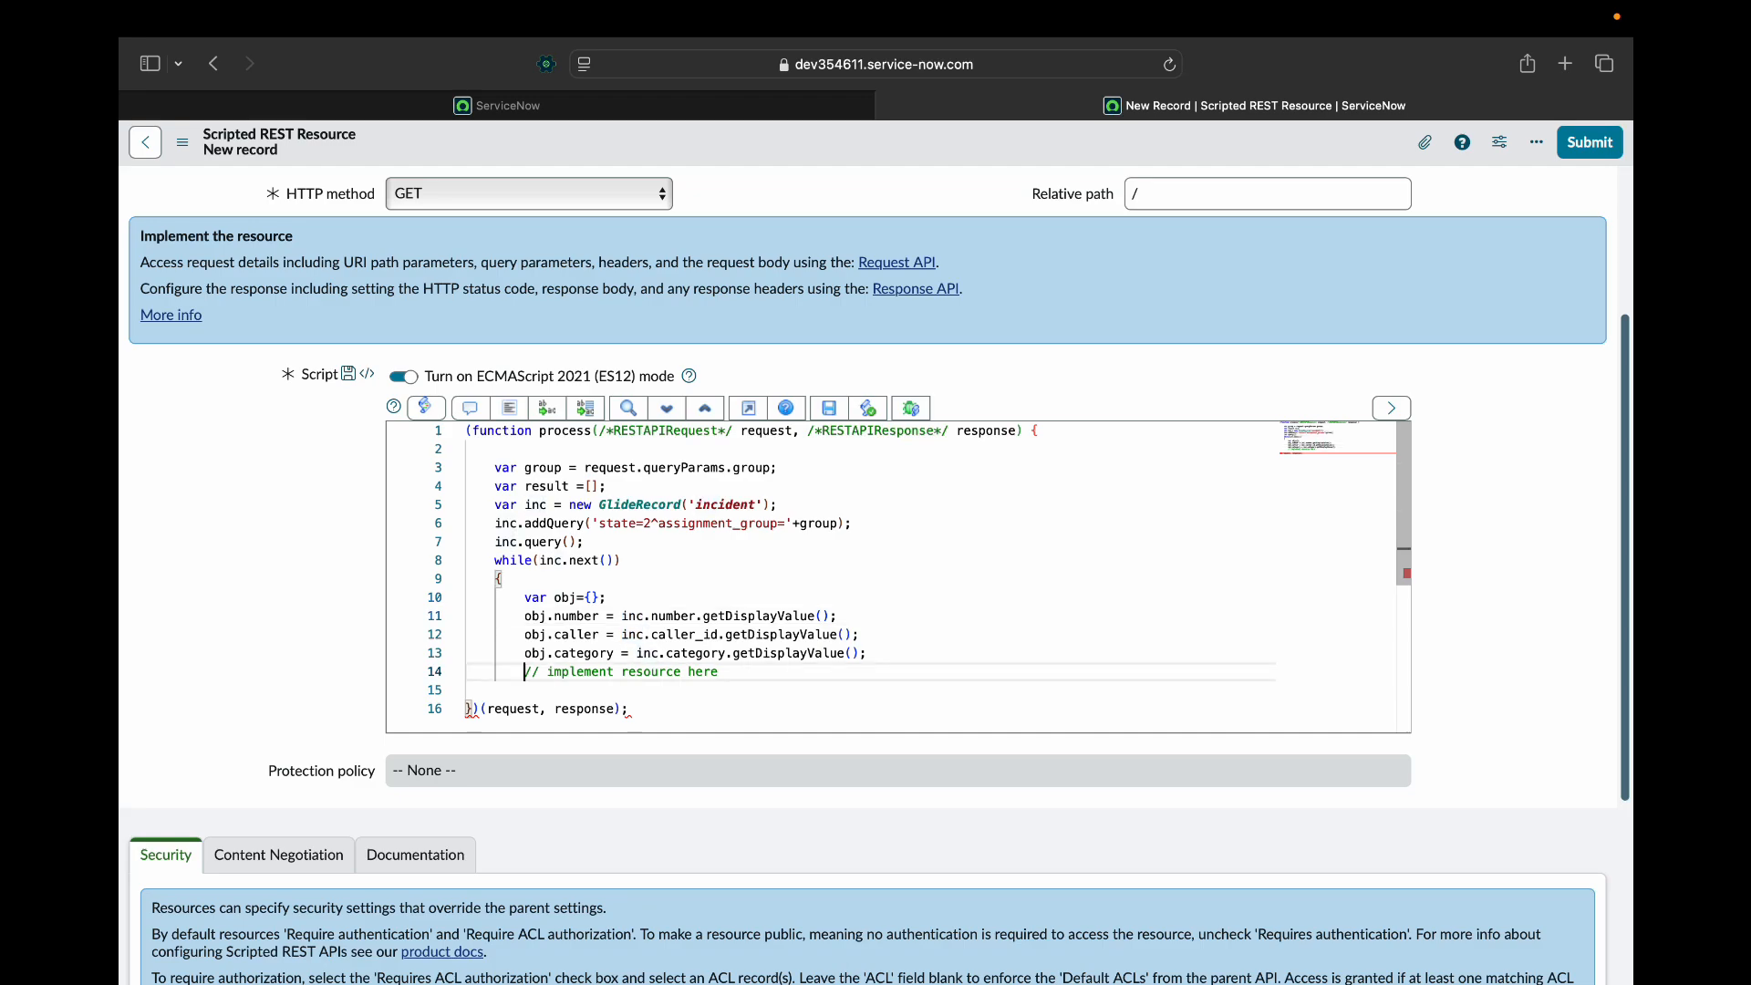
pyautogui.write('result.')
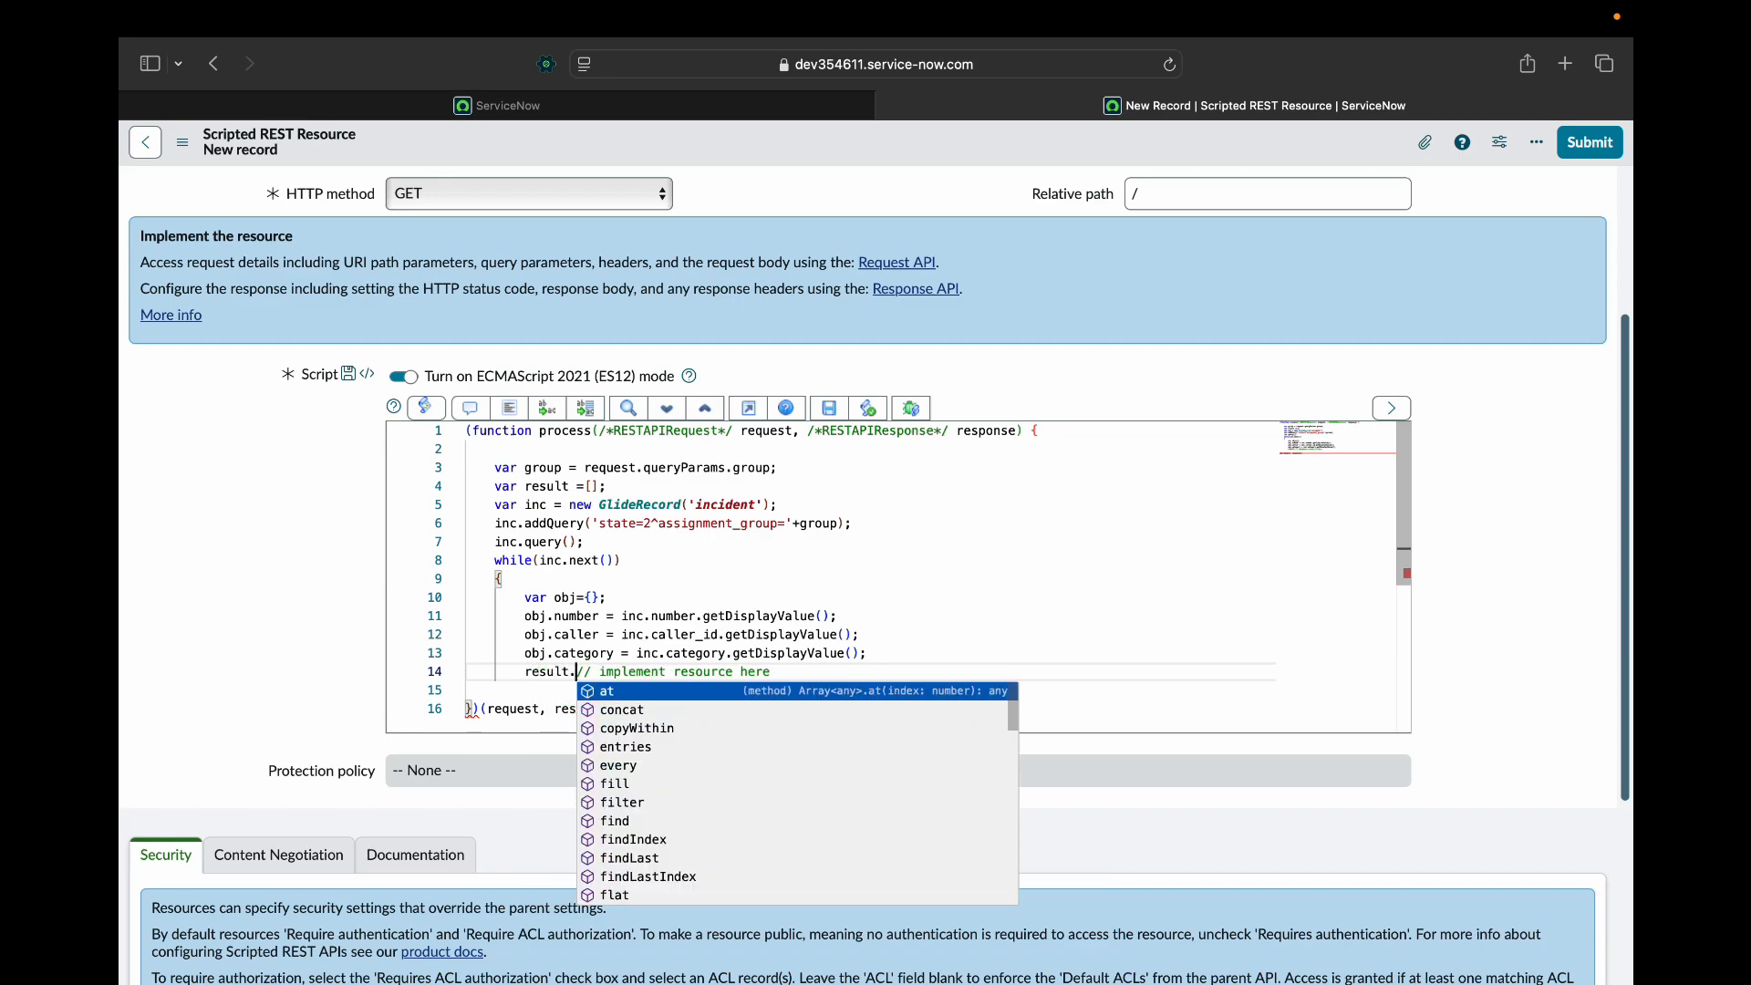
pyautogui.write('push')
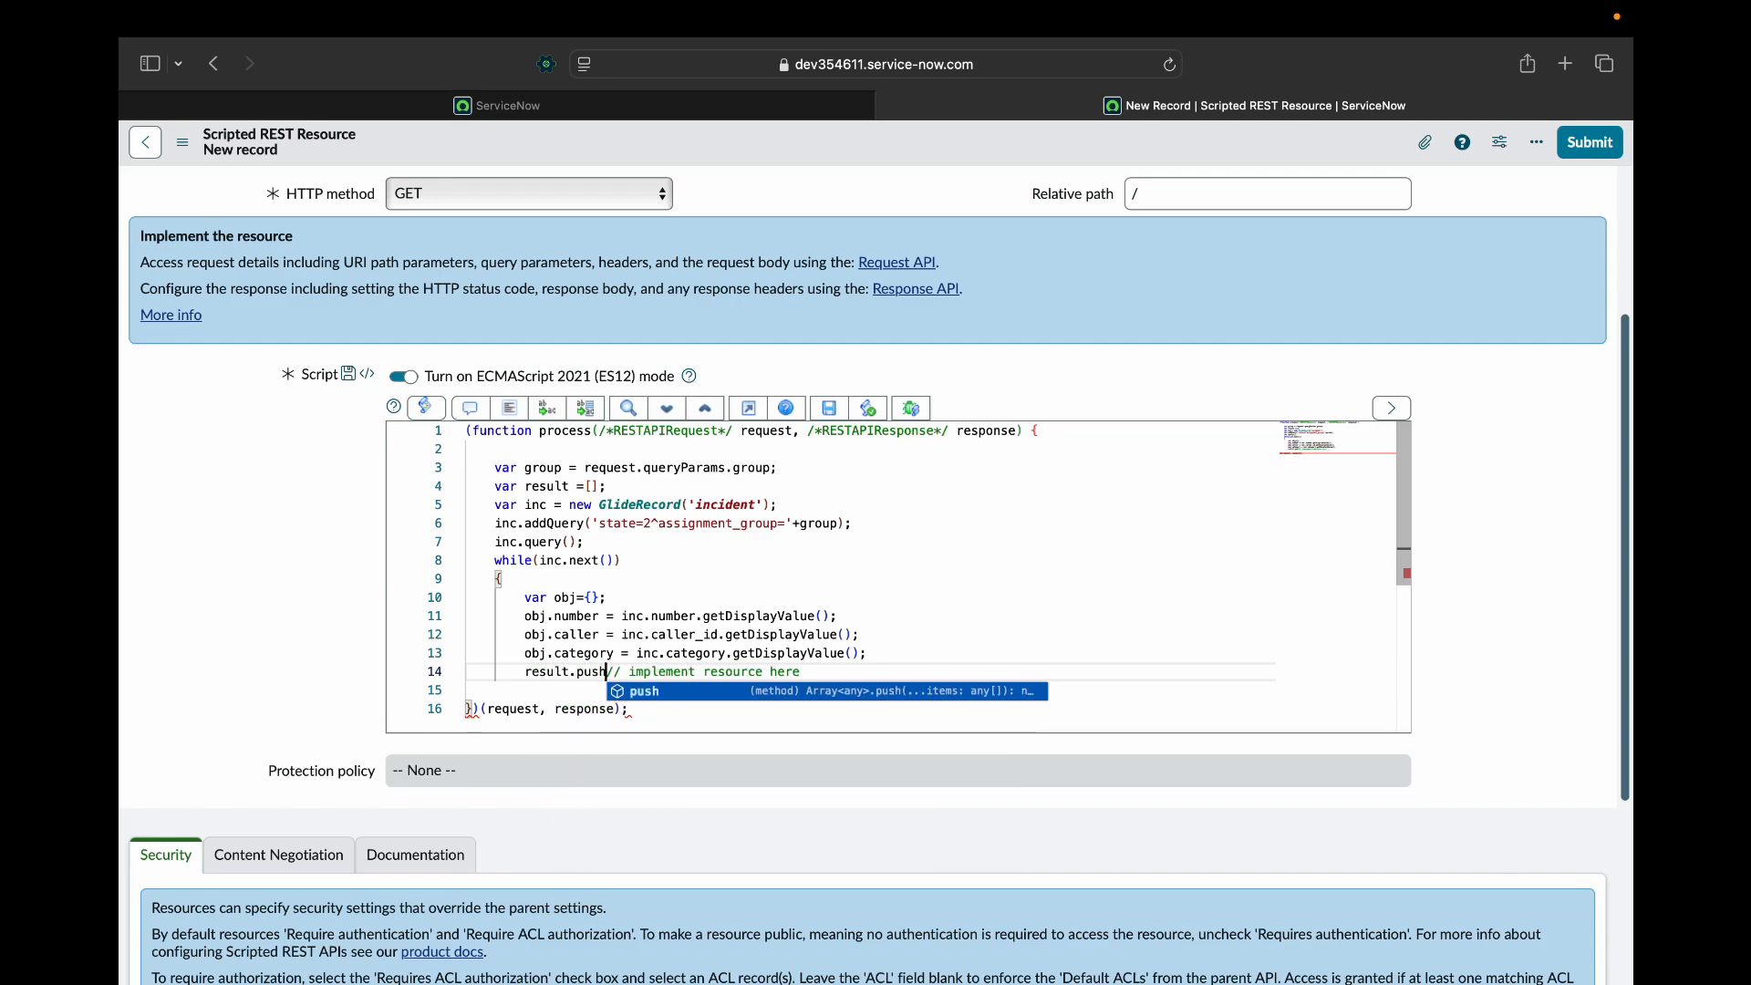
pyautogui.write('(obj);')
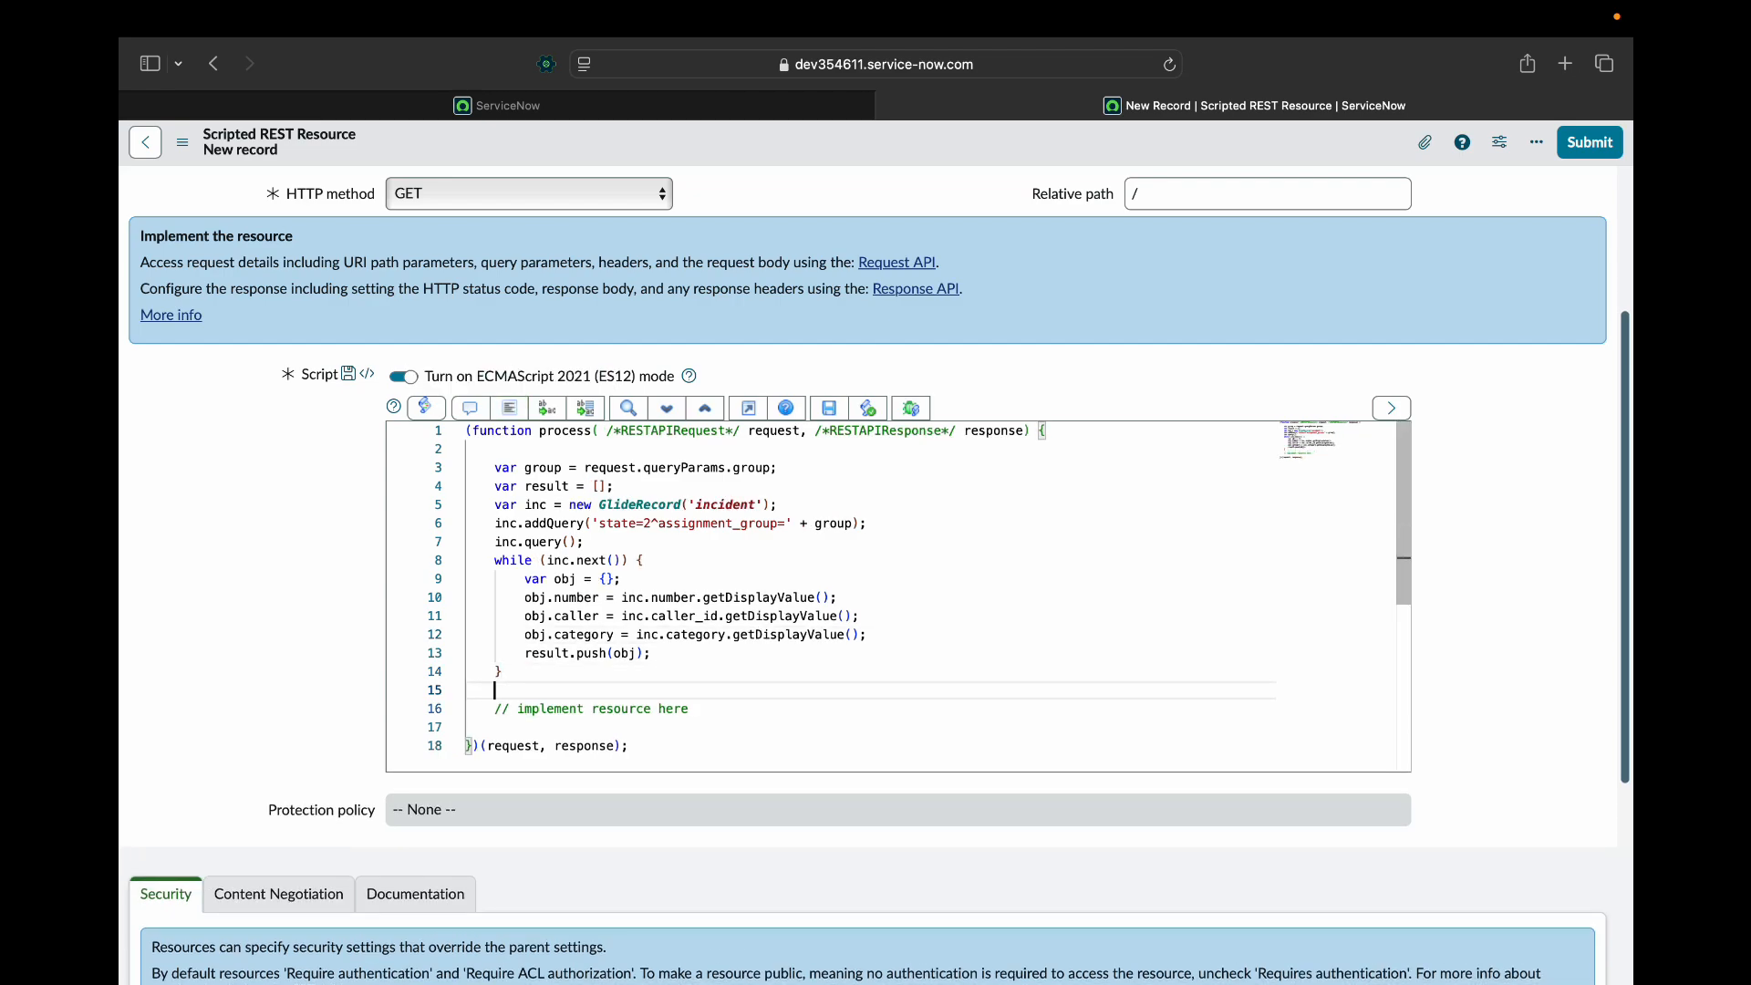
# Add response.setBody(result) after the loop to return the collected incidents.
pyautogui.write('response.')
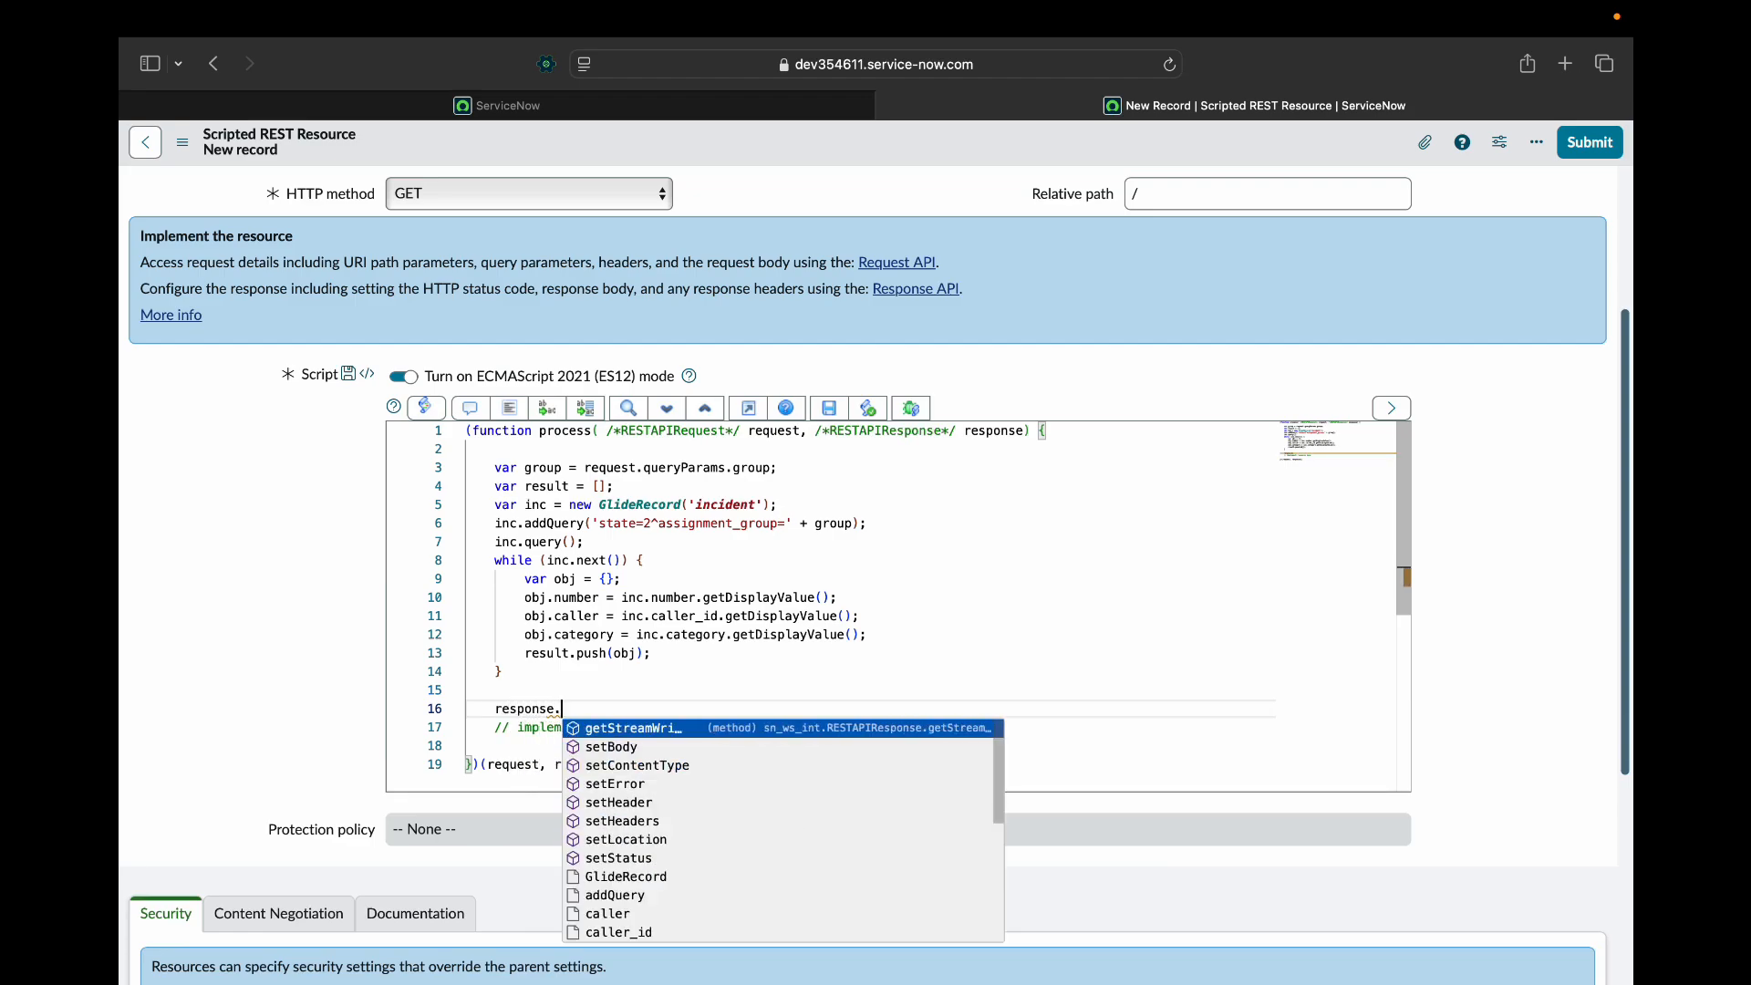
pyautogui.write('set')
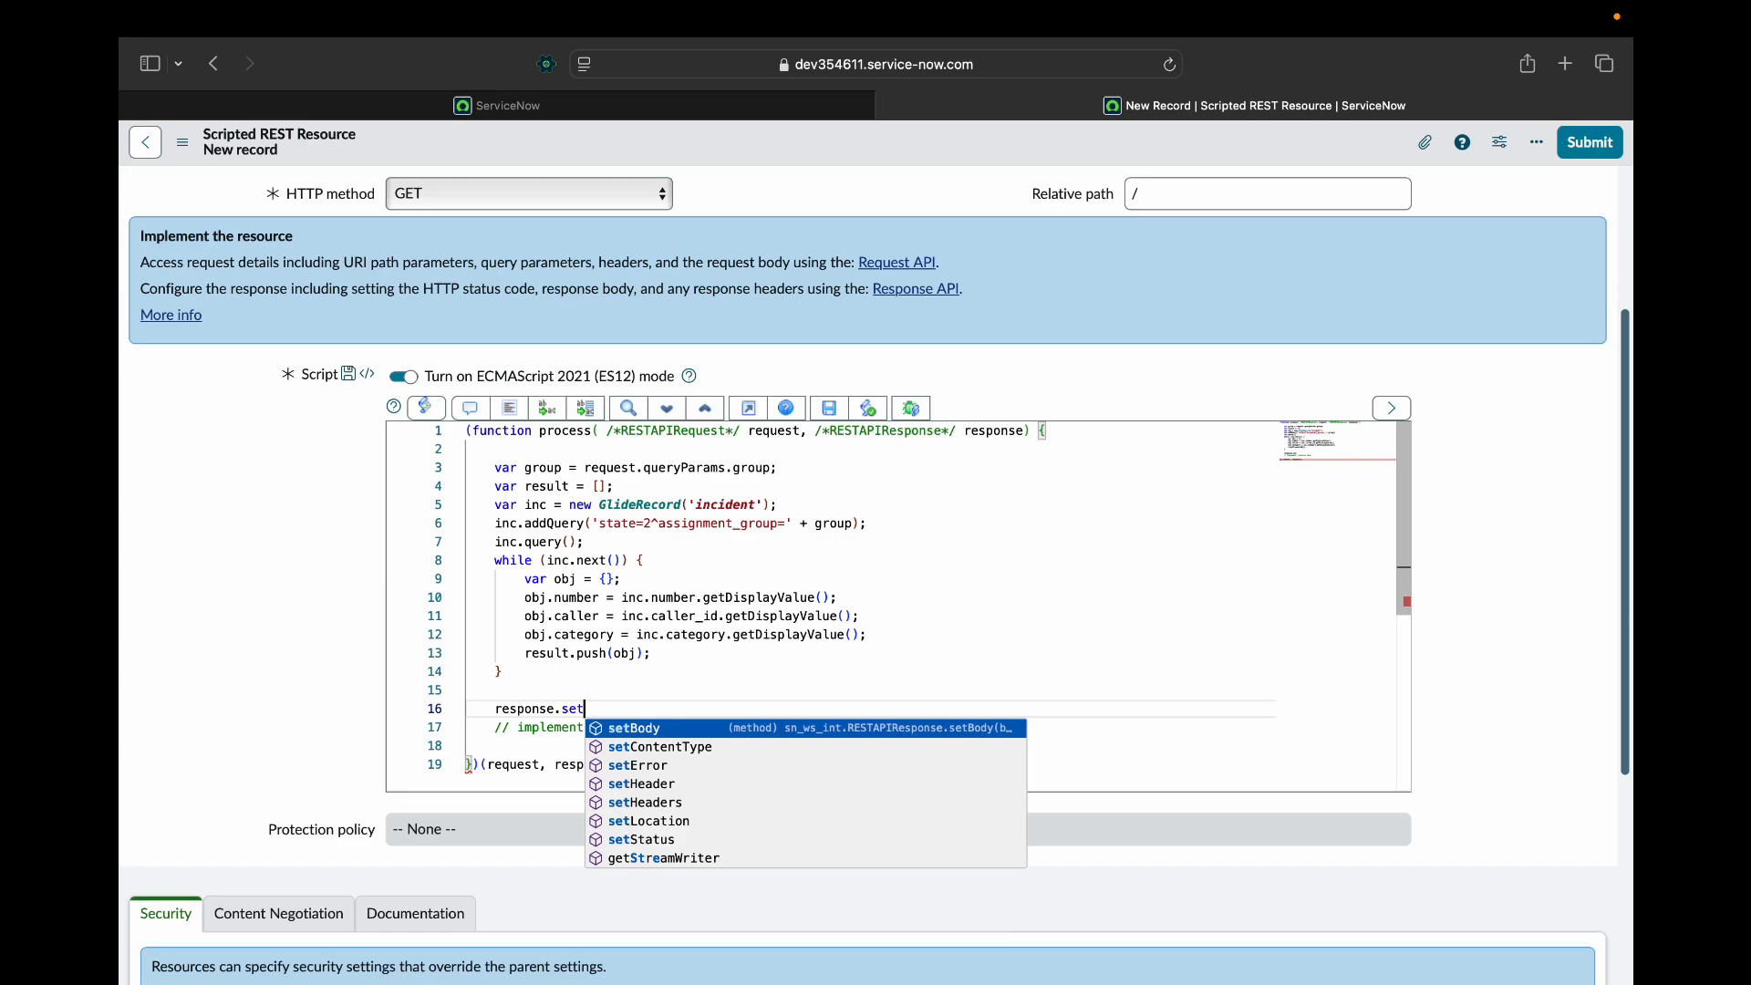
pyautogui.click(632, 727)
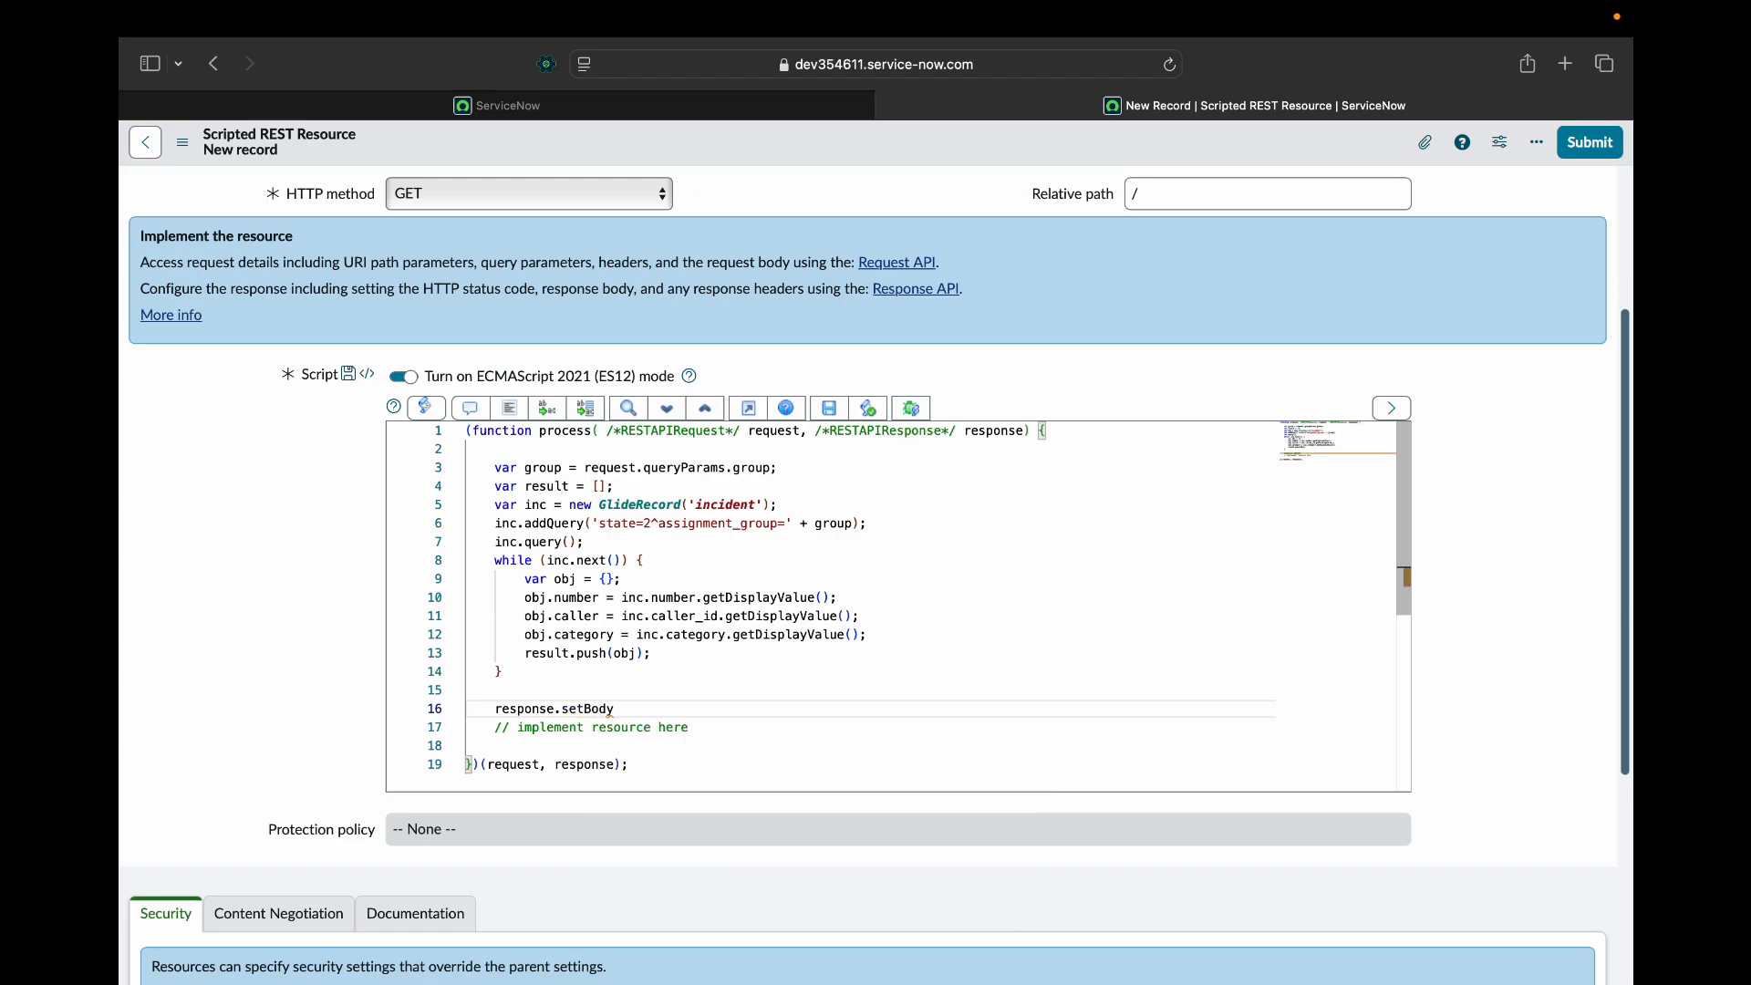
pyautogui.write('(result);')
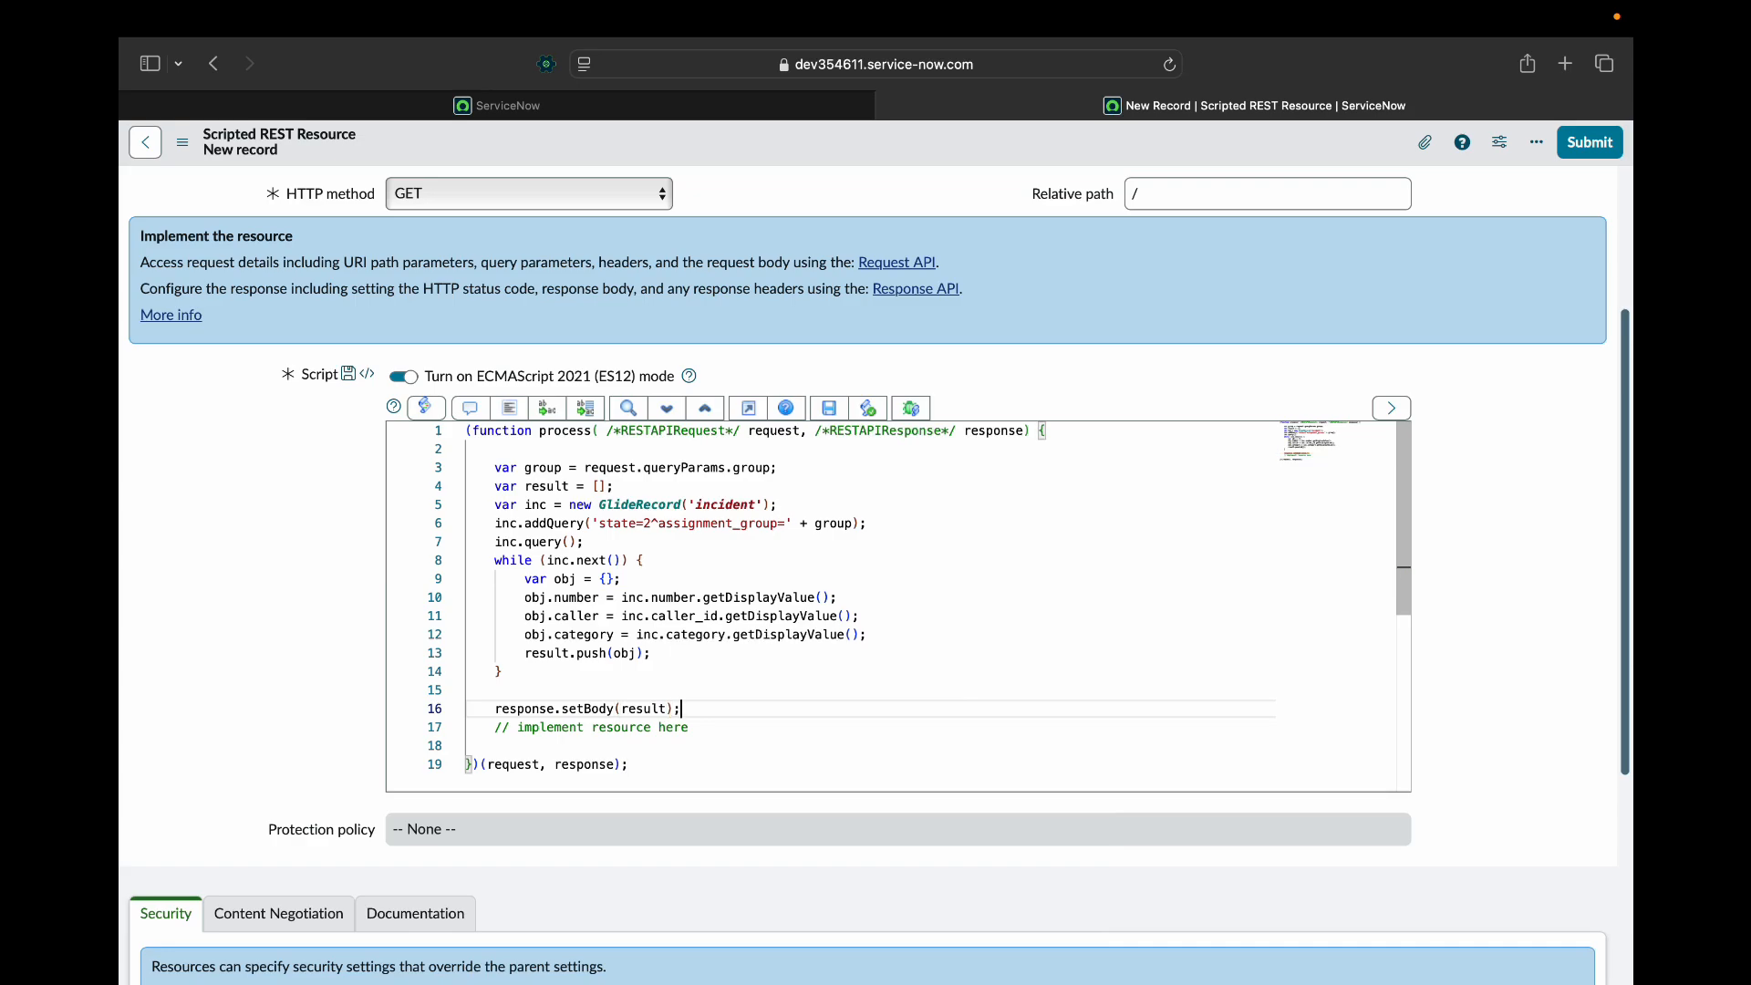
pyautogui.click(773, 432)
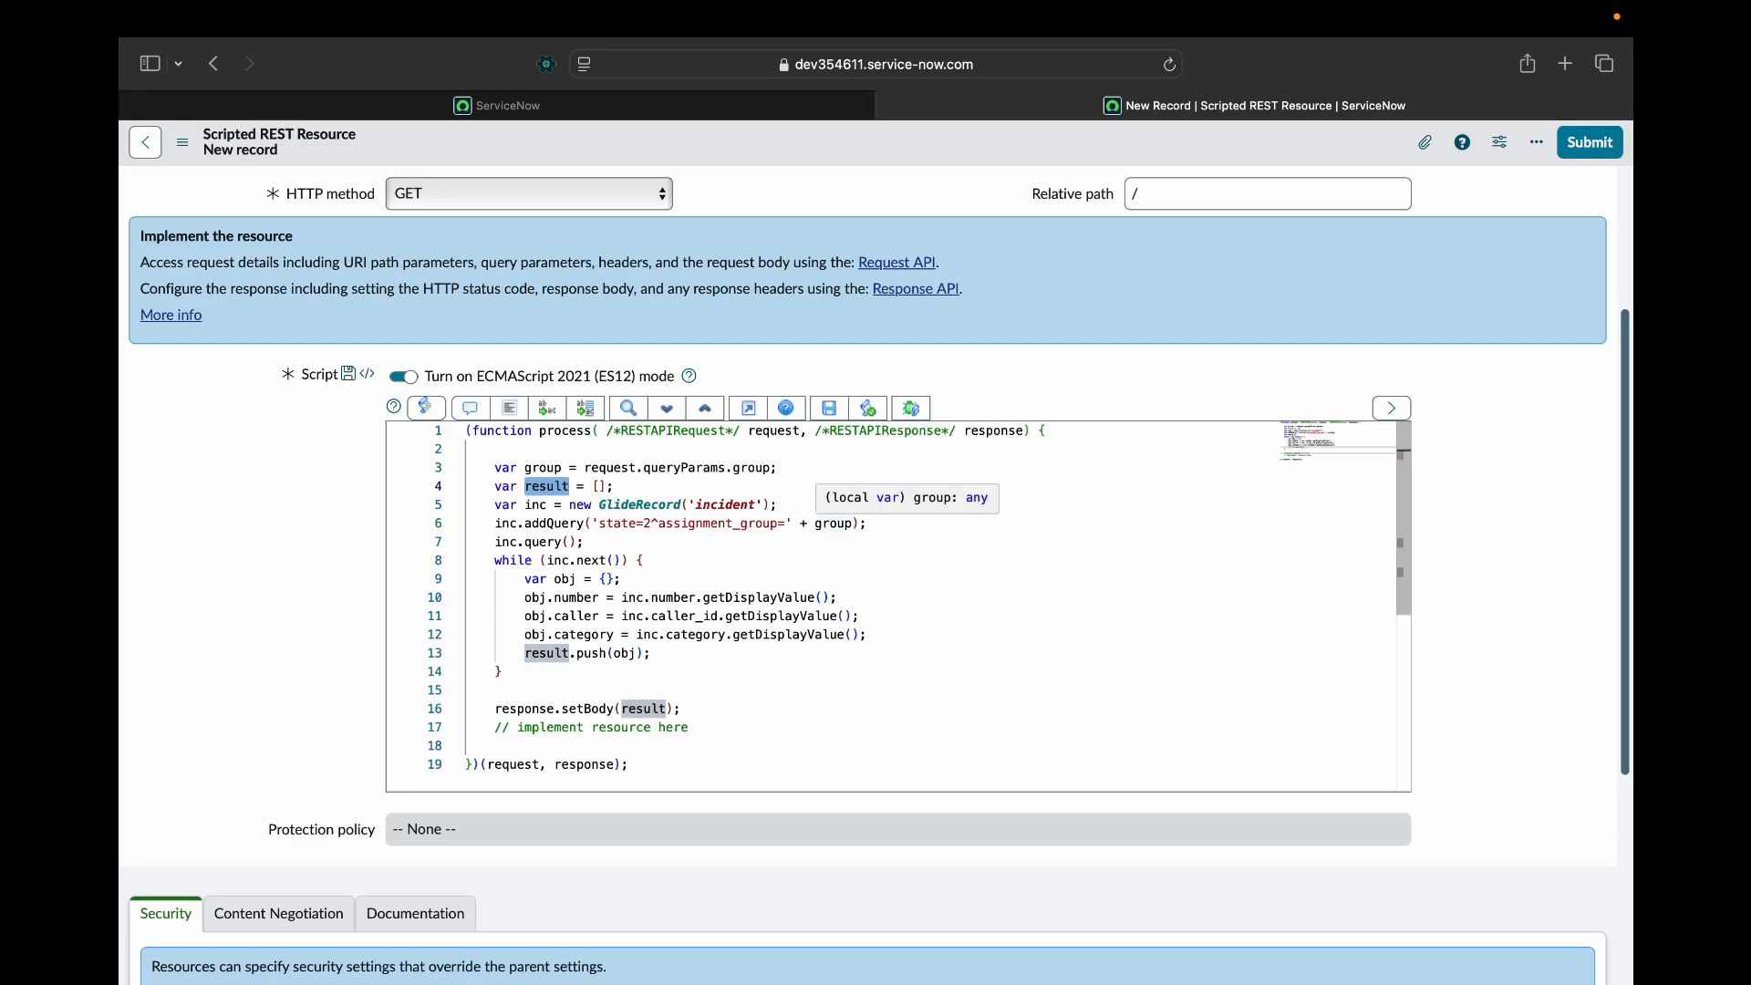
# Review the inc, response and result variables in the script, then save the getIncidents resource.
pyautogui.click(543, 467)
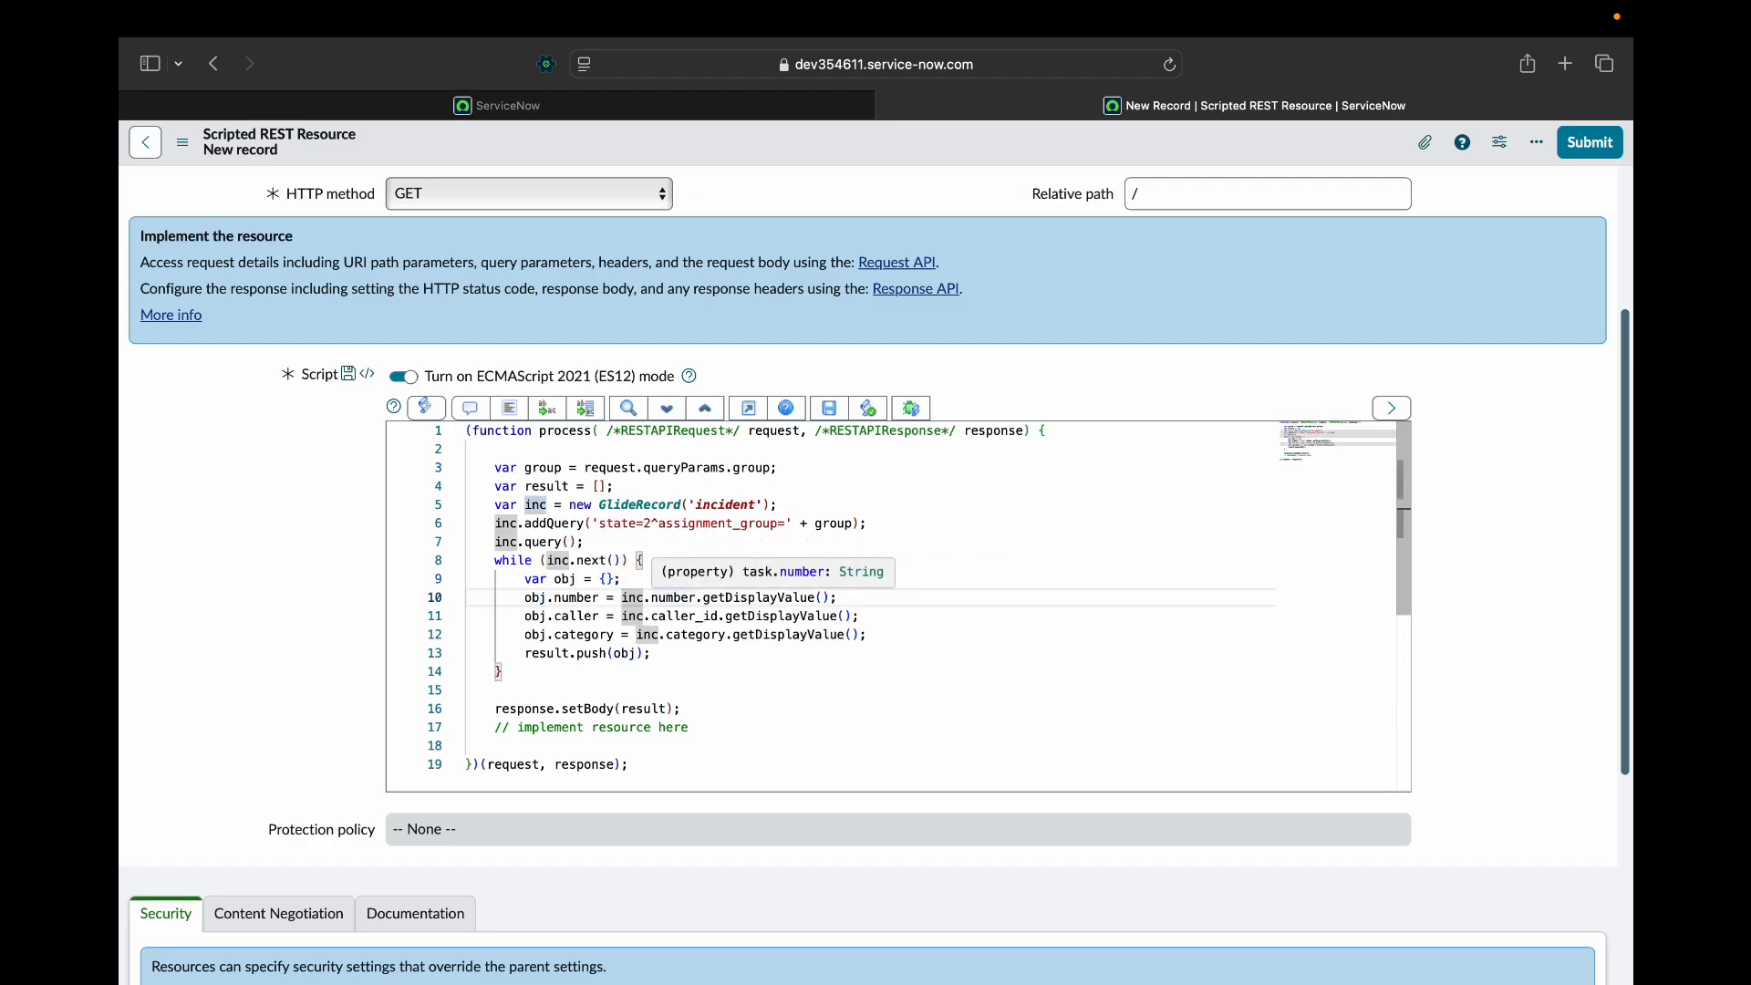
pyautogui.doubleClick(671, 597)
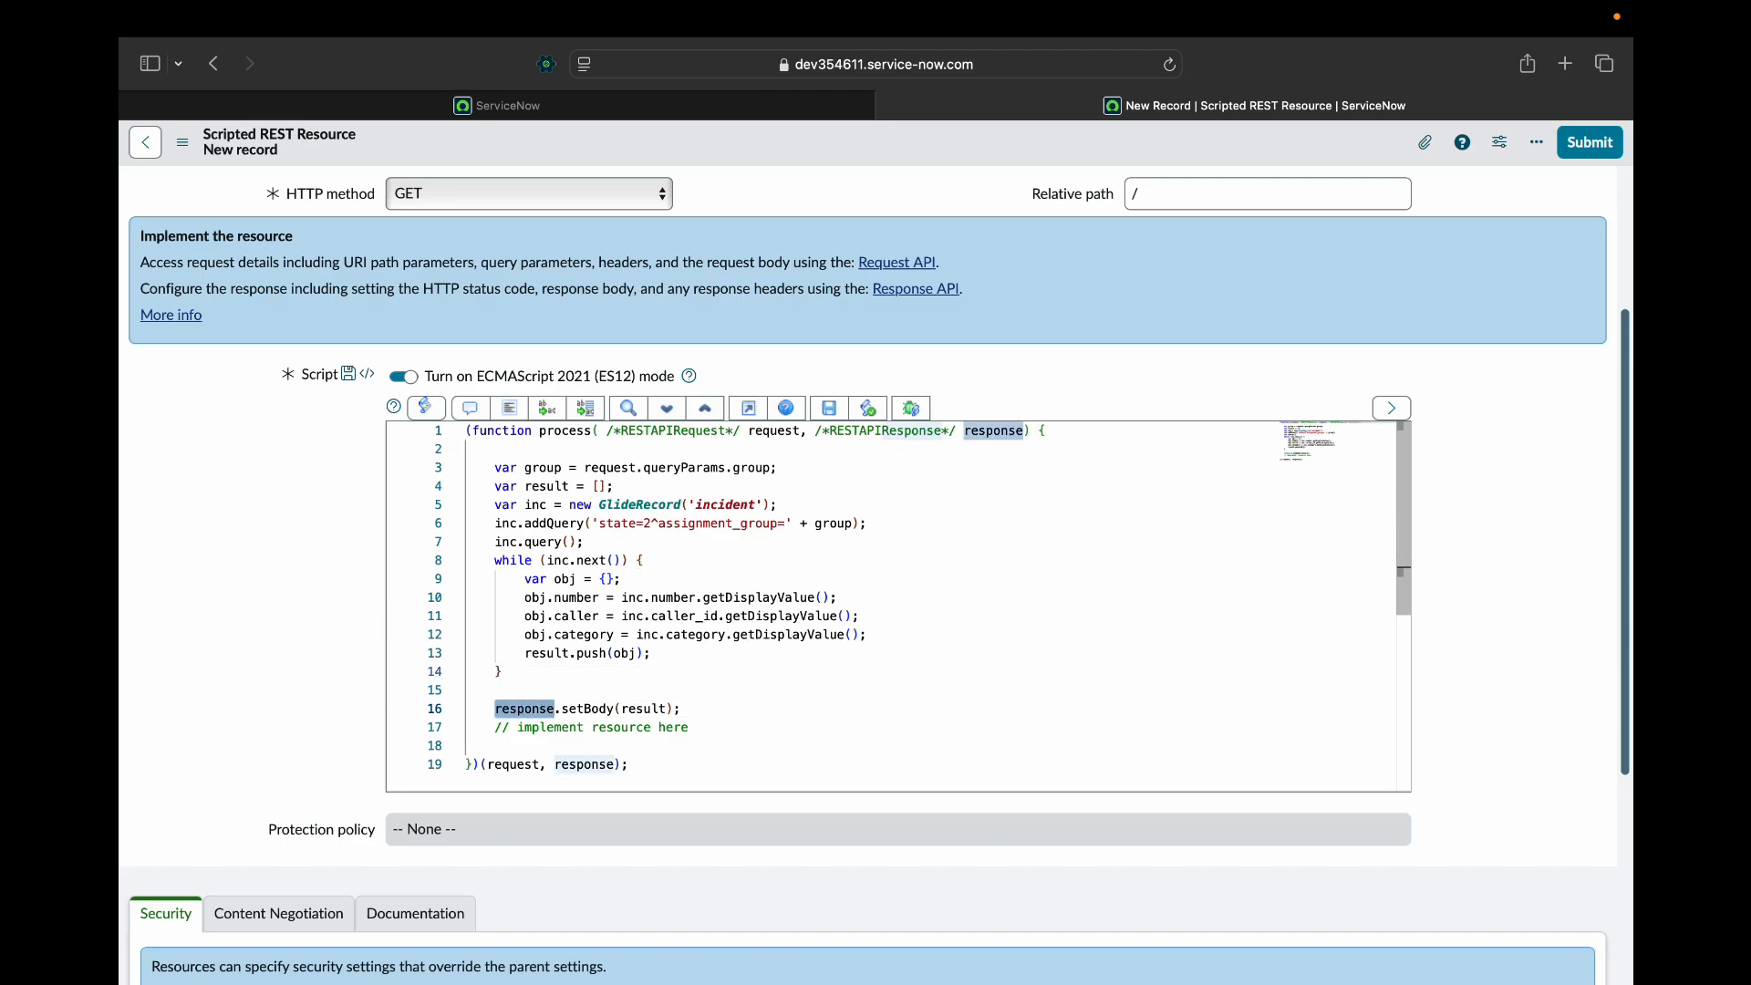
pyautogui.doubleClick(587, 707)
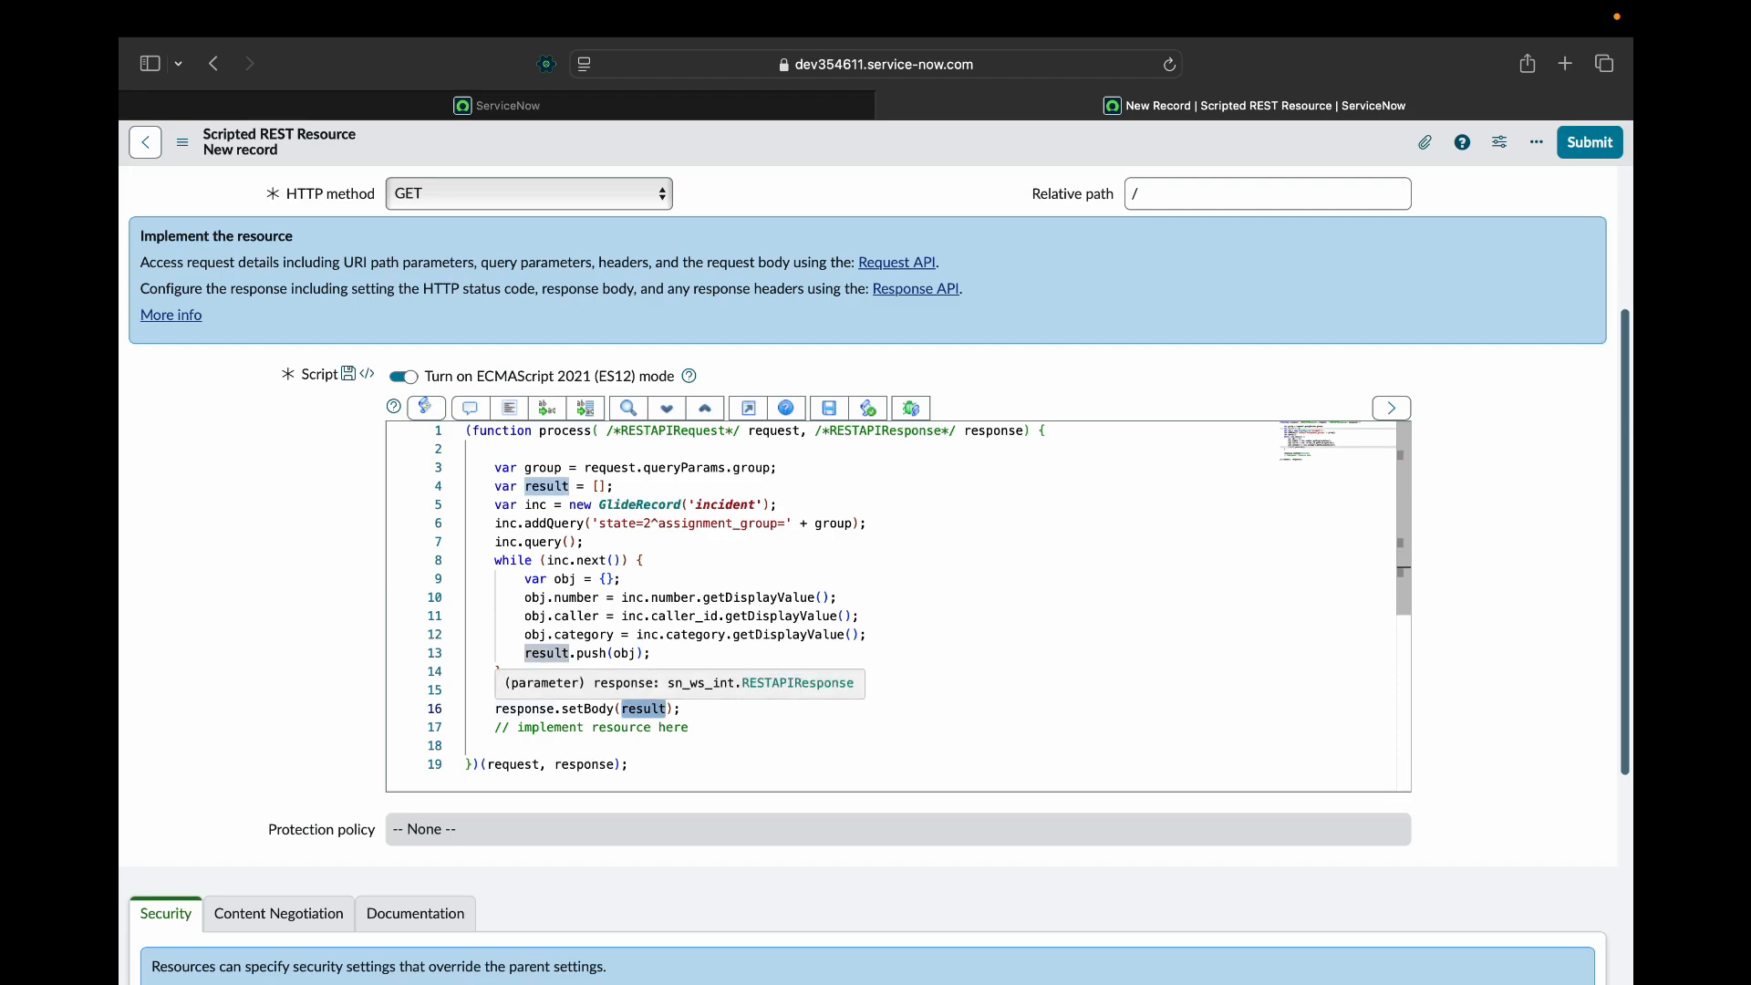
pyautogui.scroll(-3)
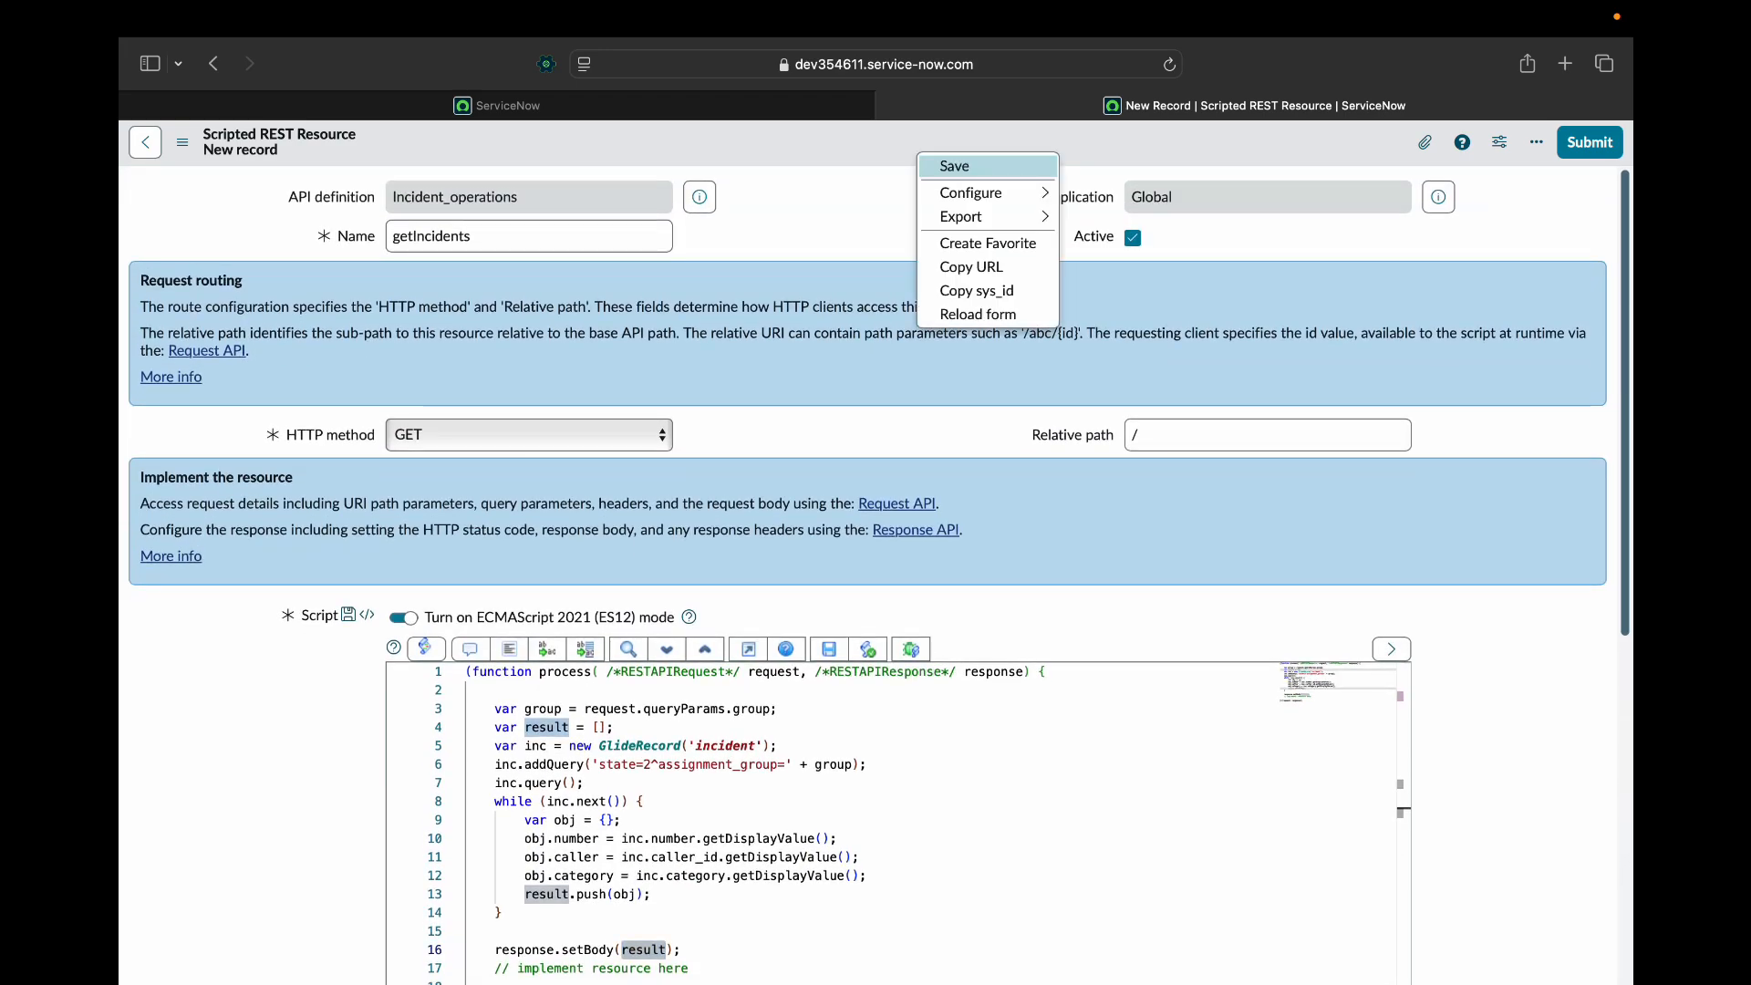
pyautogui.click(954, 165)
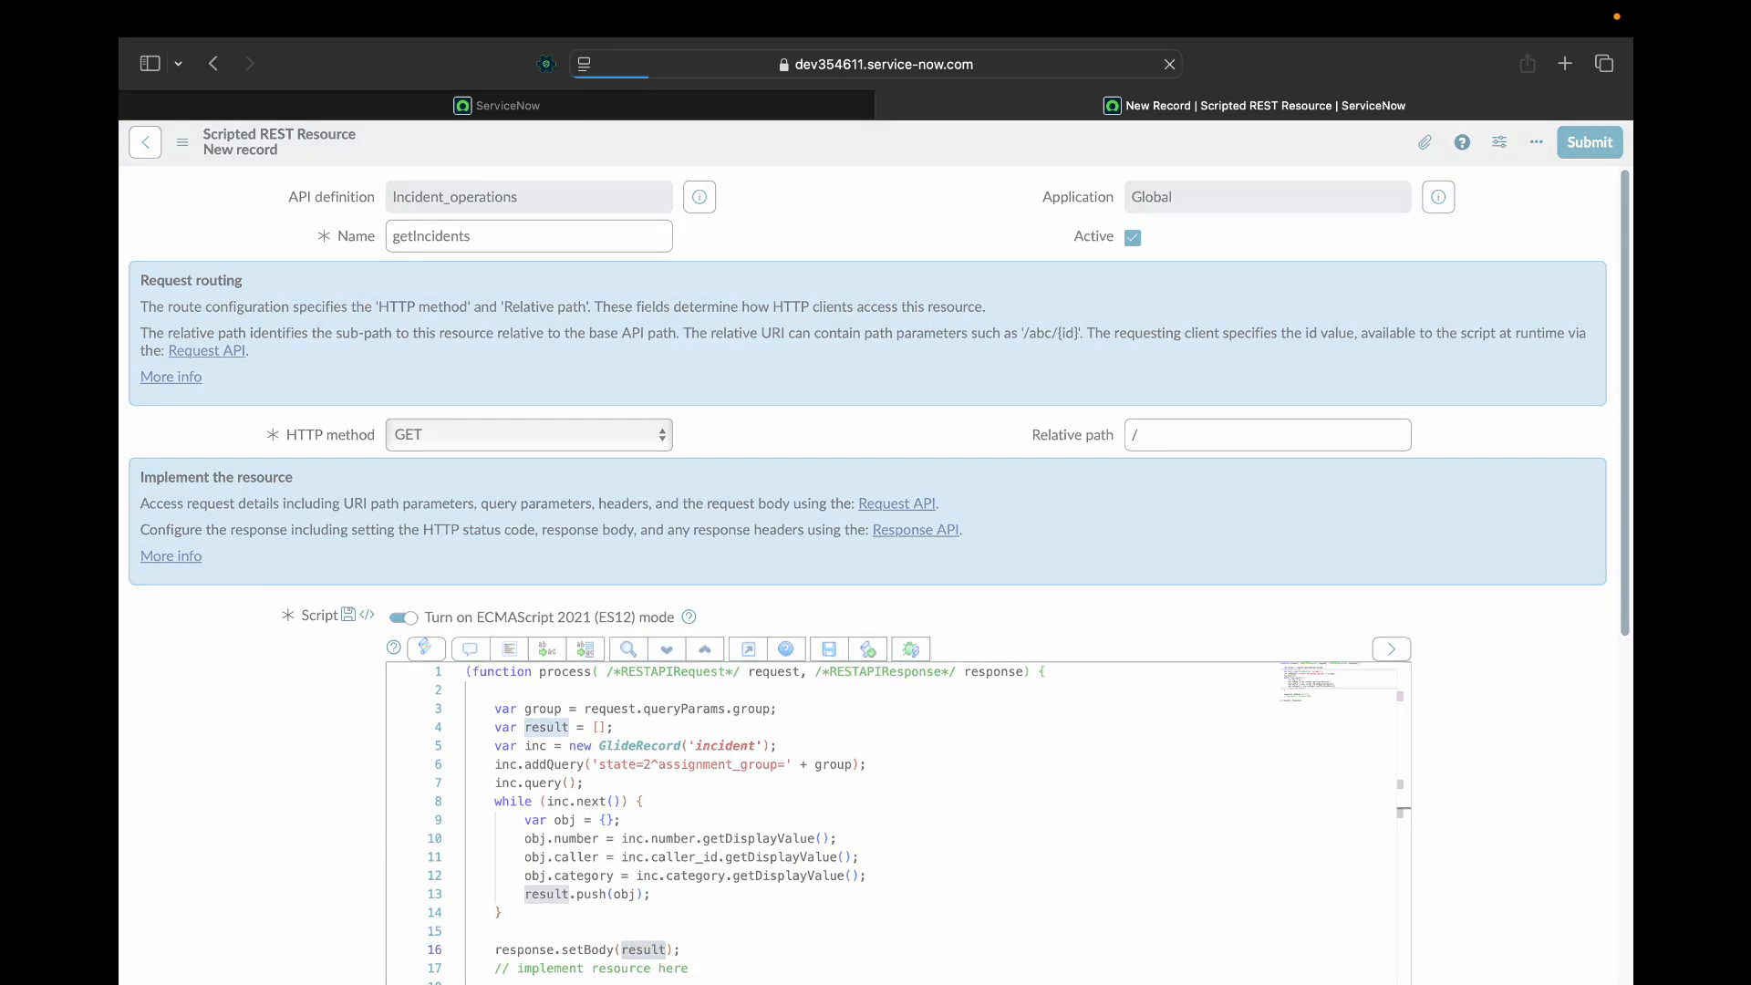
pyautogui.click(1587, 142)
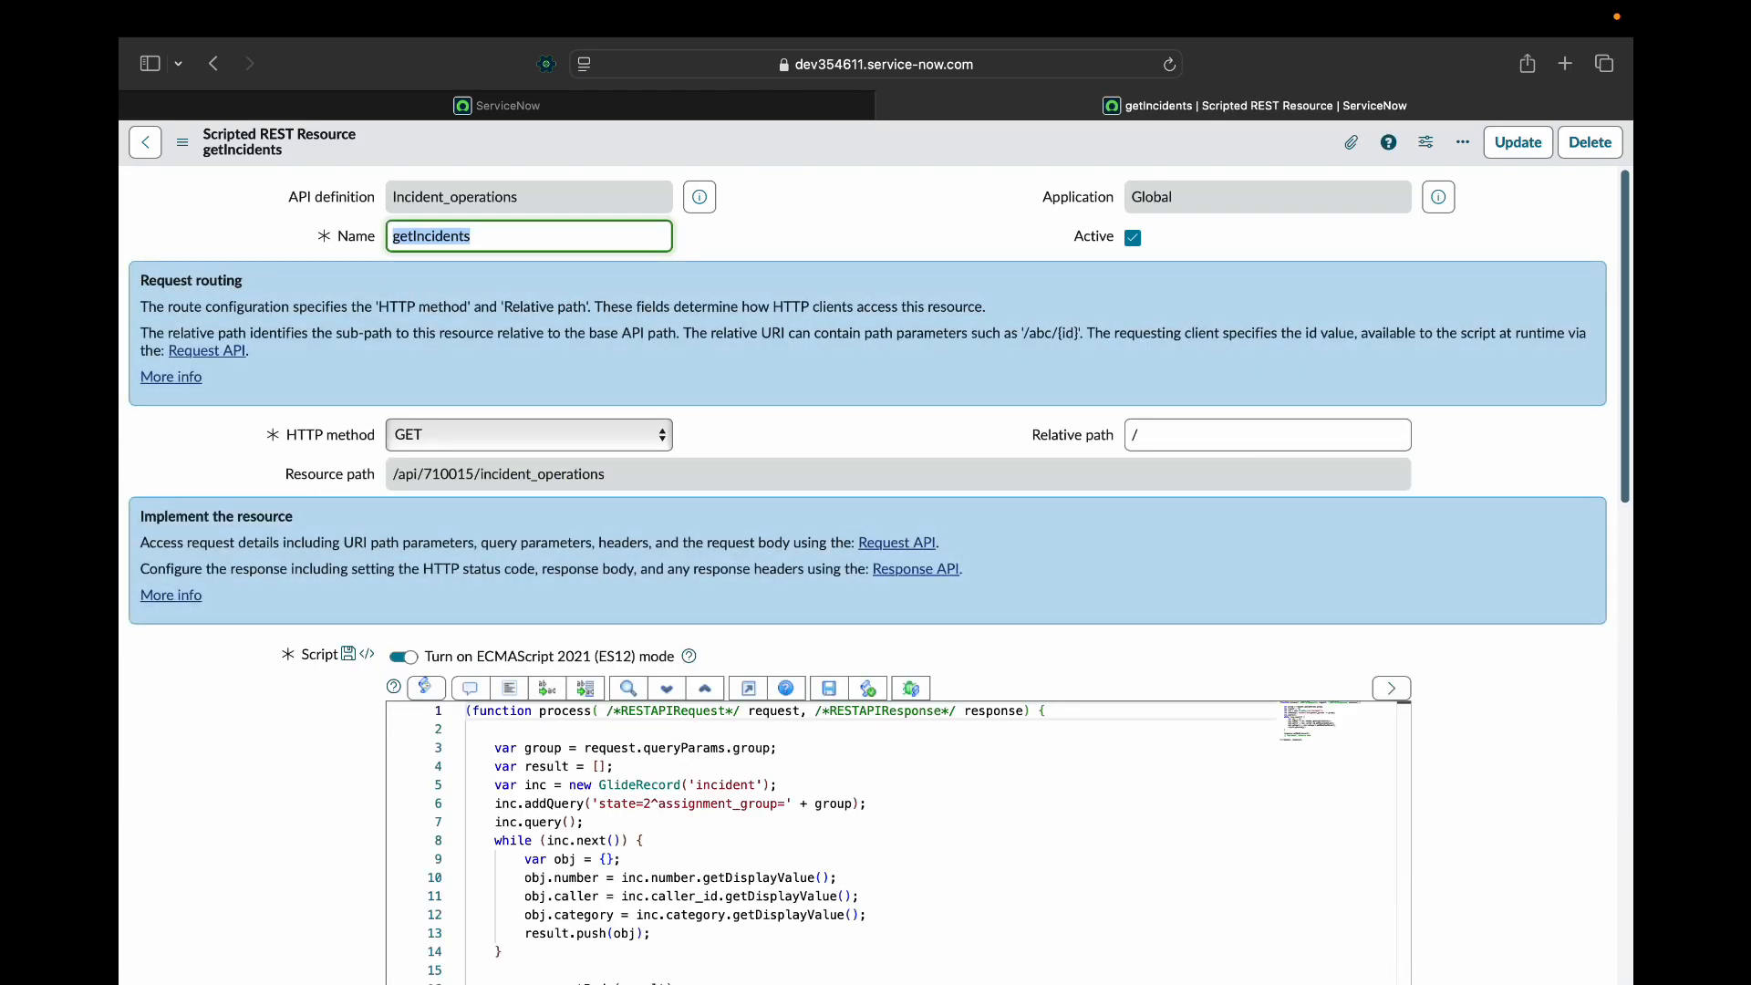
pyautogui.click(1266, 434)
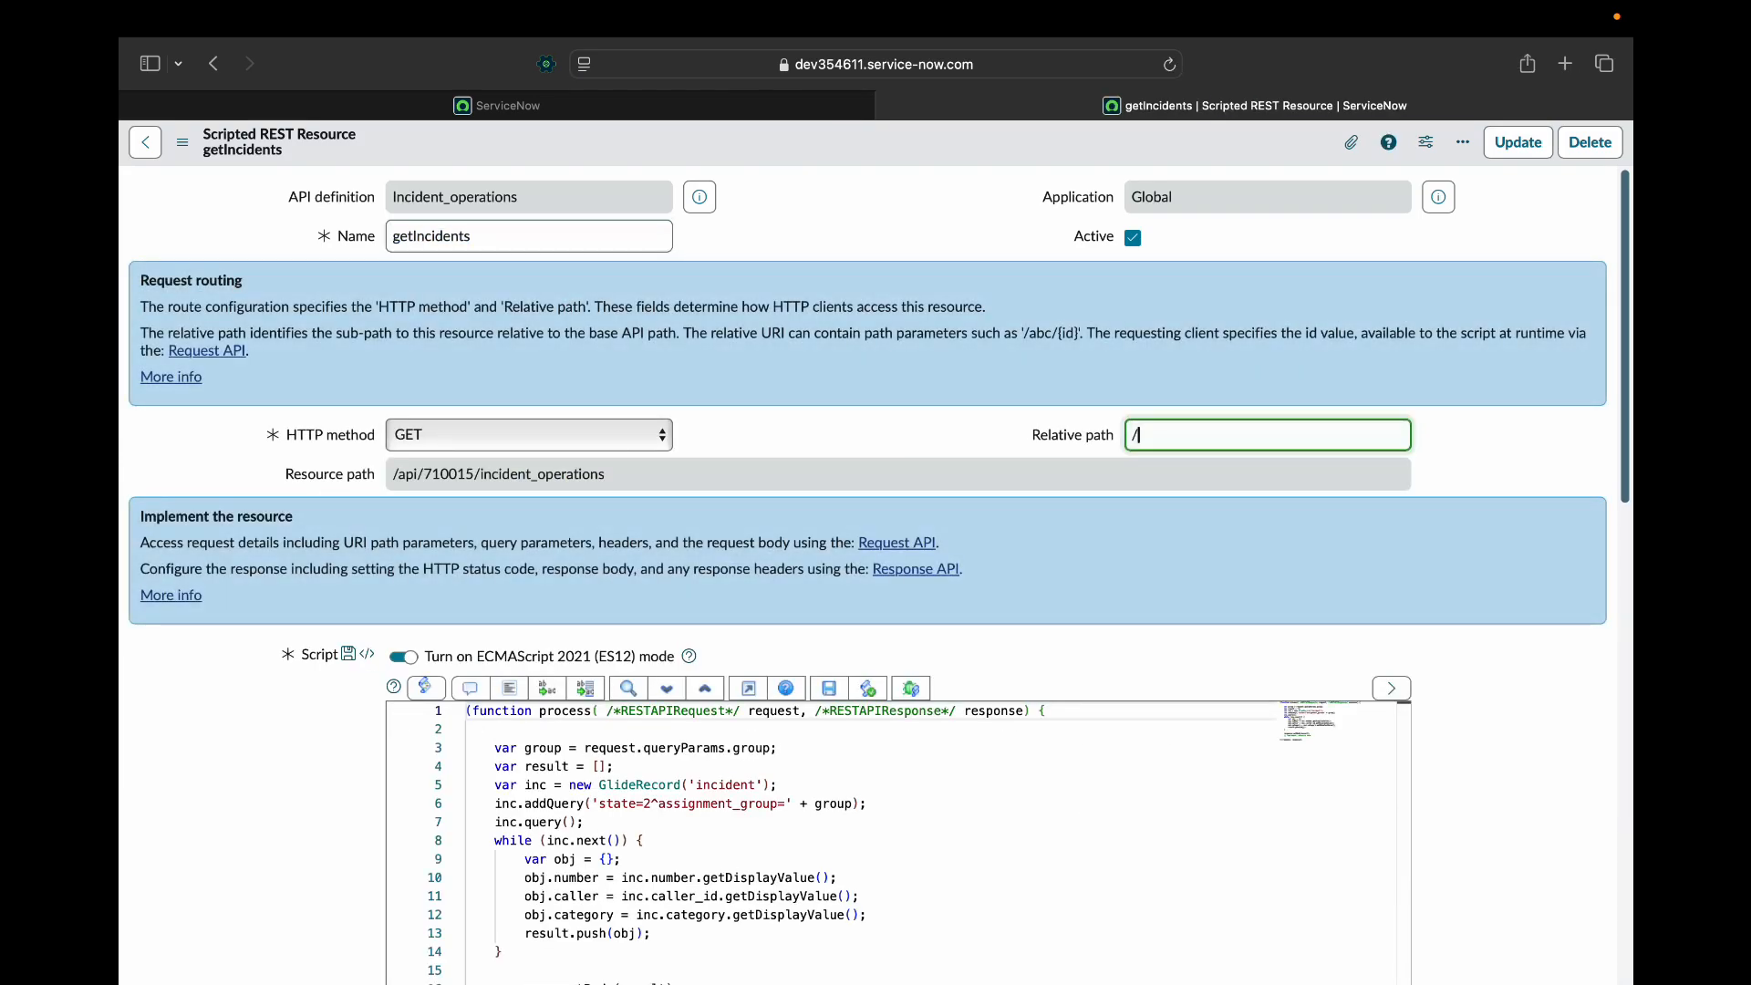
pyautogui.write('getIn')
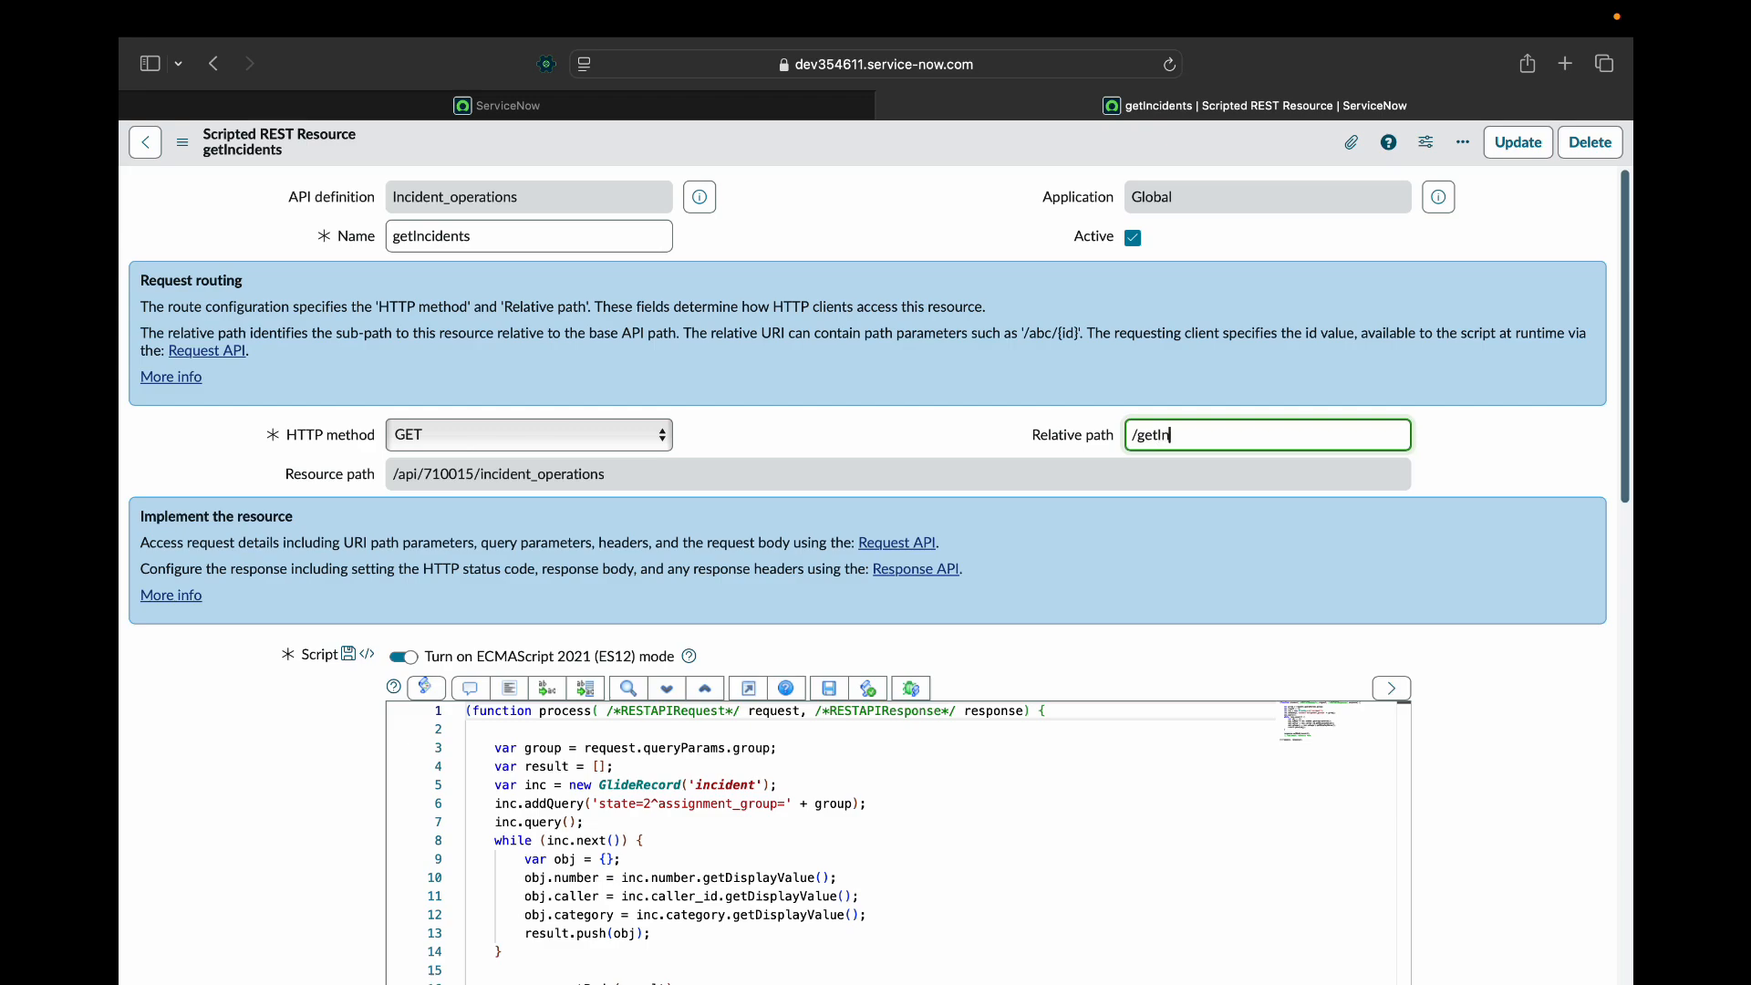
pyautogui.write('cidents')
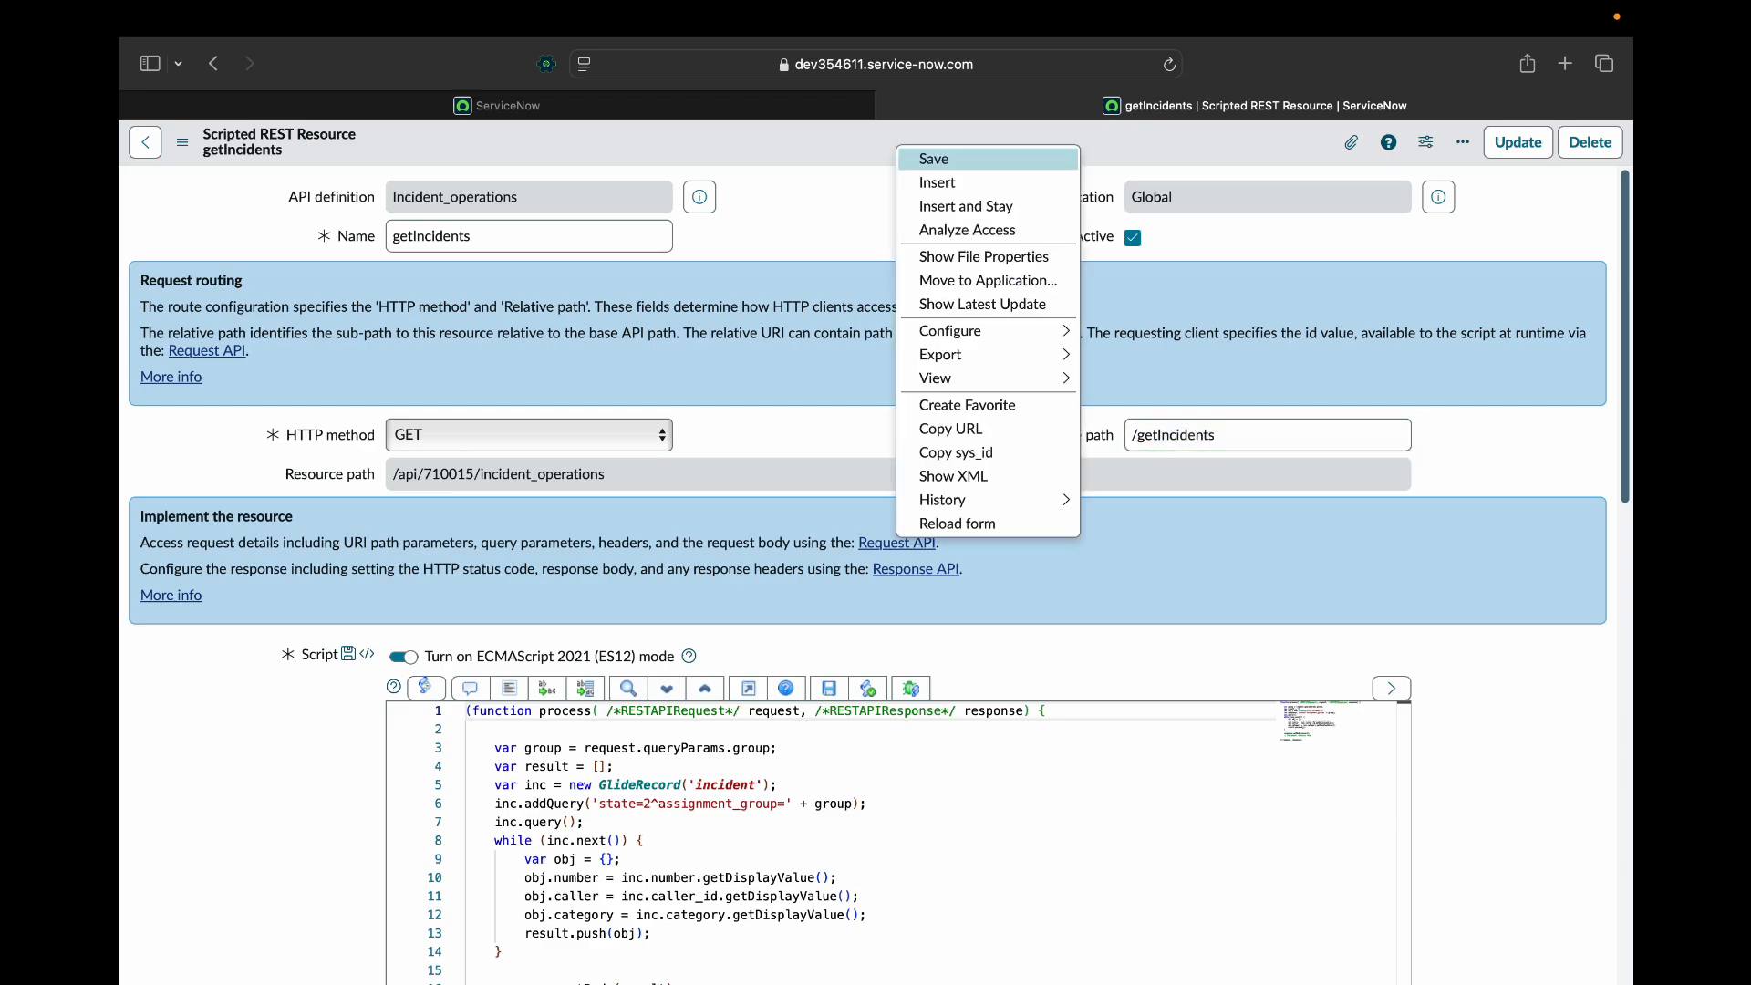
pyautogui.click(934, 158)
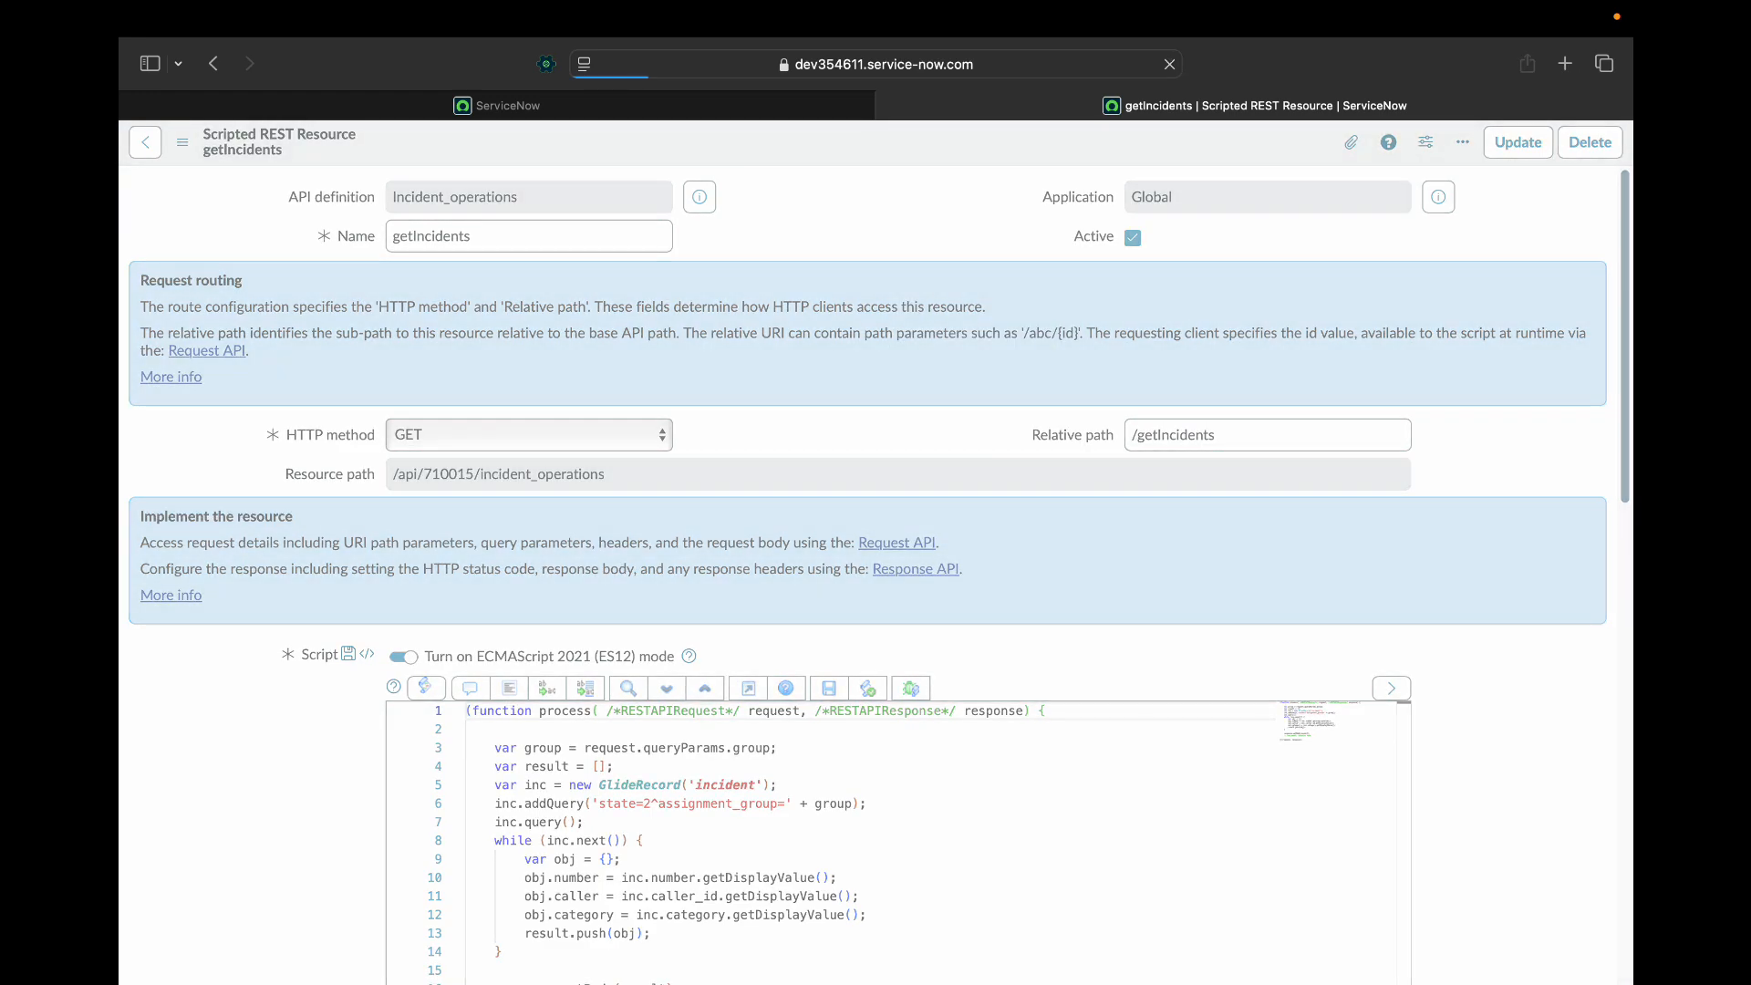
pyautogui.click(528, 235)
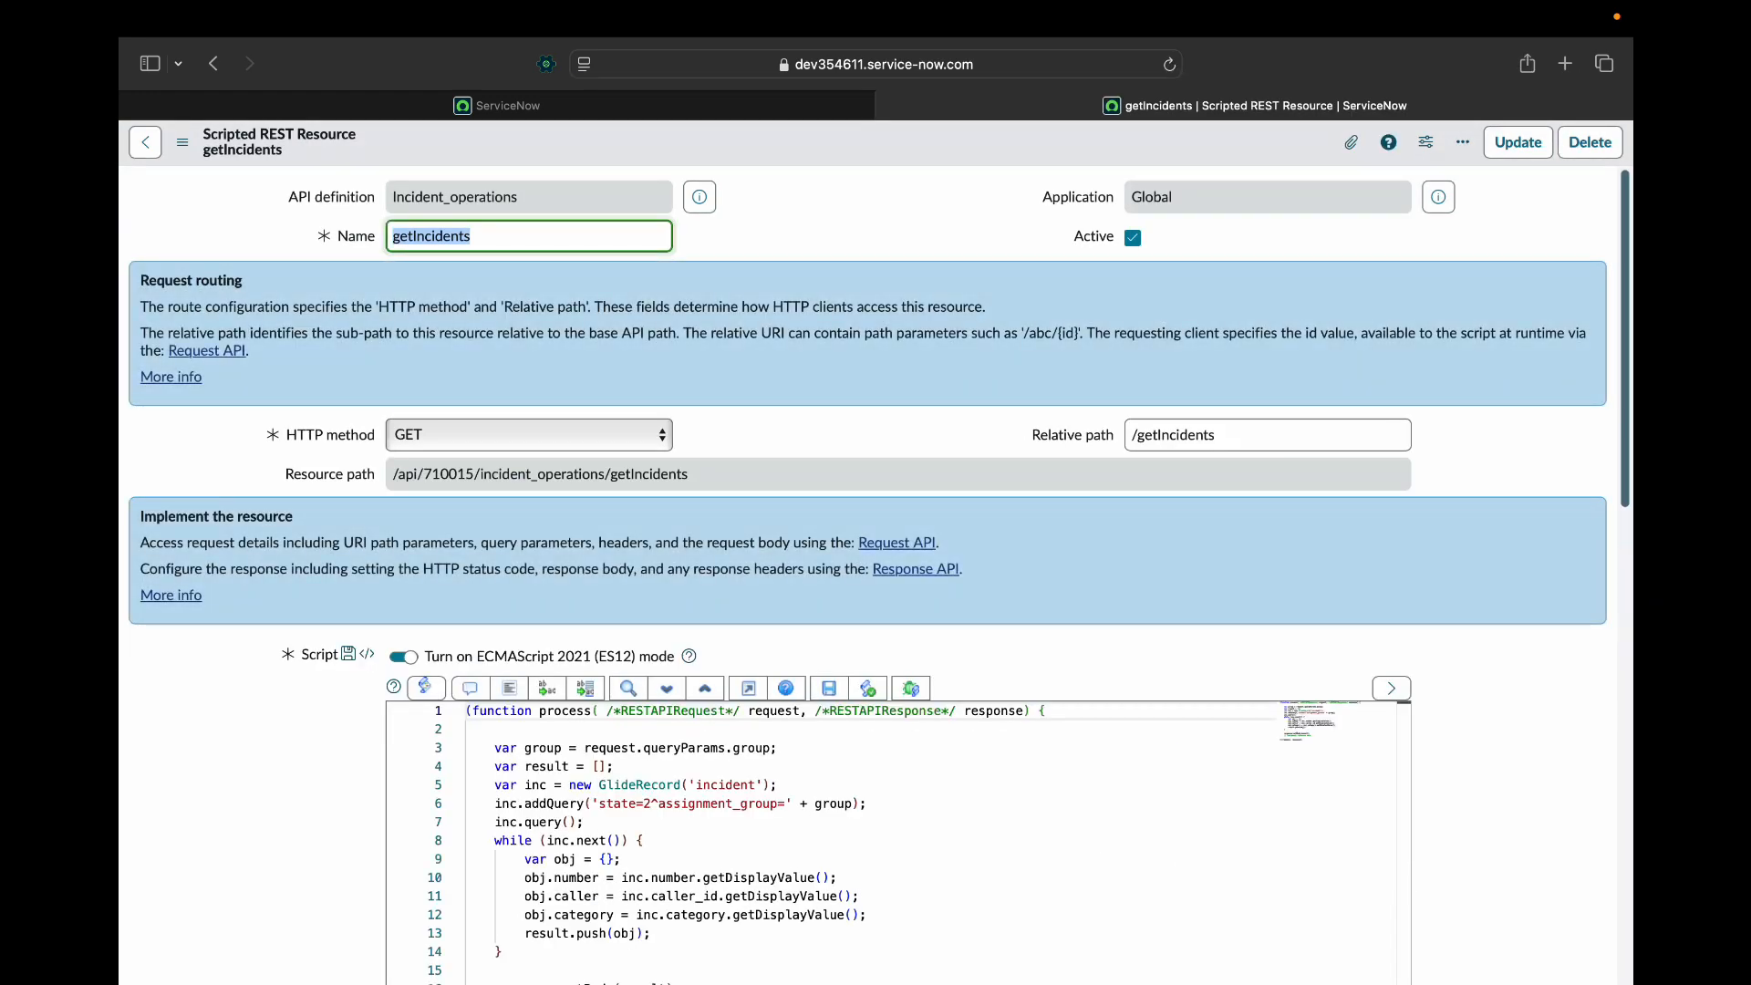
pyautogui.scroll(-3)
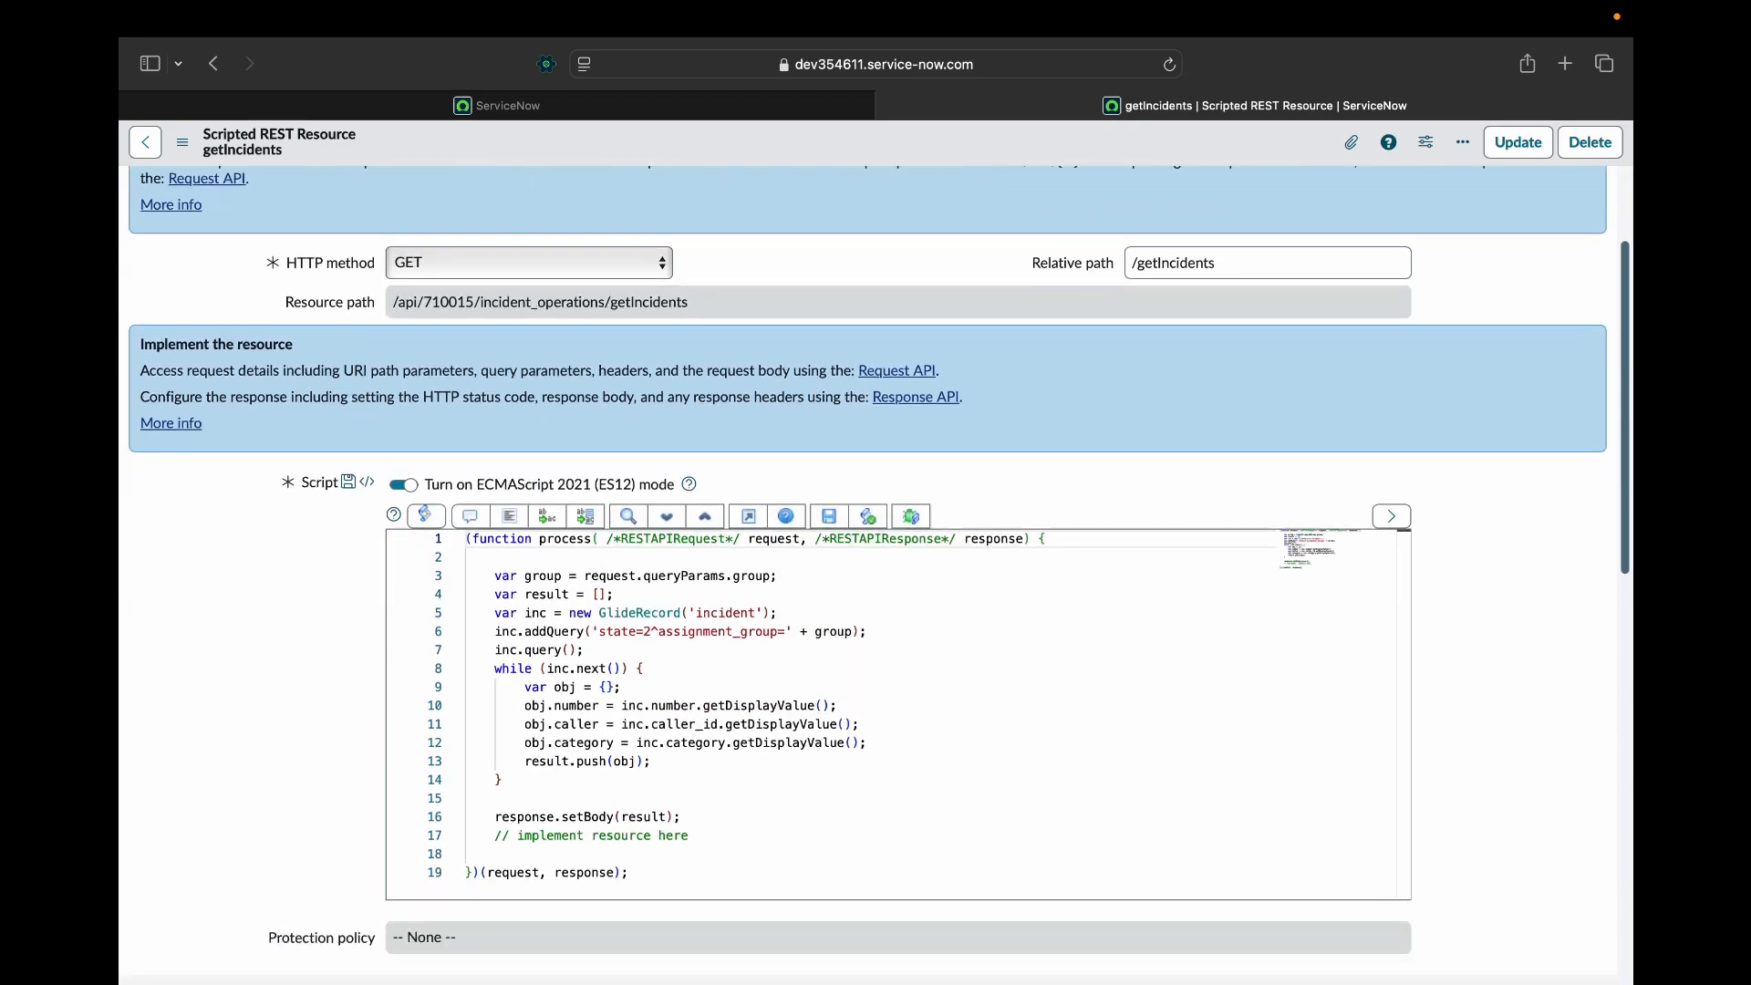
# Open the Scripted REST APIs list in a separate tab and switch to it.
pyautogui.scroll(-3)
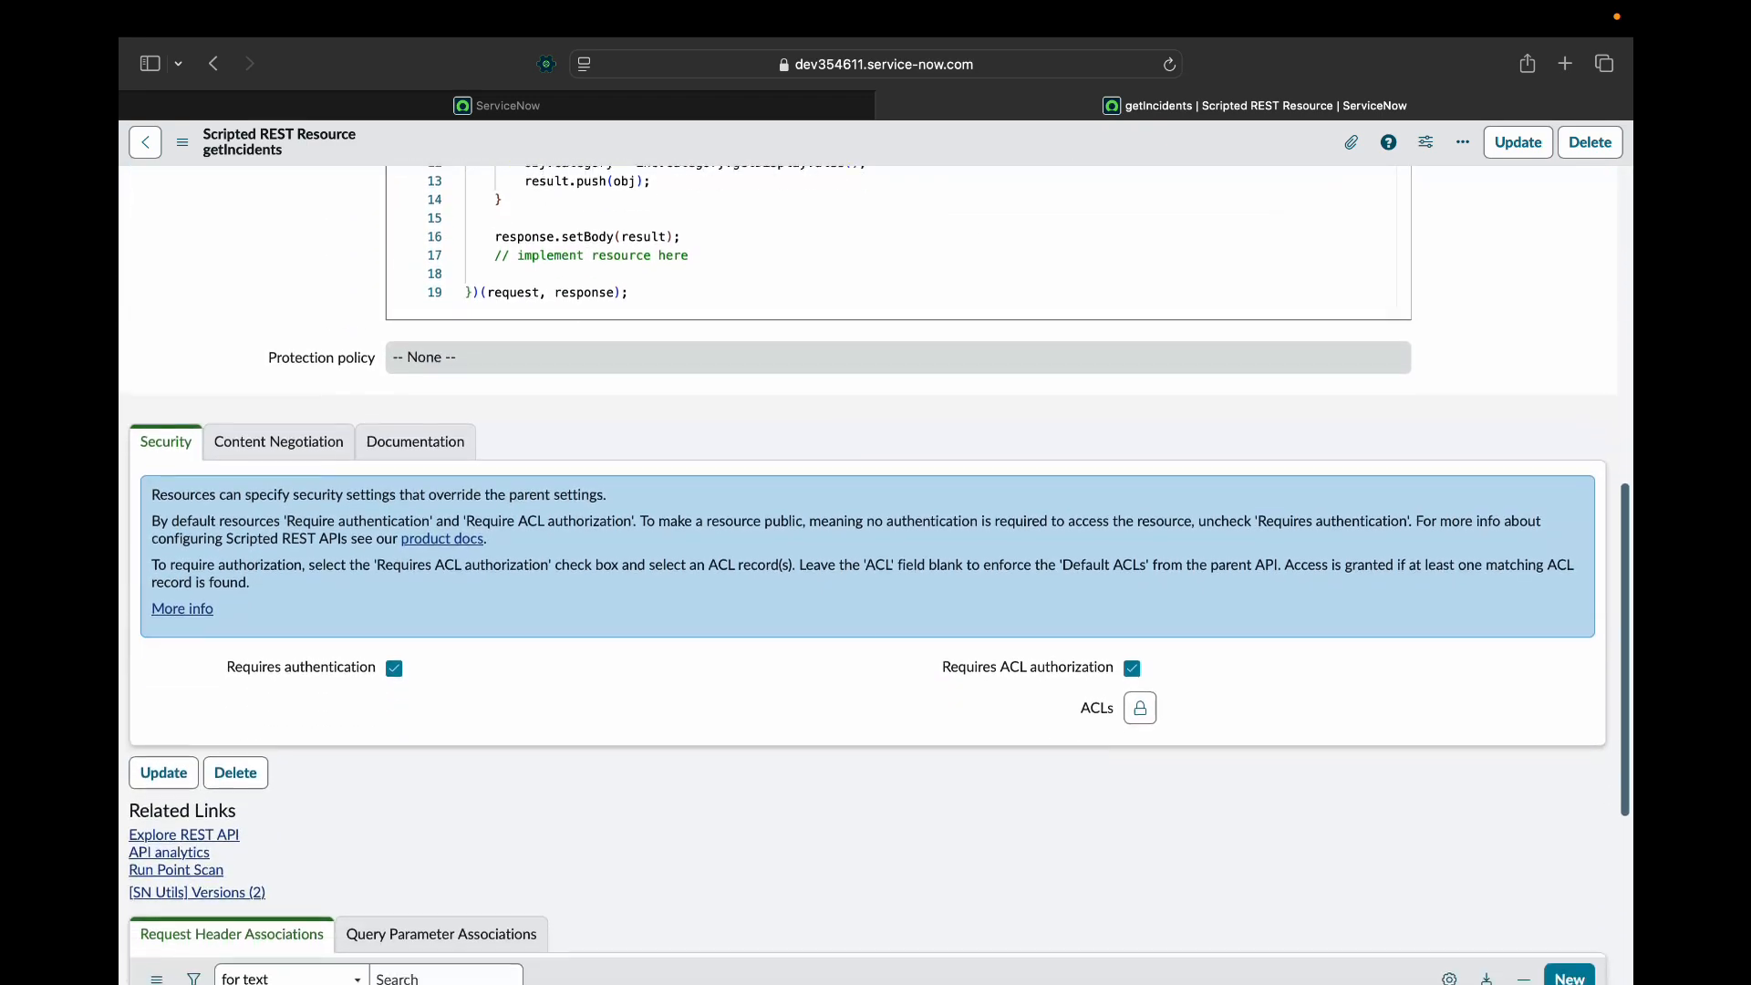
pyautogui.scroll(-3)
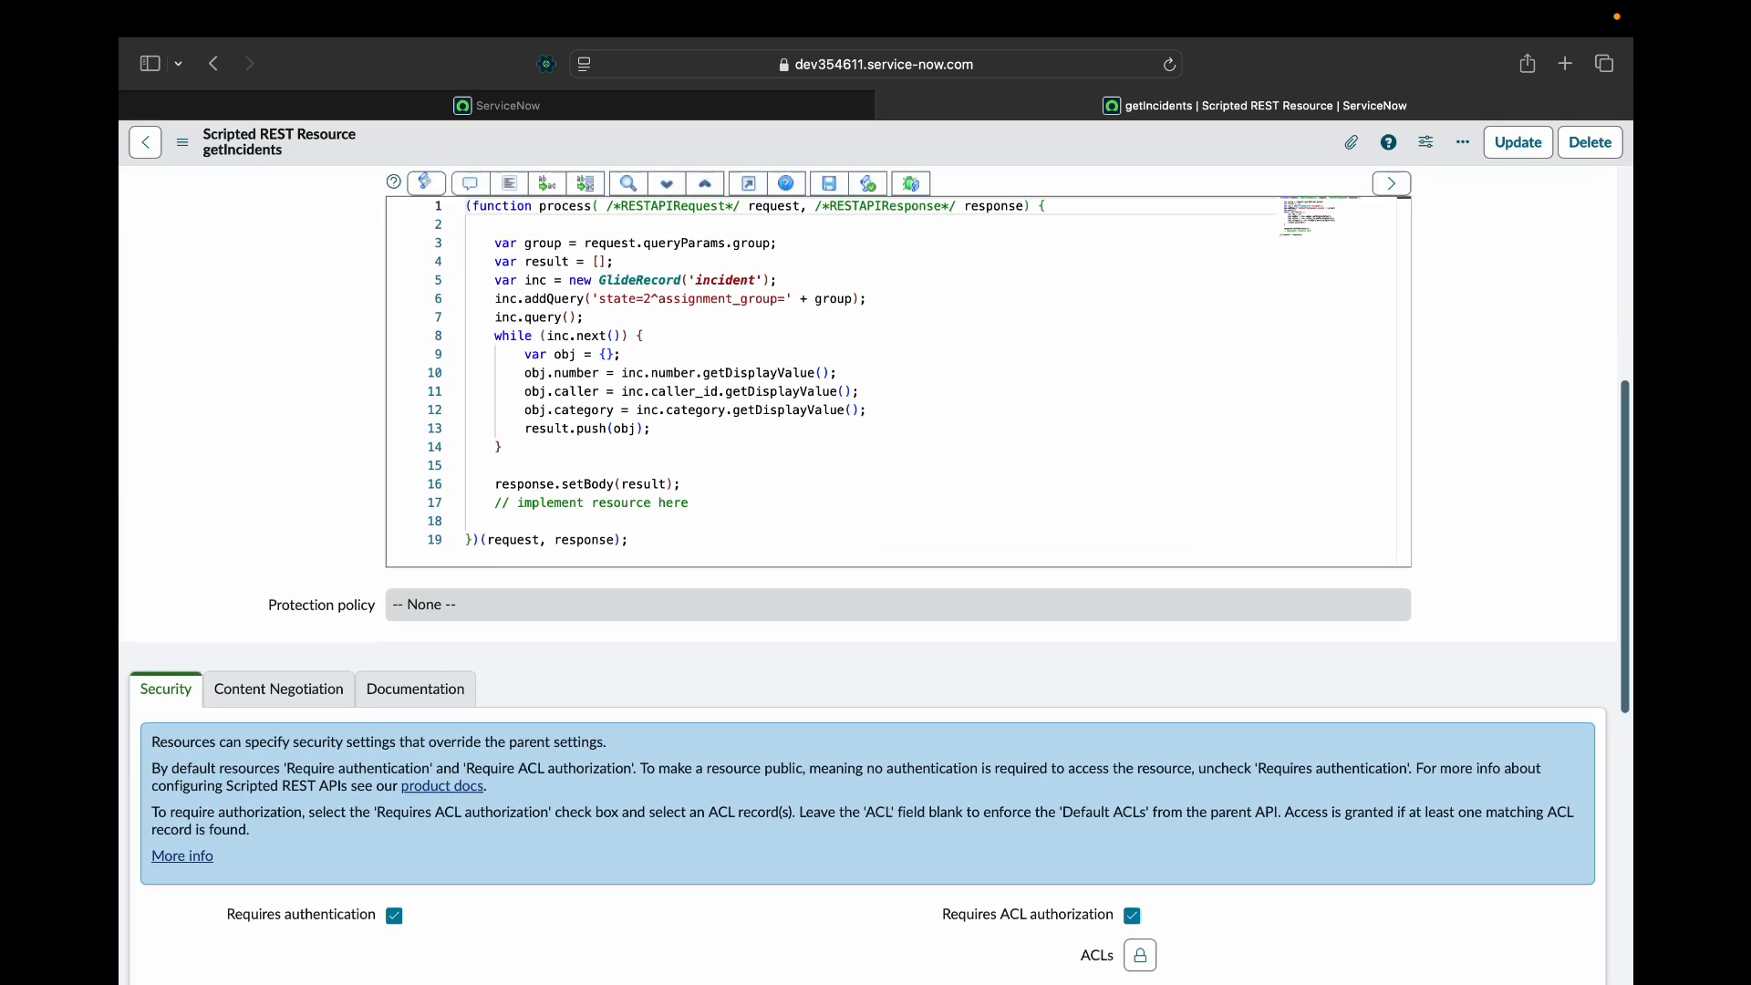
pyautogui.scroll(3)
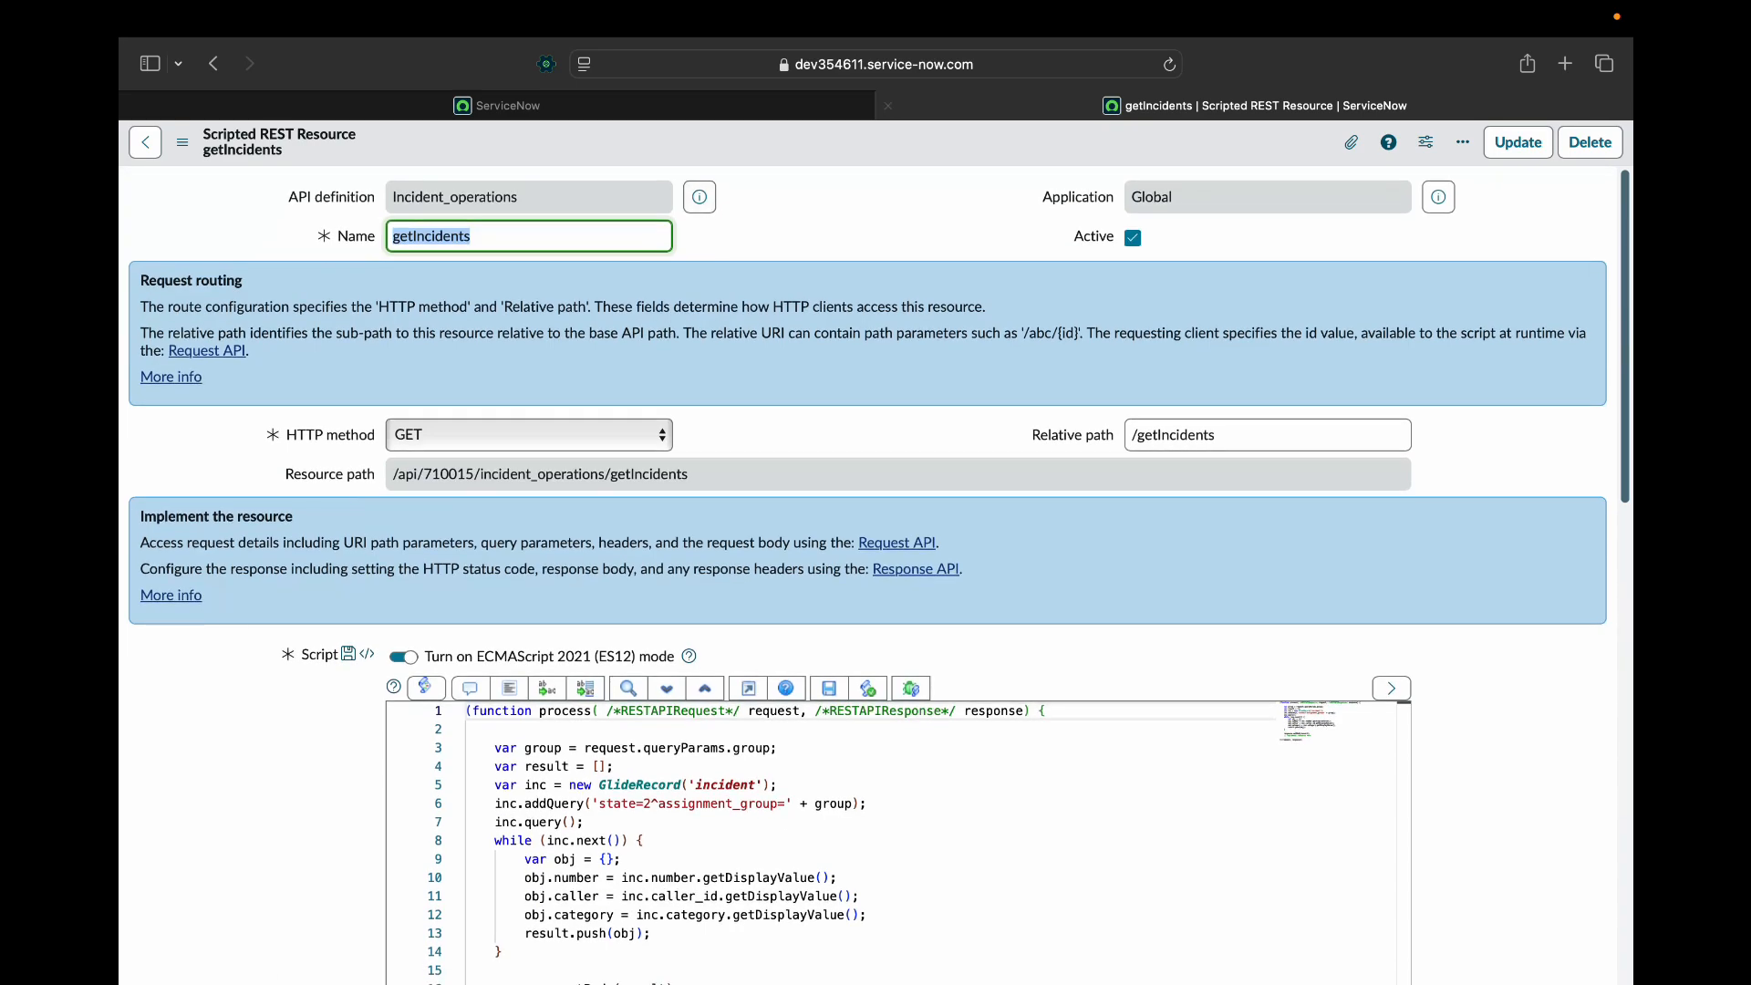
pyautogui.click(505, 105)
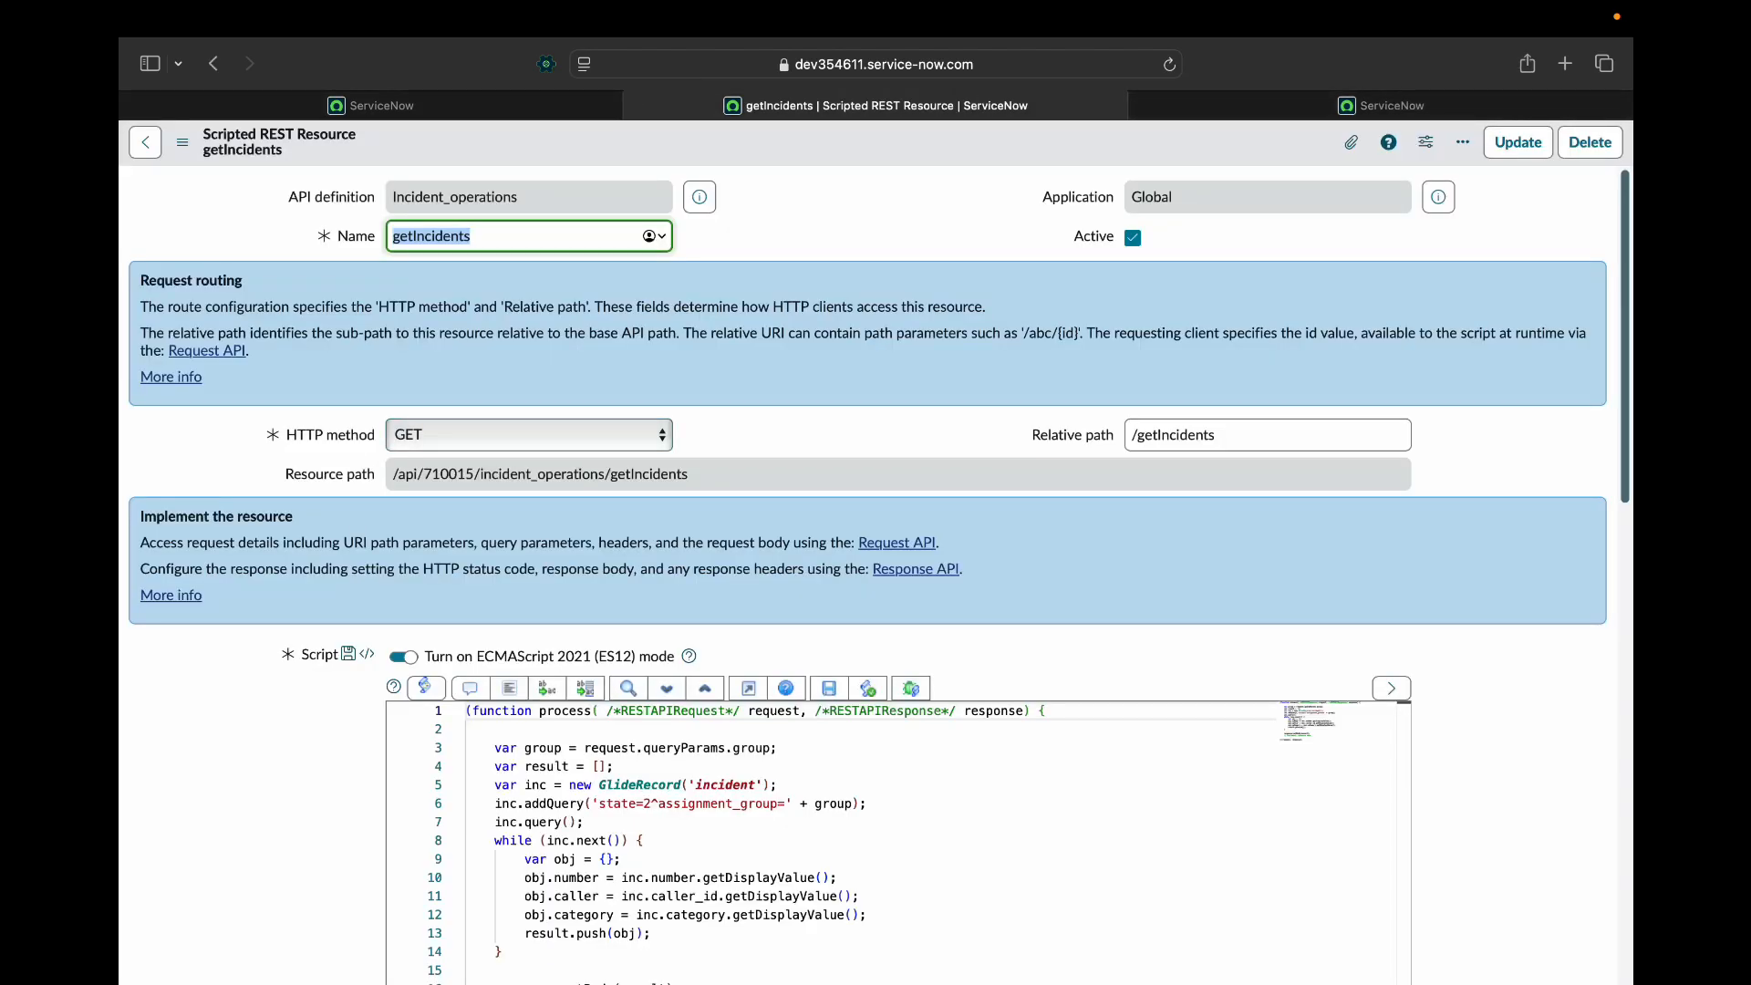
pyautogui.scroll(-3)
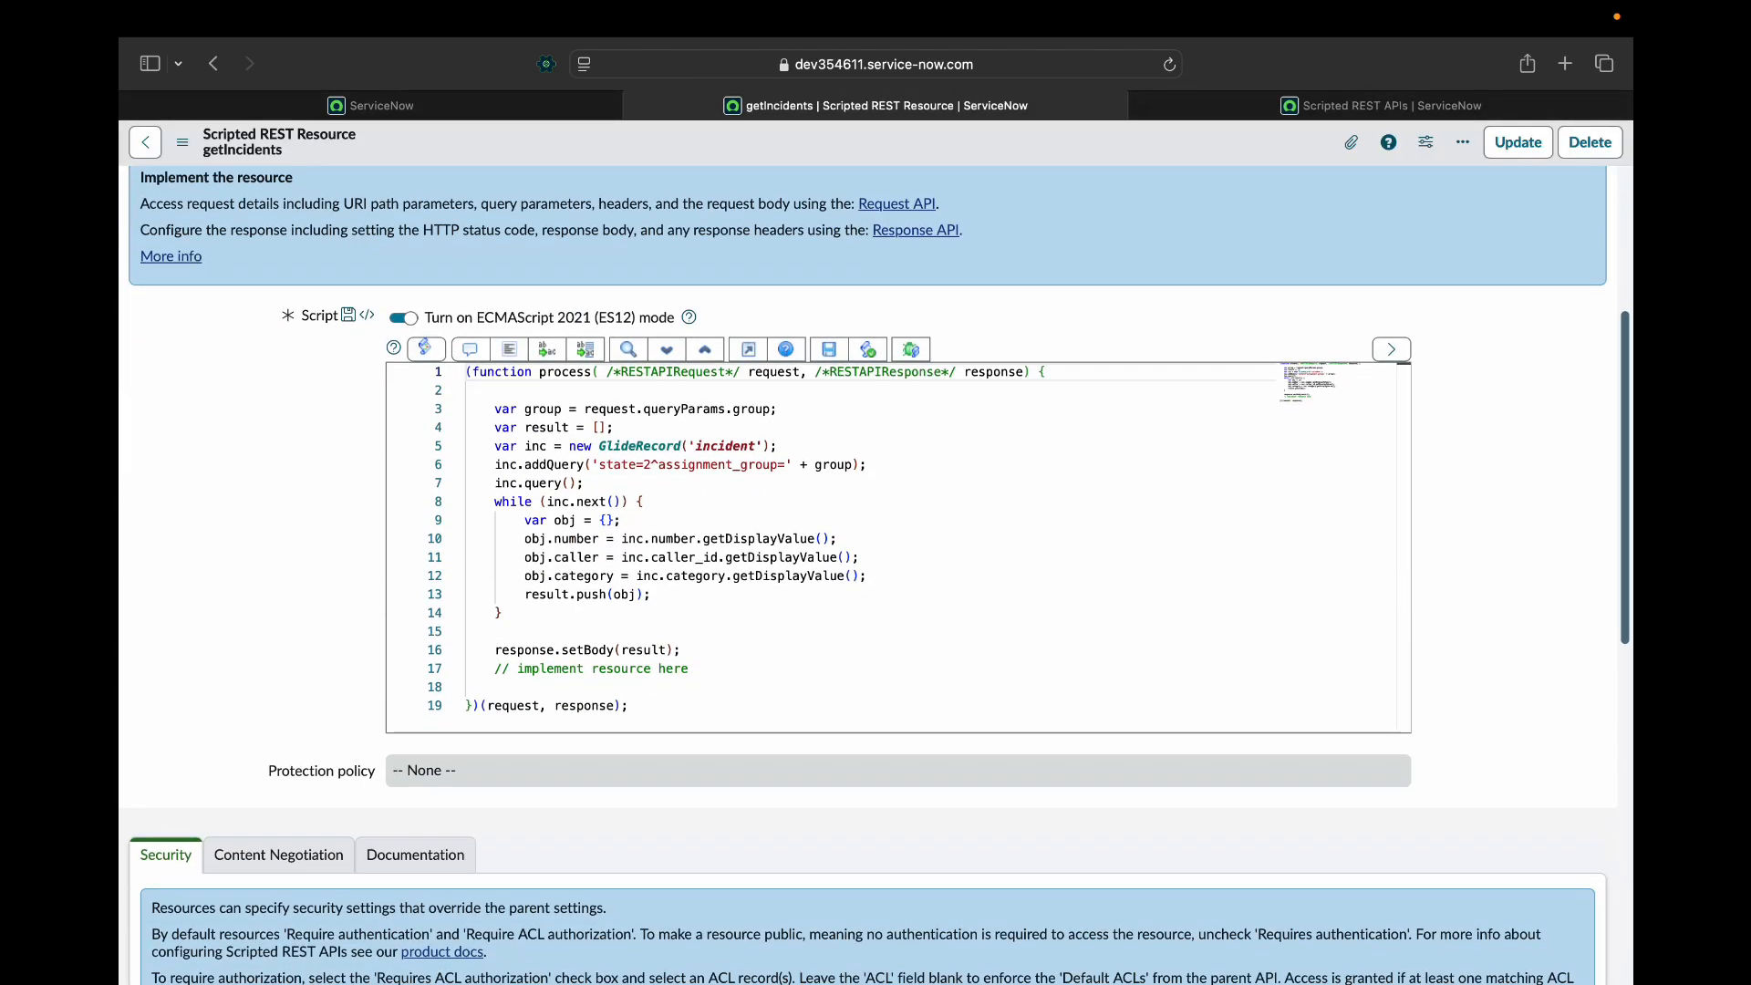
pyautogui.scroll(-3)
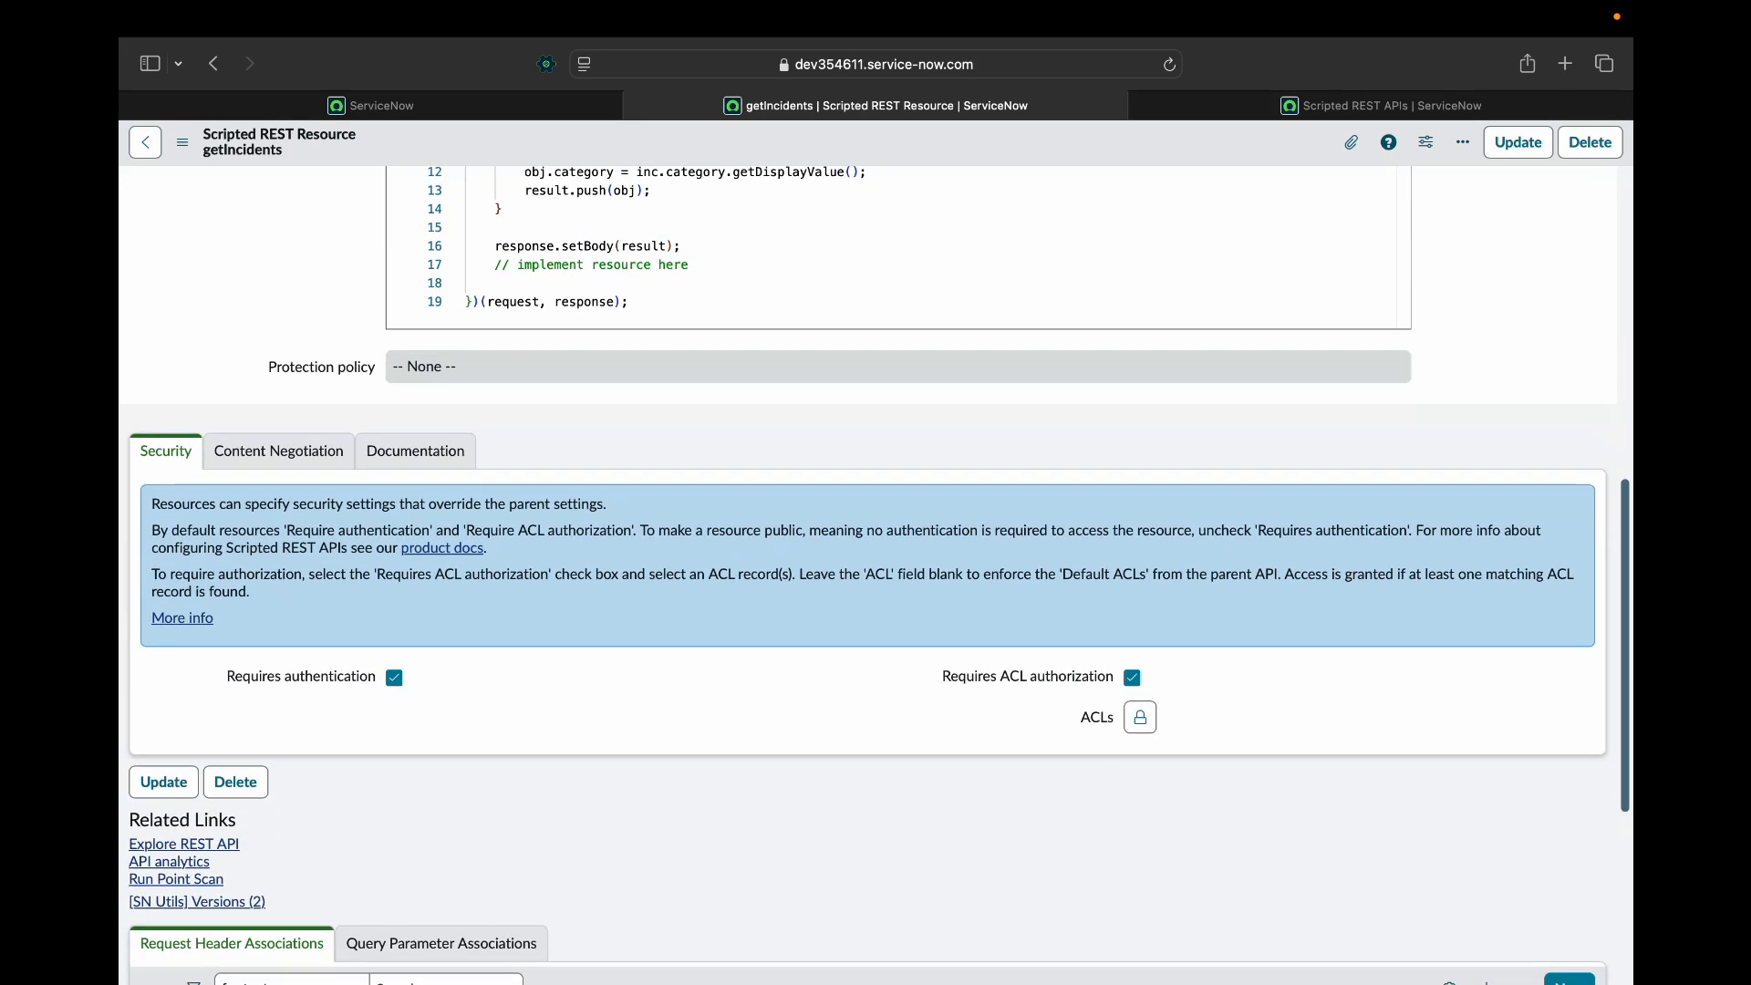
pyautogui.click(1390, 105)
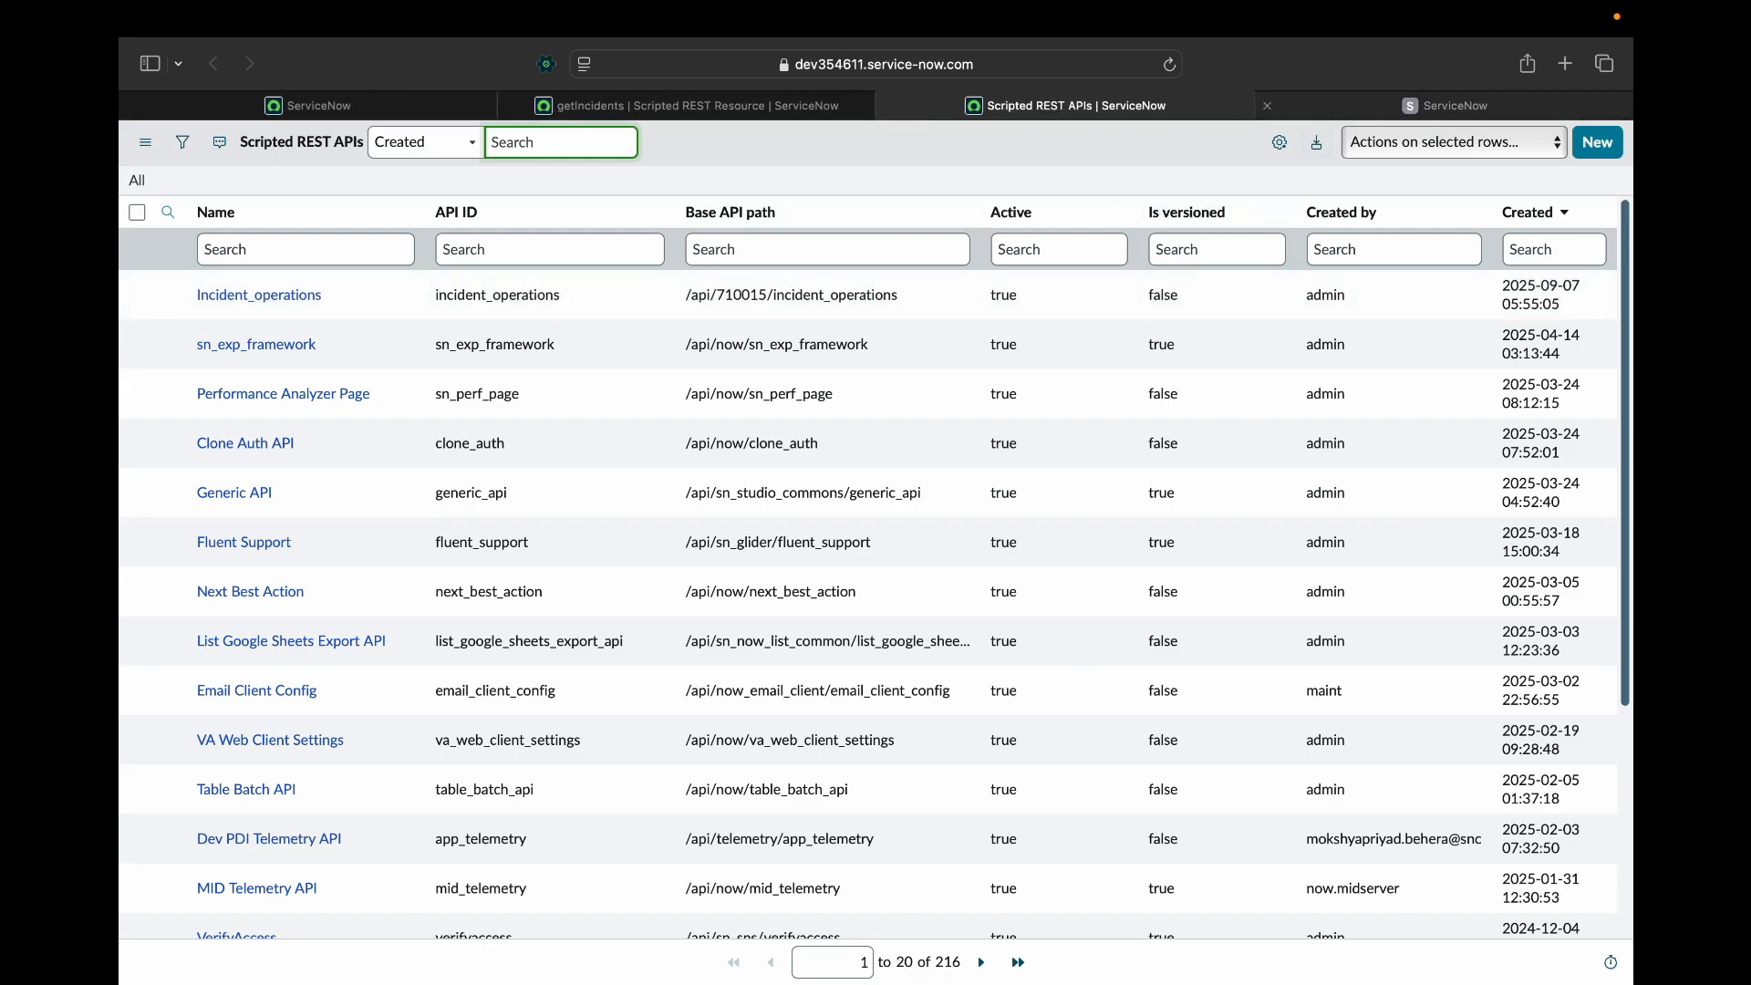
# Open the Incident_operations API record and select its base API path value.
pyautogui.click(562, 142)
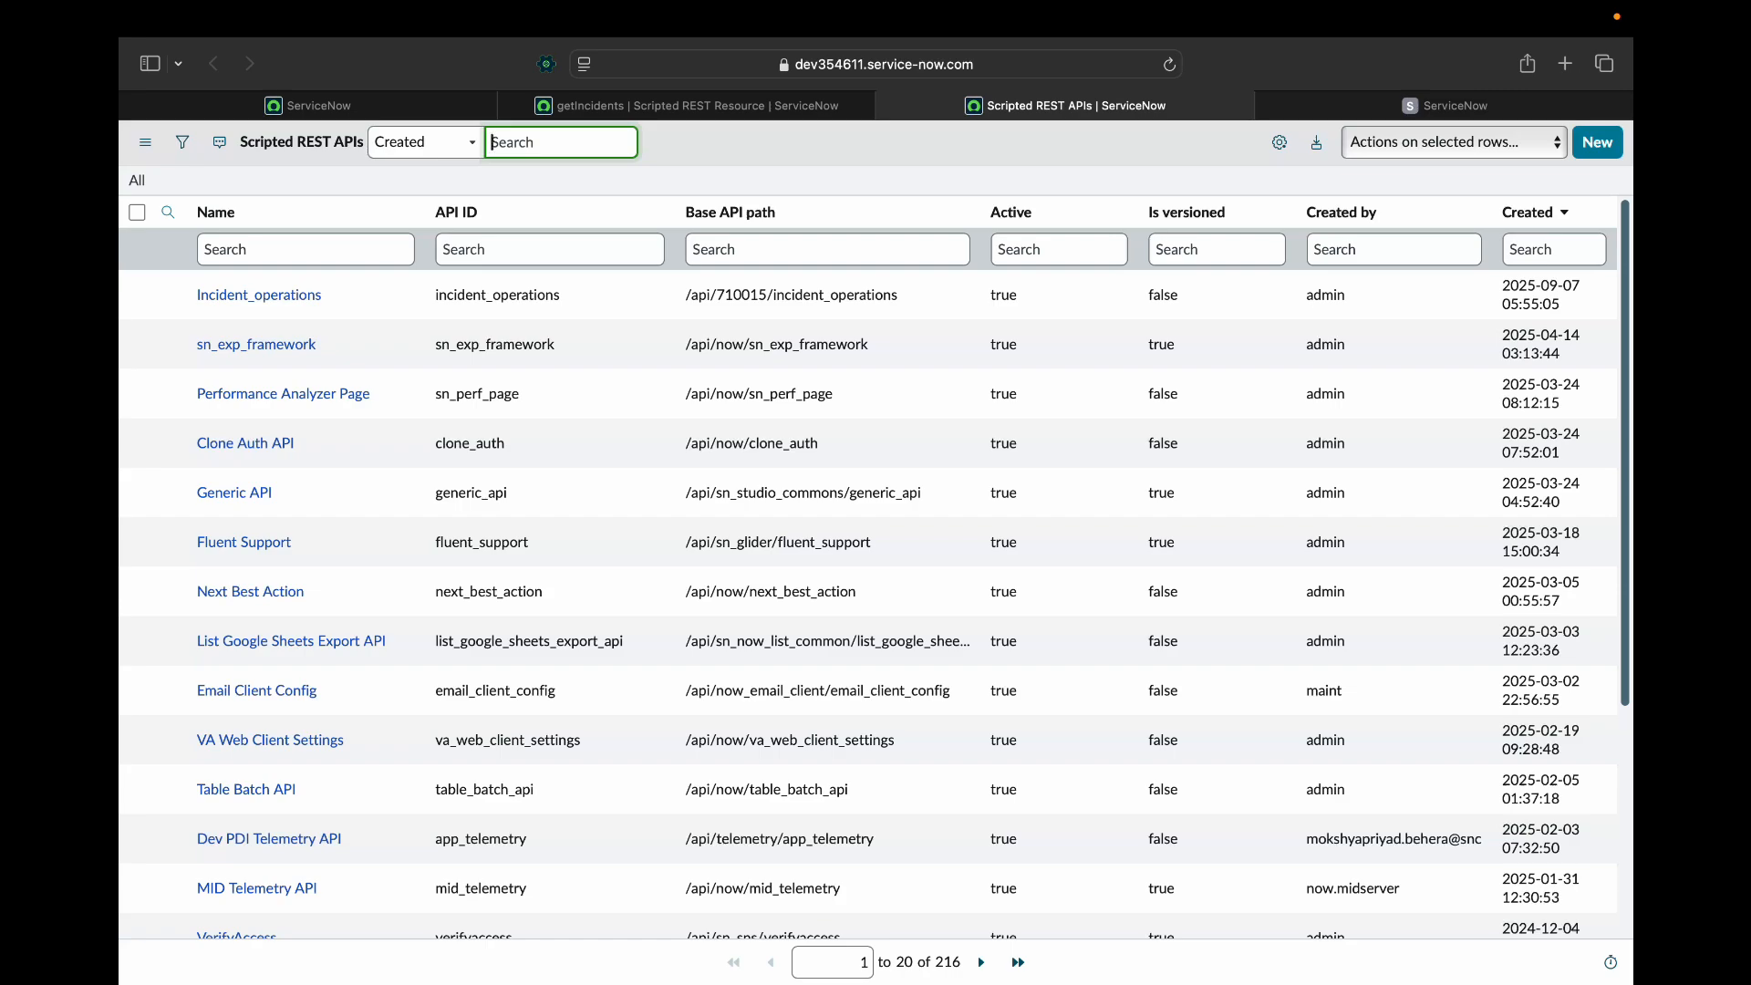
pyautogui.click(258, 295)
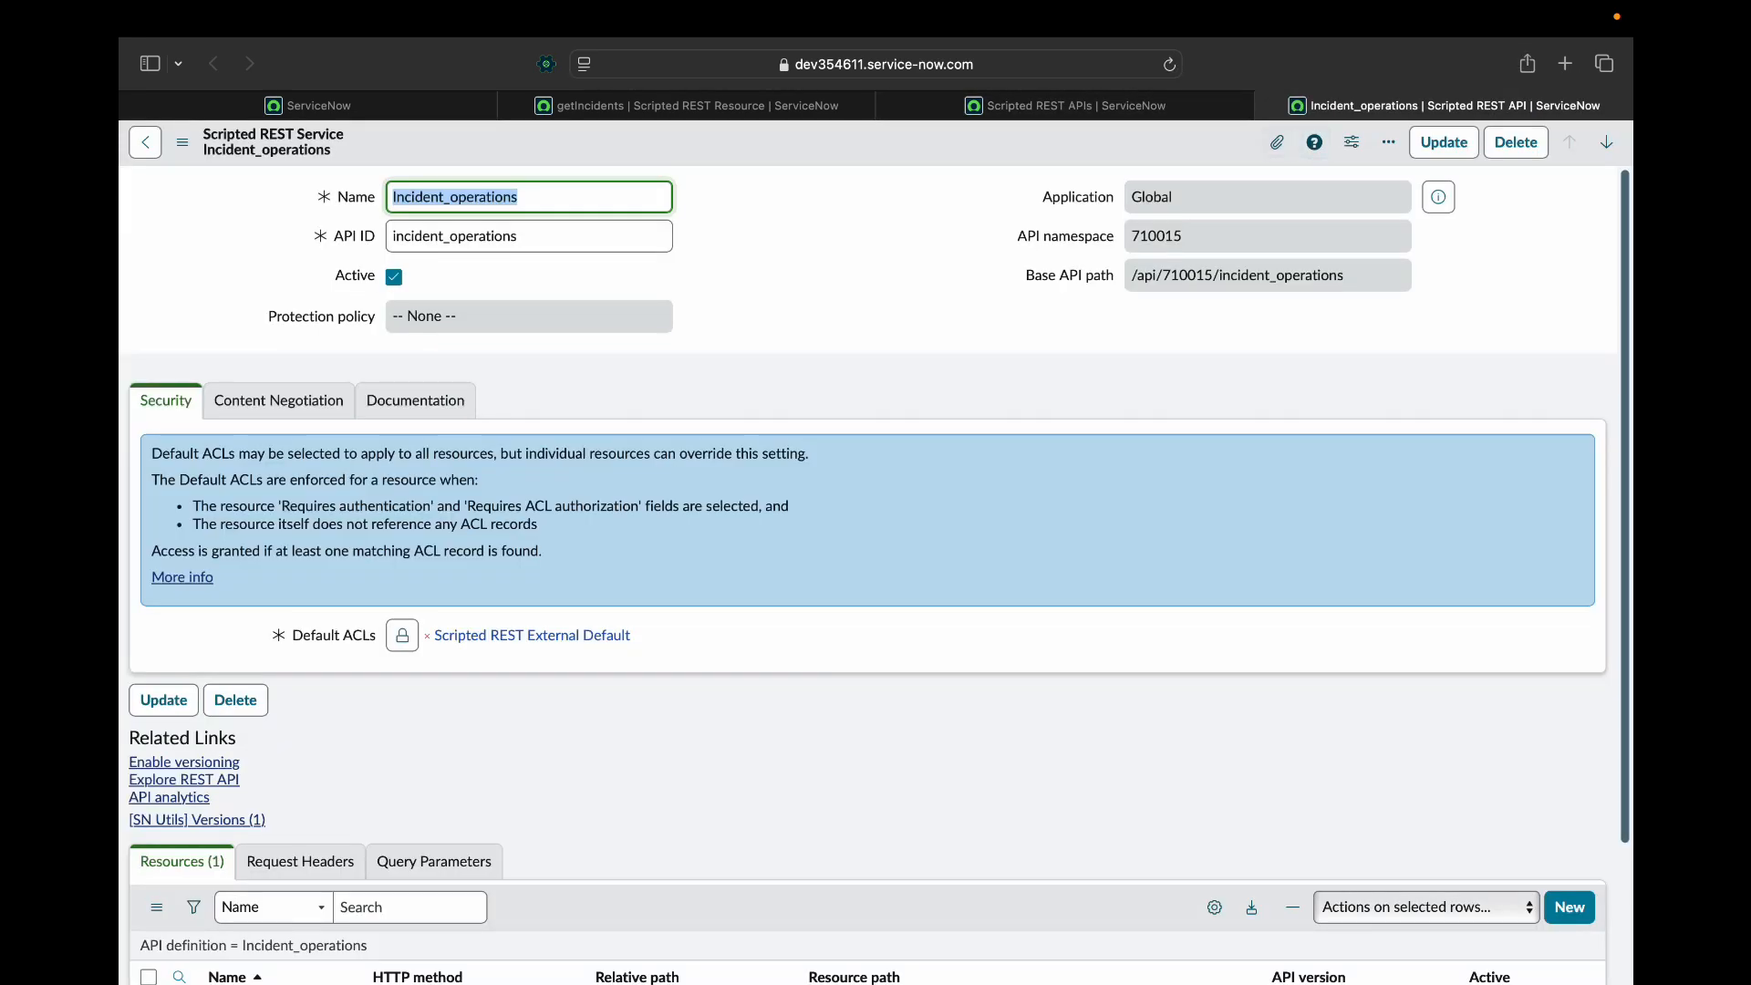
pyautogui.click(1266, 275)
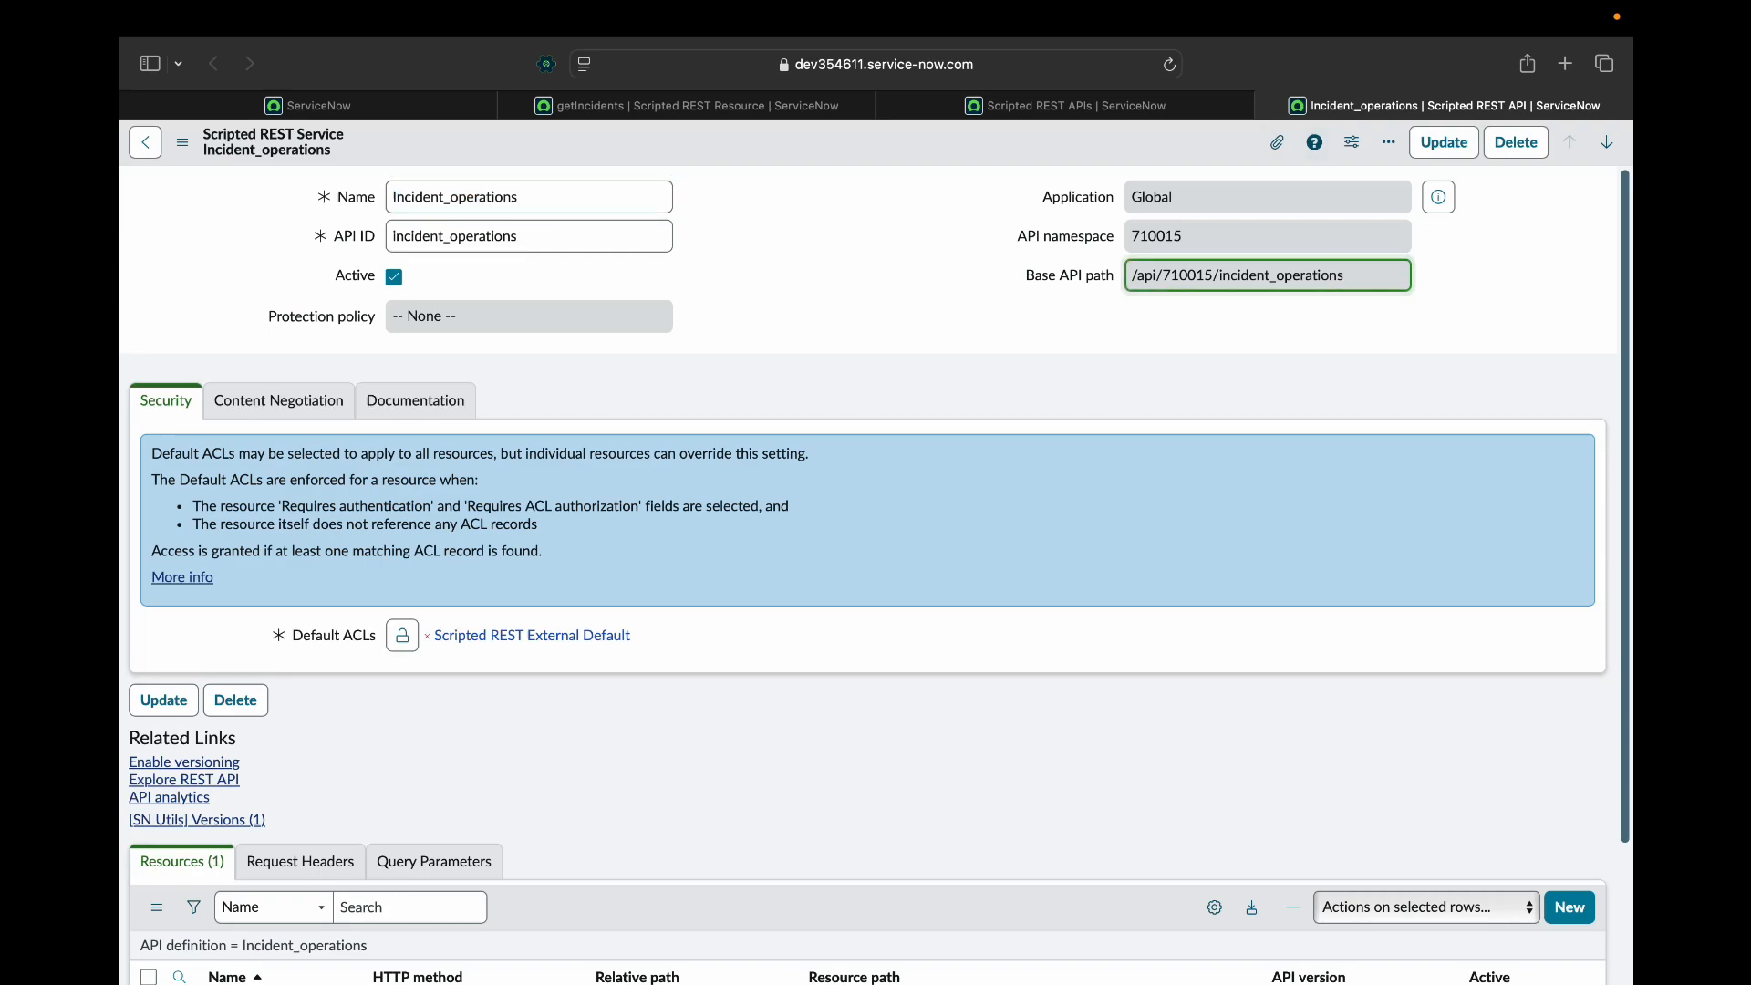
pyautogui.tripleClick(1267, 274)
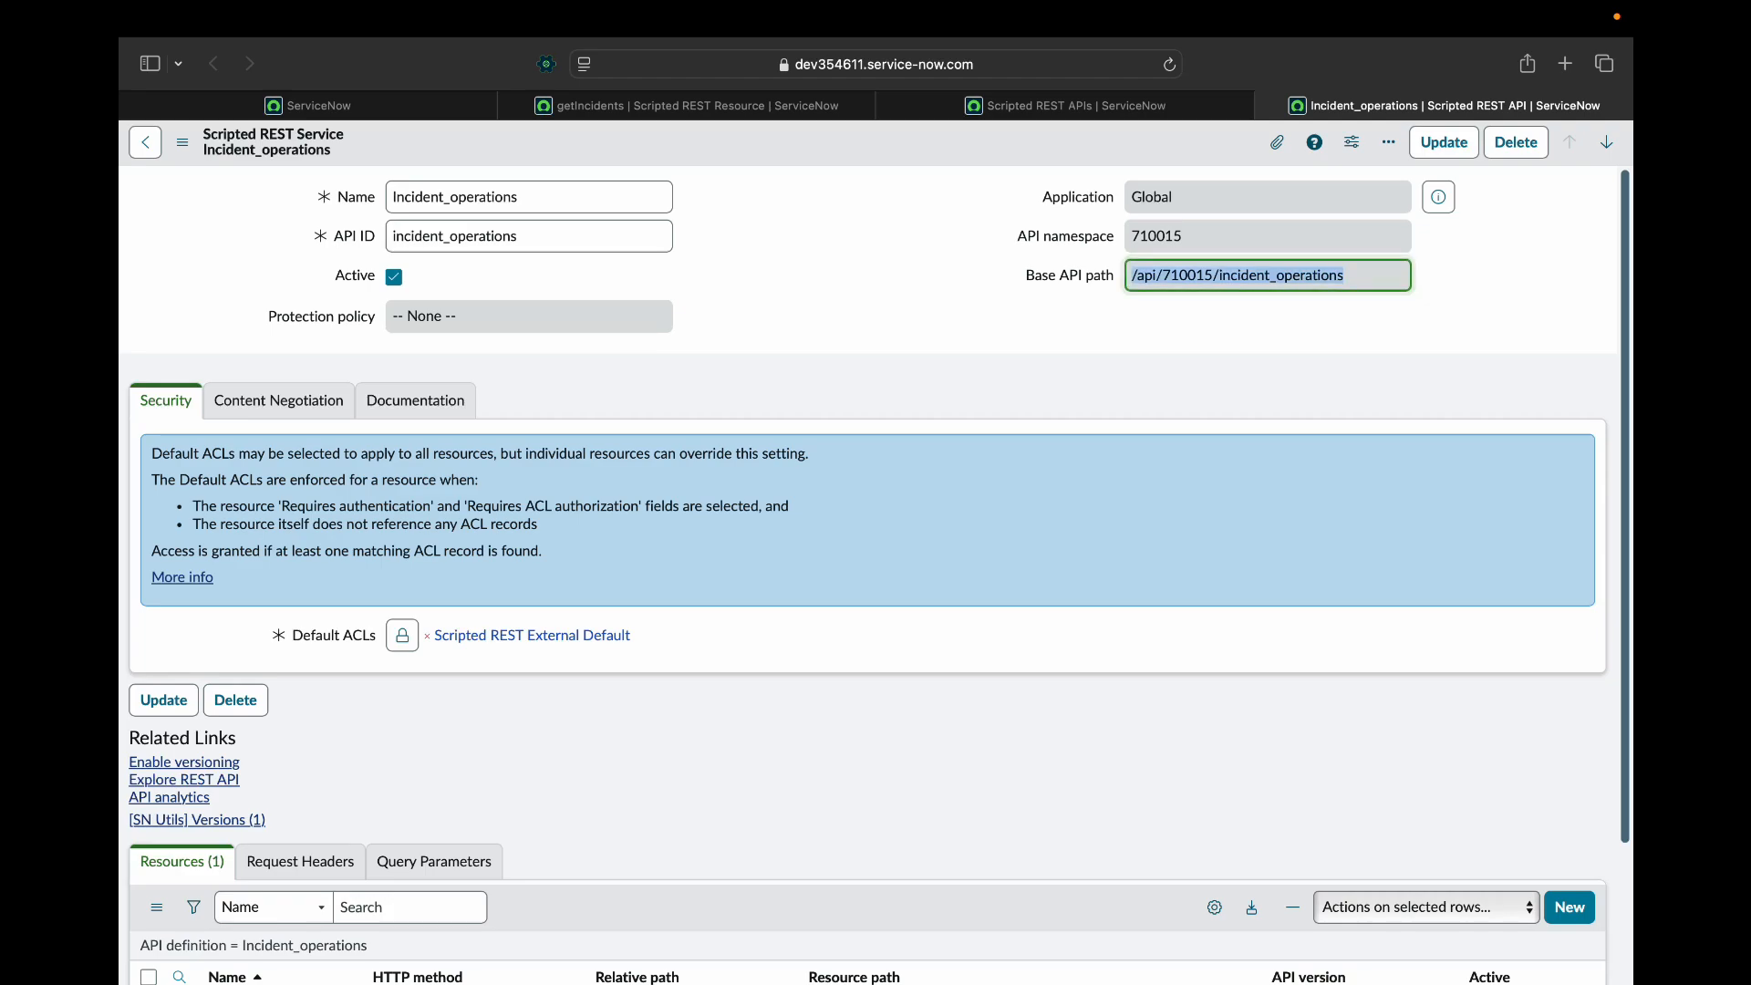
pyautogui.scroll(-3)
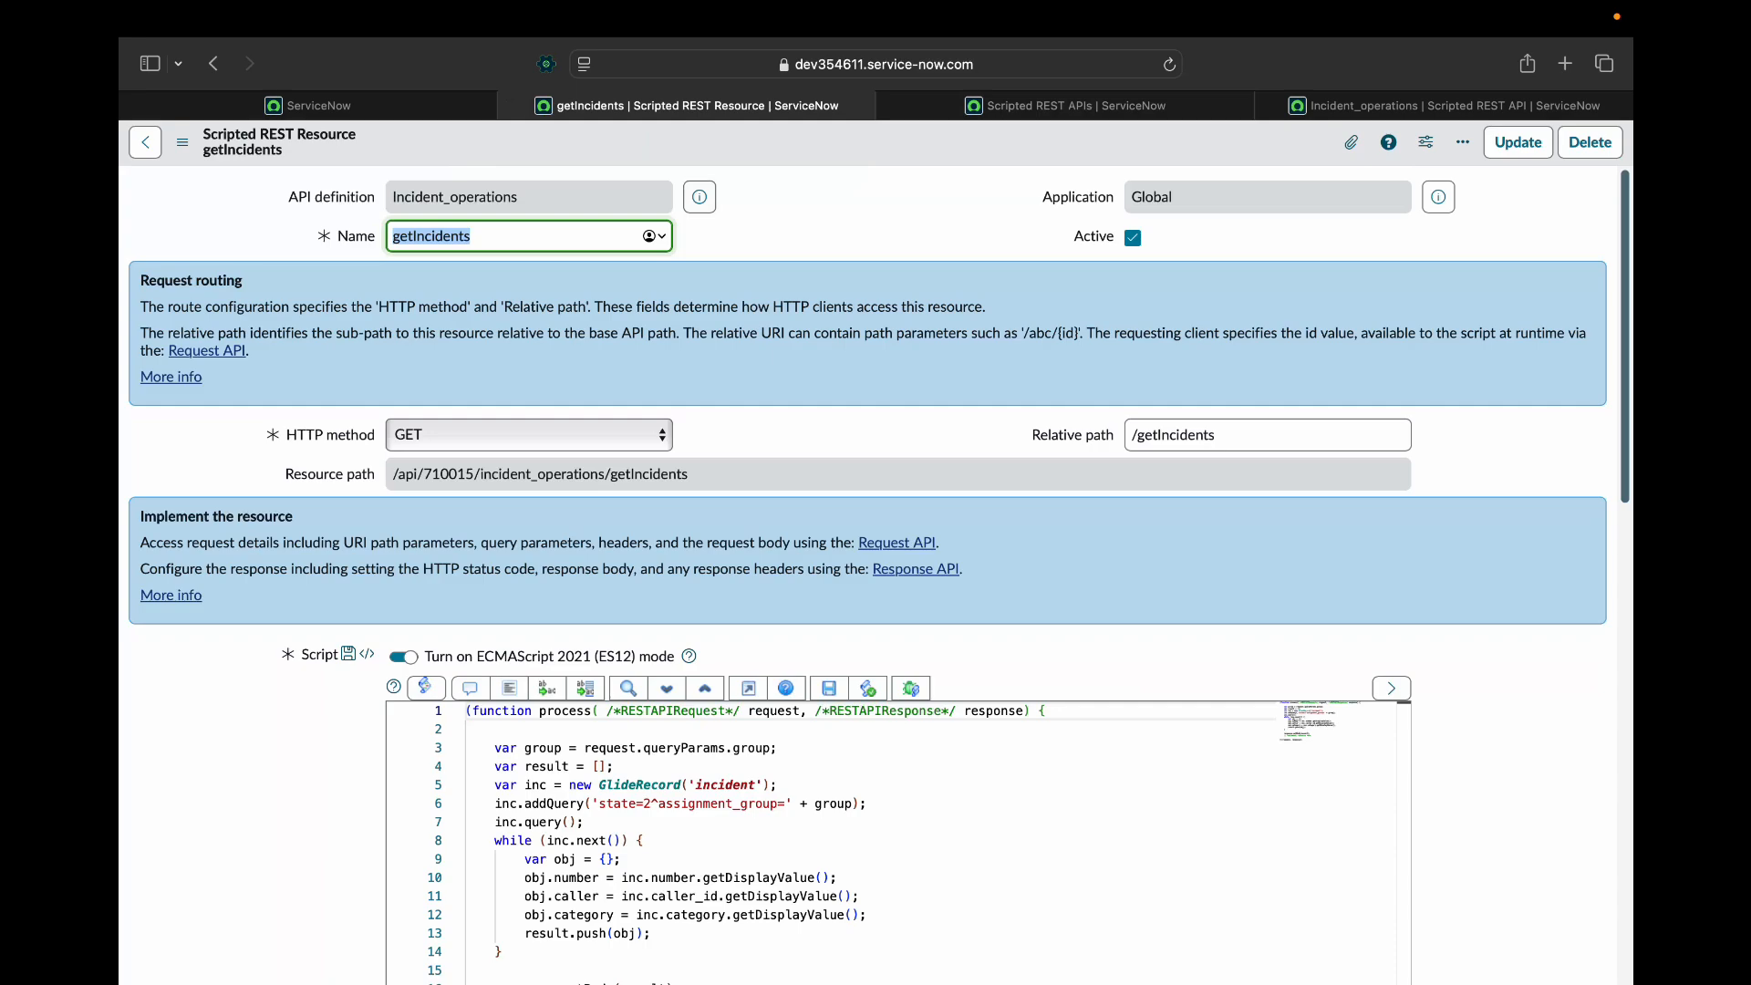
pyautogui.scroll(-3)
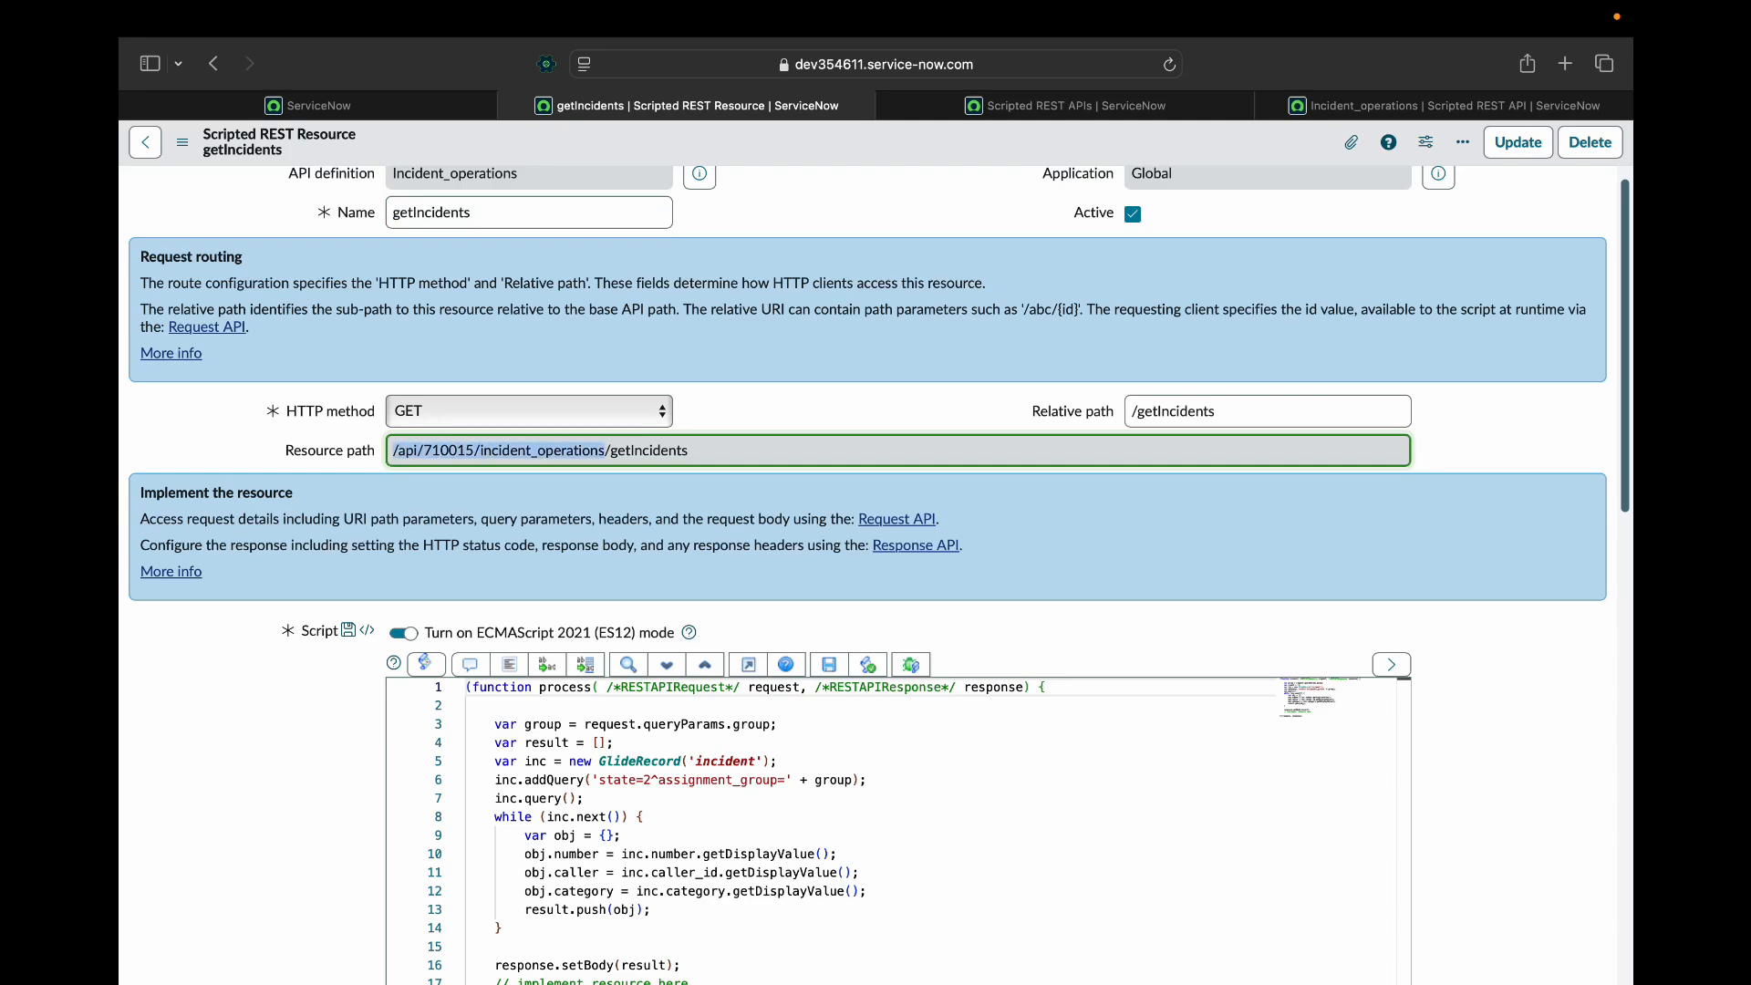
pyautogui.doubleClick(646, 450)
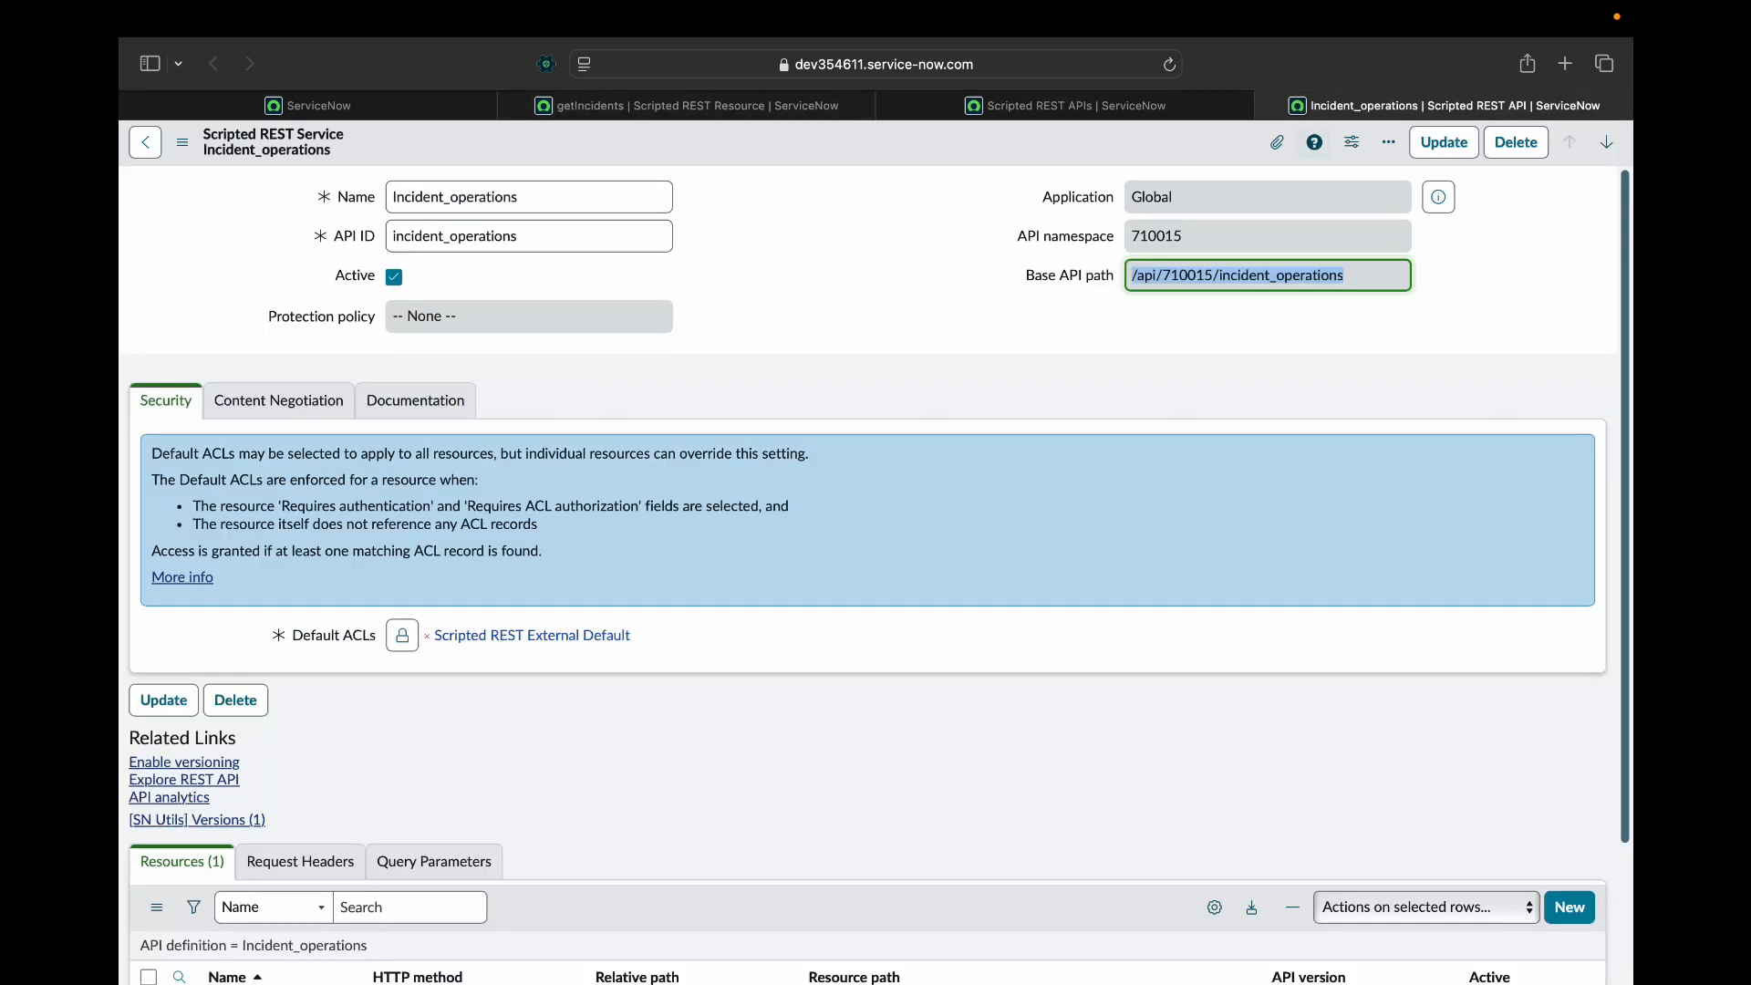
pyautogui.scroll(-3)
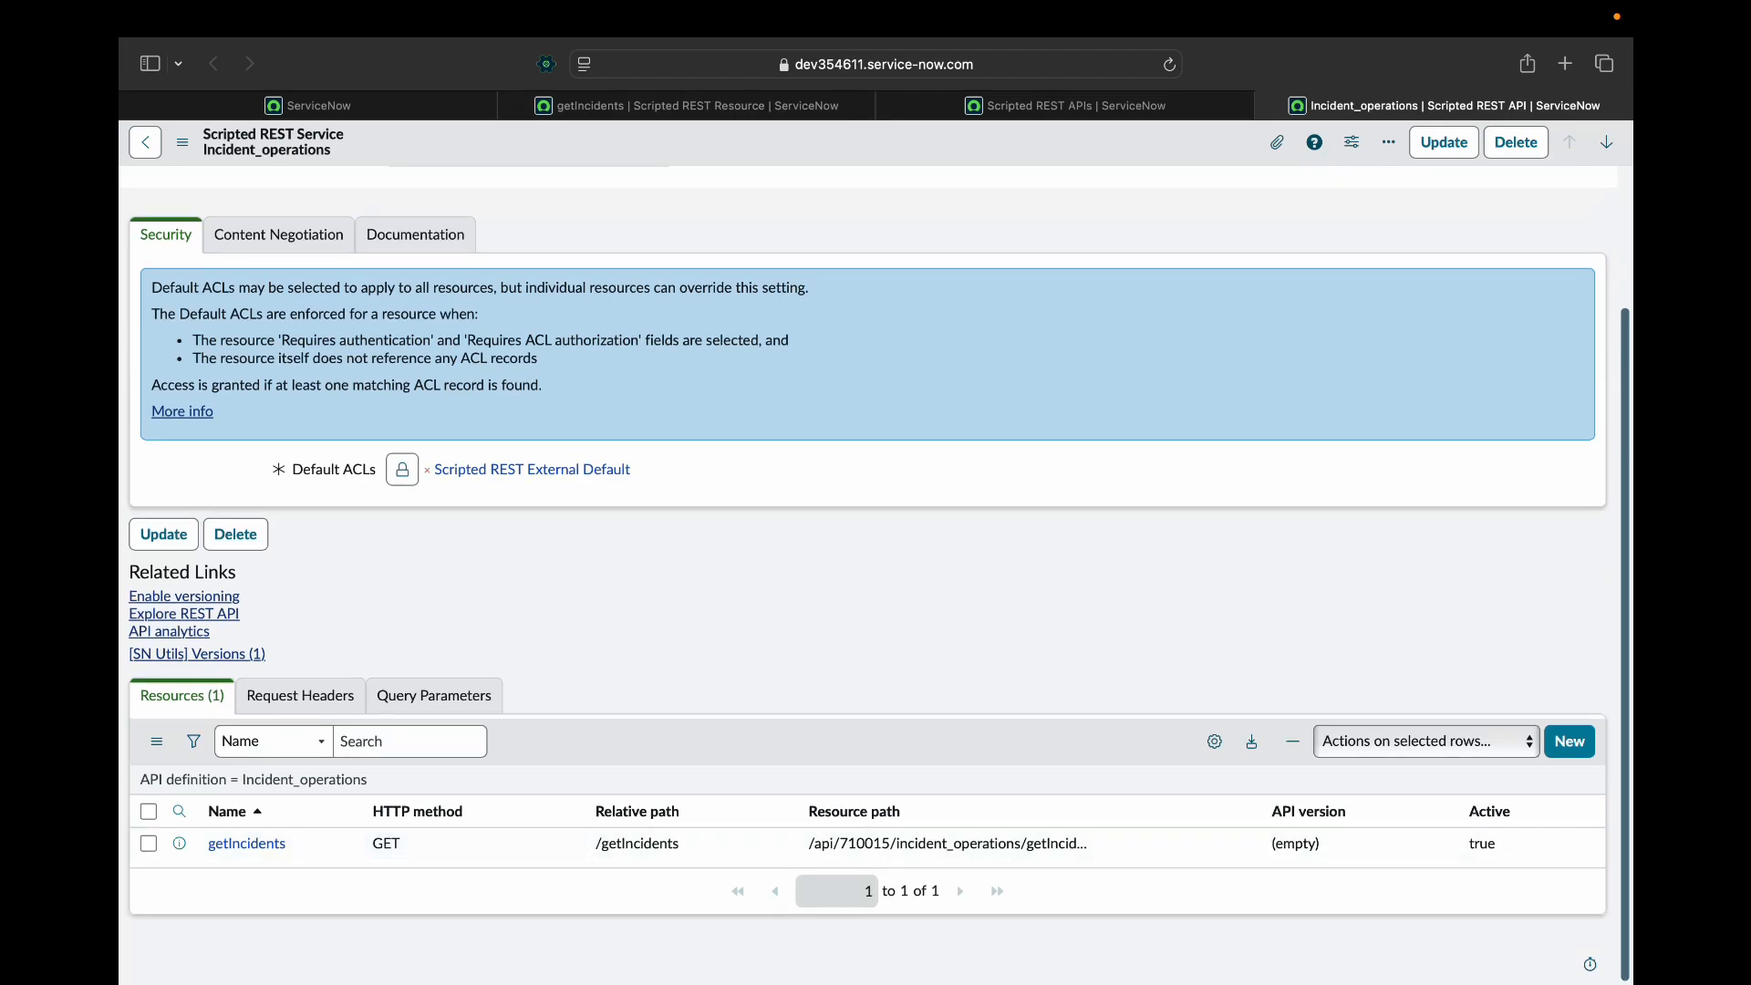
pyautogui.click(245, 842)
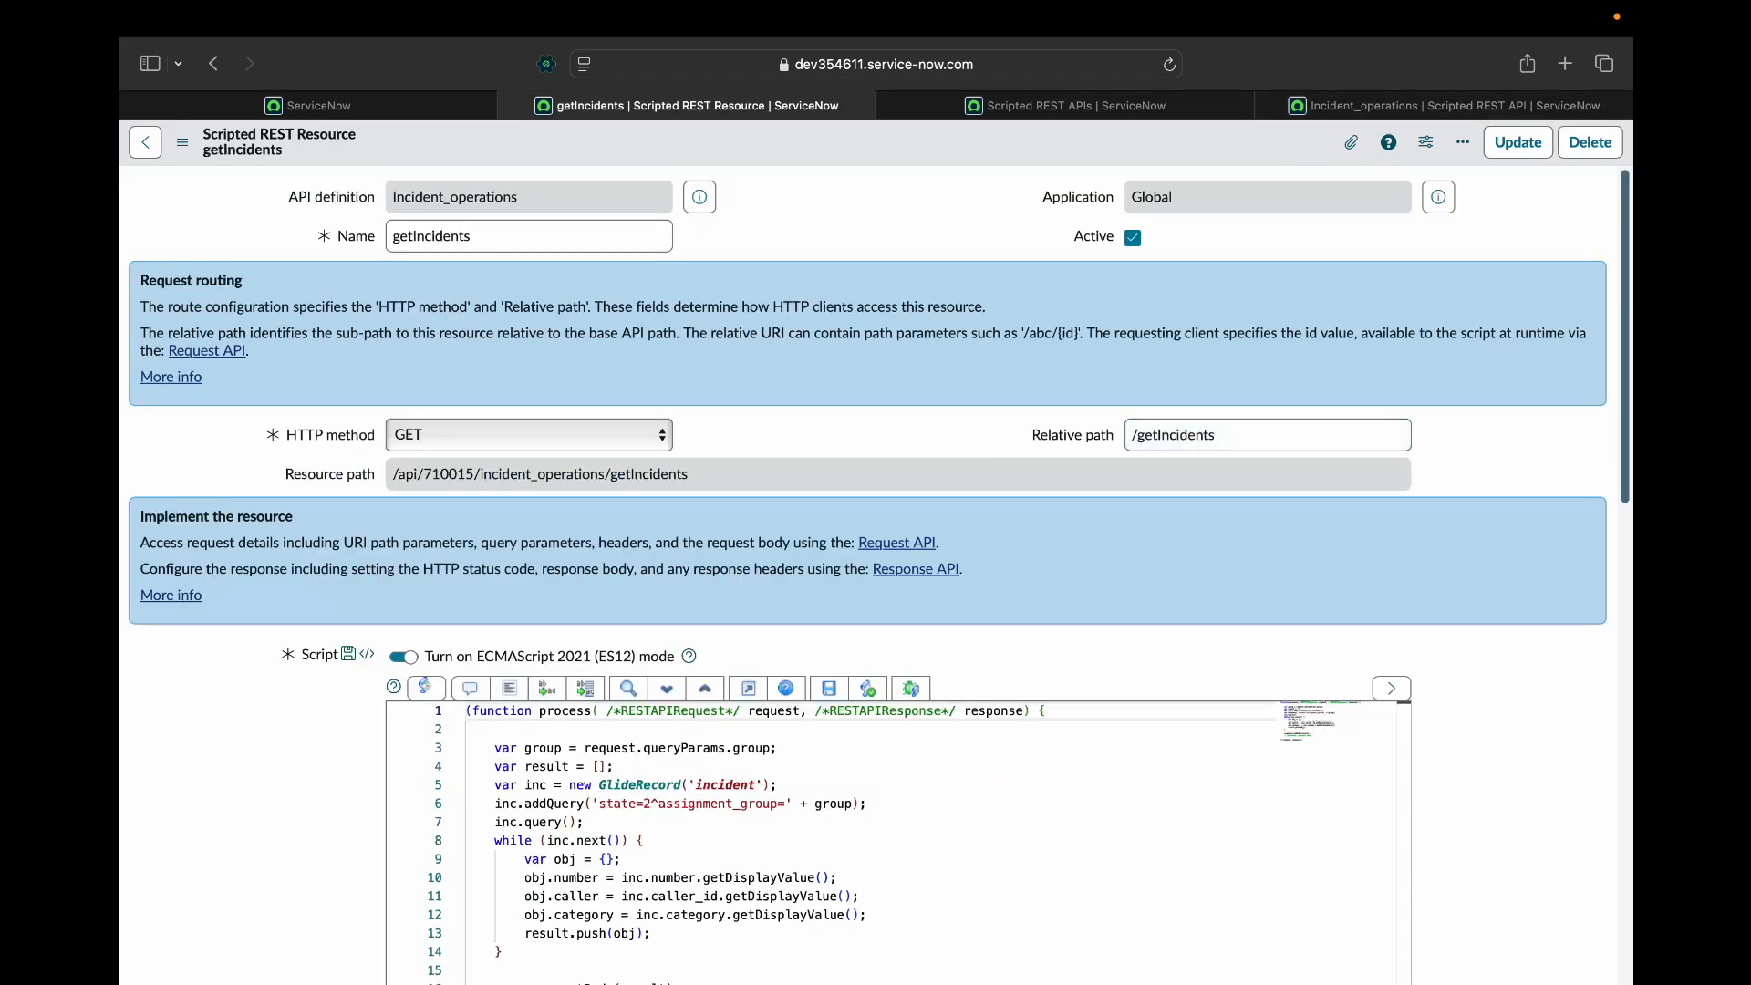
pyautogui.click(1267, 434)
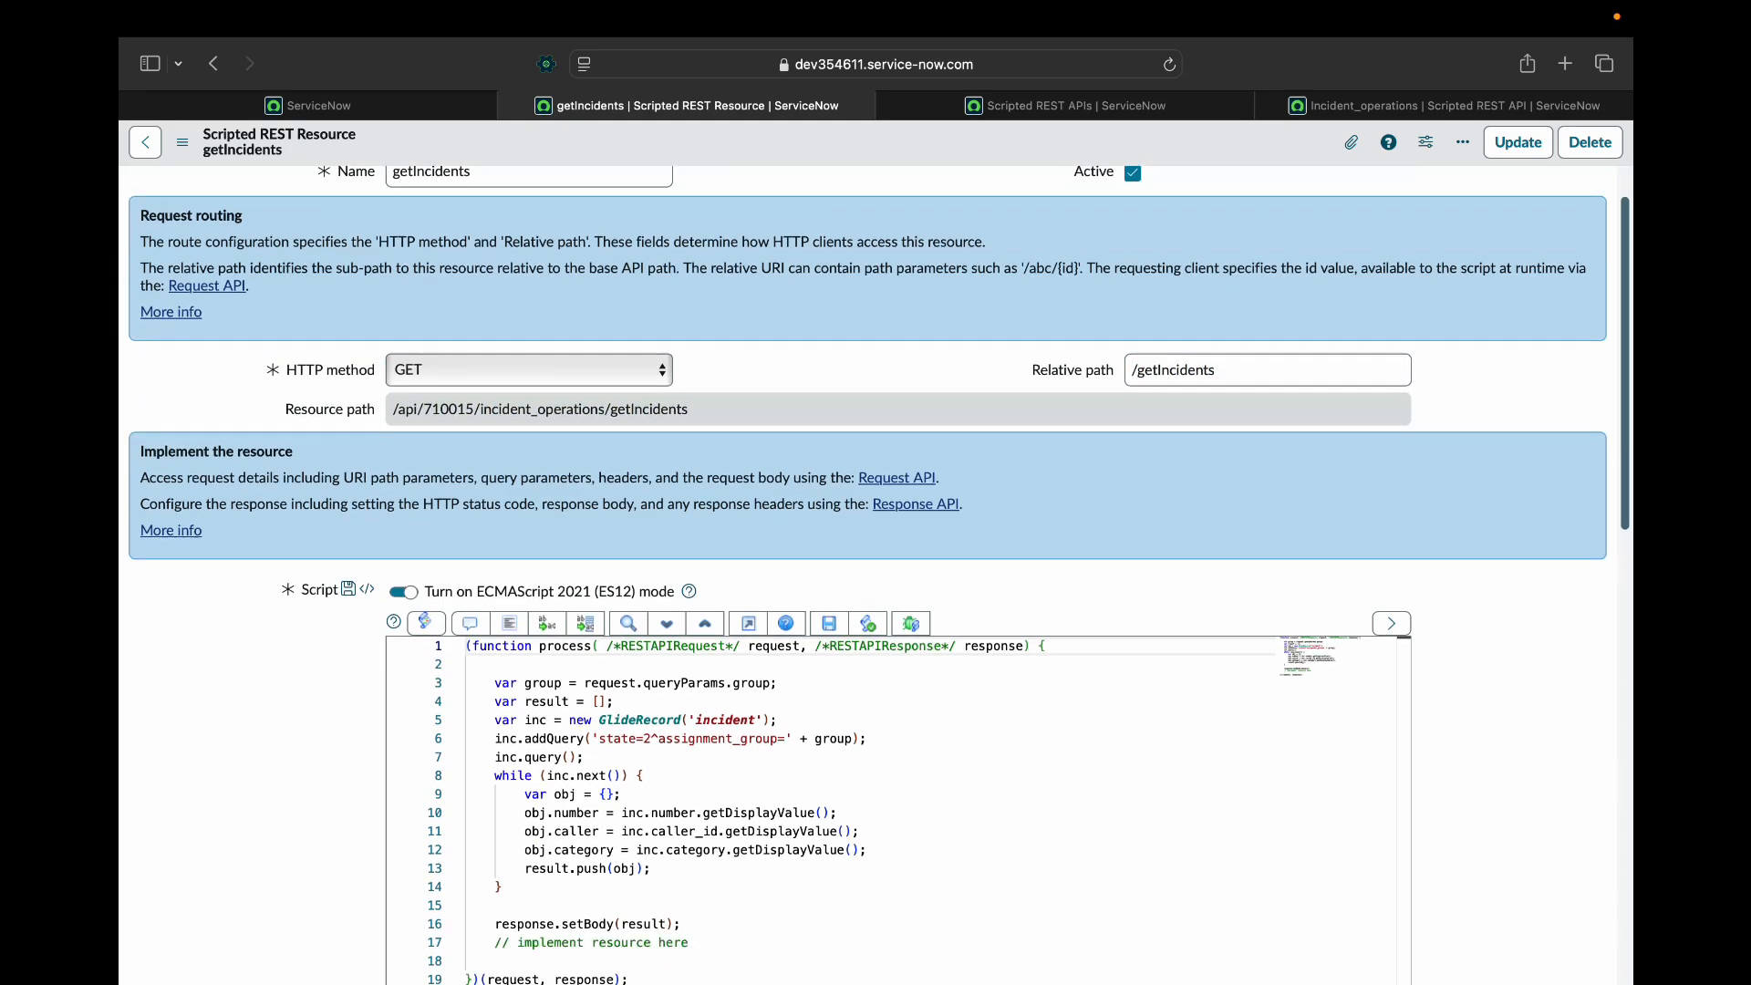
pyautogui.scroll(-3)
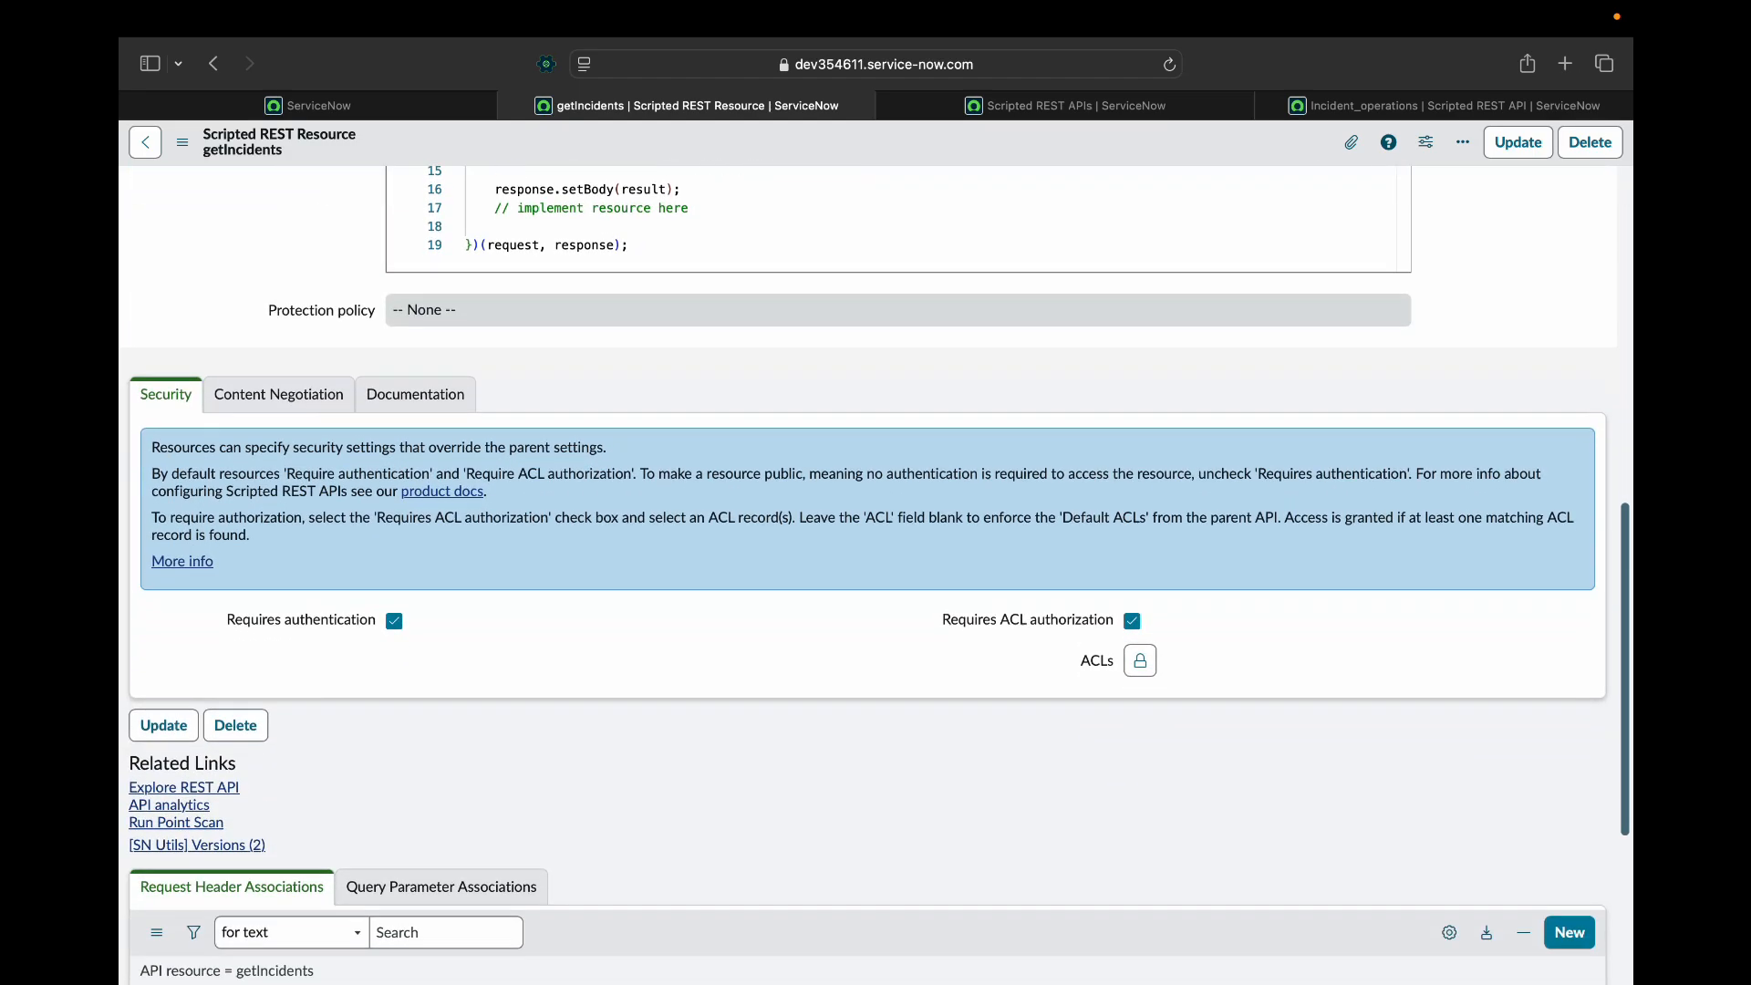
pyautogui.scroll(-3)
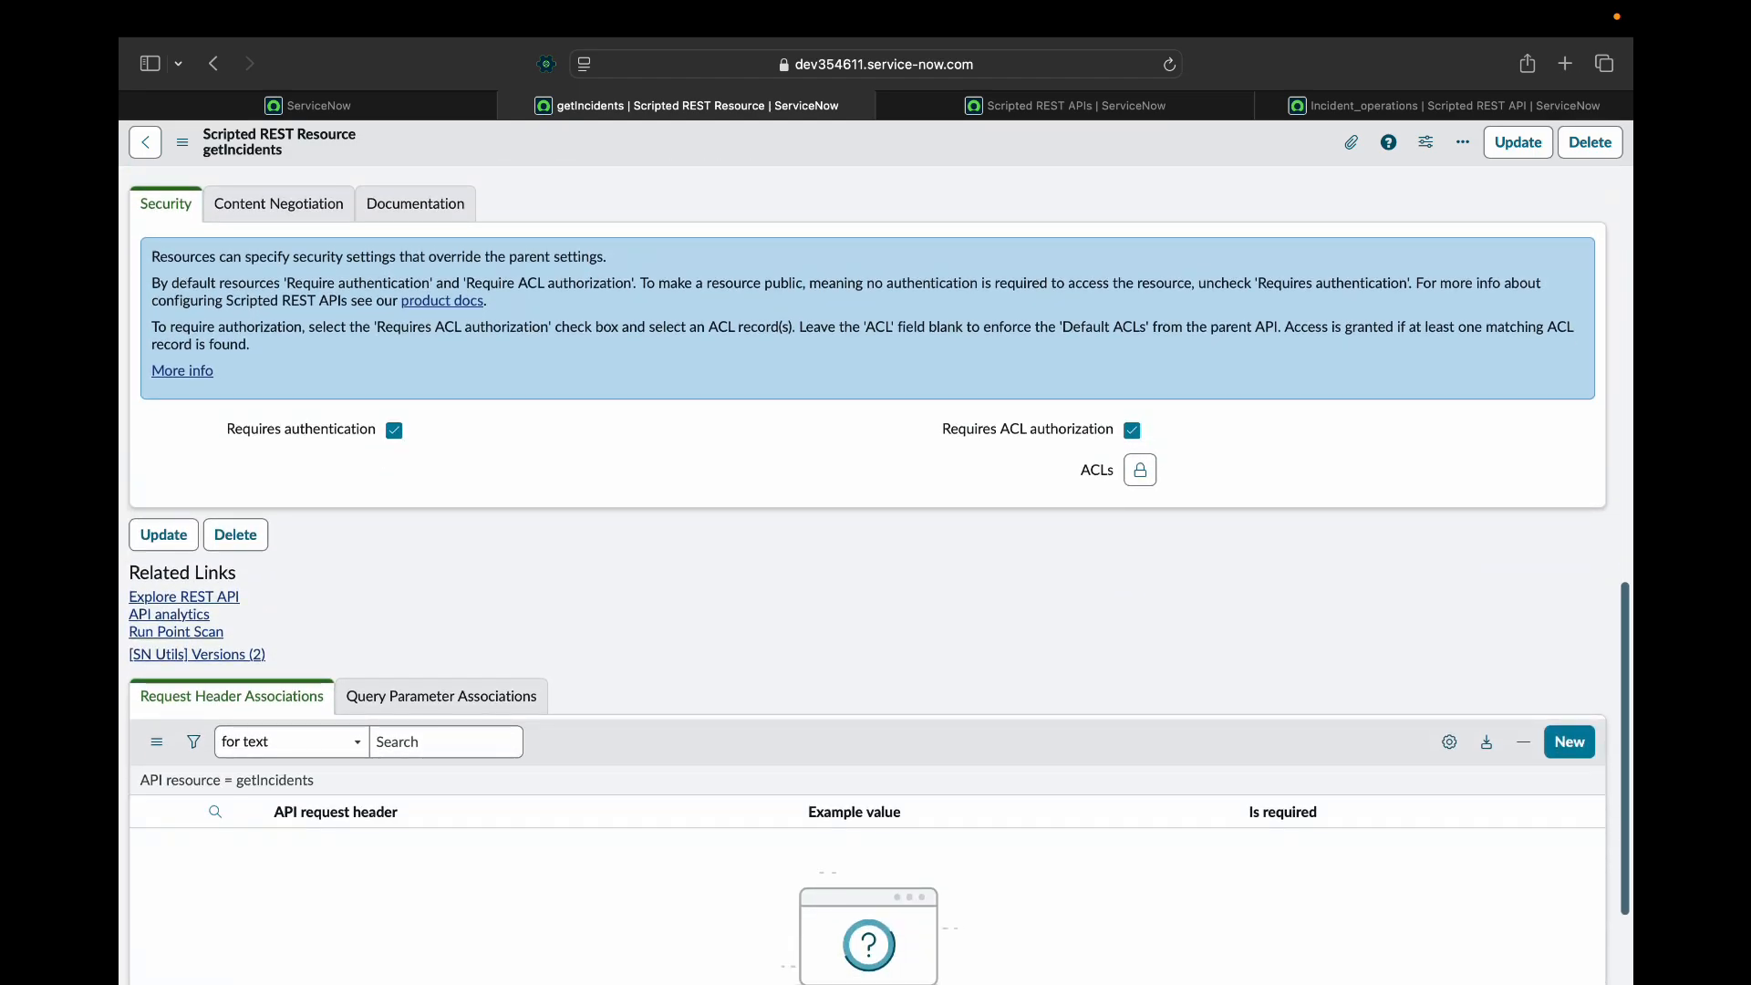
pyautogui.moveTo(183, 596)
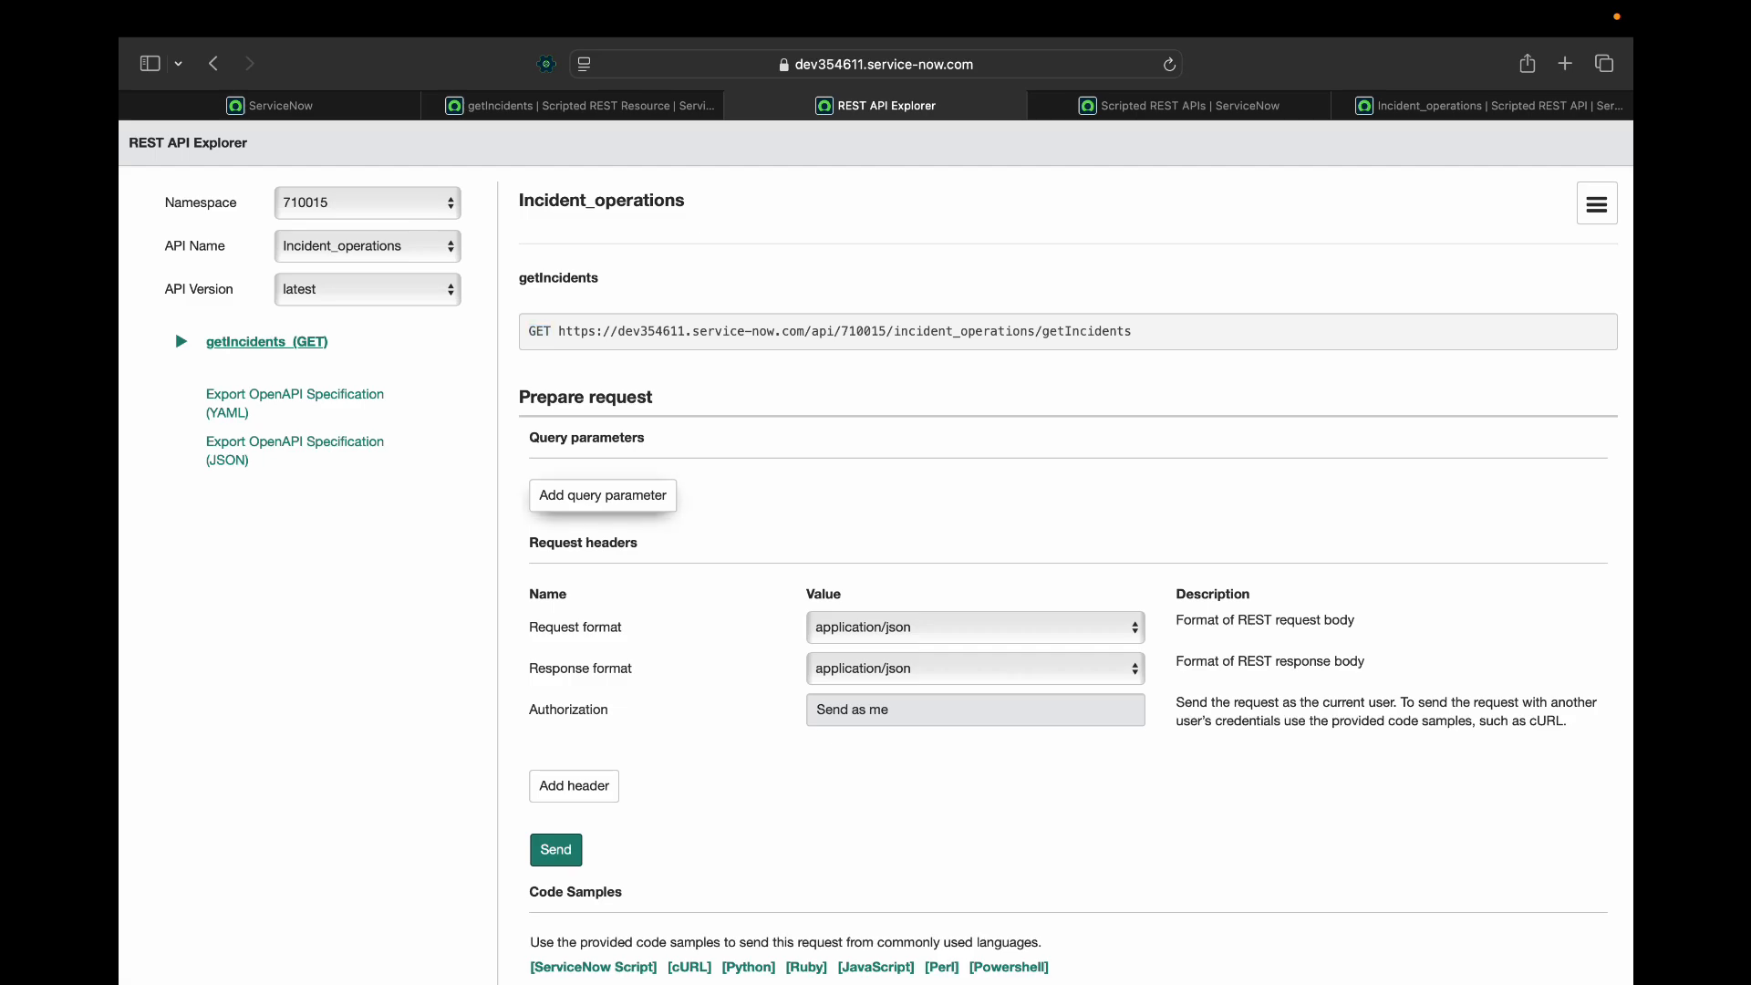
# Add a query parameter named 'group' to the getIncidents test request.
pyautogui.click(602, 494)
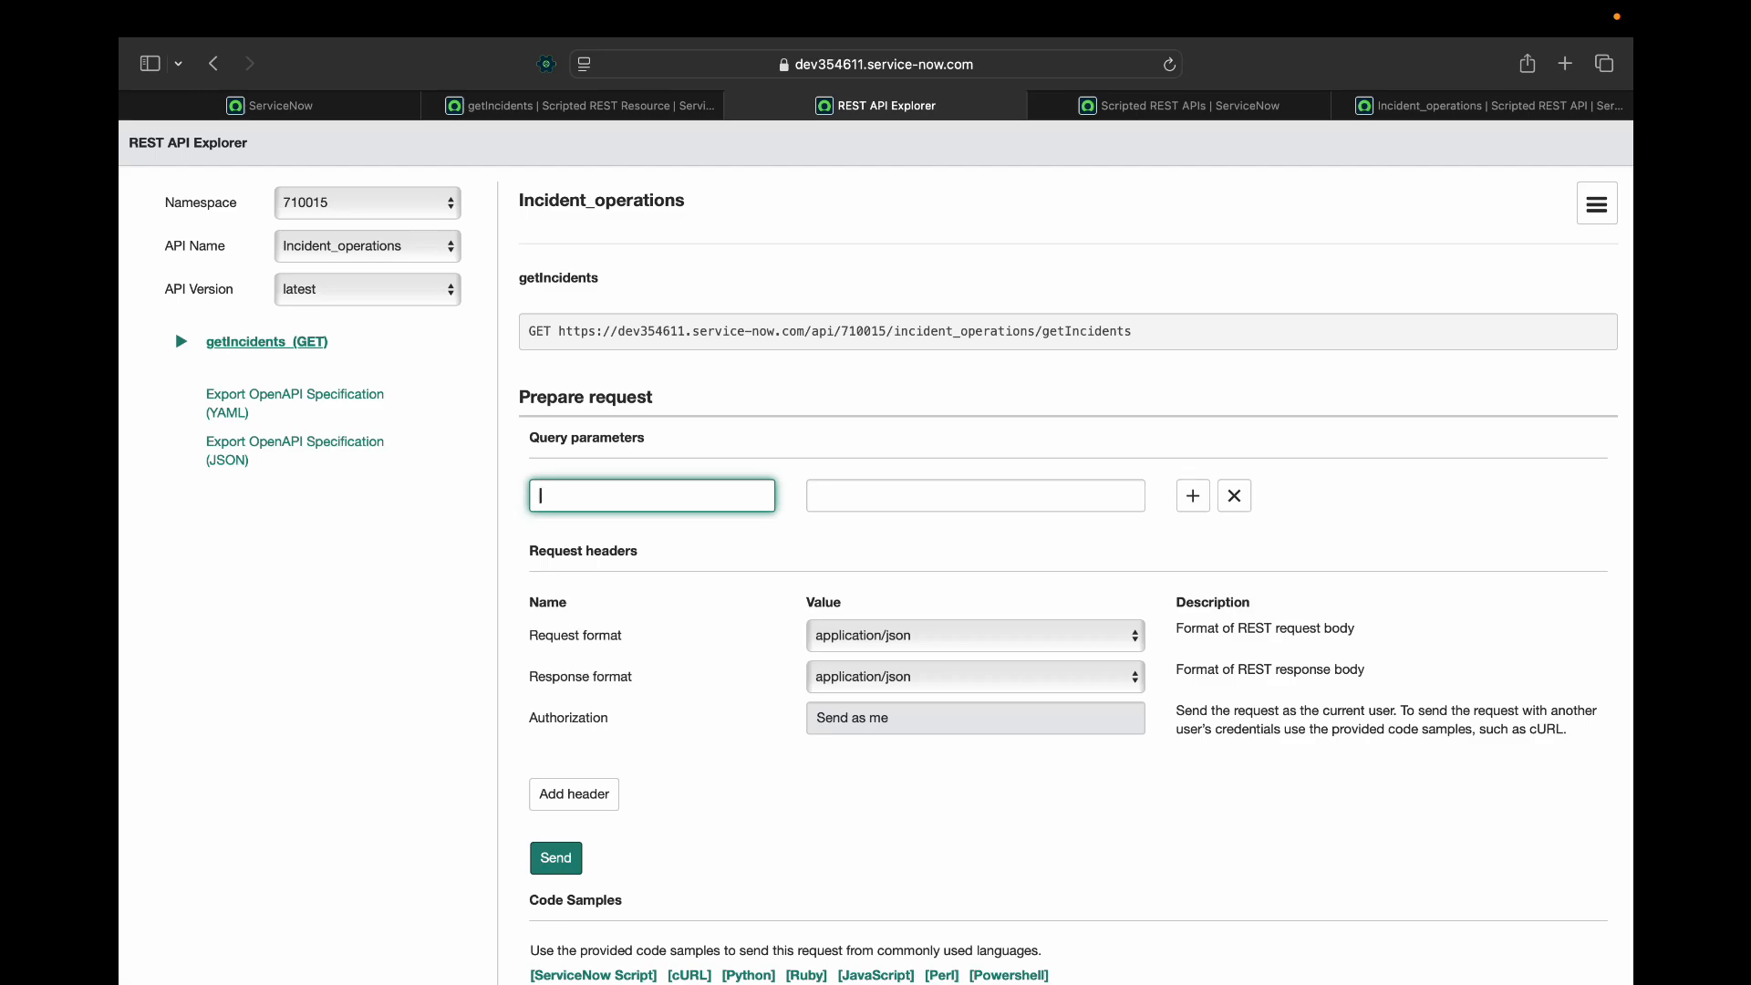
pyautogui.write('group')
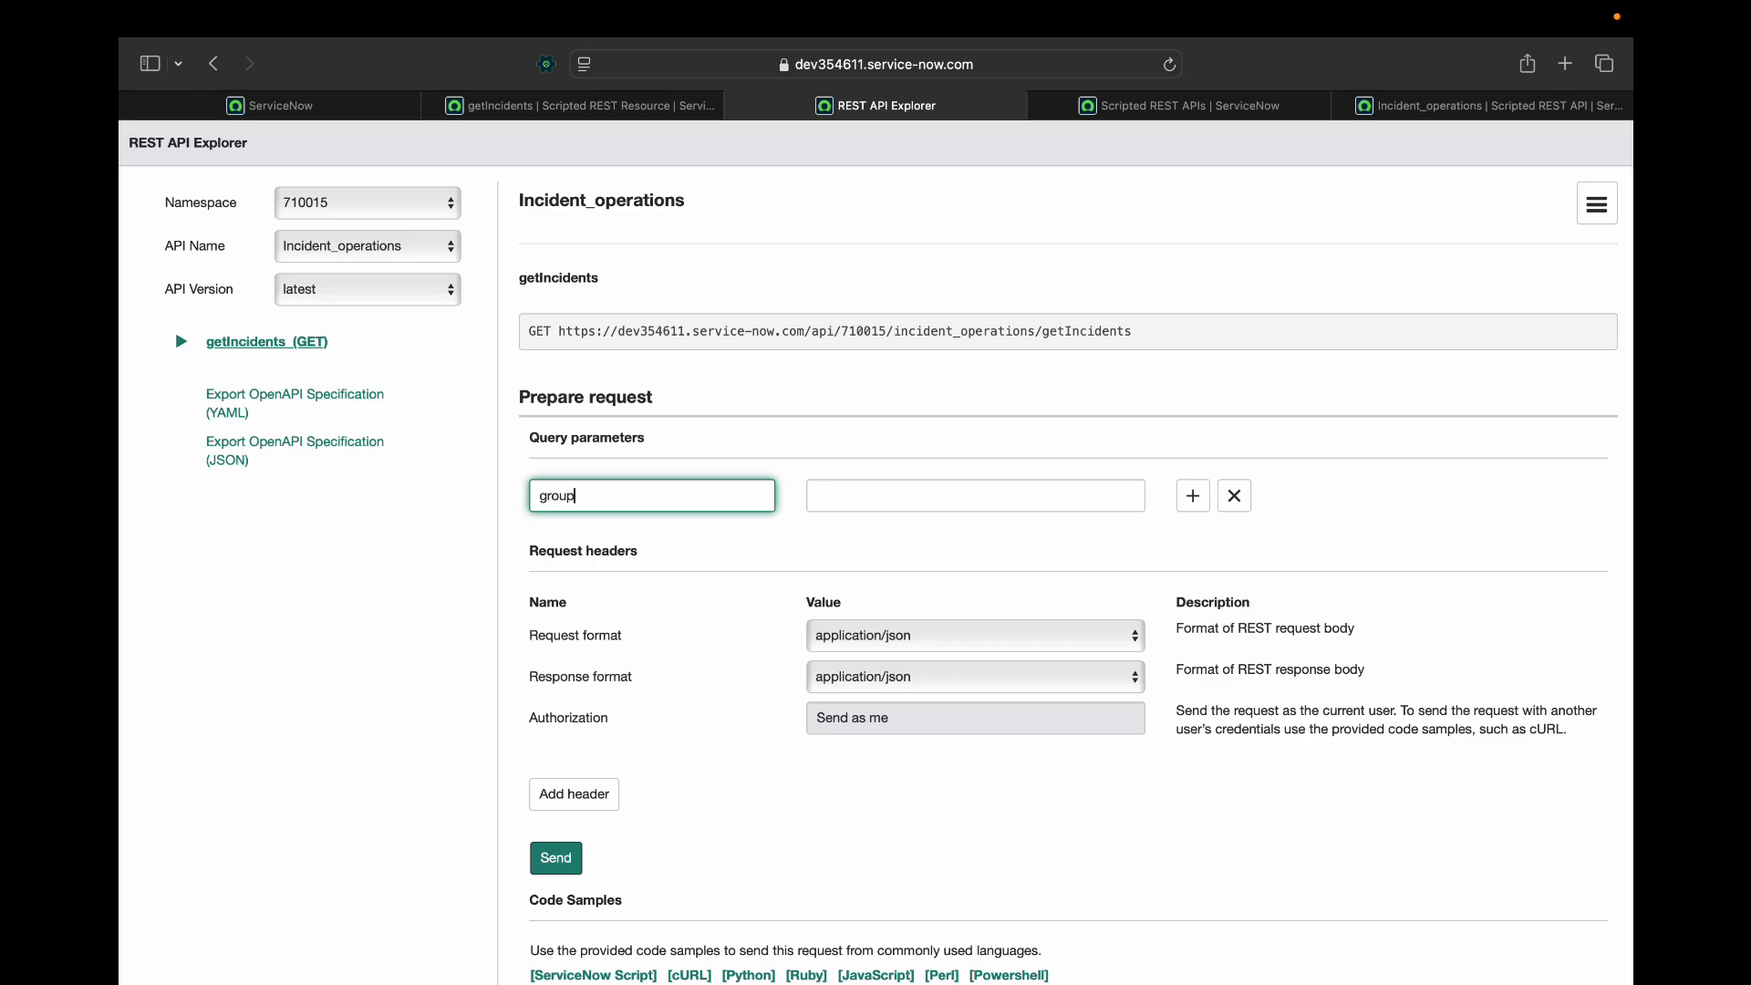
pyautogui.click(974, 494)
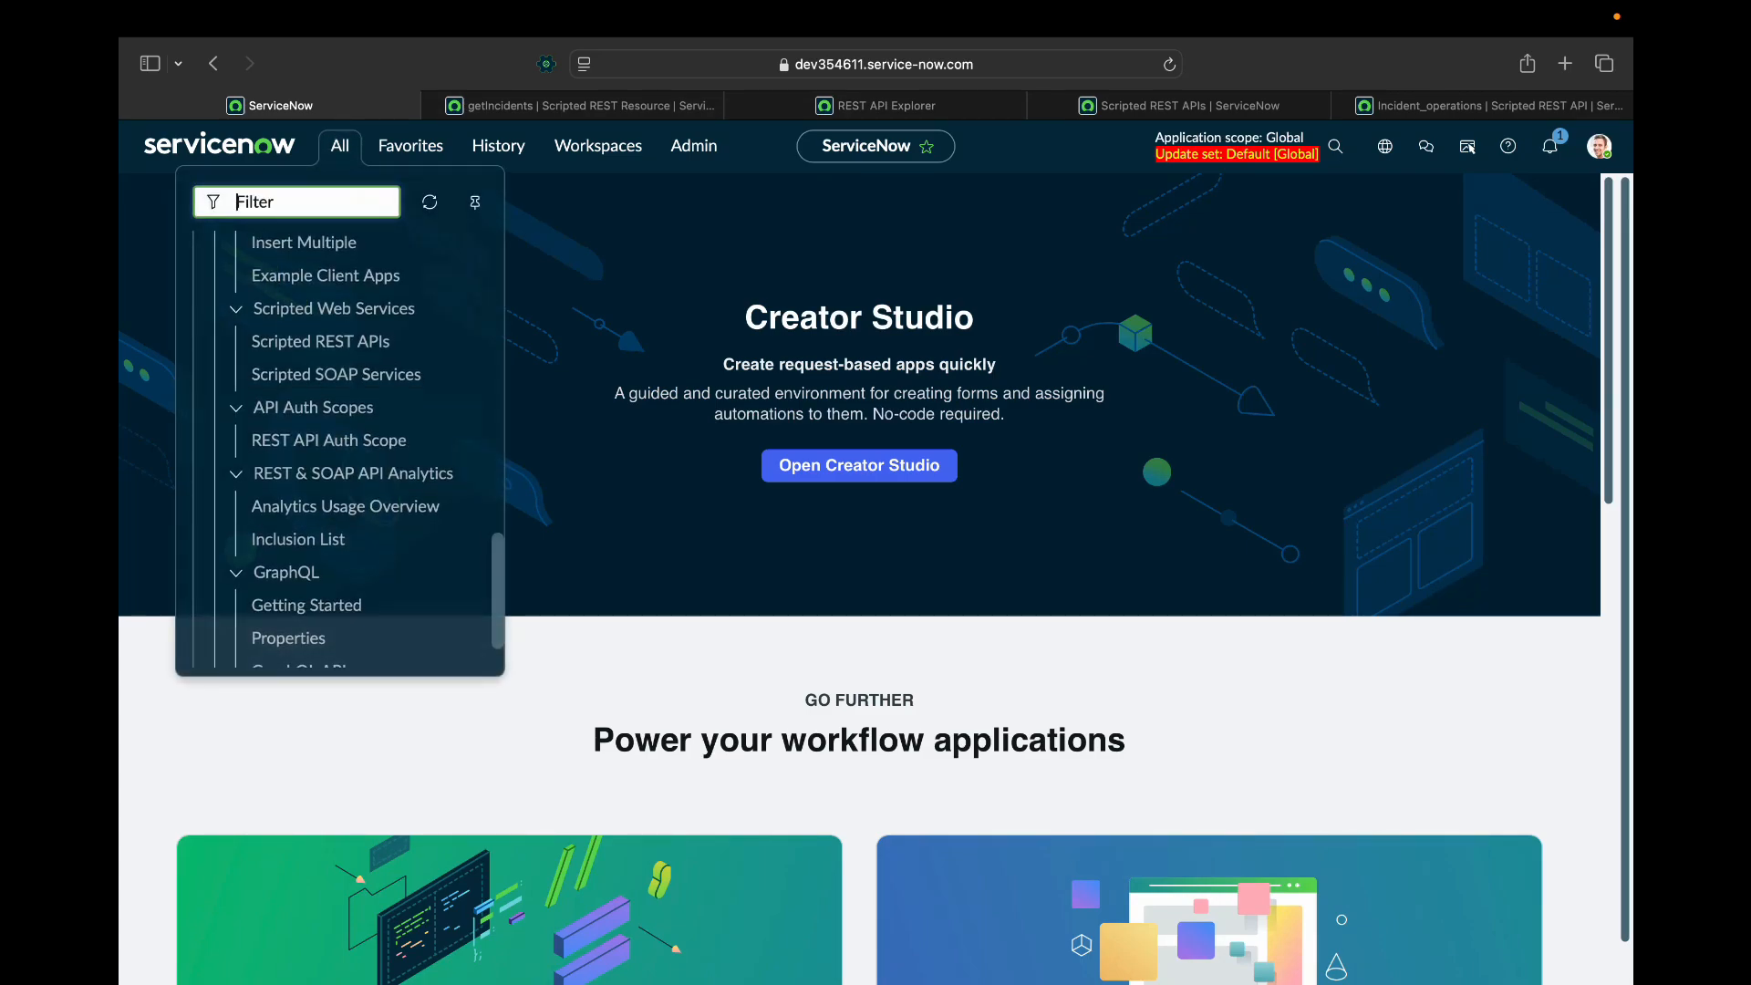
# Open the Incidents list (incident.LIST) in a new tab from the navigation filter.
pyautogui.write('incidenrt')
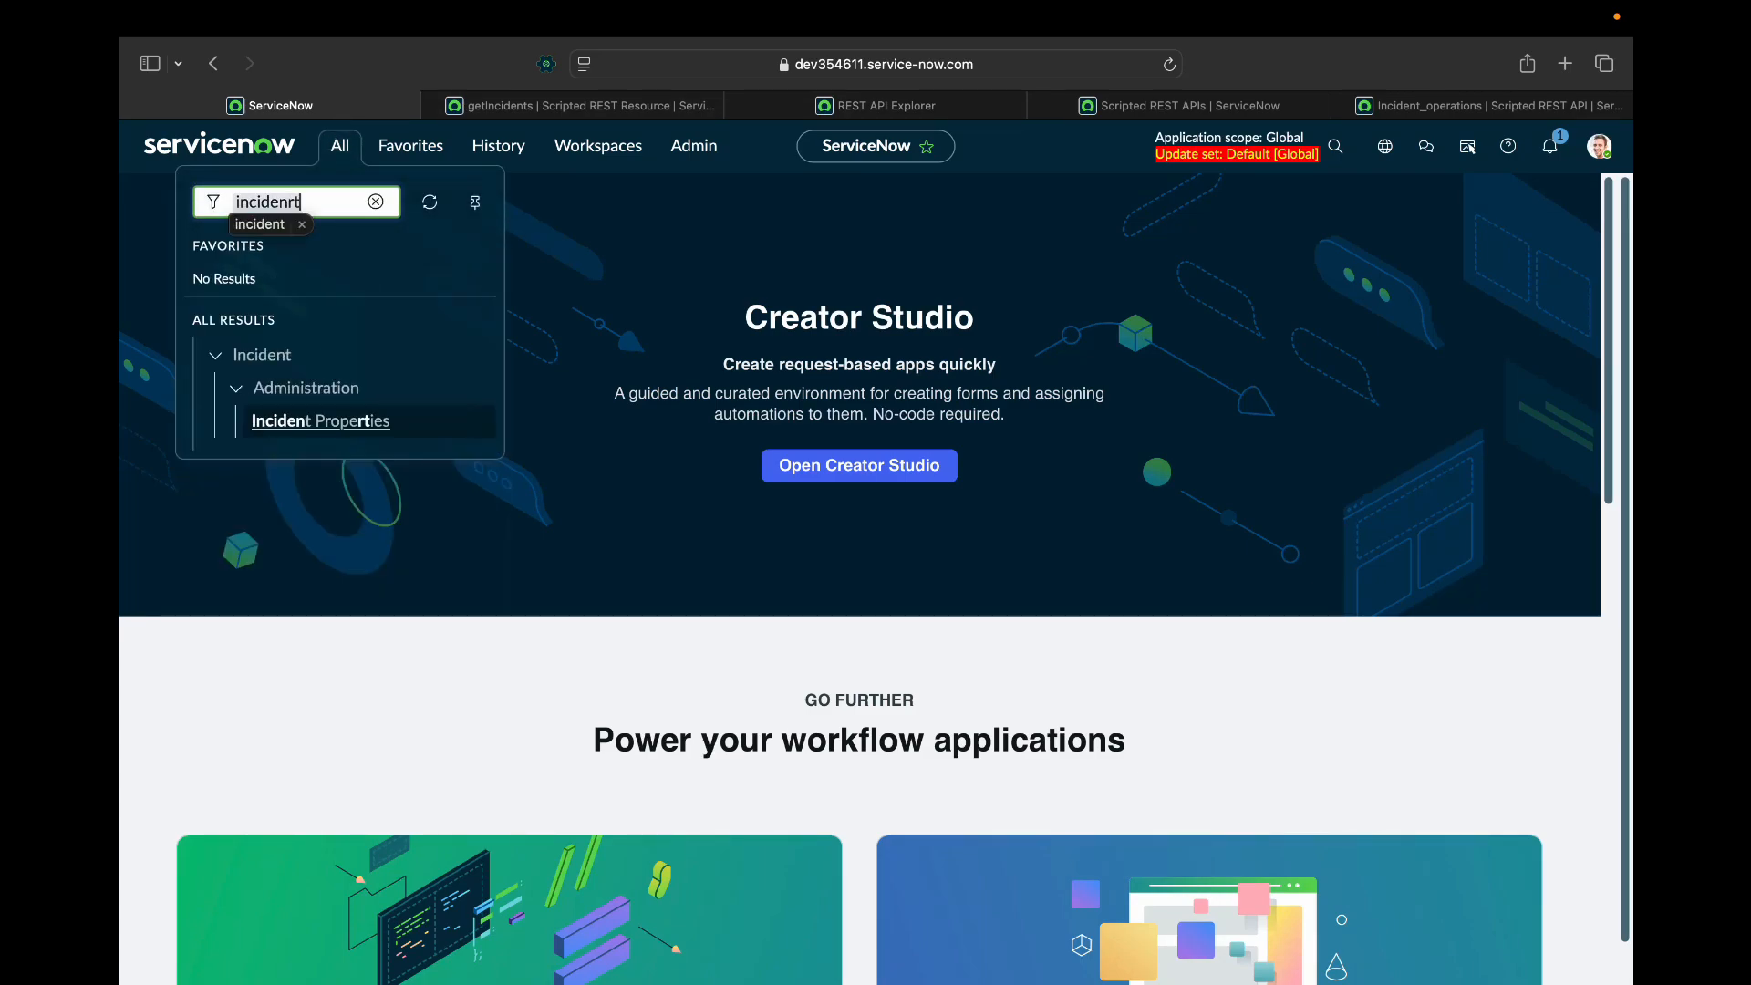
pyautogui.press('Backspace')
pyautogui.write('.LIST')
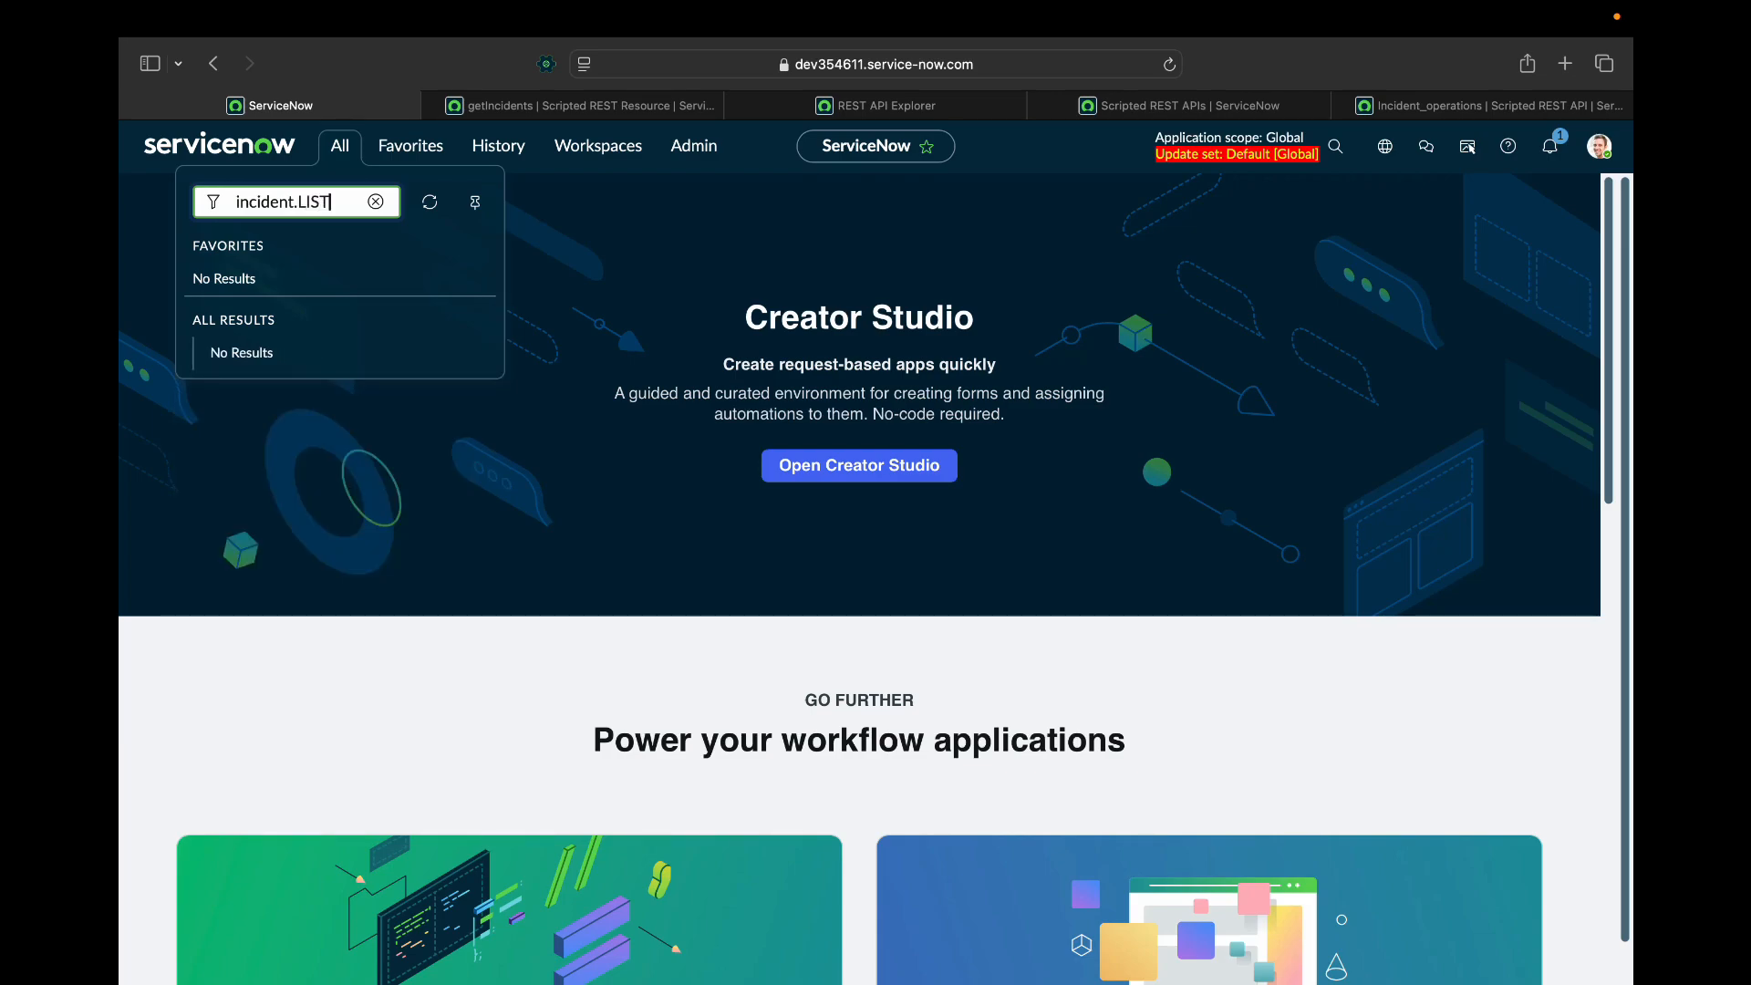
pyautogui.press('Enter')
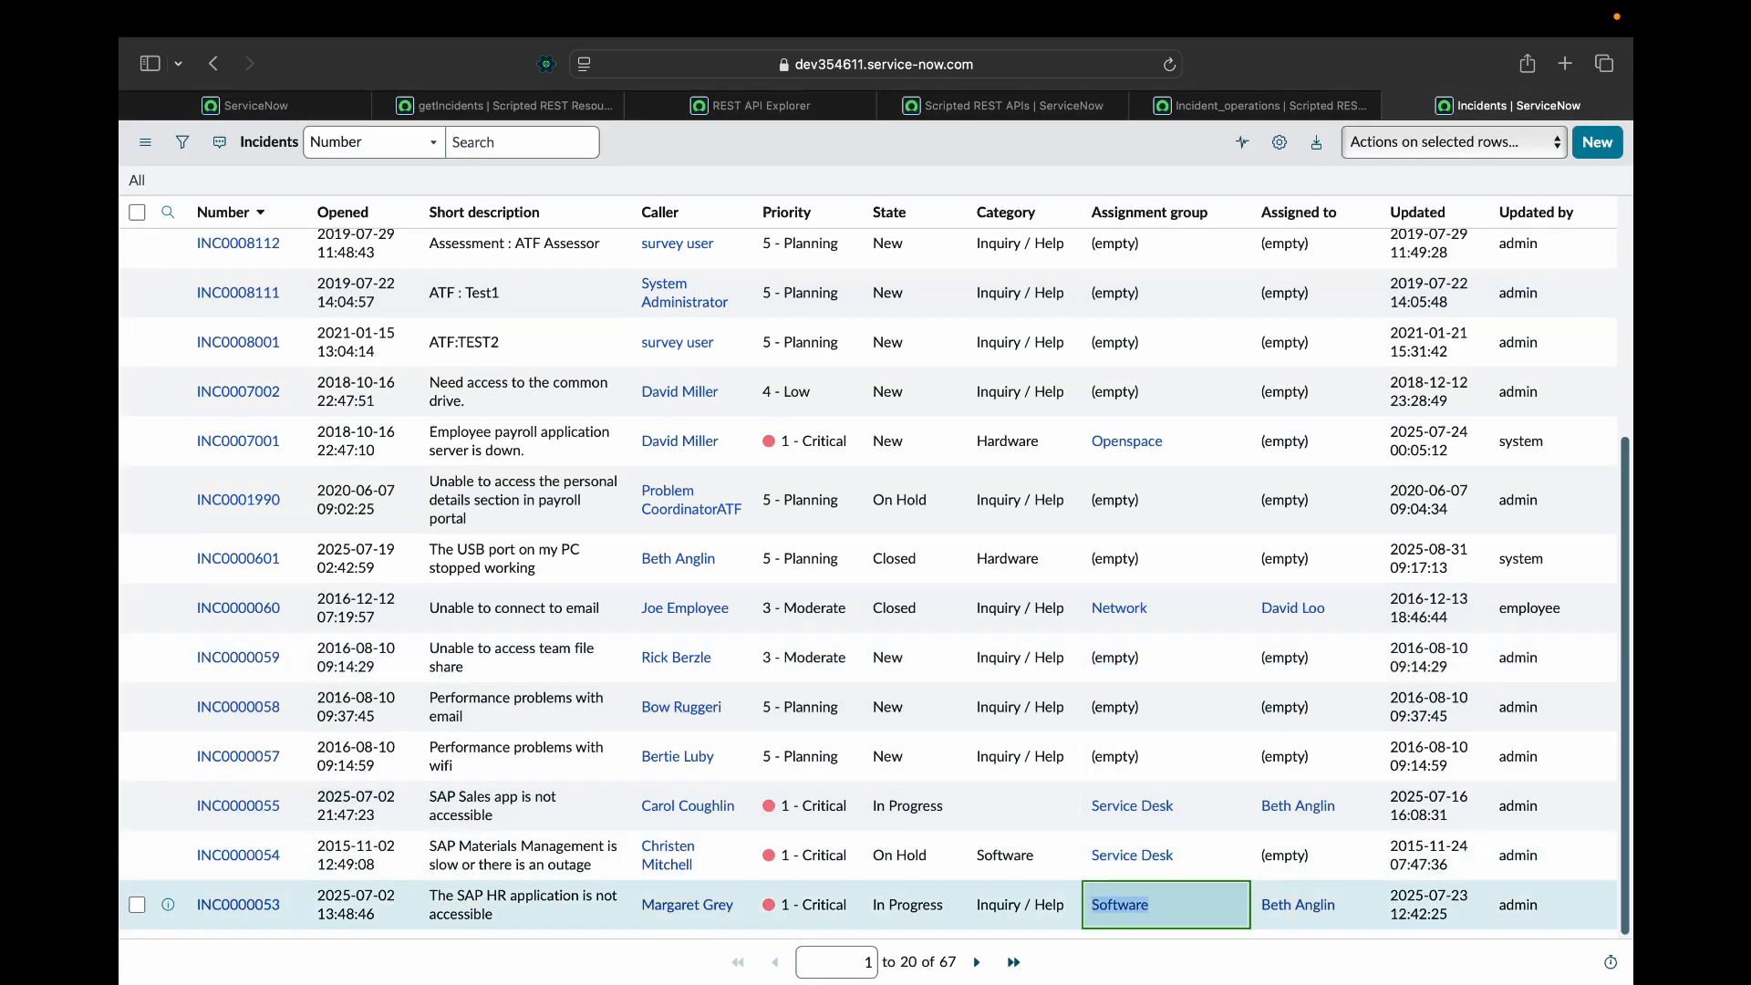
pyautogui.click(762, 105)
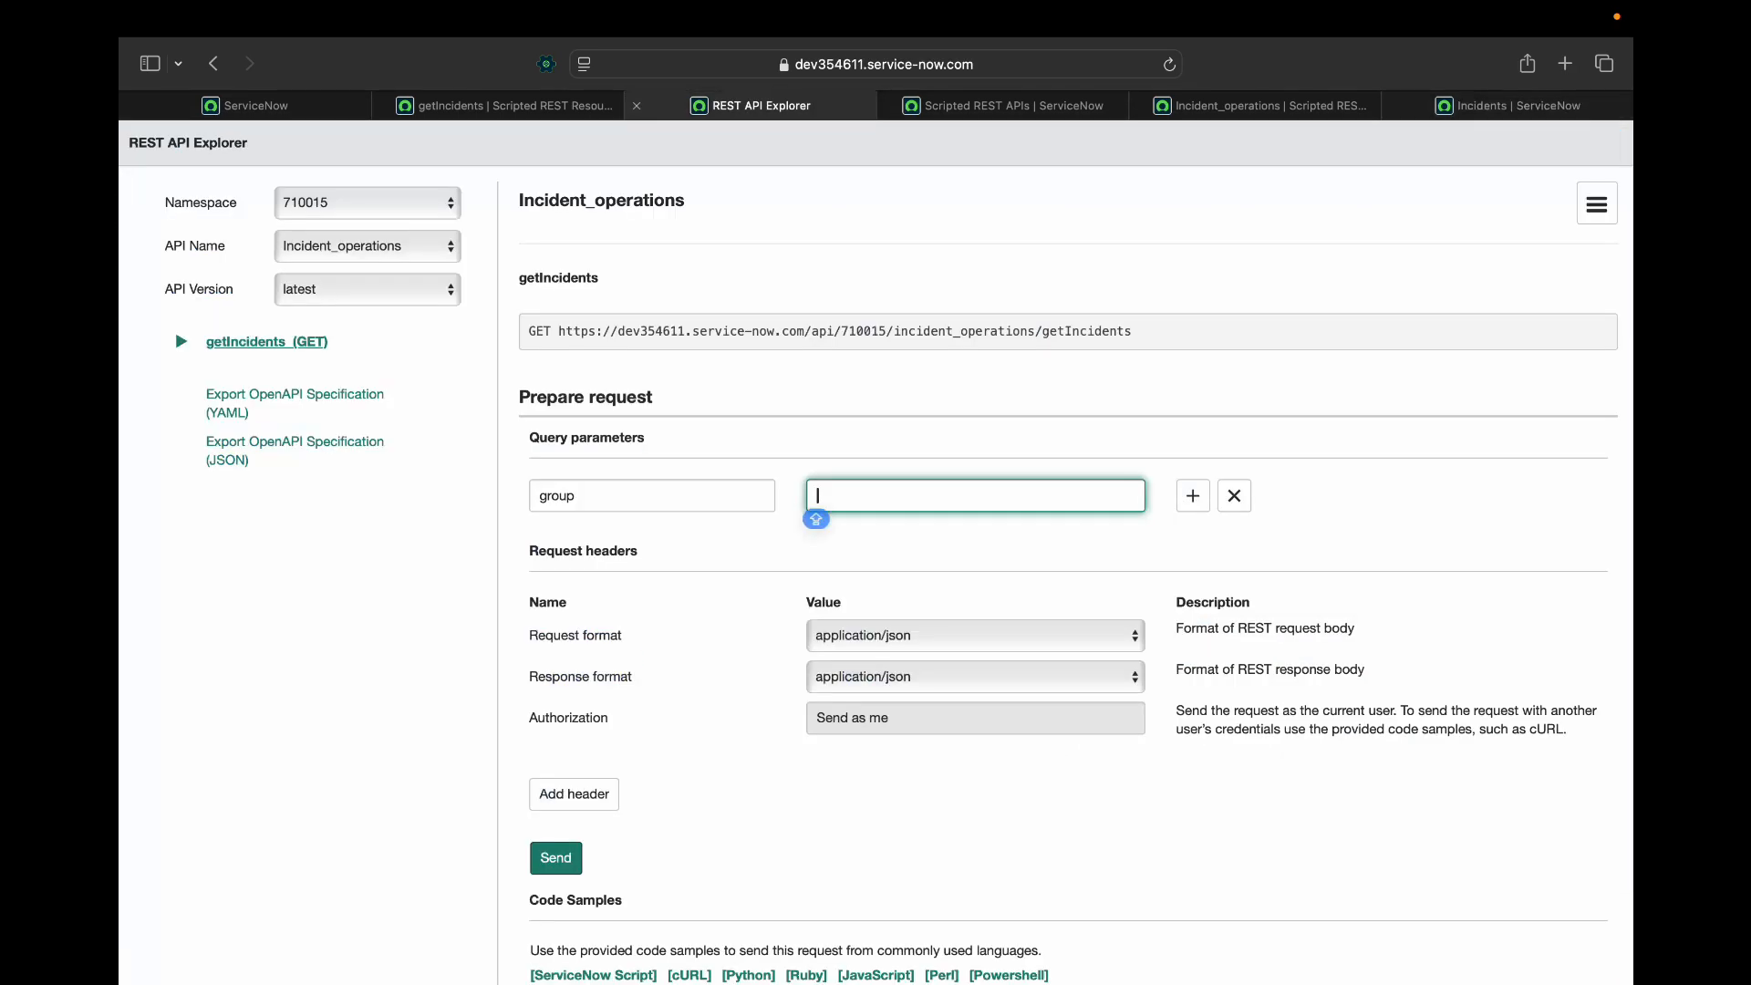
# Enter Software as the group parameter value and send the getIncidents test request.
pyautogui.write('Software')
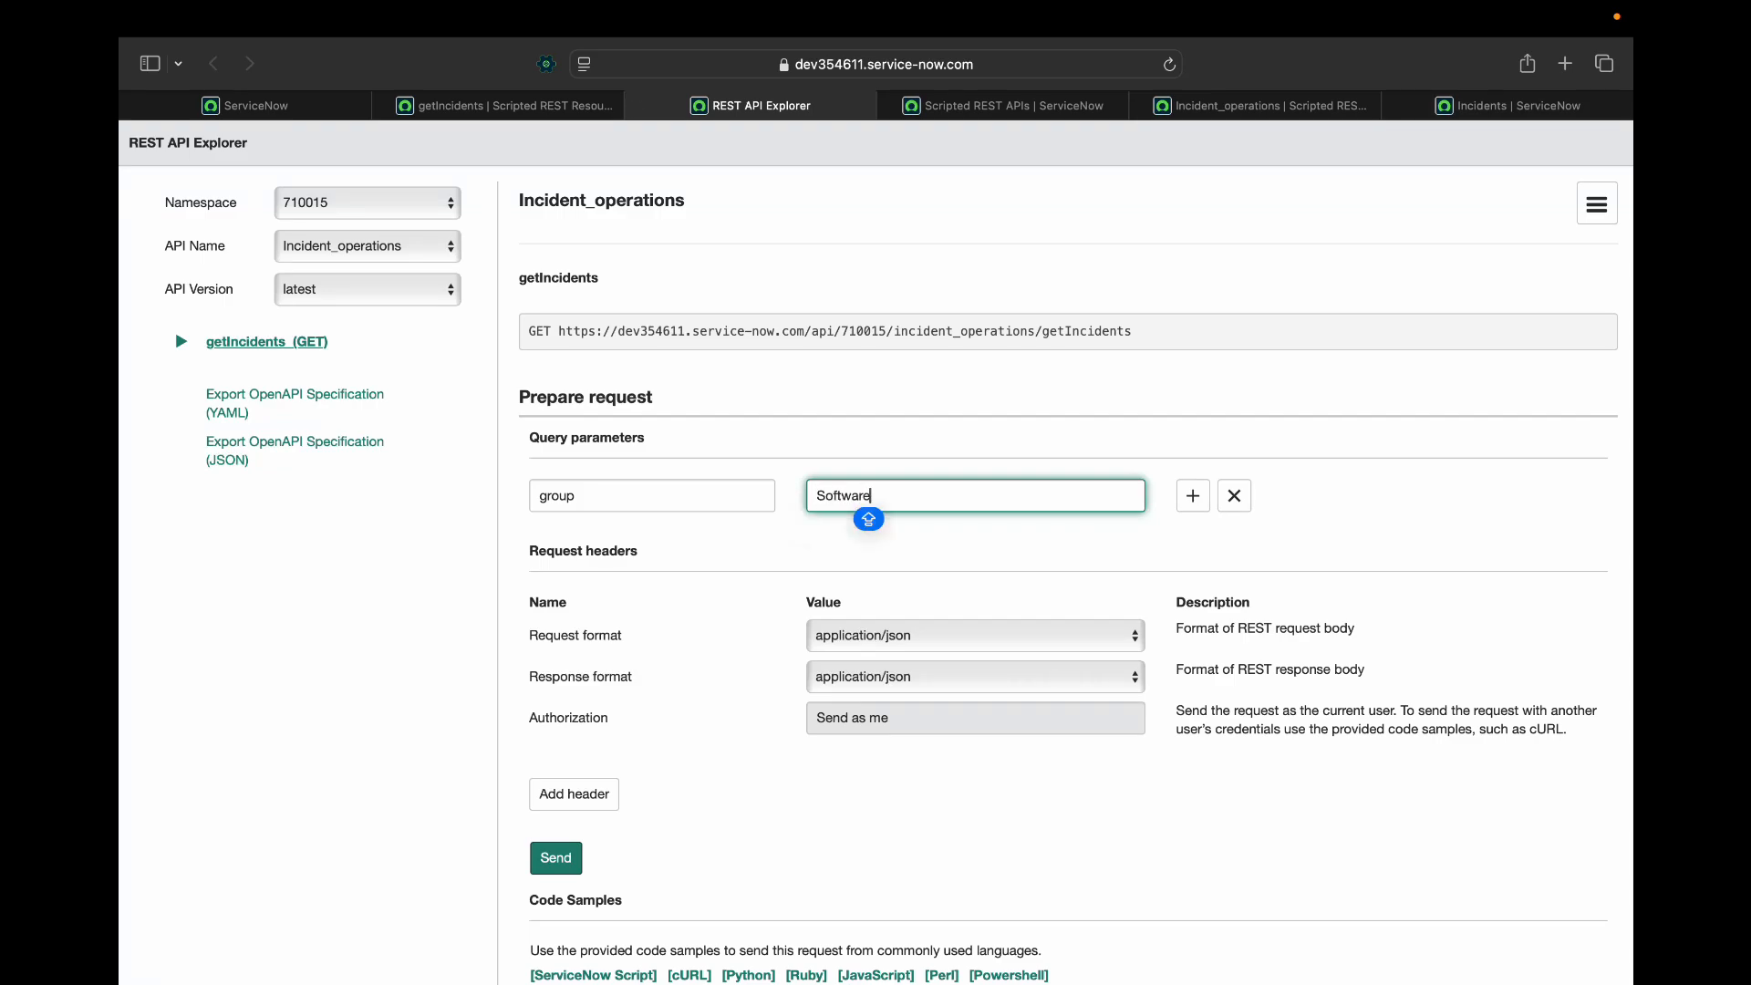
pyautogui.scroll(-3)
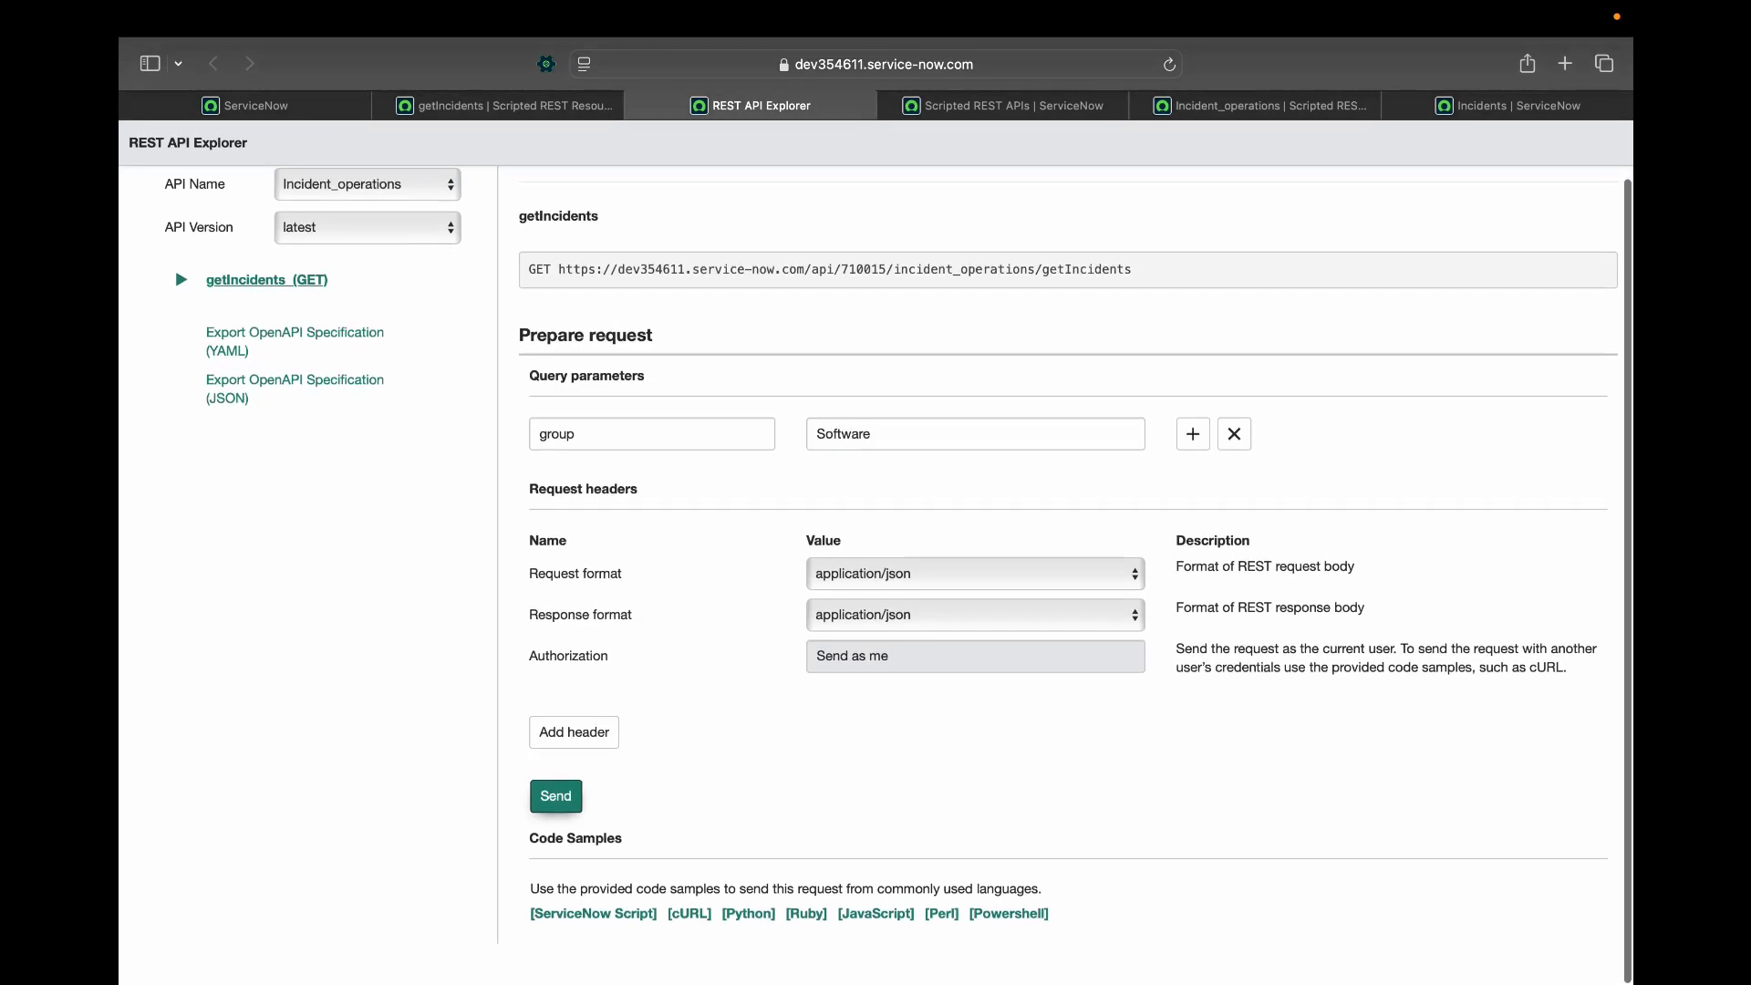
pyautogui.click(555, 796)
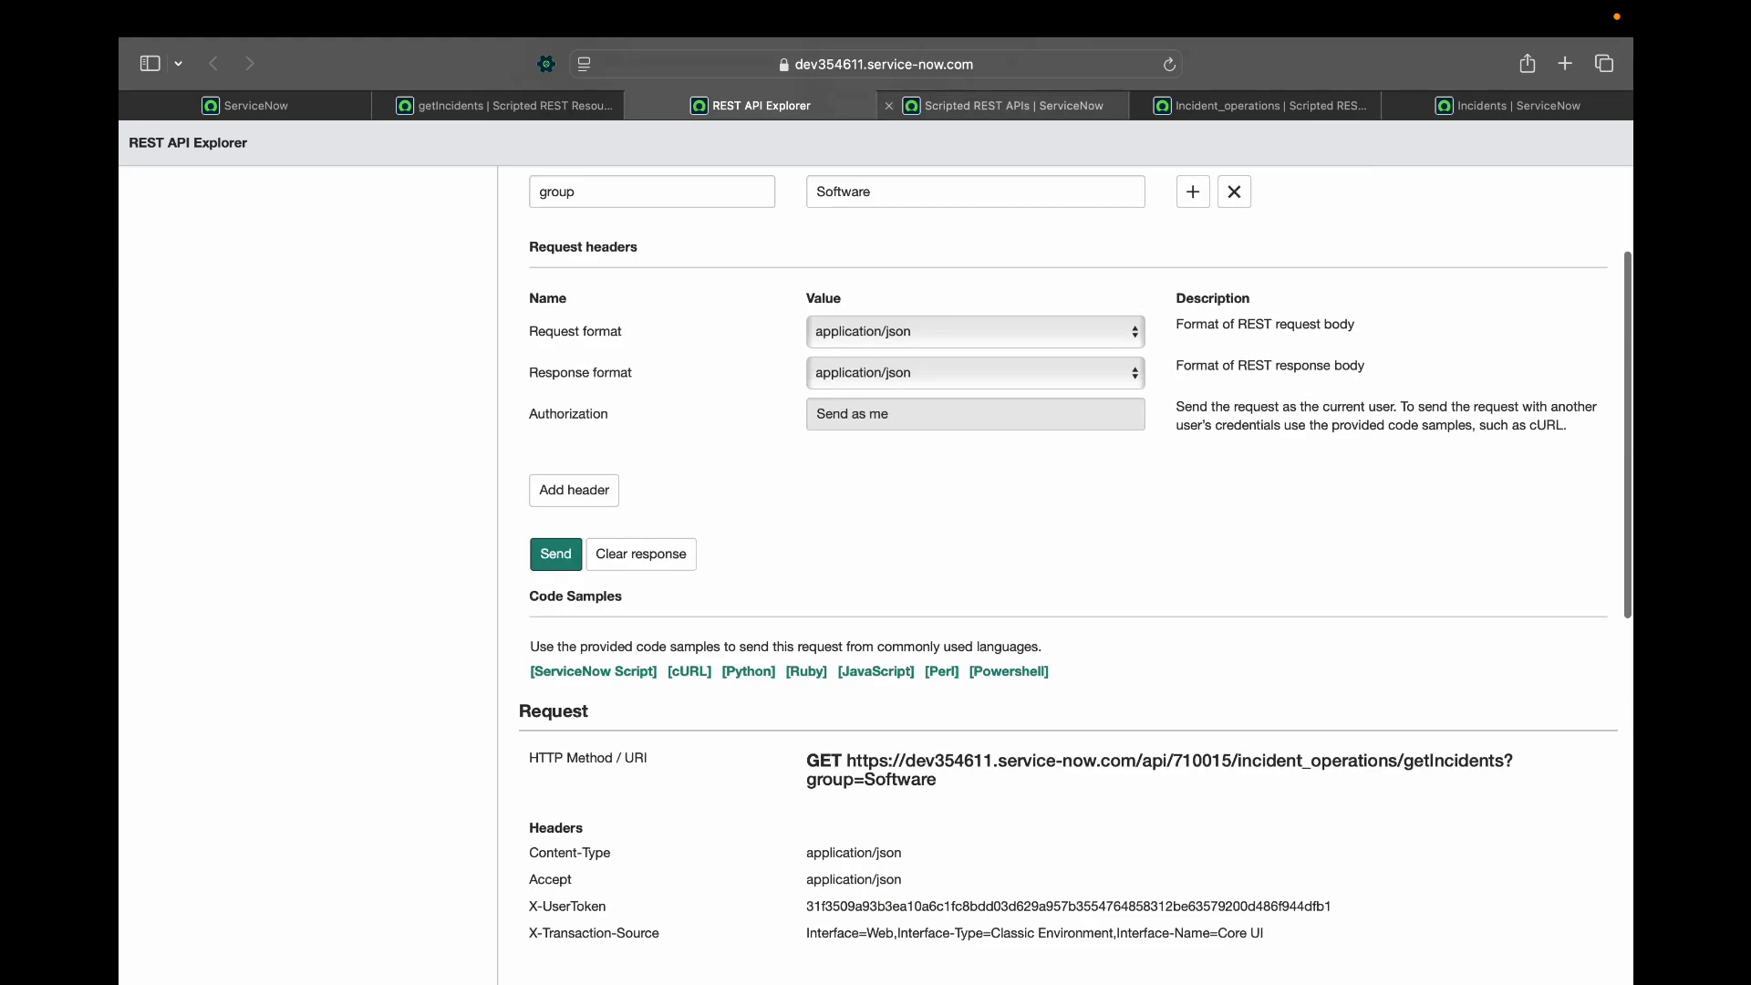
pyautogui.click(1522, 105)
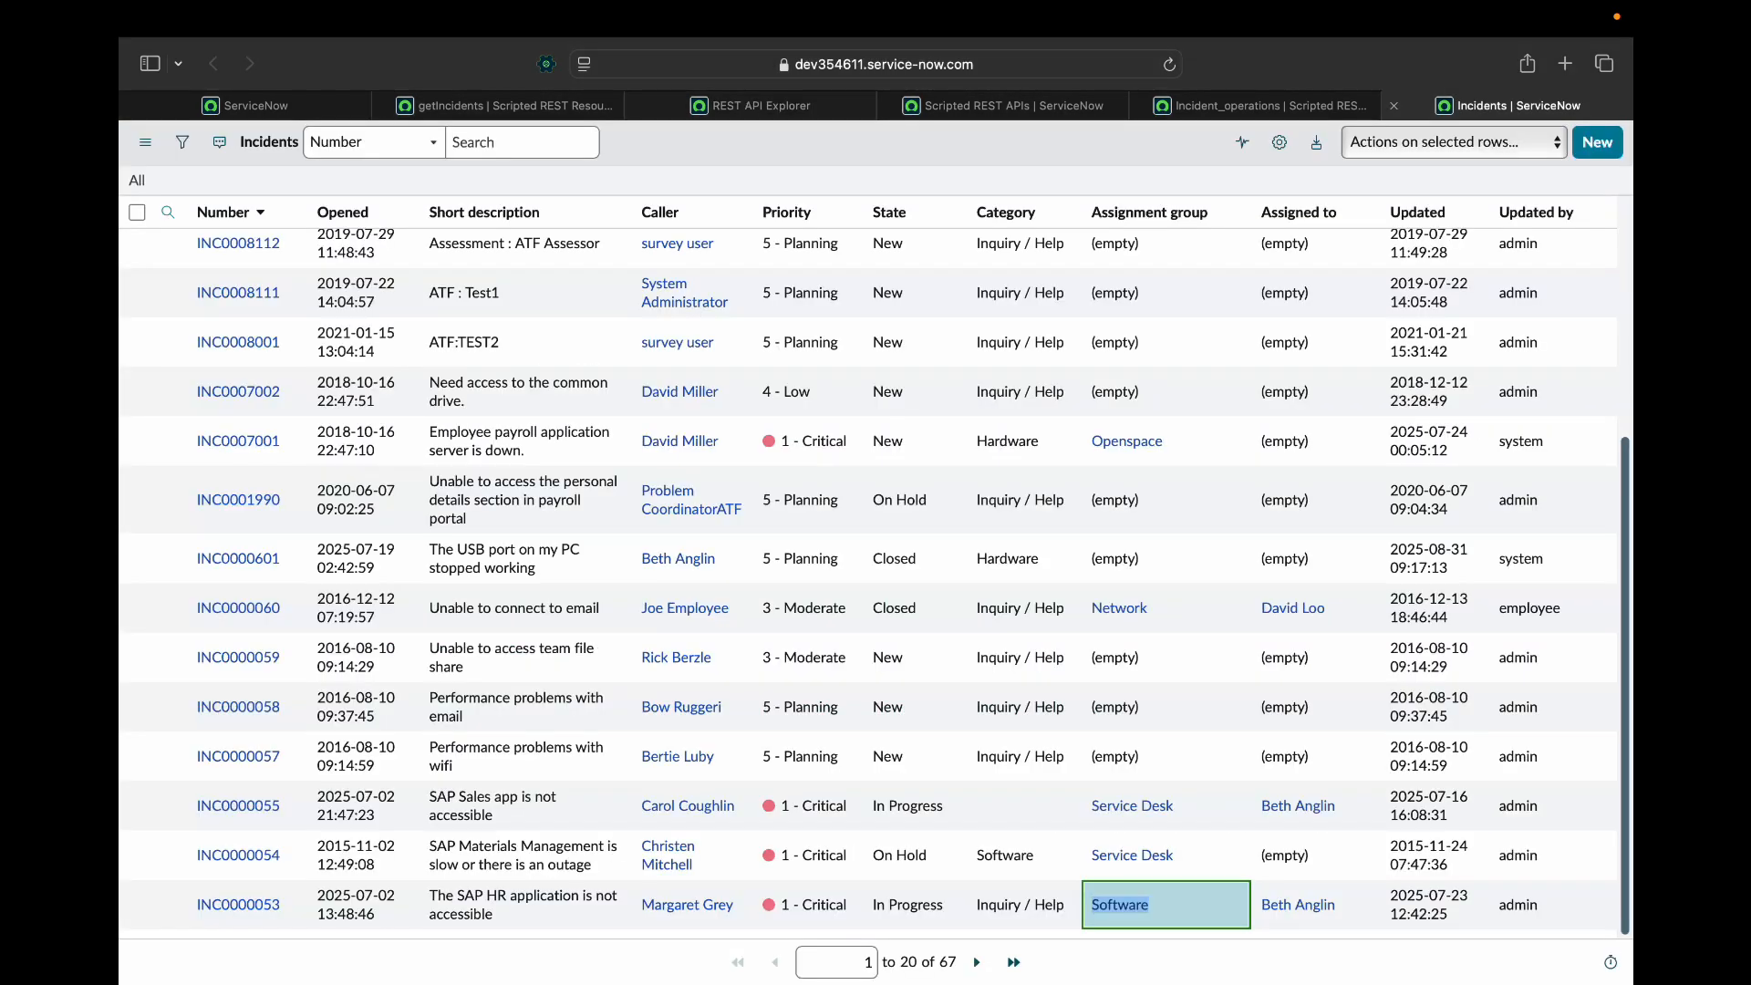
# Filter the incident list to In Progress incidents in the Software assignment group.
pyautogui.rightClick(1119, 905)
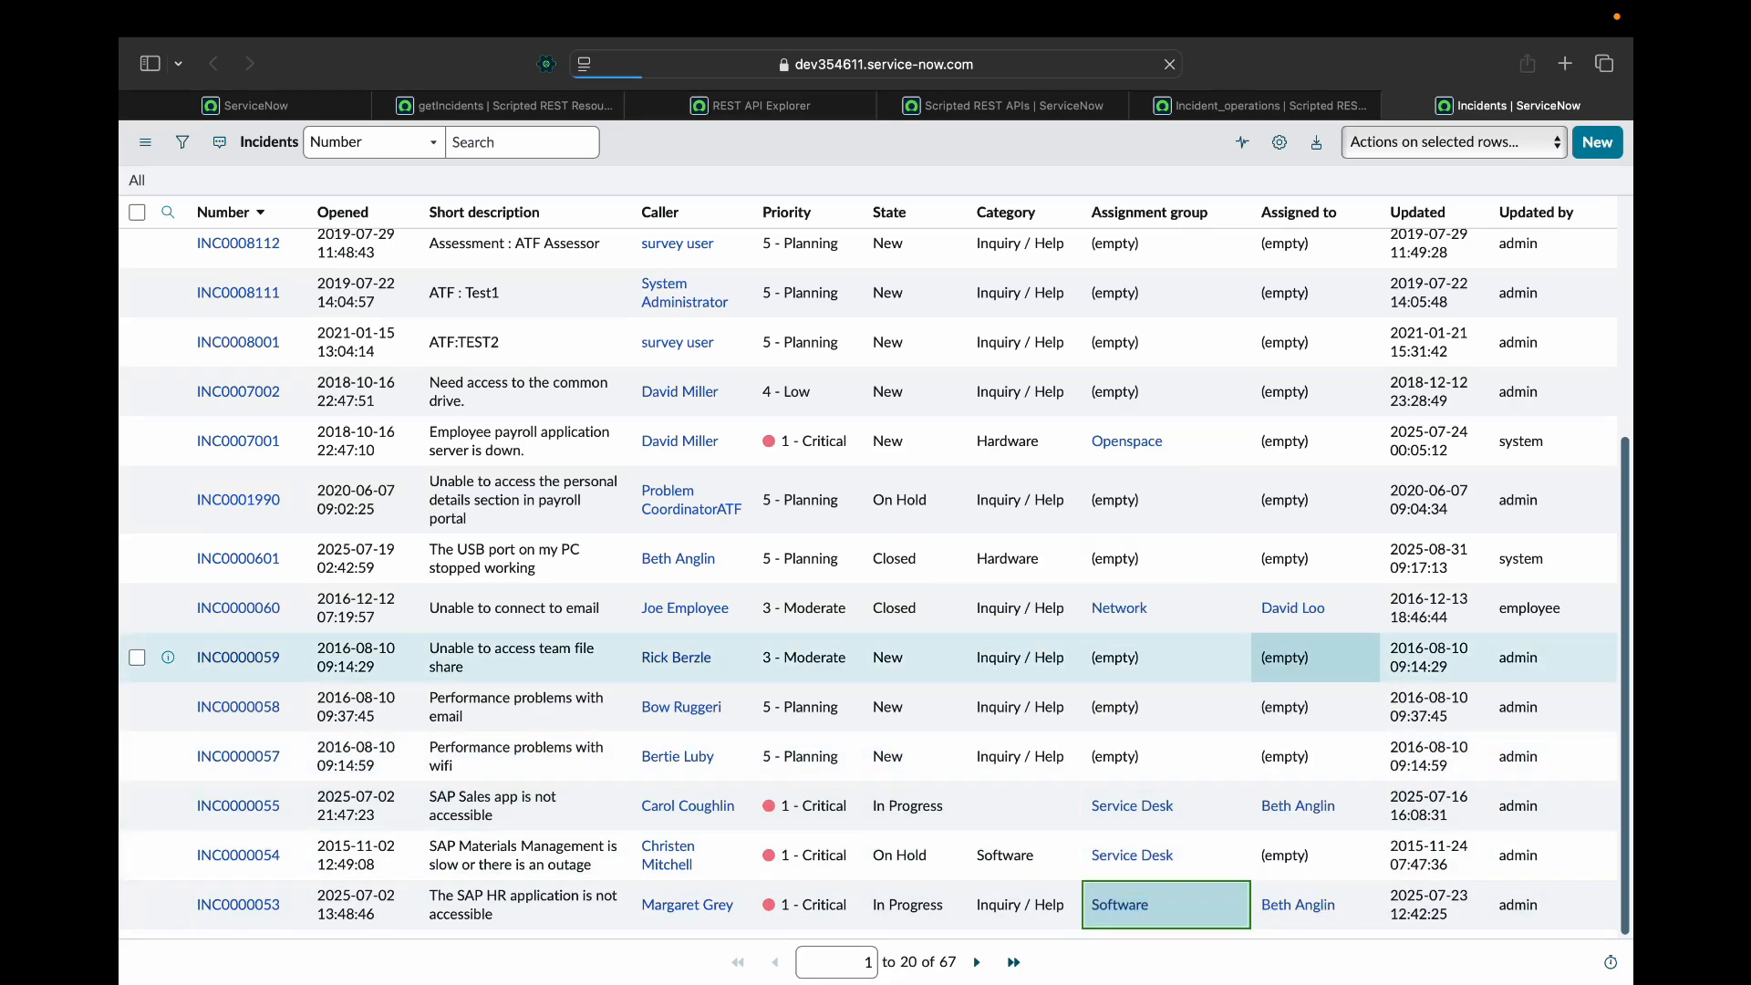
pyautogui.click(1119, 905)
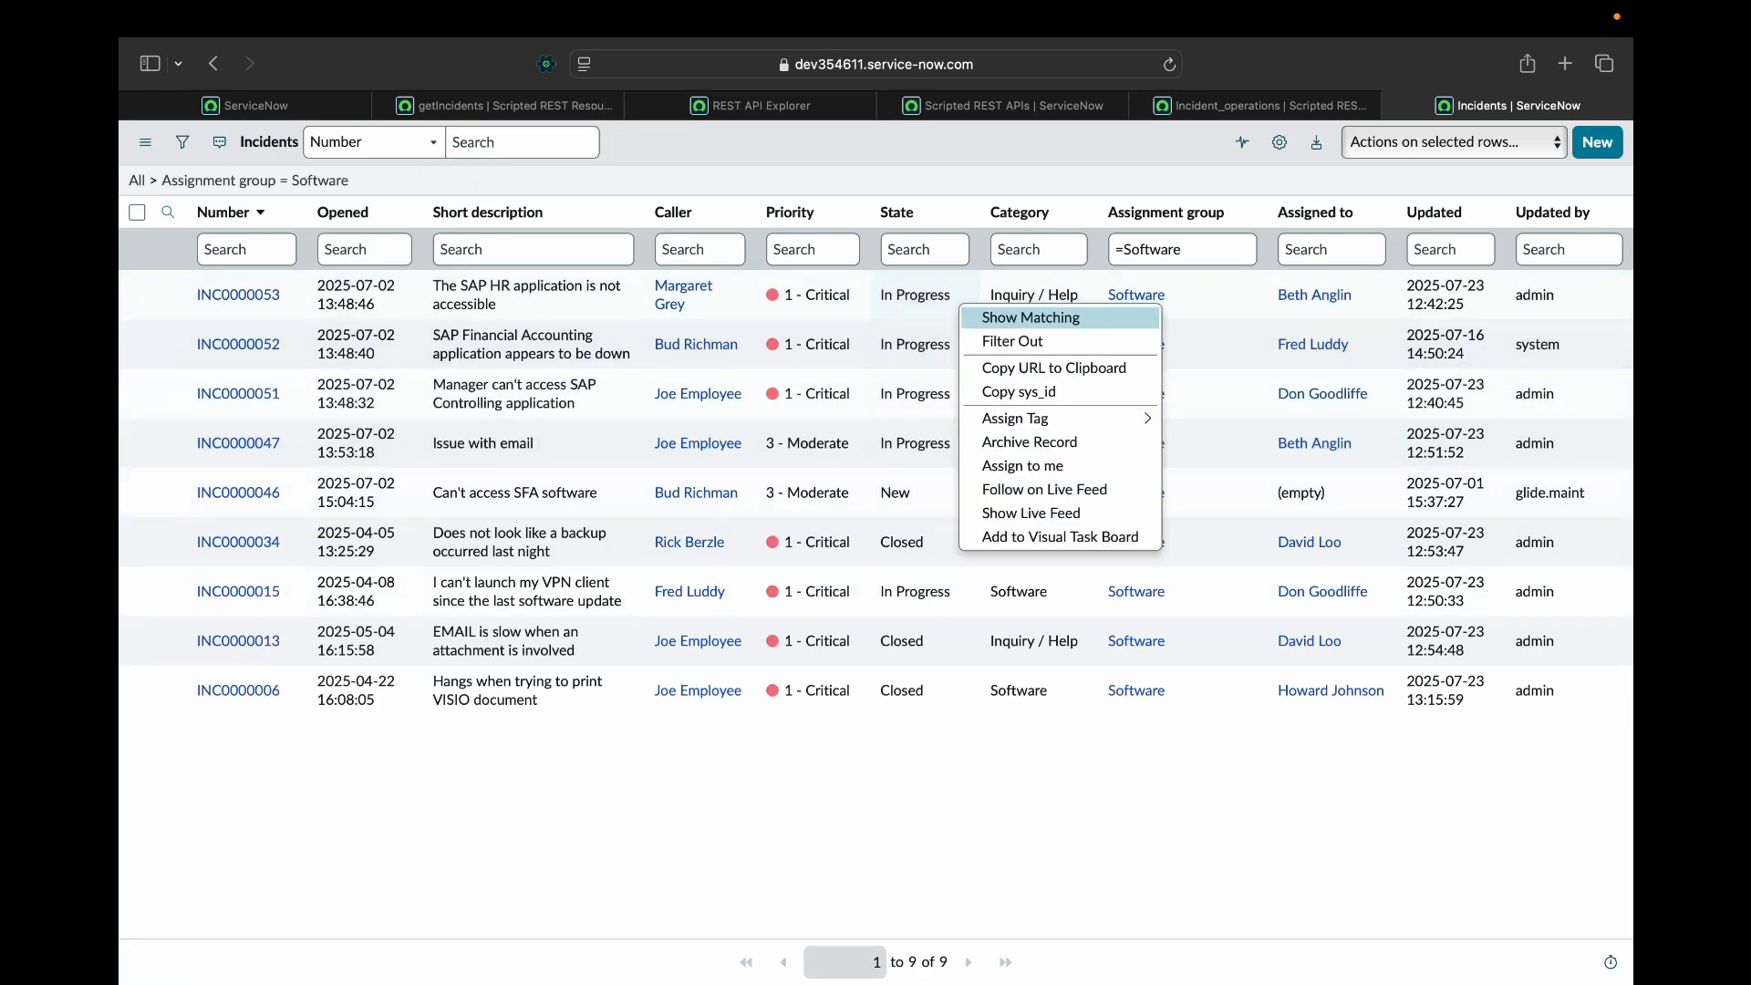
pyautogui.click(1028, 317)
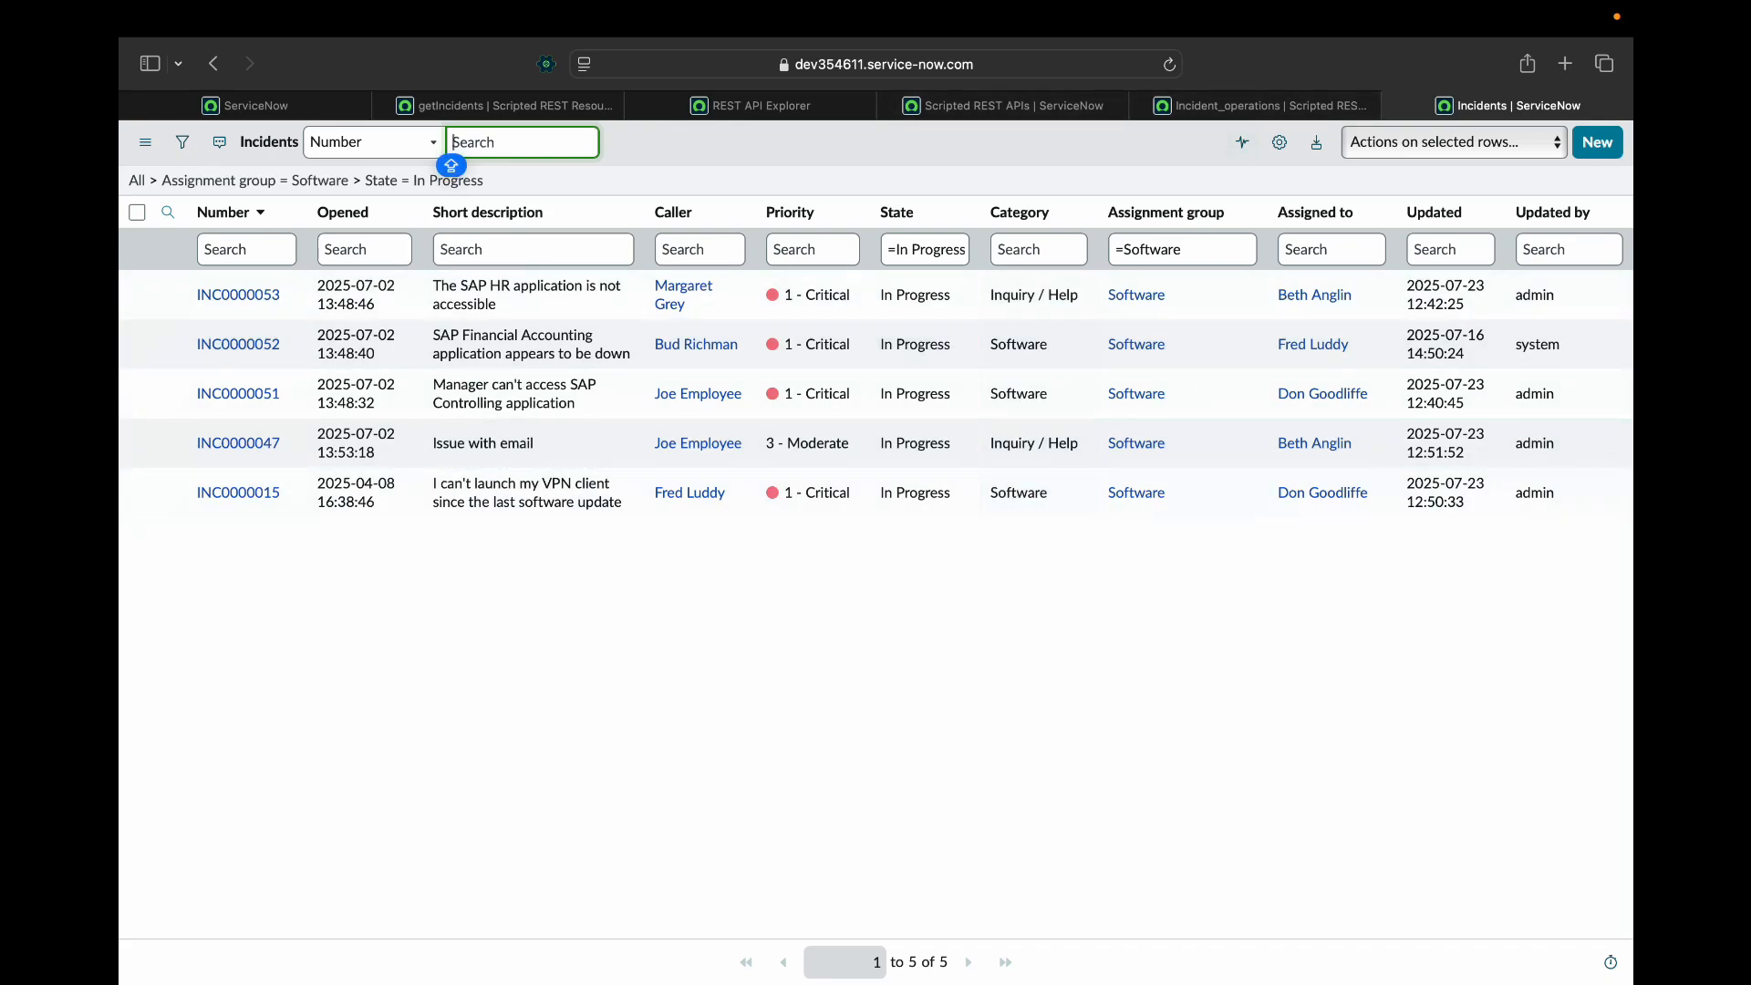
pyautogui.click(1258, 105)
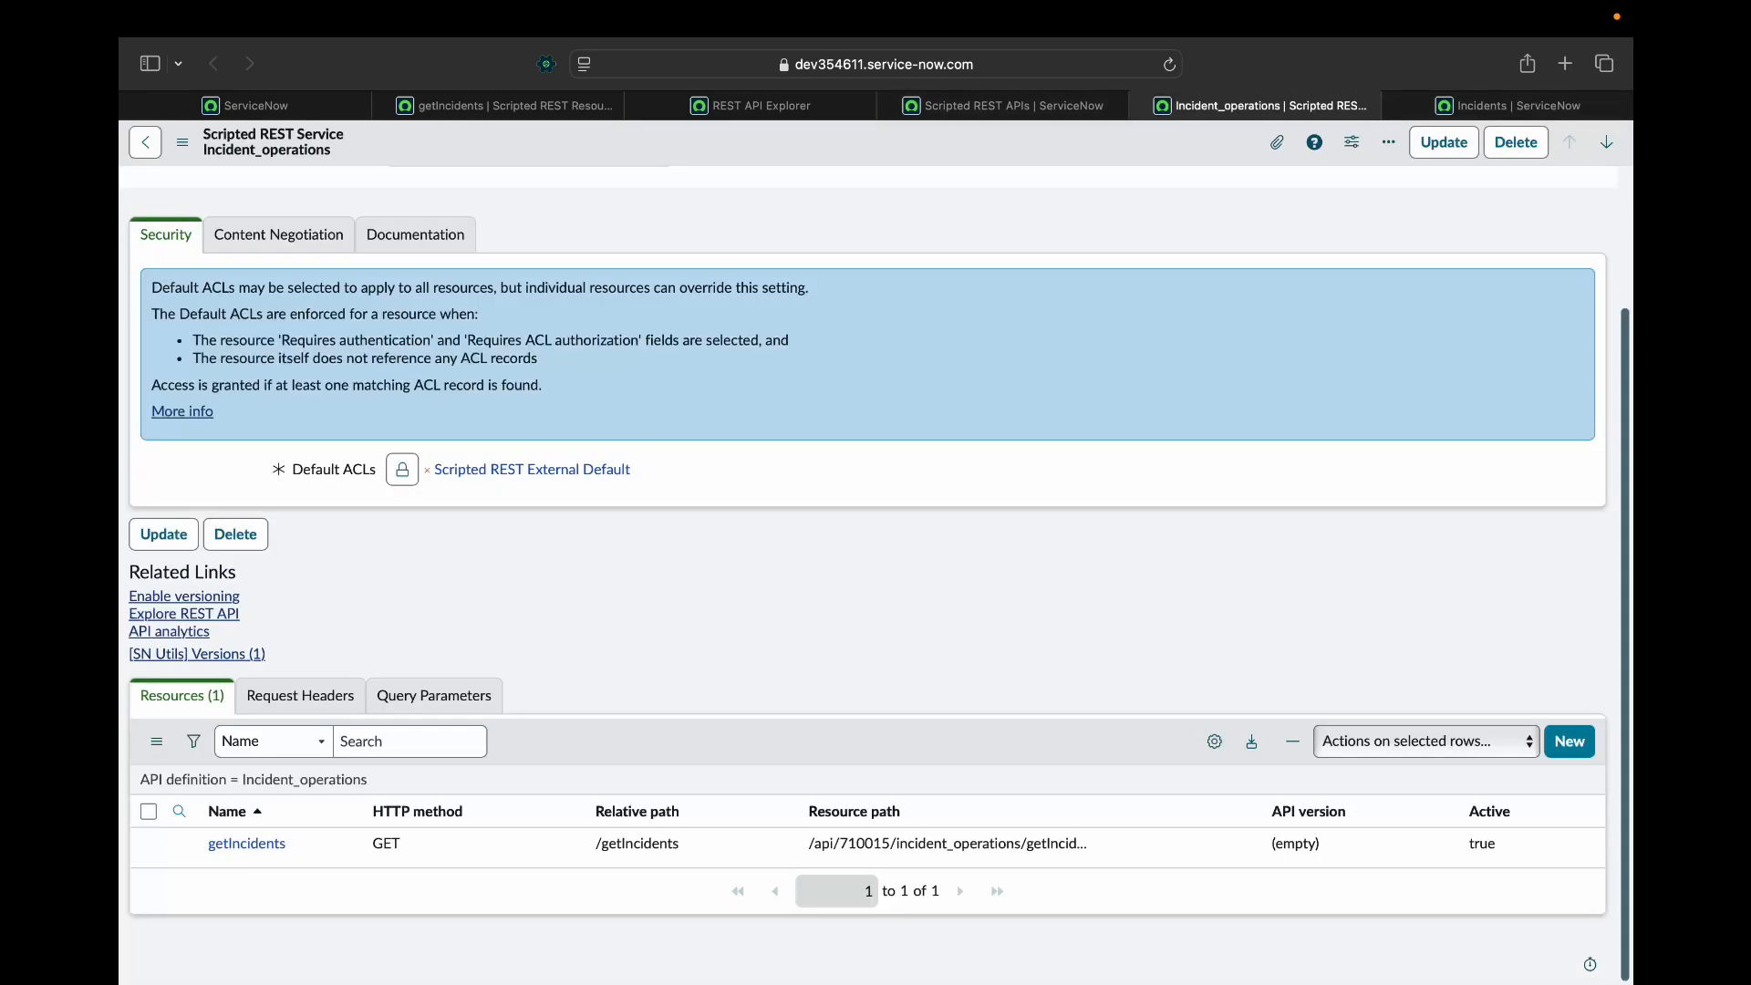
# Change the getIncidents addQuery to 'state=2^assignment_group.name=' and save the script.
pyautogui.click(247, 842)
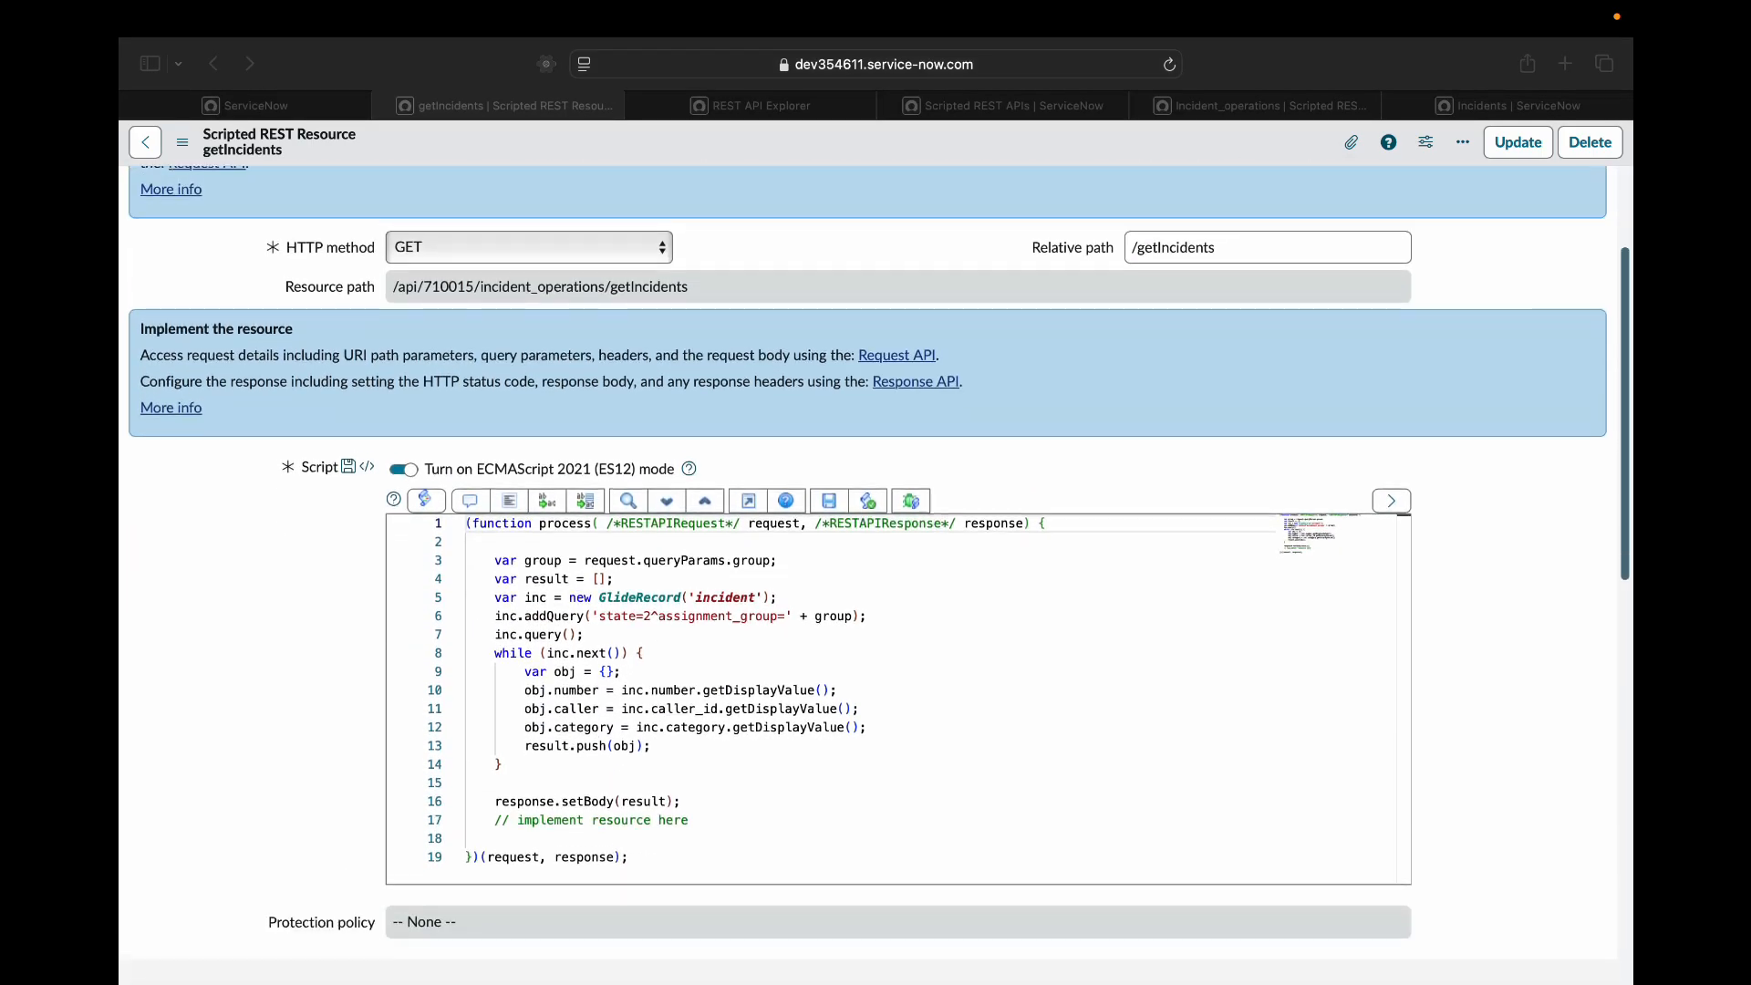
pyautogui.scroll(-3)
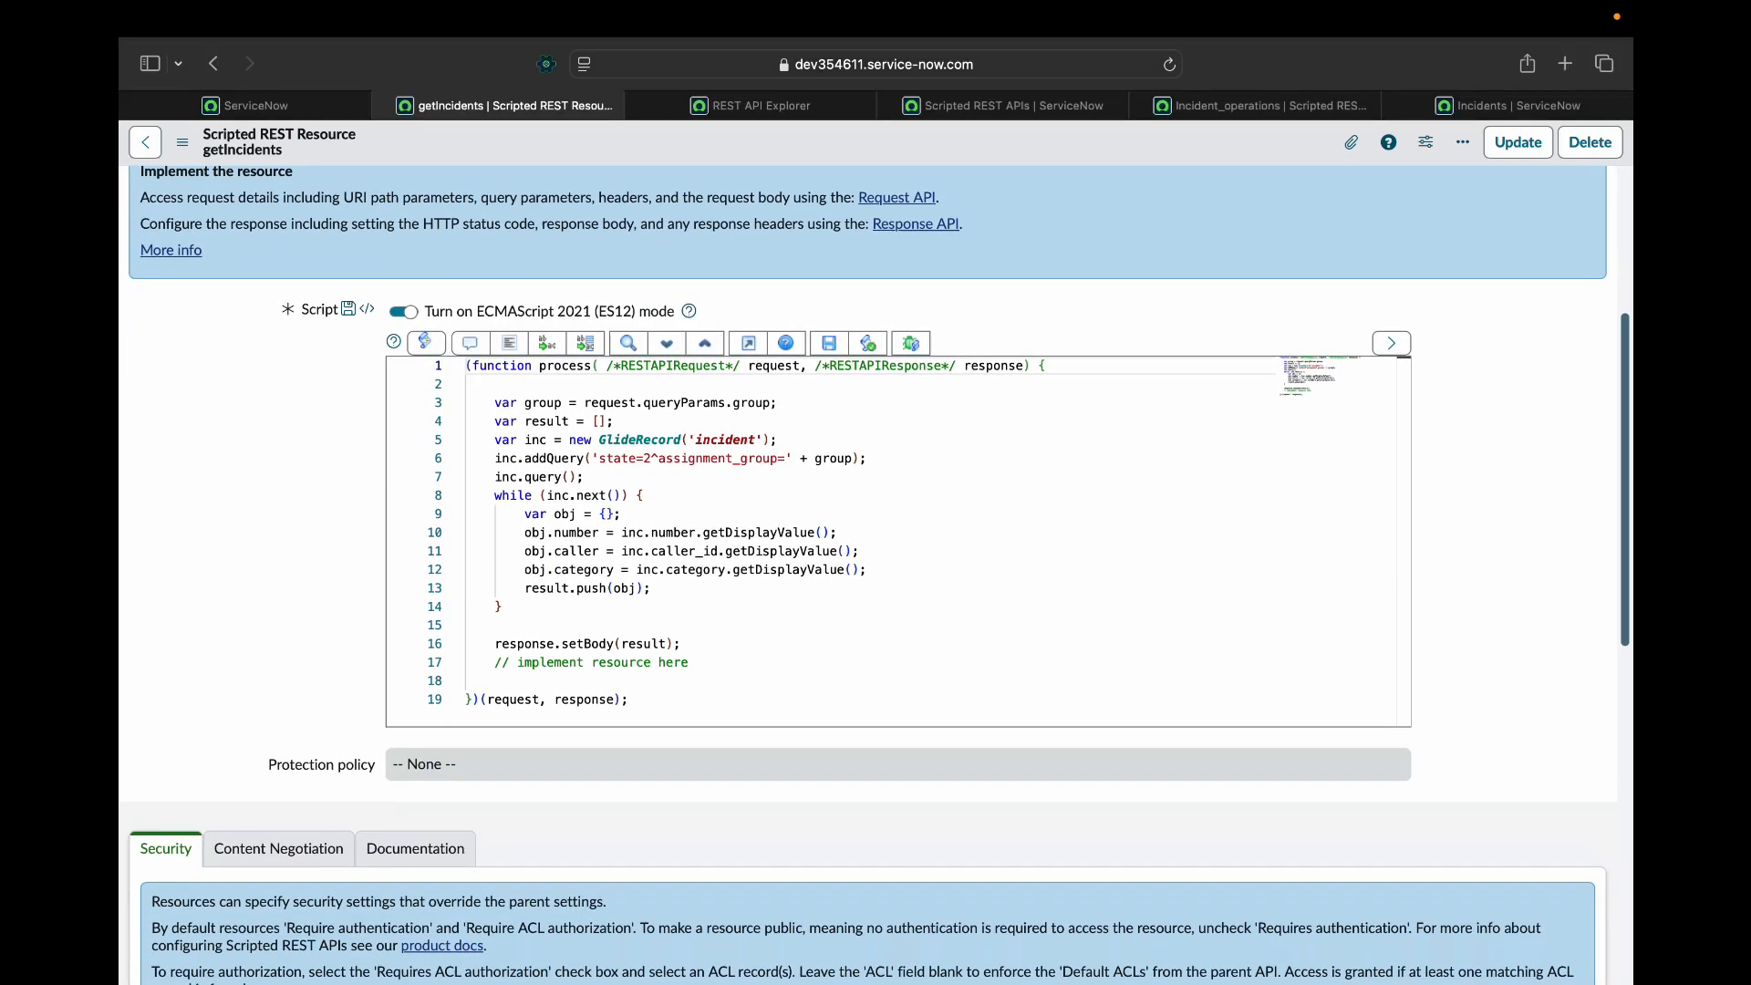
pyautogui.doubleClick(692, 457)
pyautogui.write('.nam')
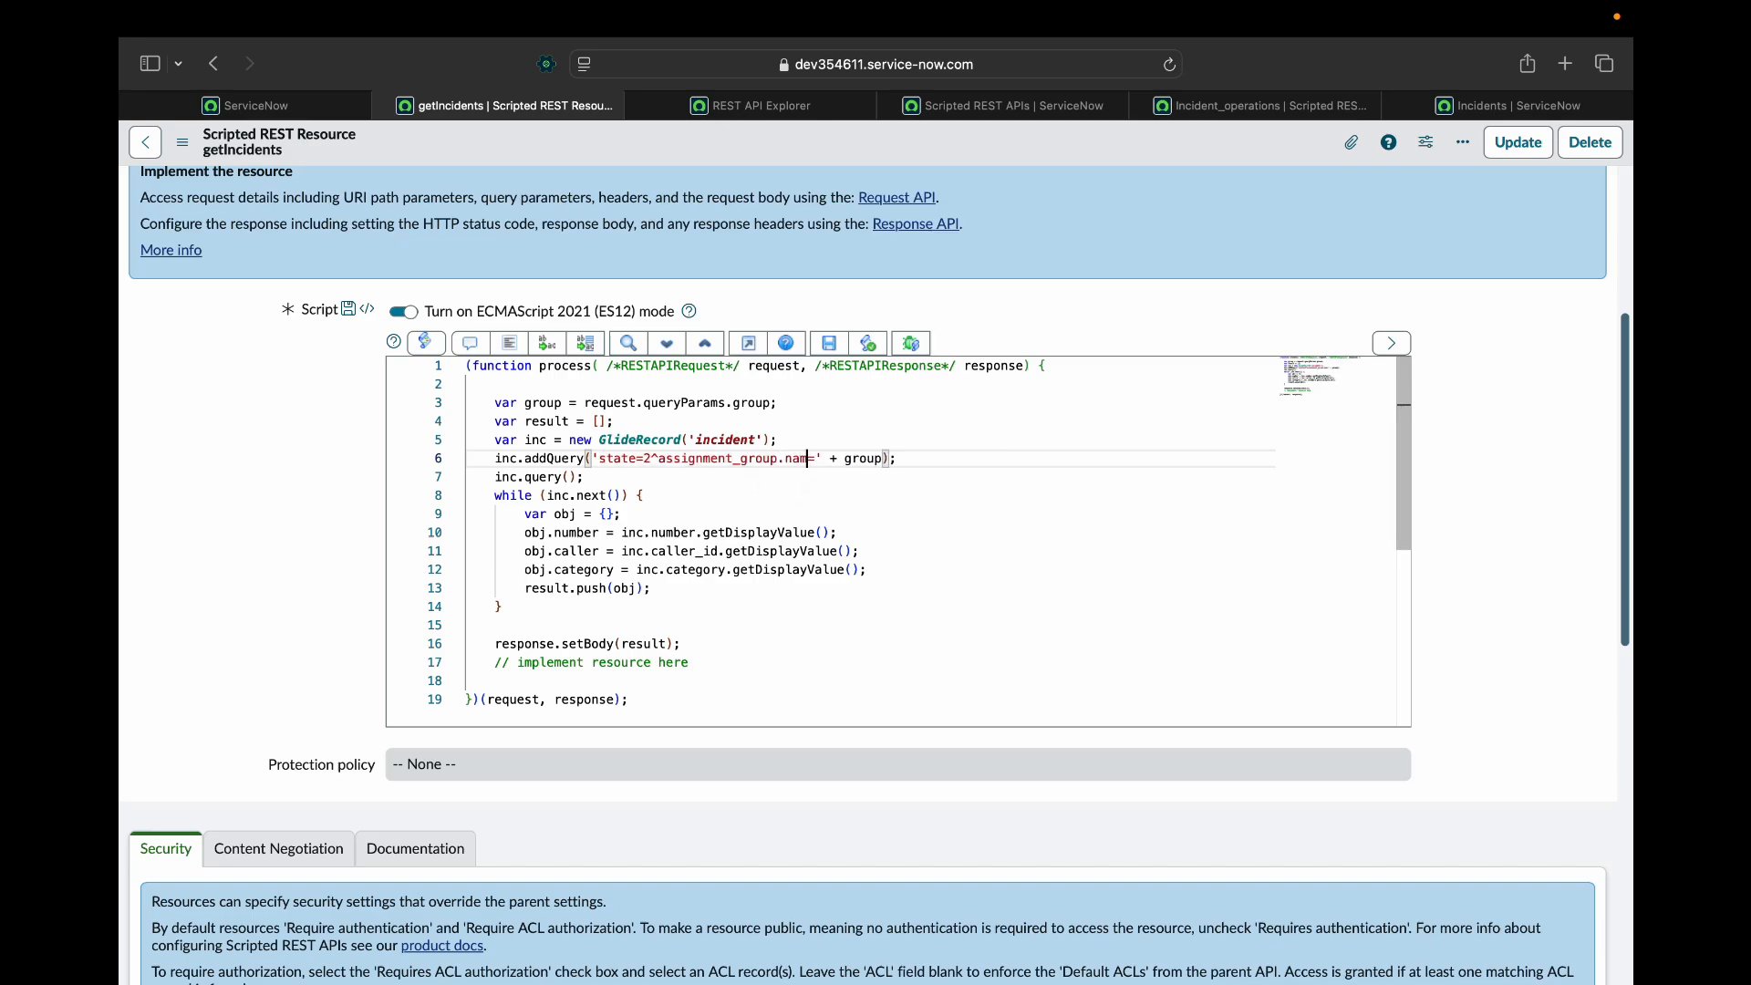
pyautogui.write('e')
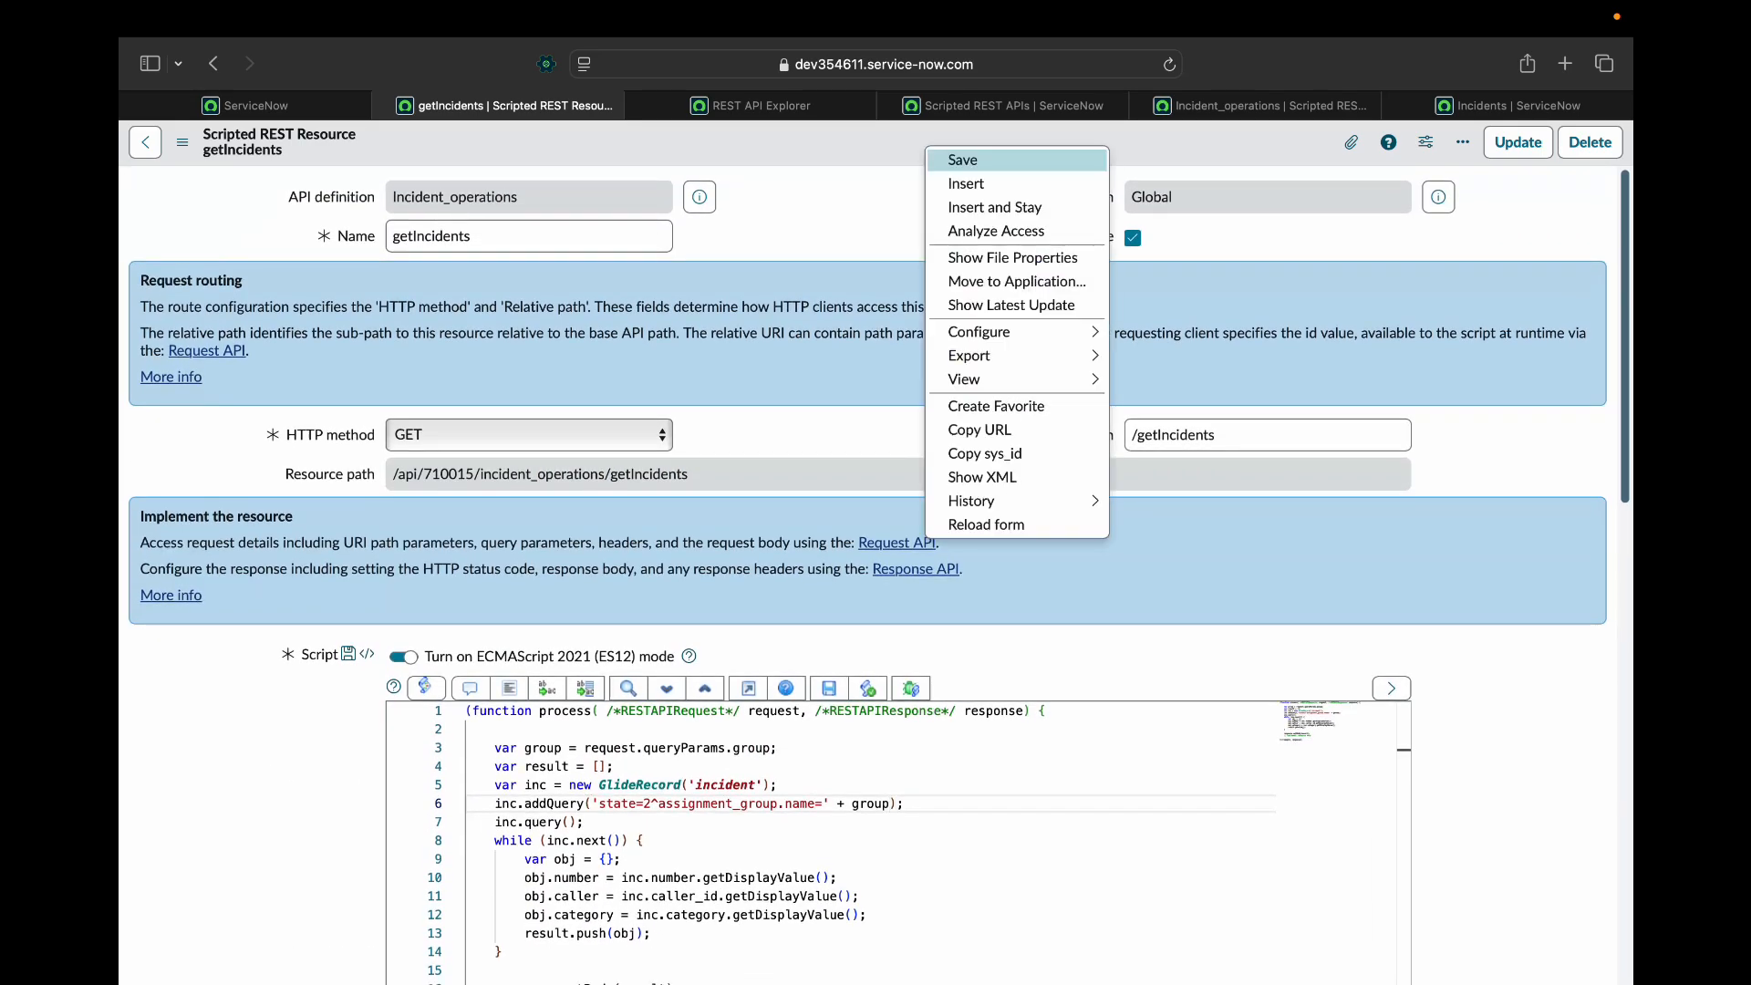
pyautogui.click(960, 159)
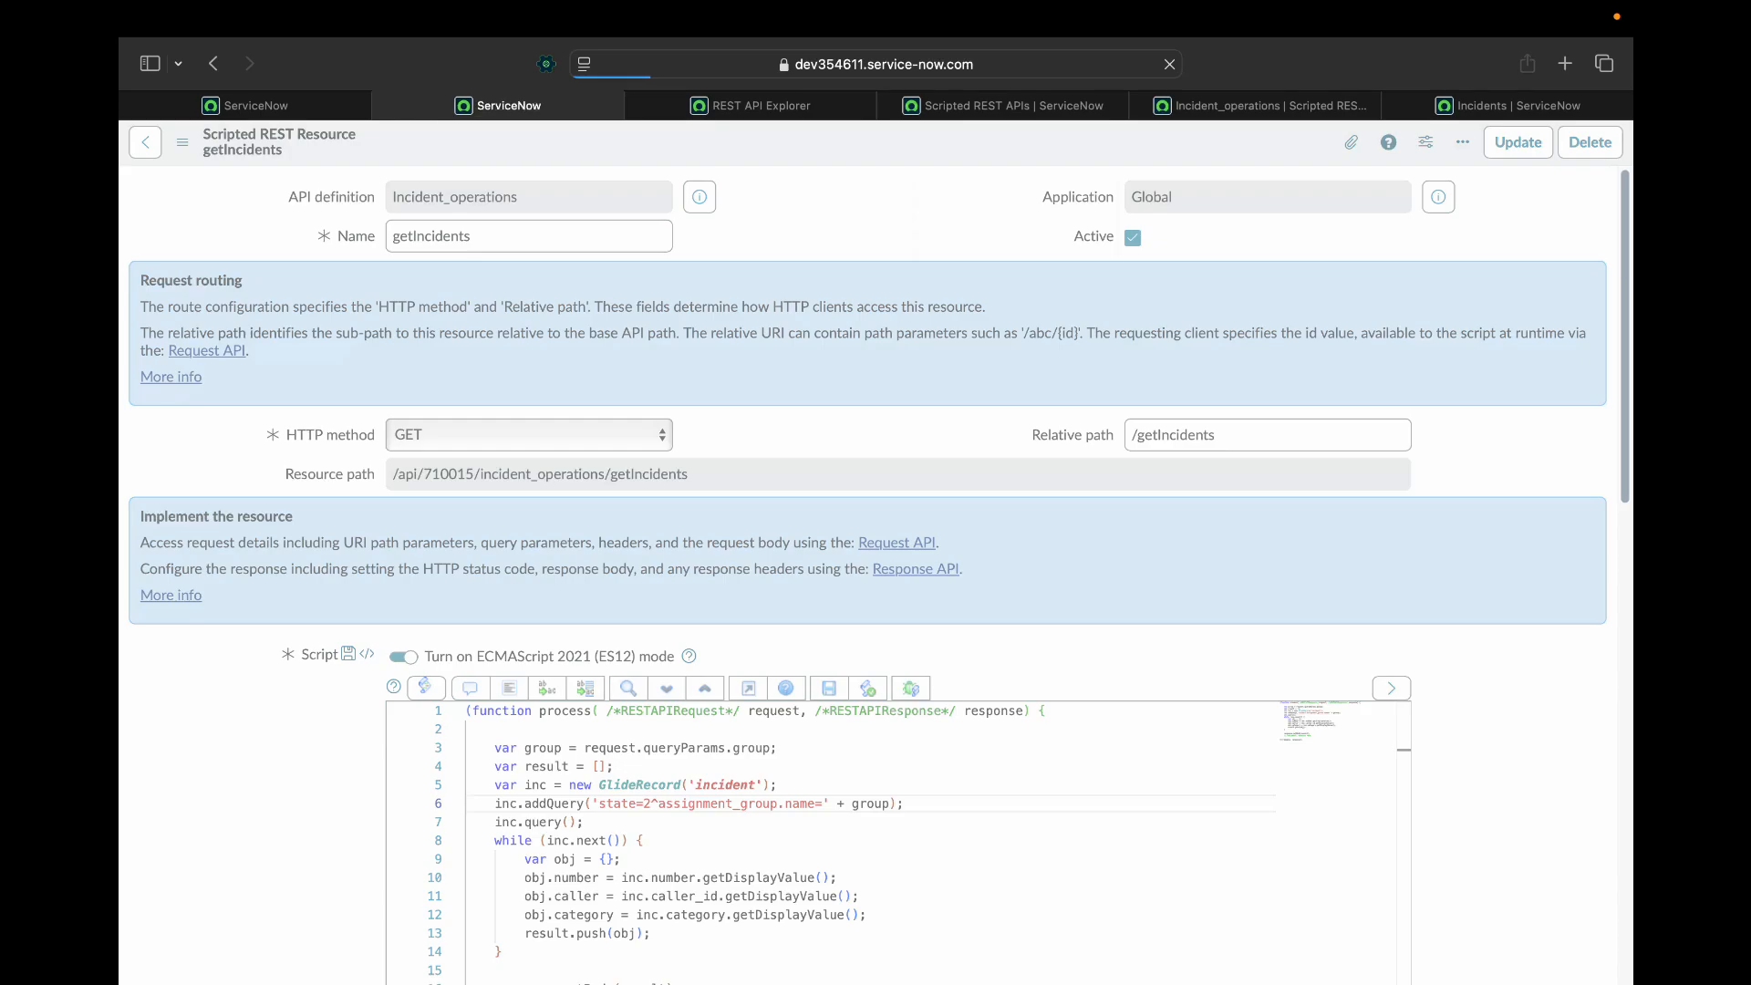
# Reload the REST API Explorer and add the query parameter group=Software.
pyautogui.click(759, 105)
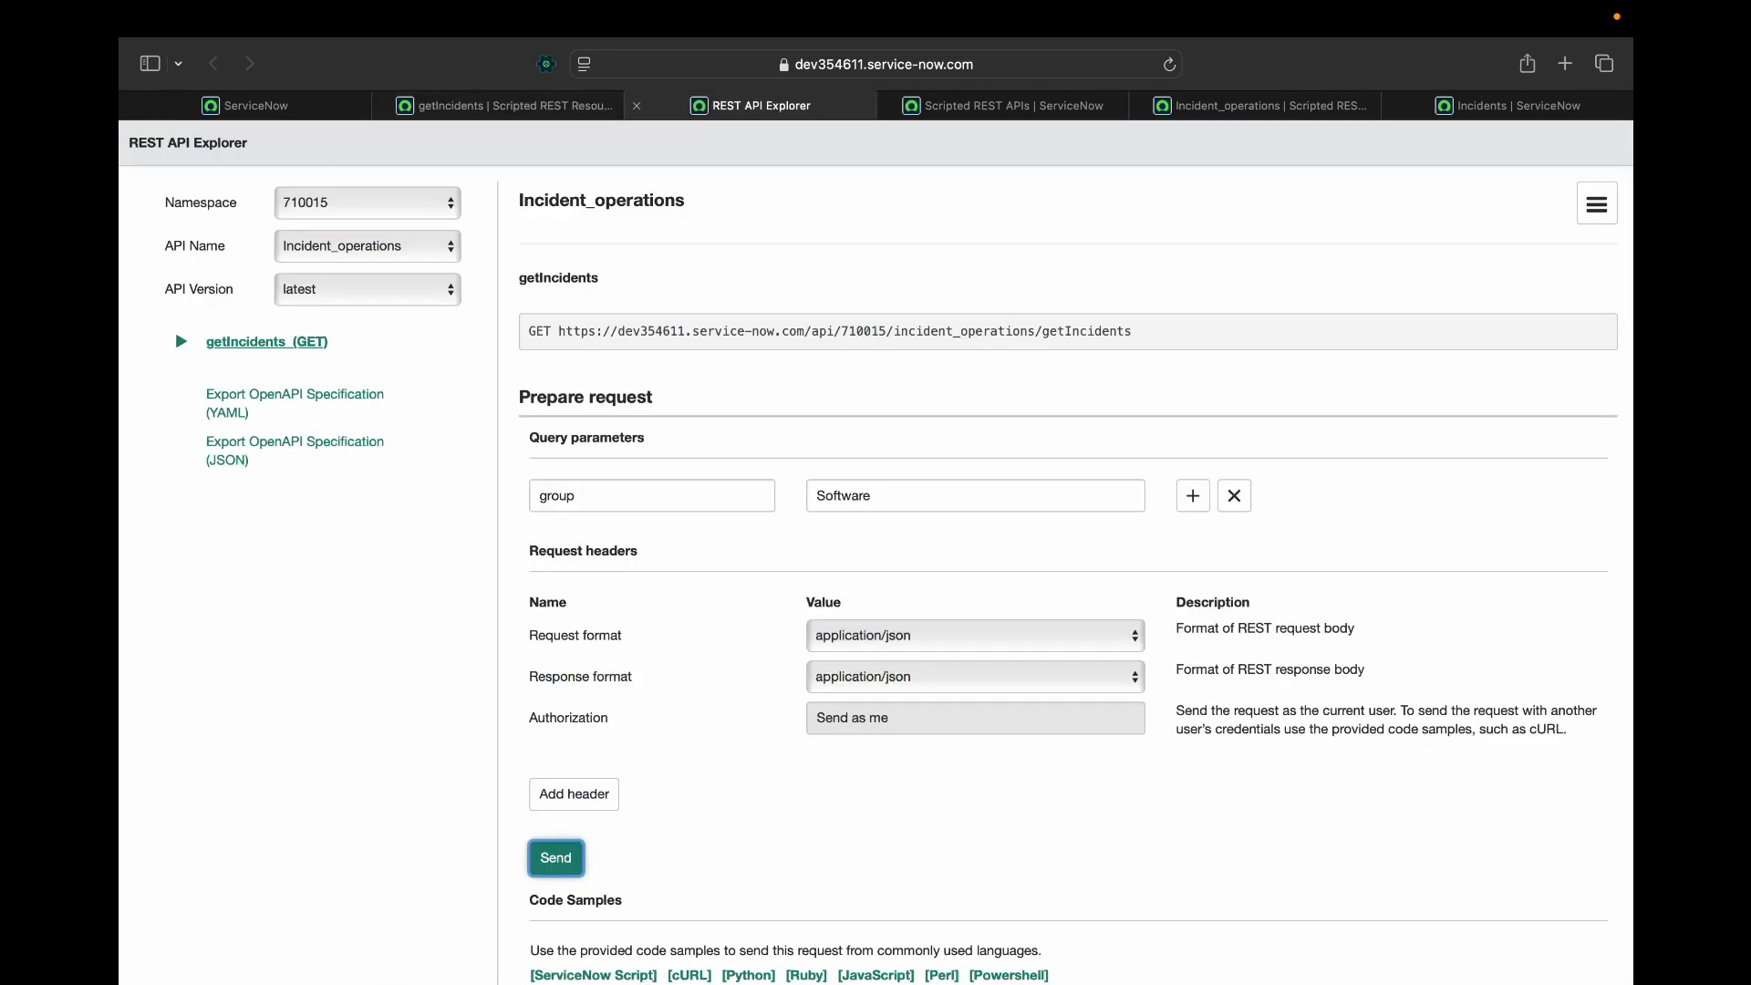
pyautogui.click(1168, 64)
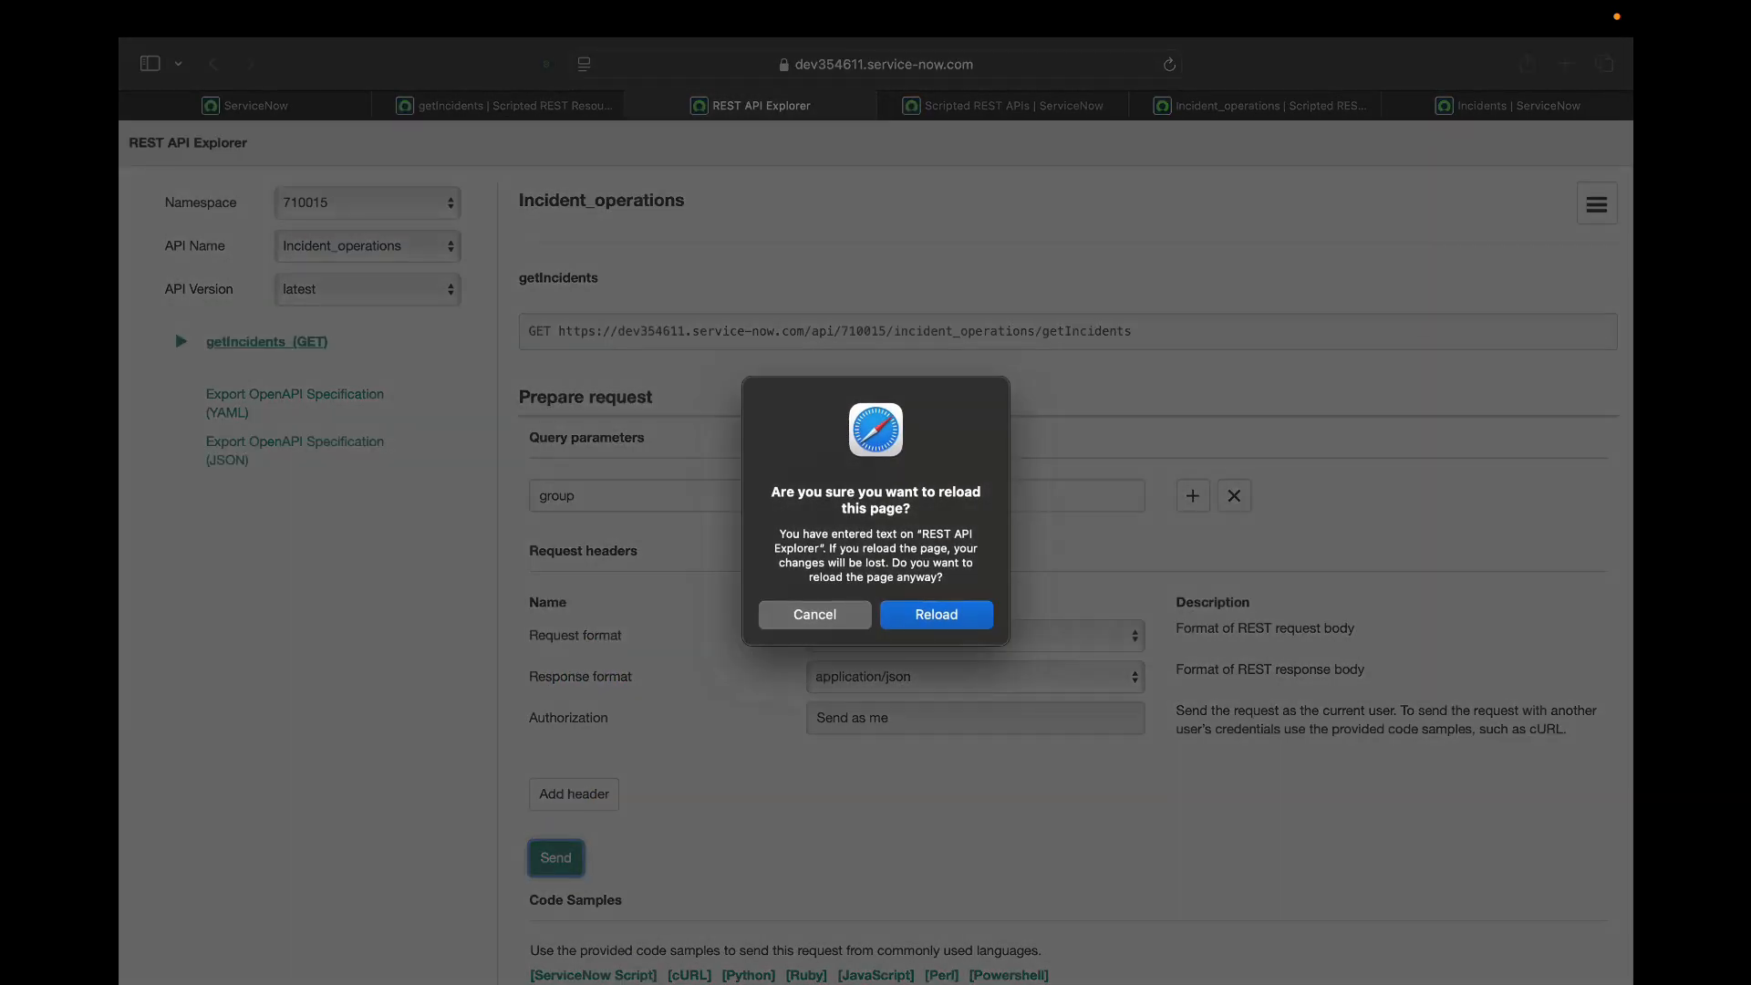
pyautogui.click(935, 613)
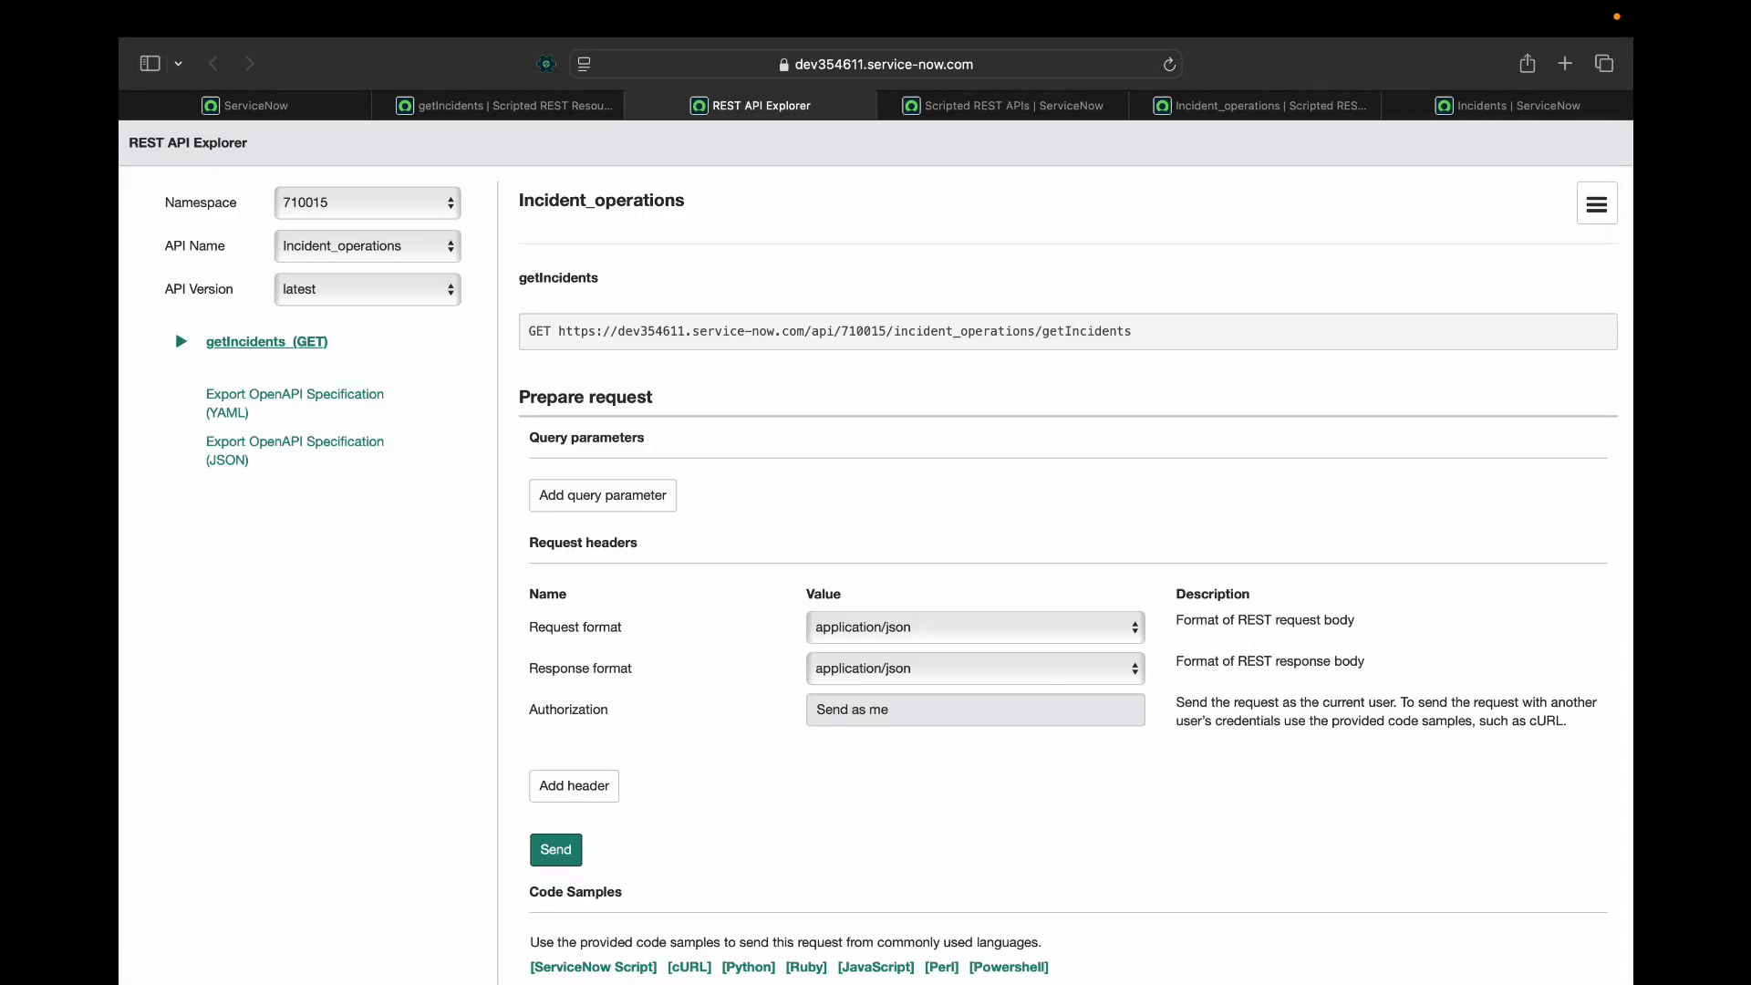
pyautogui.click(602, 495)
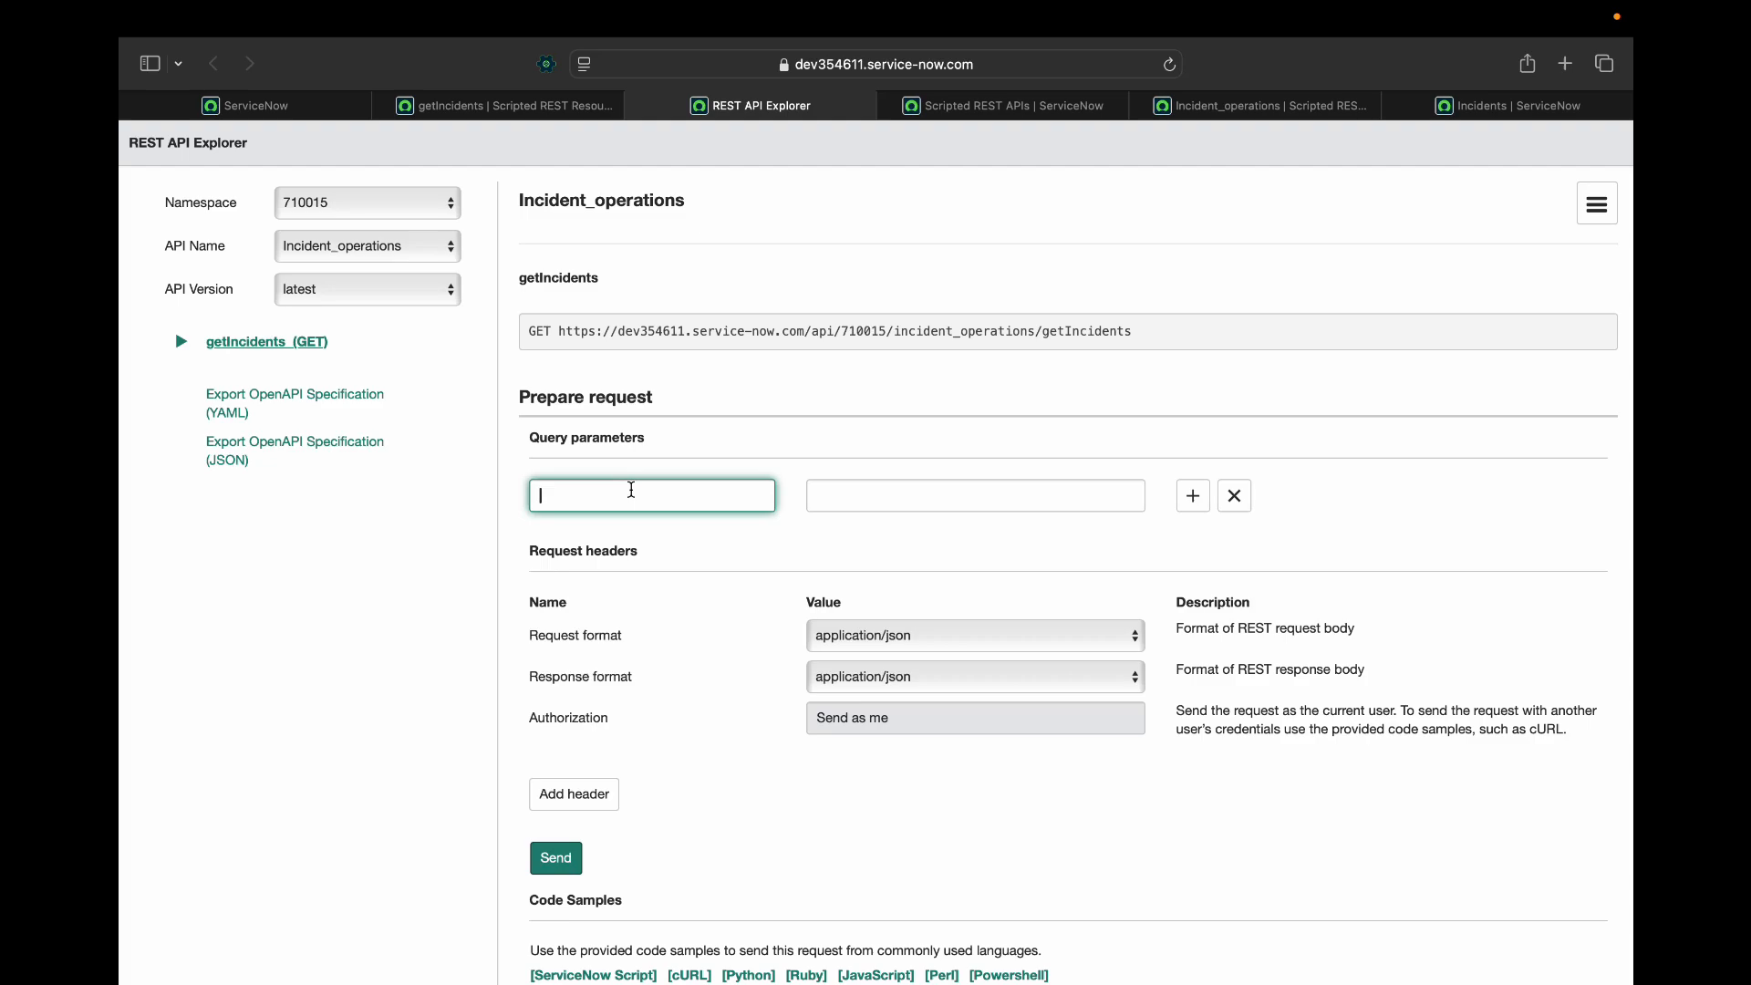
pyautogui.write('group')
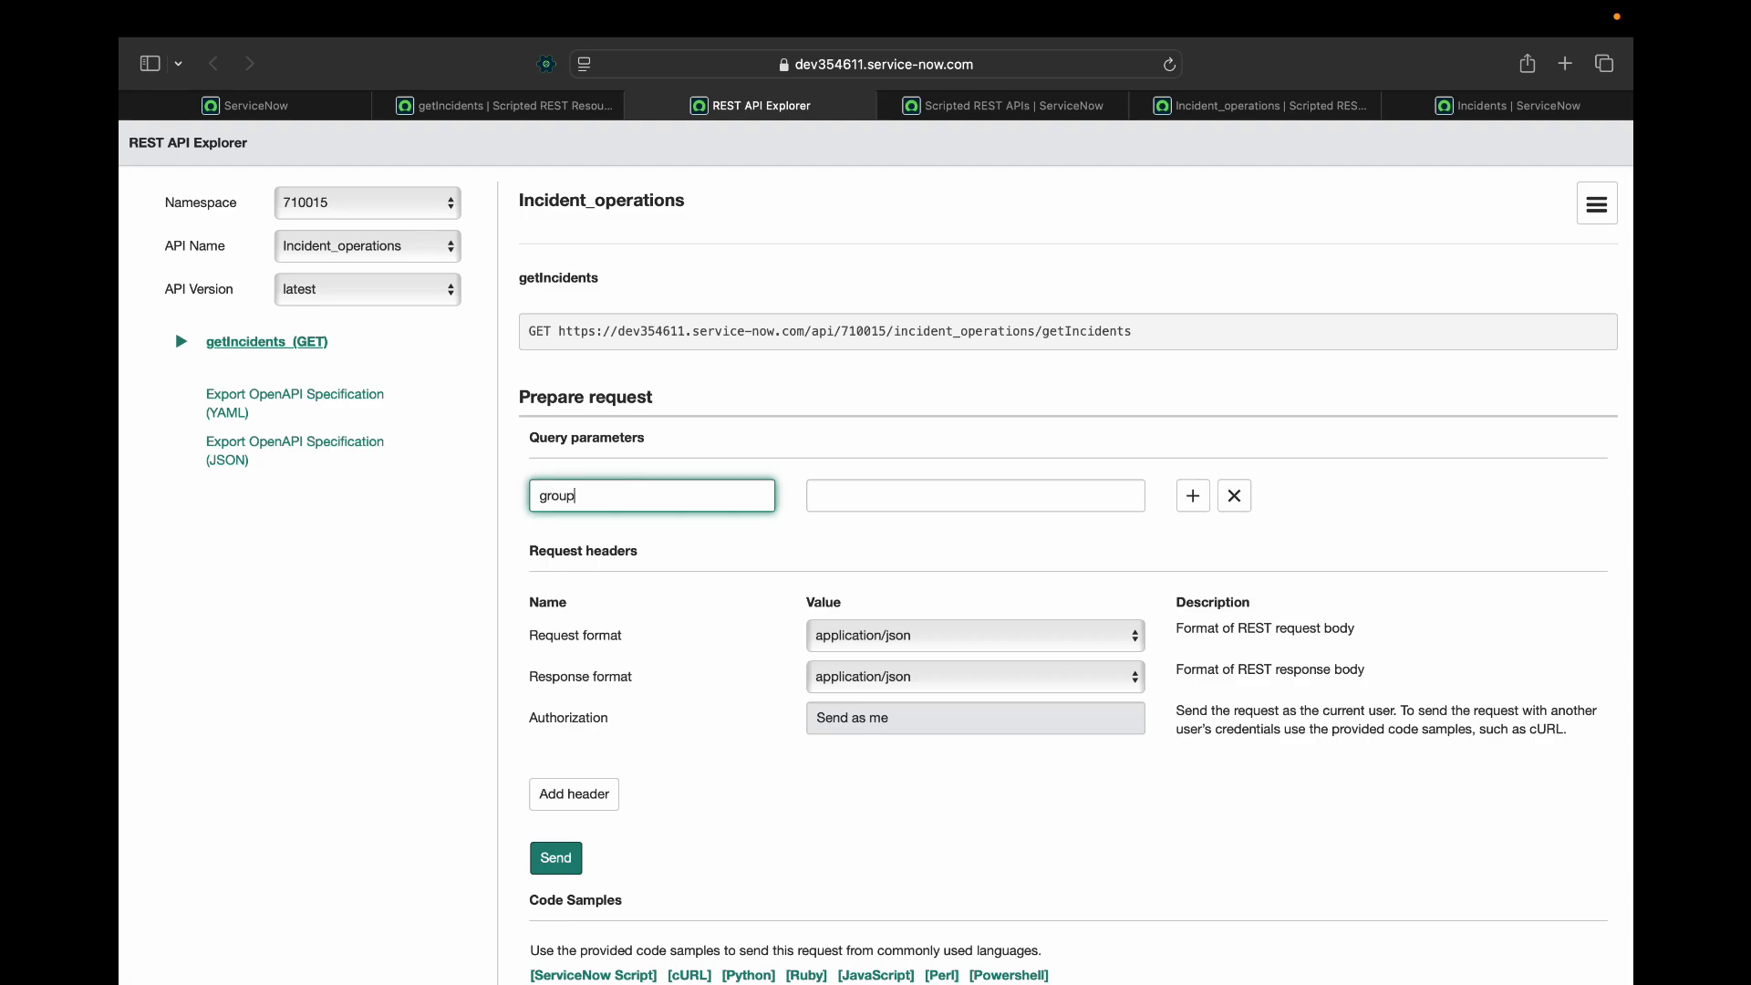
pyautogui.write('Sot')
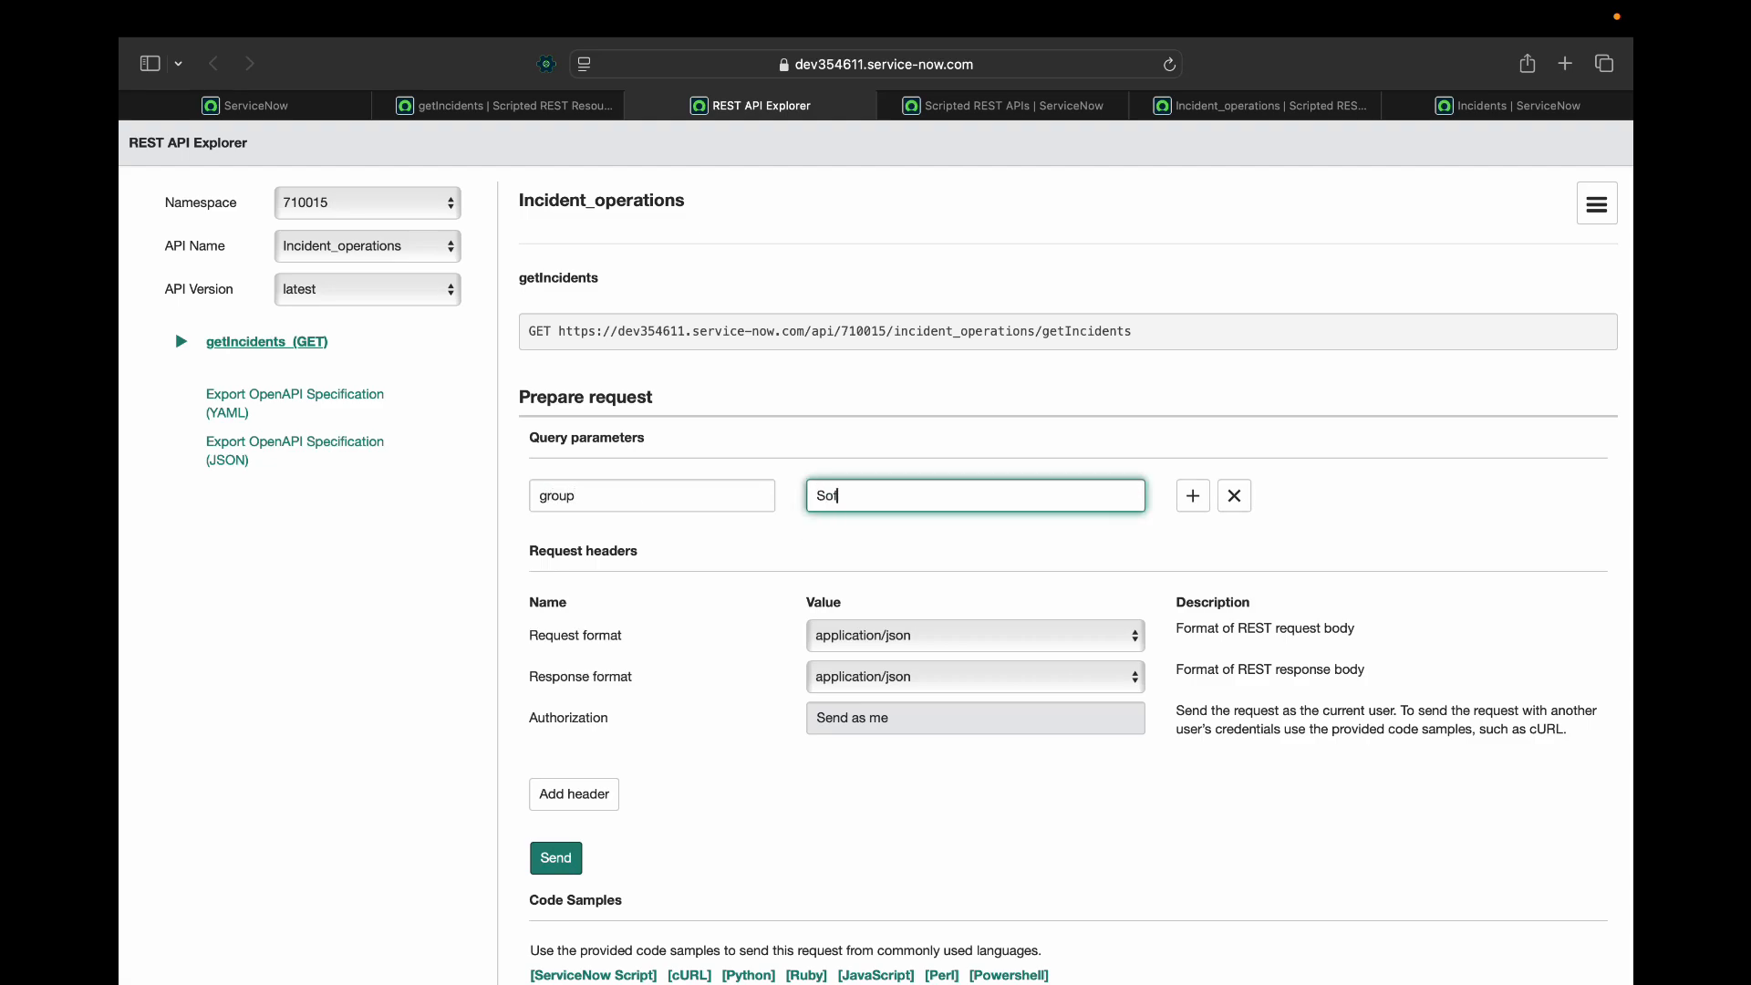
pyautogui.write('tware')
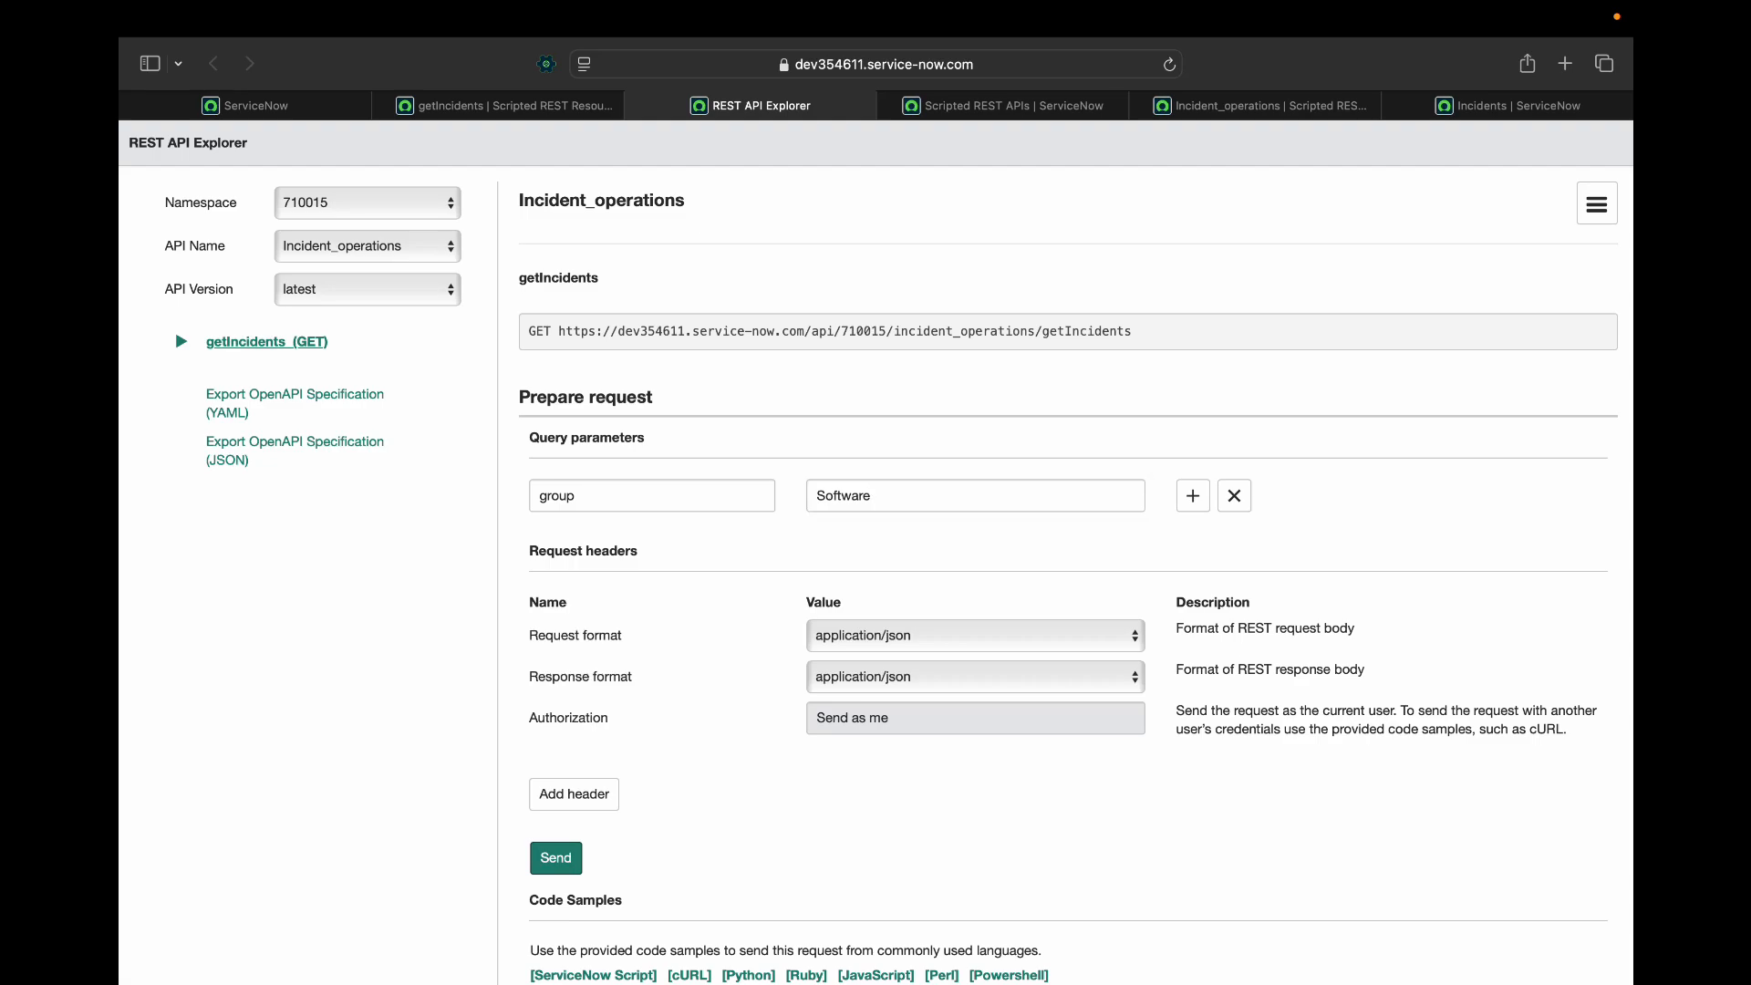
# Send the group=Software request, review the 200 OK response body, and compare with the incident list.
pyautogui.click(555, 857)
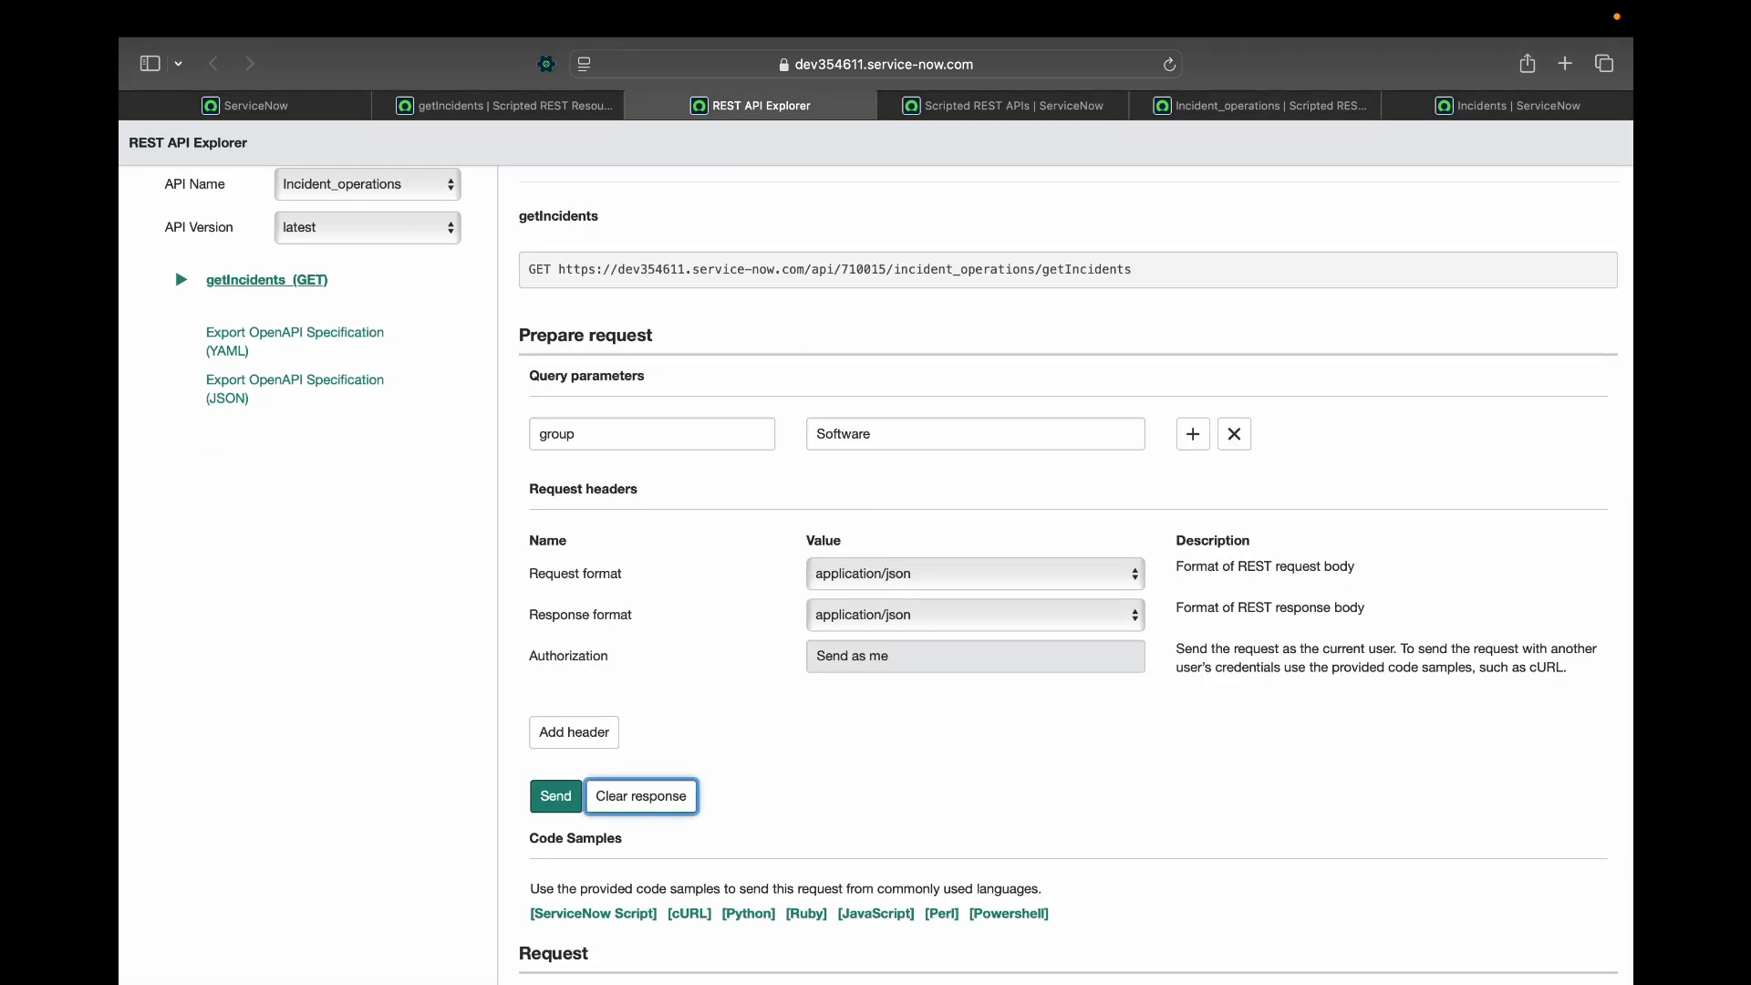
pyautogui.click(555, 796)
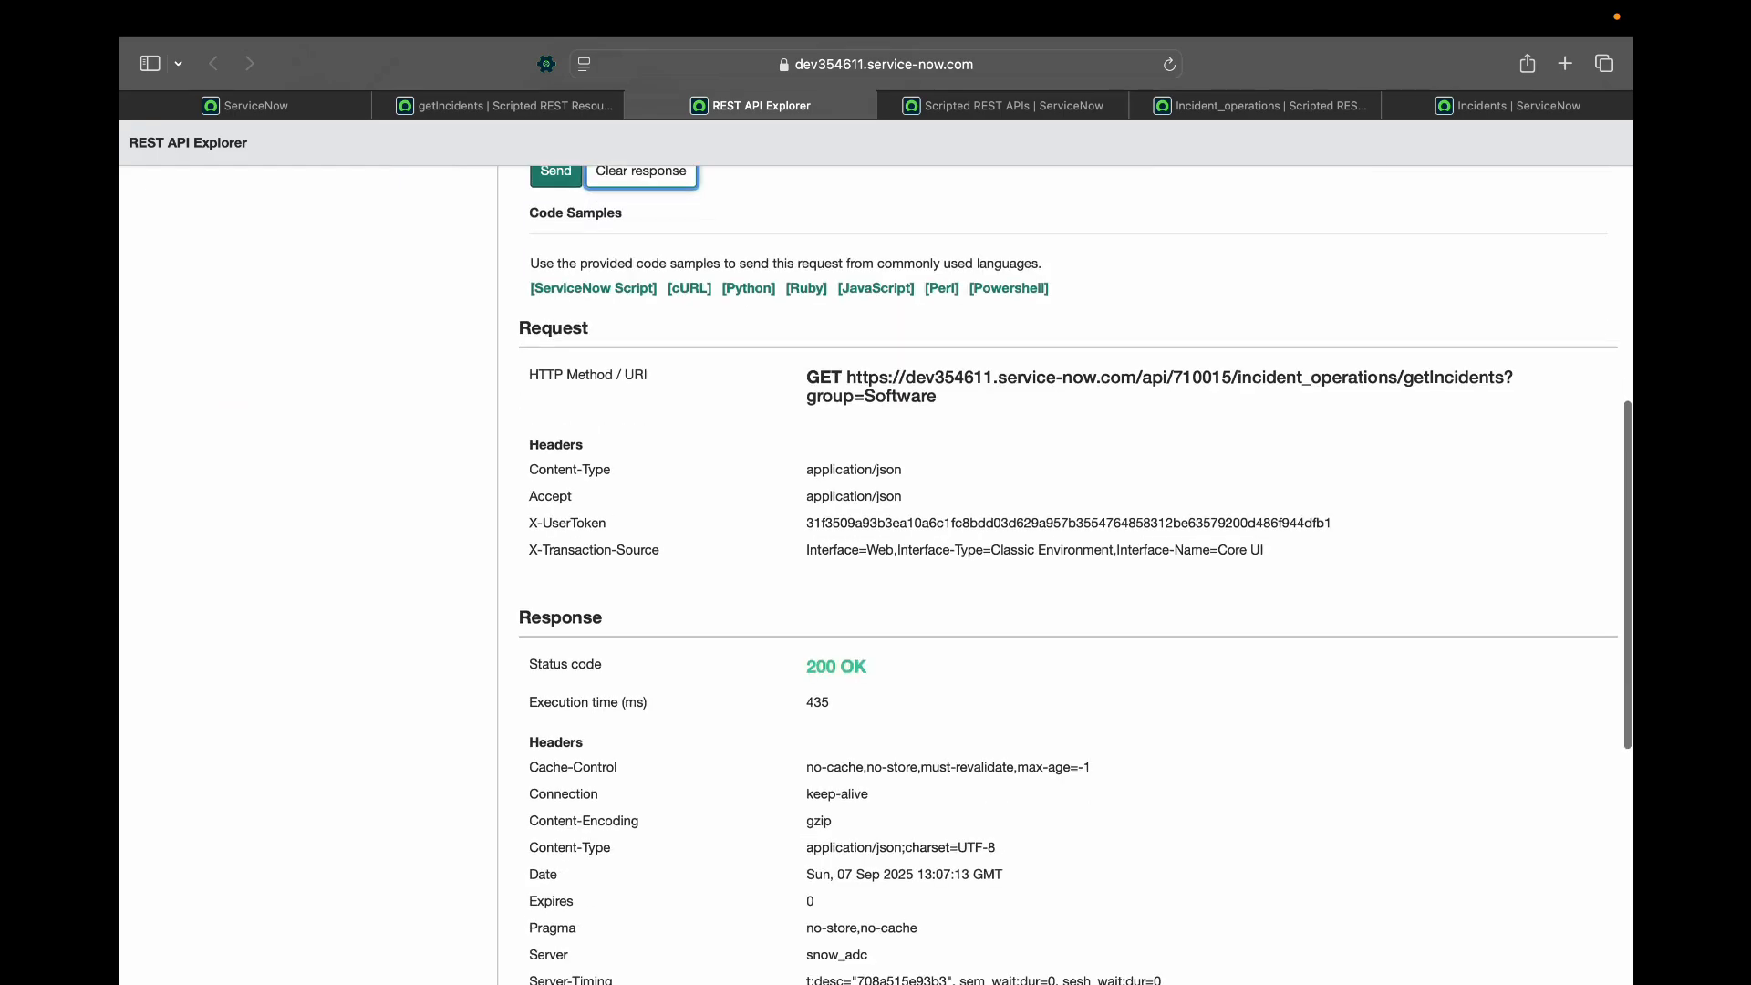
pyautogui.scroll(-3)
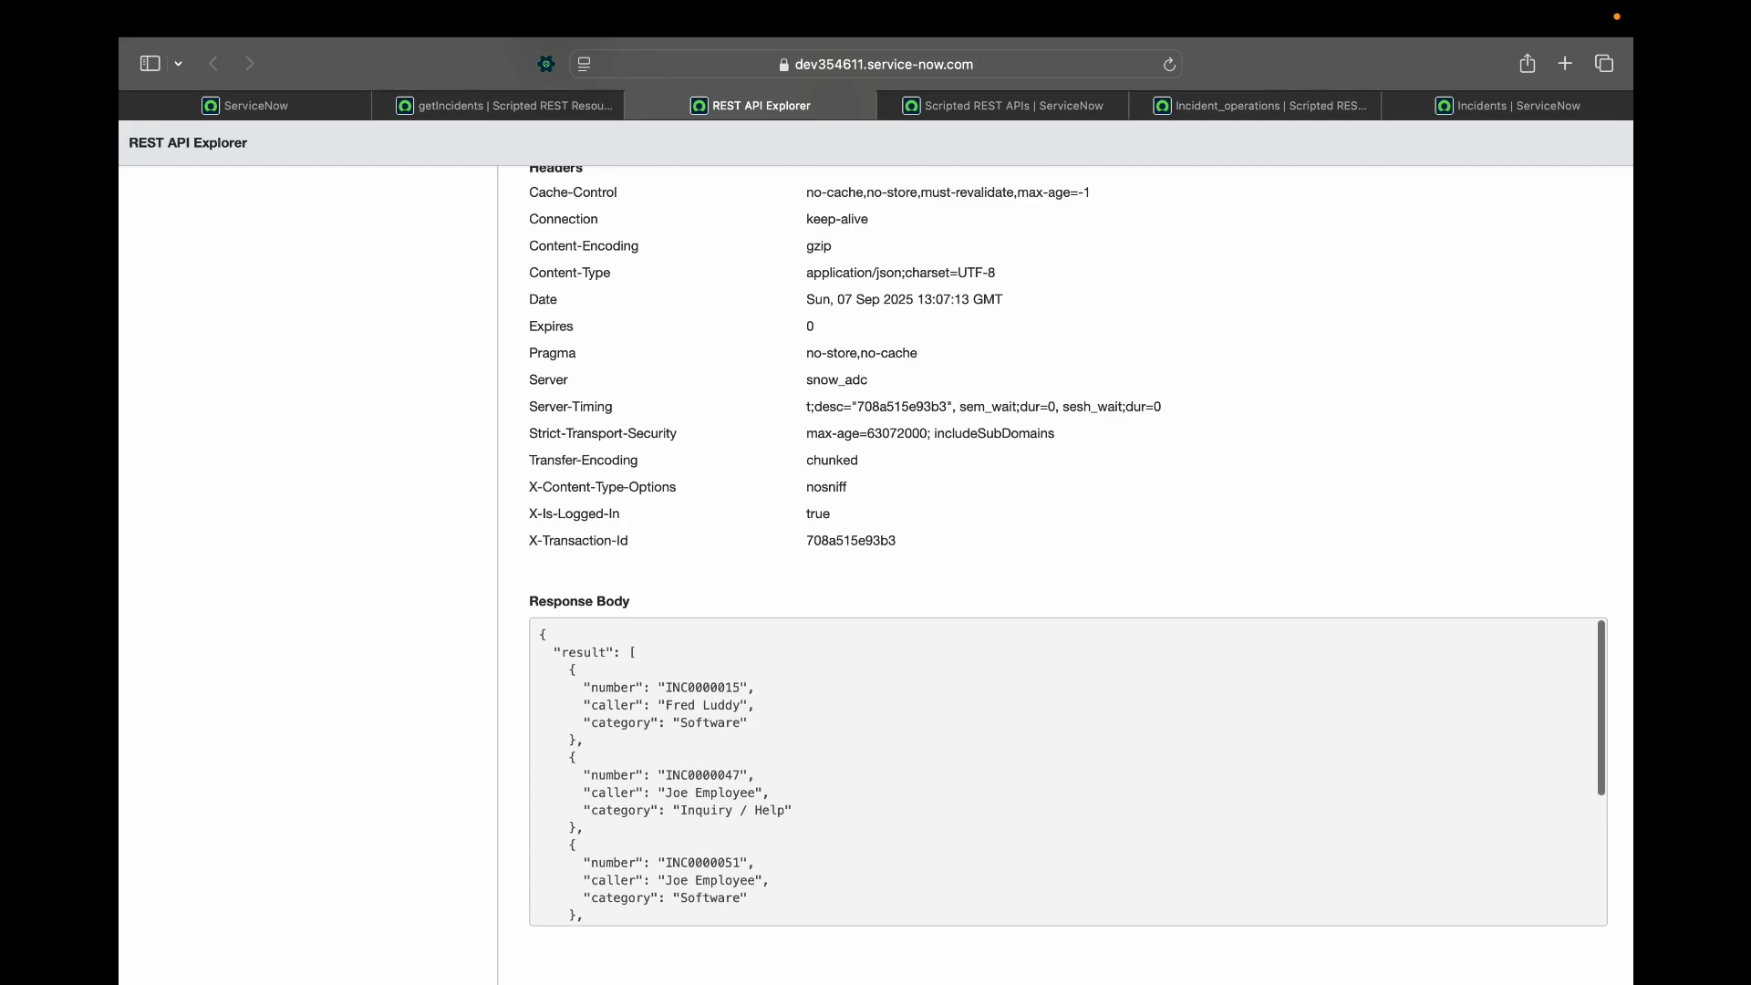
pyautogui.scroll(-3)
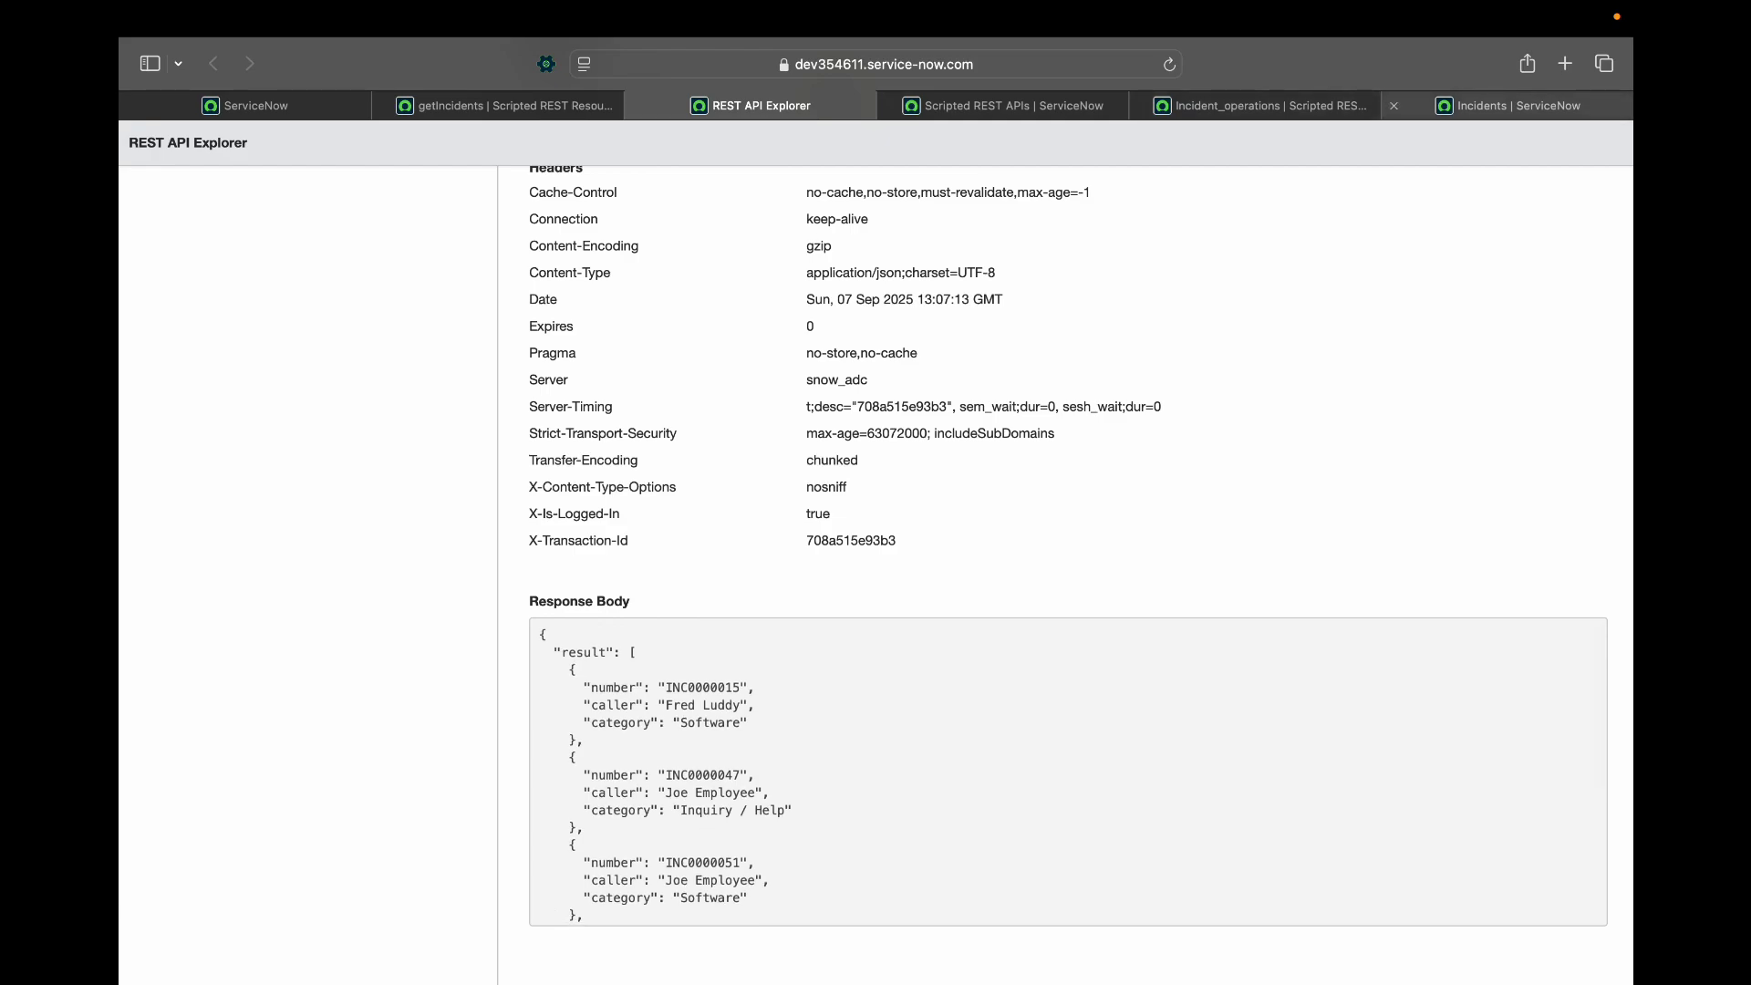
pyautogui.click(1519, 105)
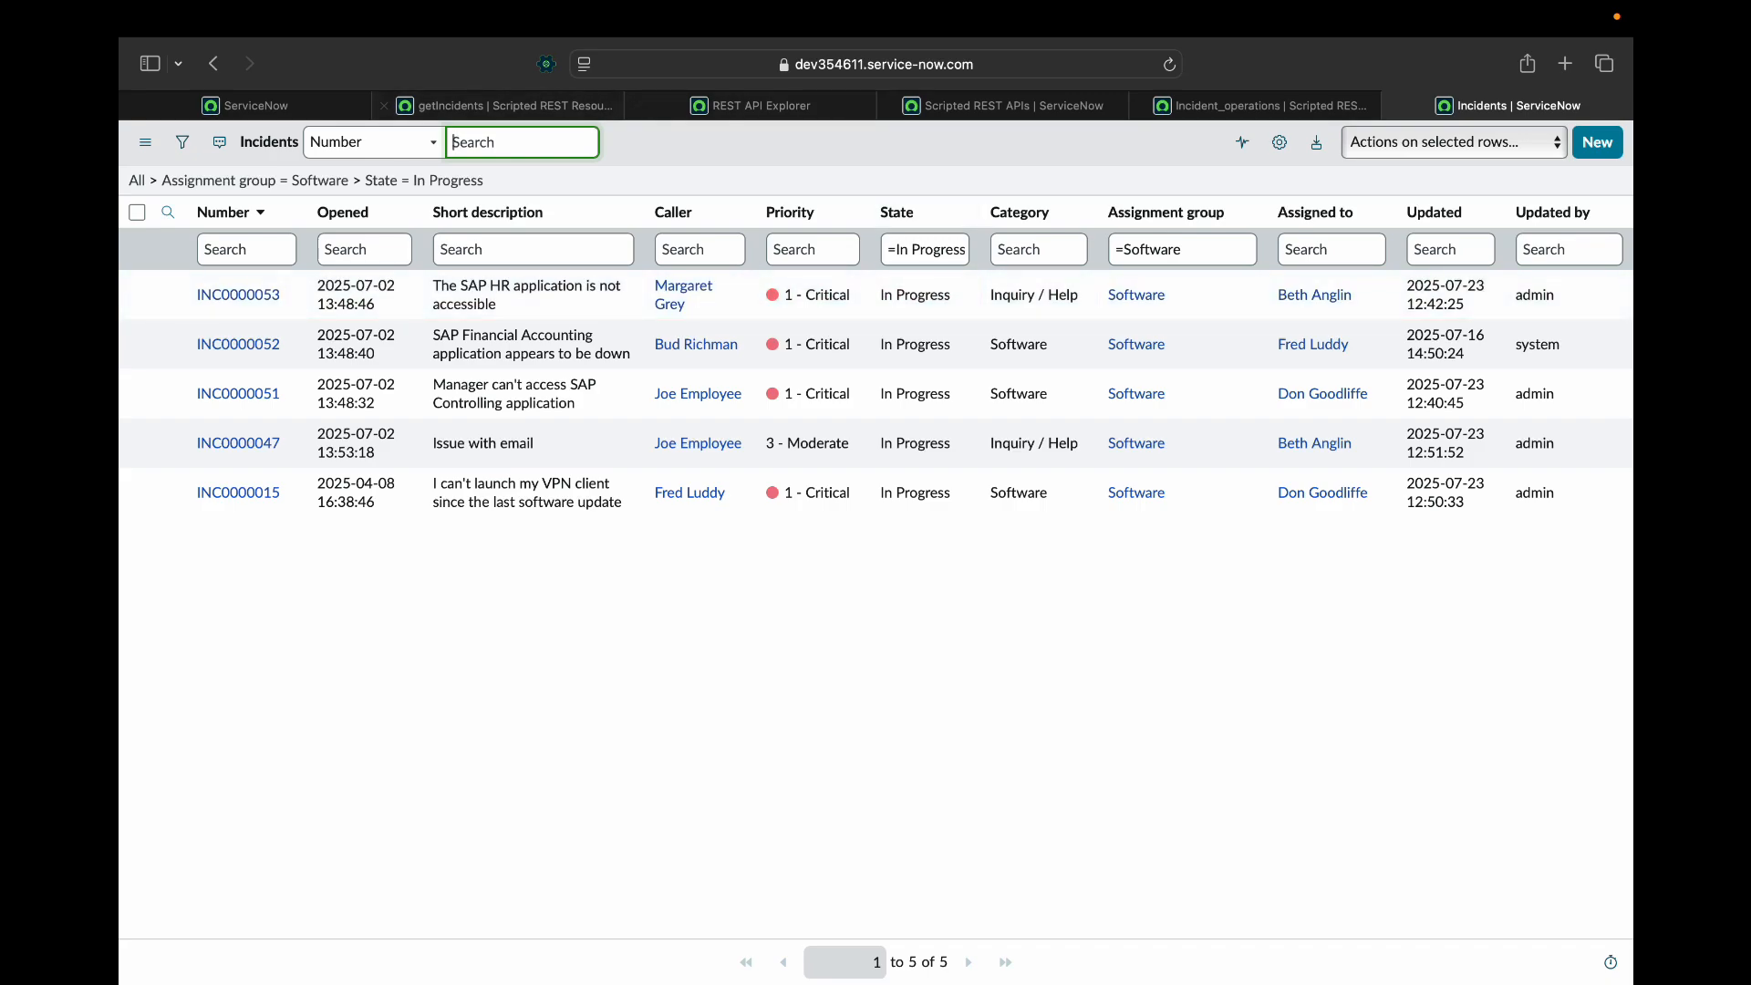
# Return to the REST API Explorer and scroll through the getIncidents response.
pyautogui.click(762, 105)
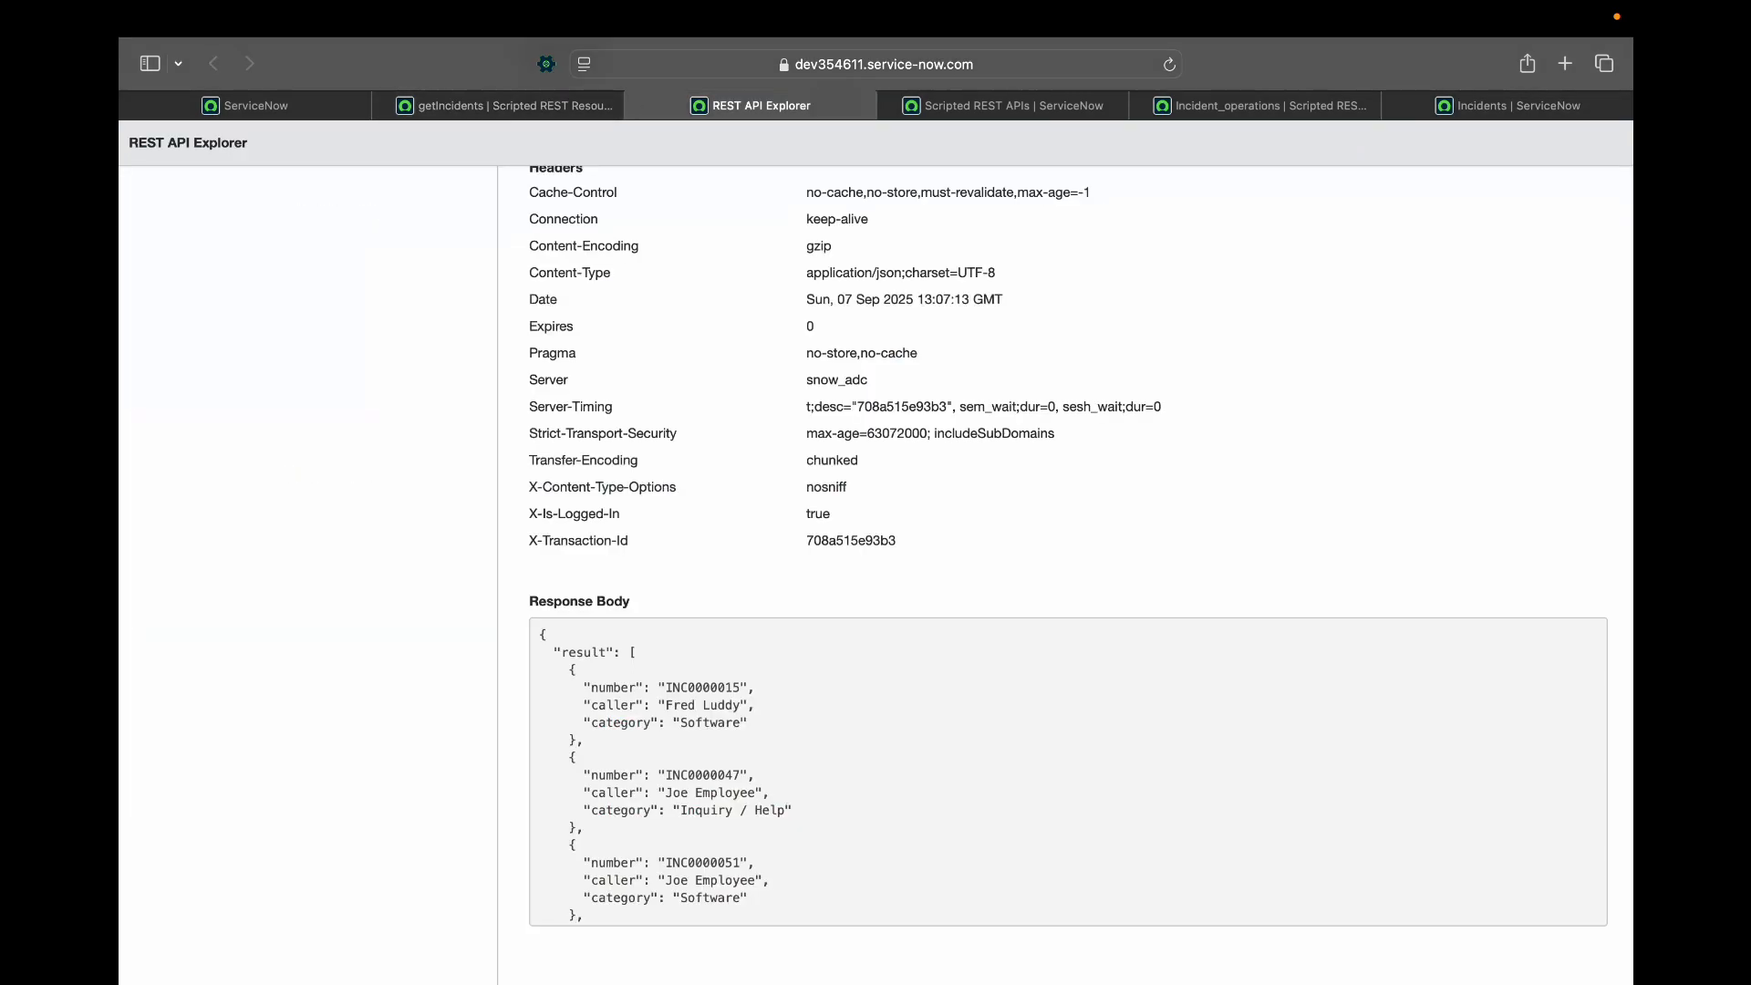
pyautogui.scroll(-3)
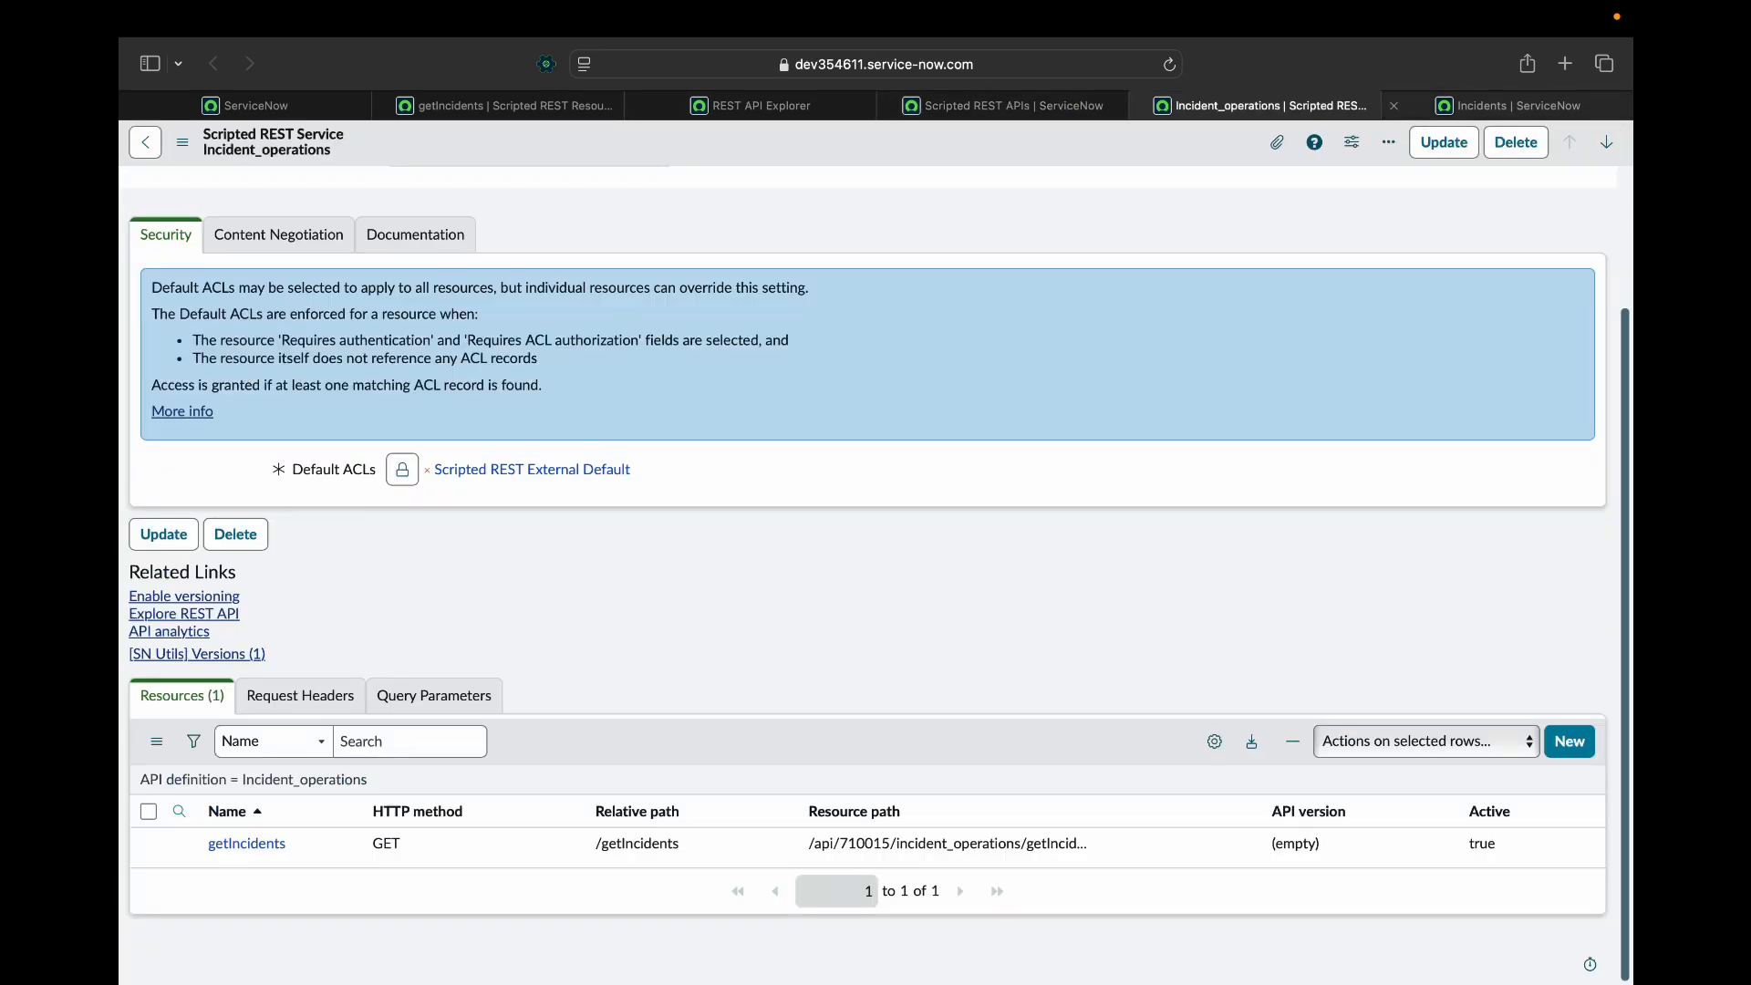
# Open getIncidents and review its script querying In Progress incidents by group name.
pyautogui.click(247, 843)
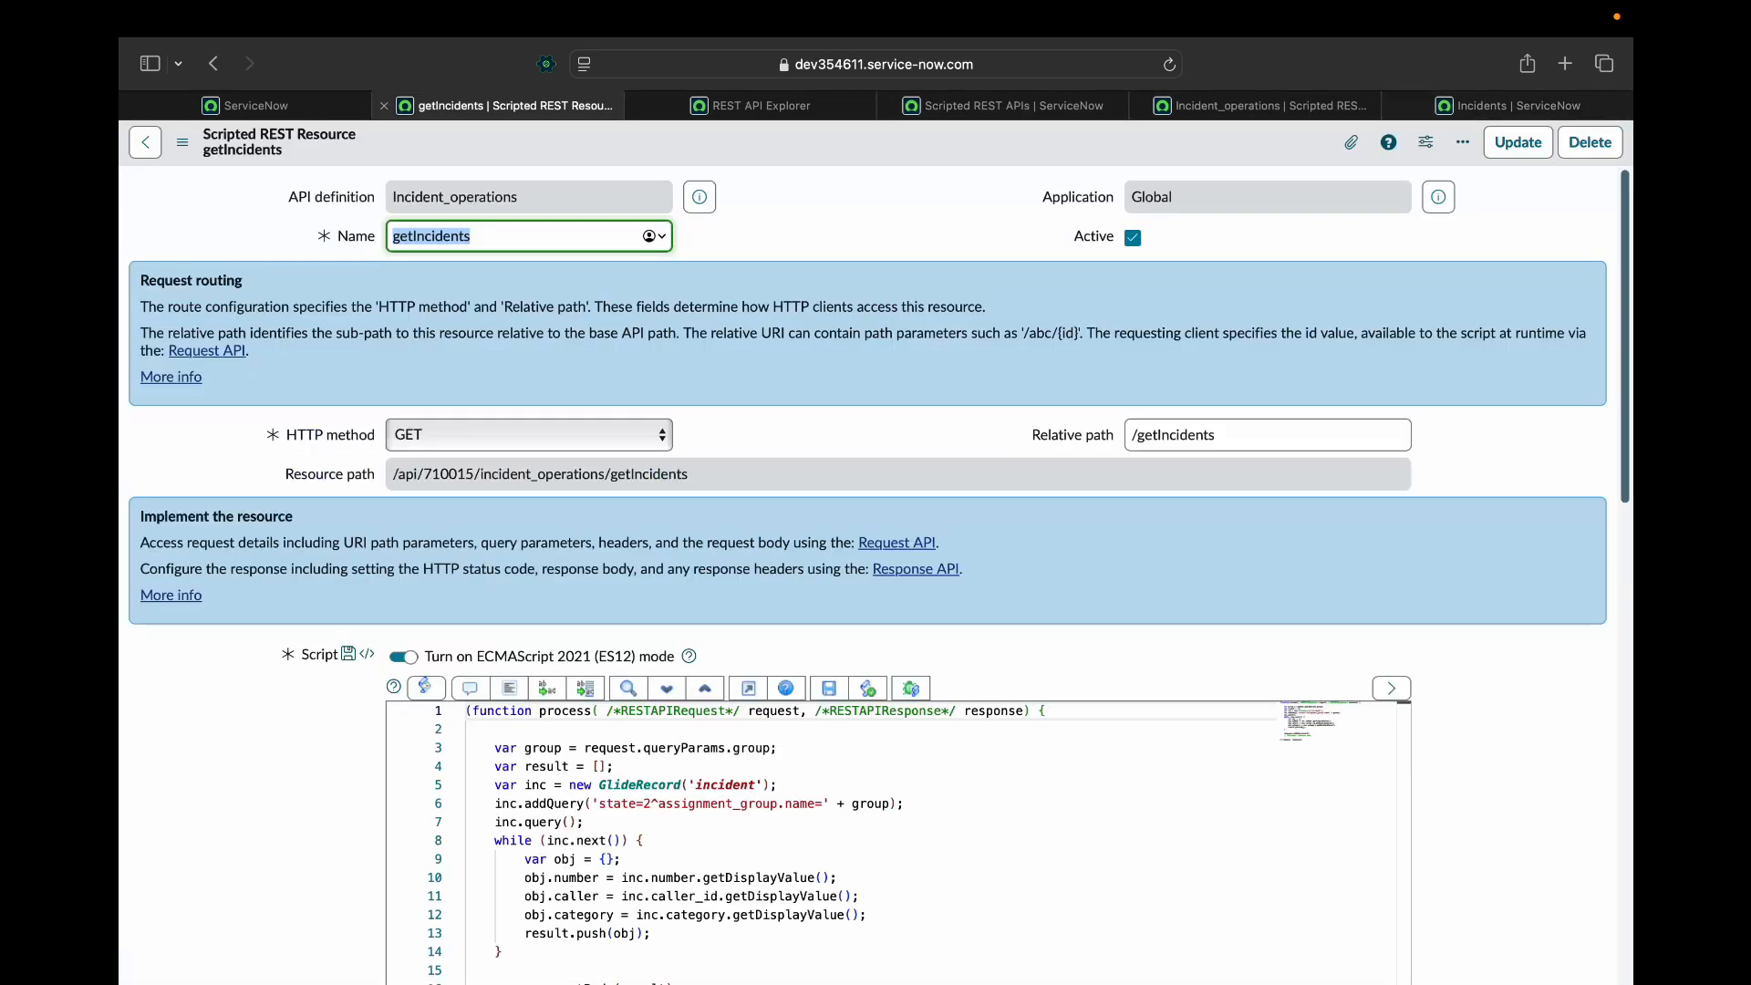
pyautogui.scroll(-3)
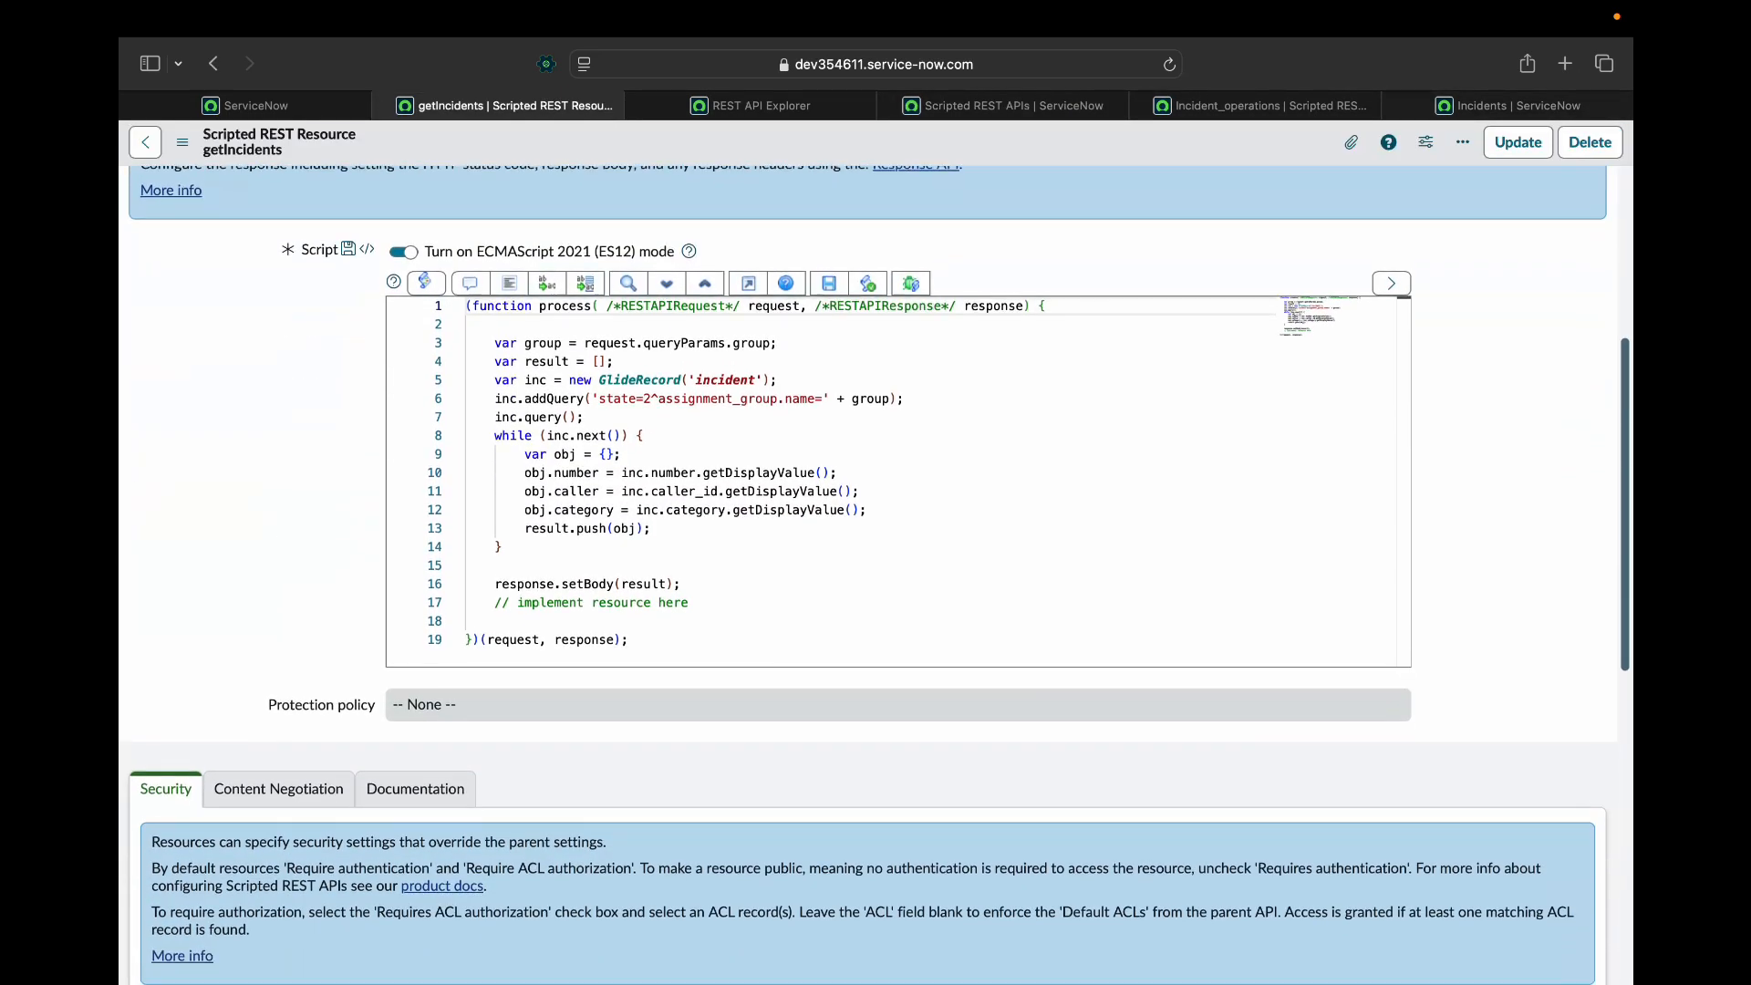
pyautogui.scroll(-3)
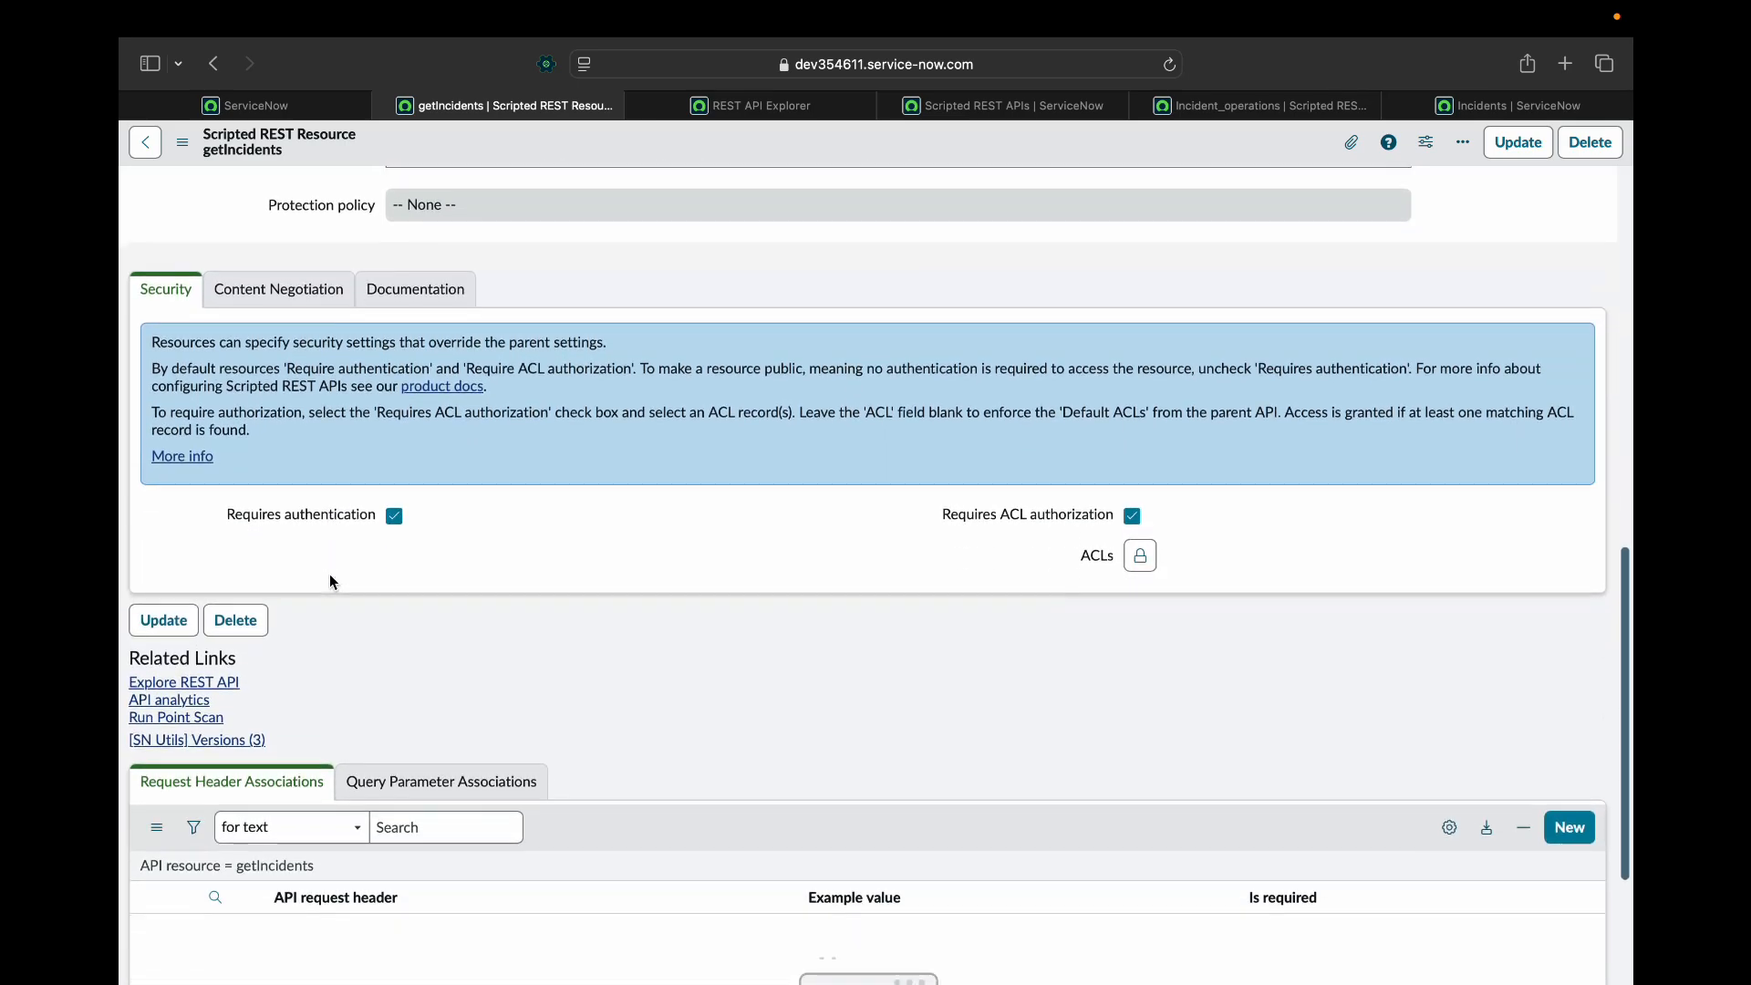
pyautogui.scroll(3)
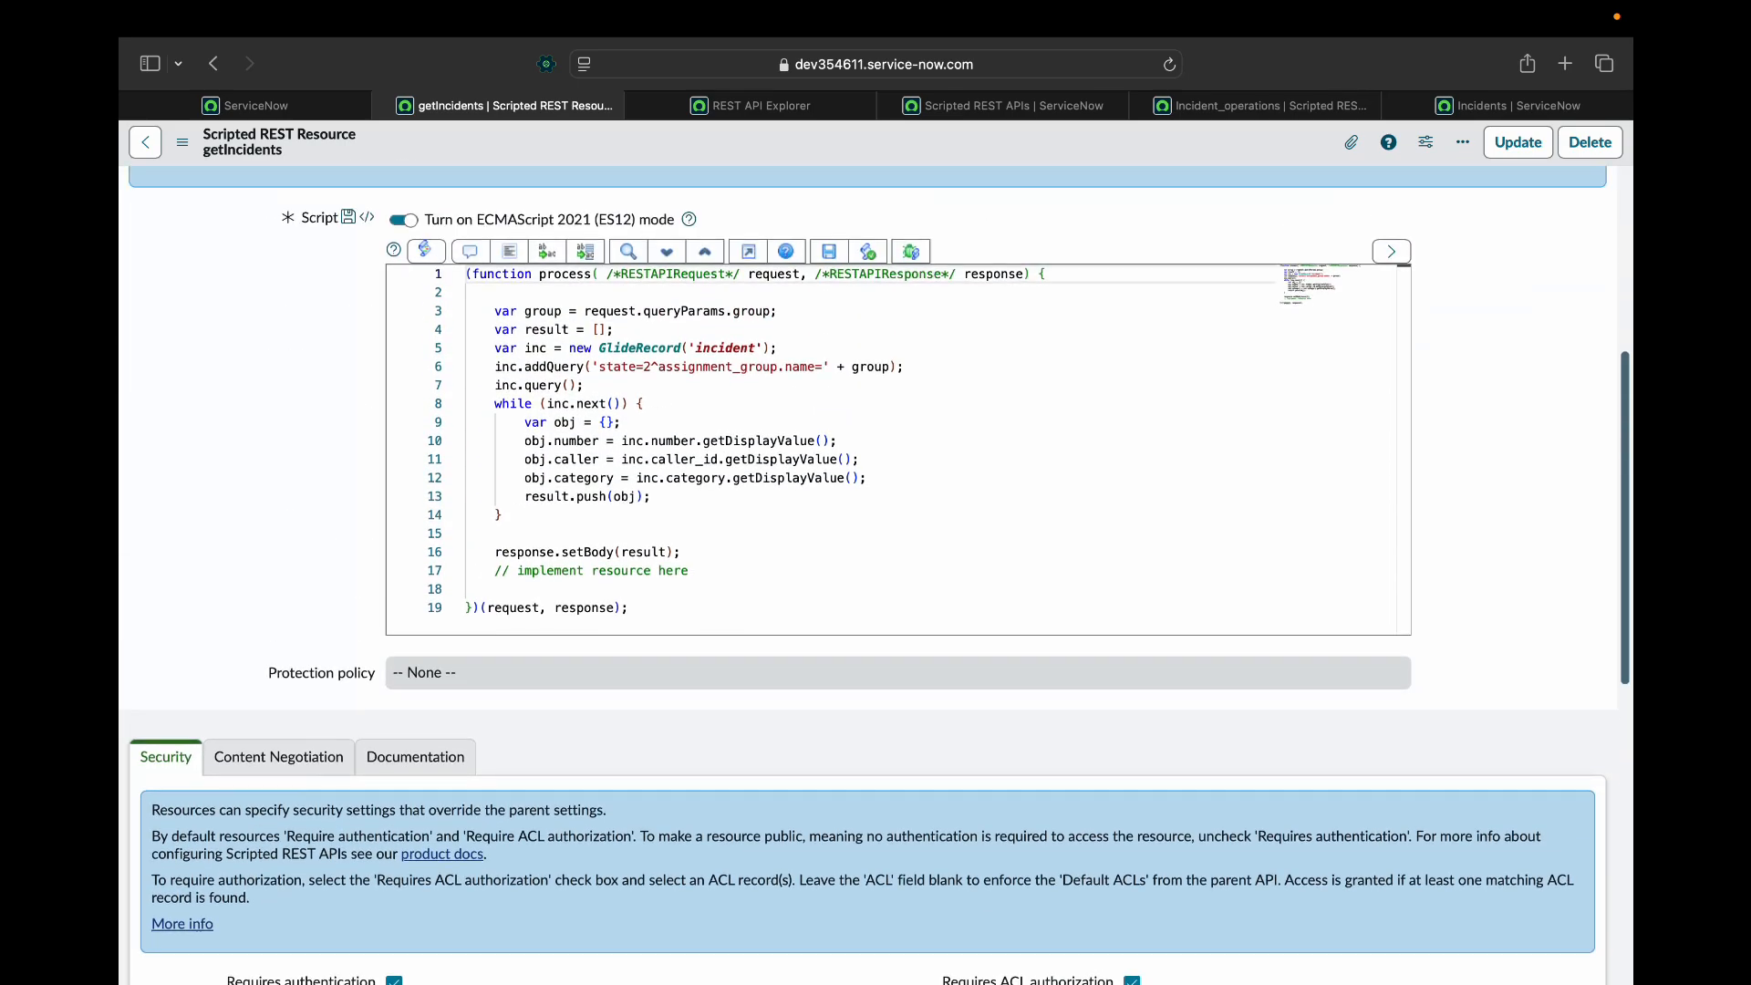